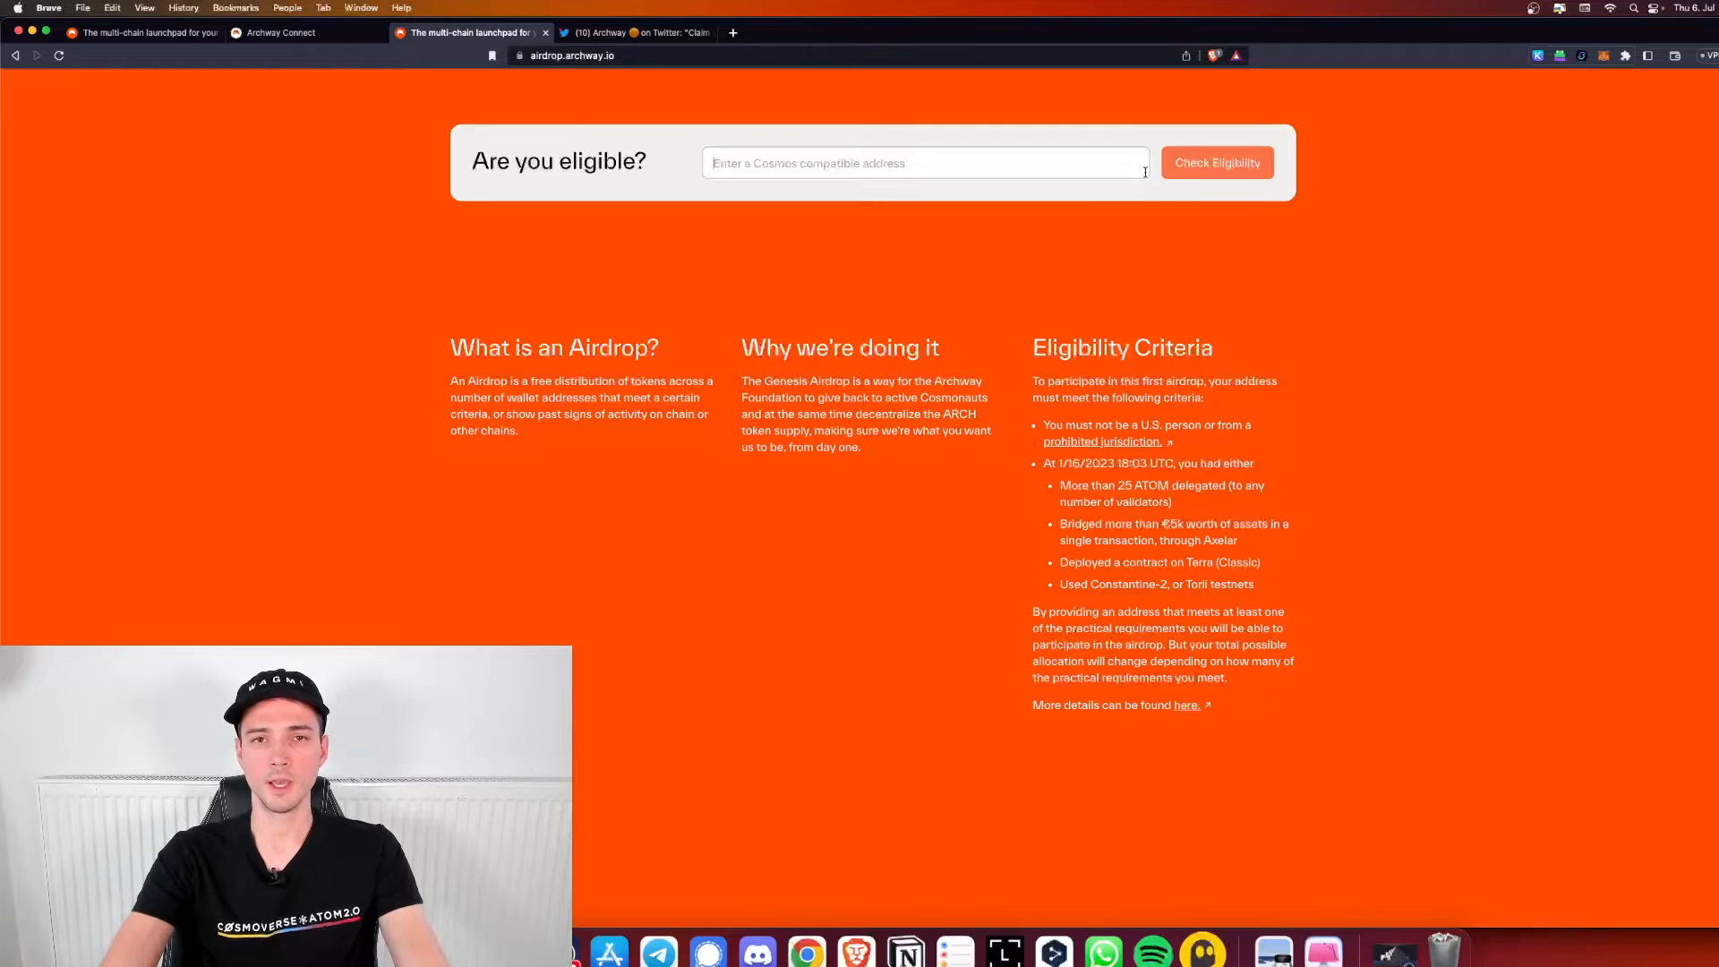
pyautogui.moveTo(1239, 301)
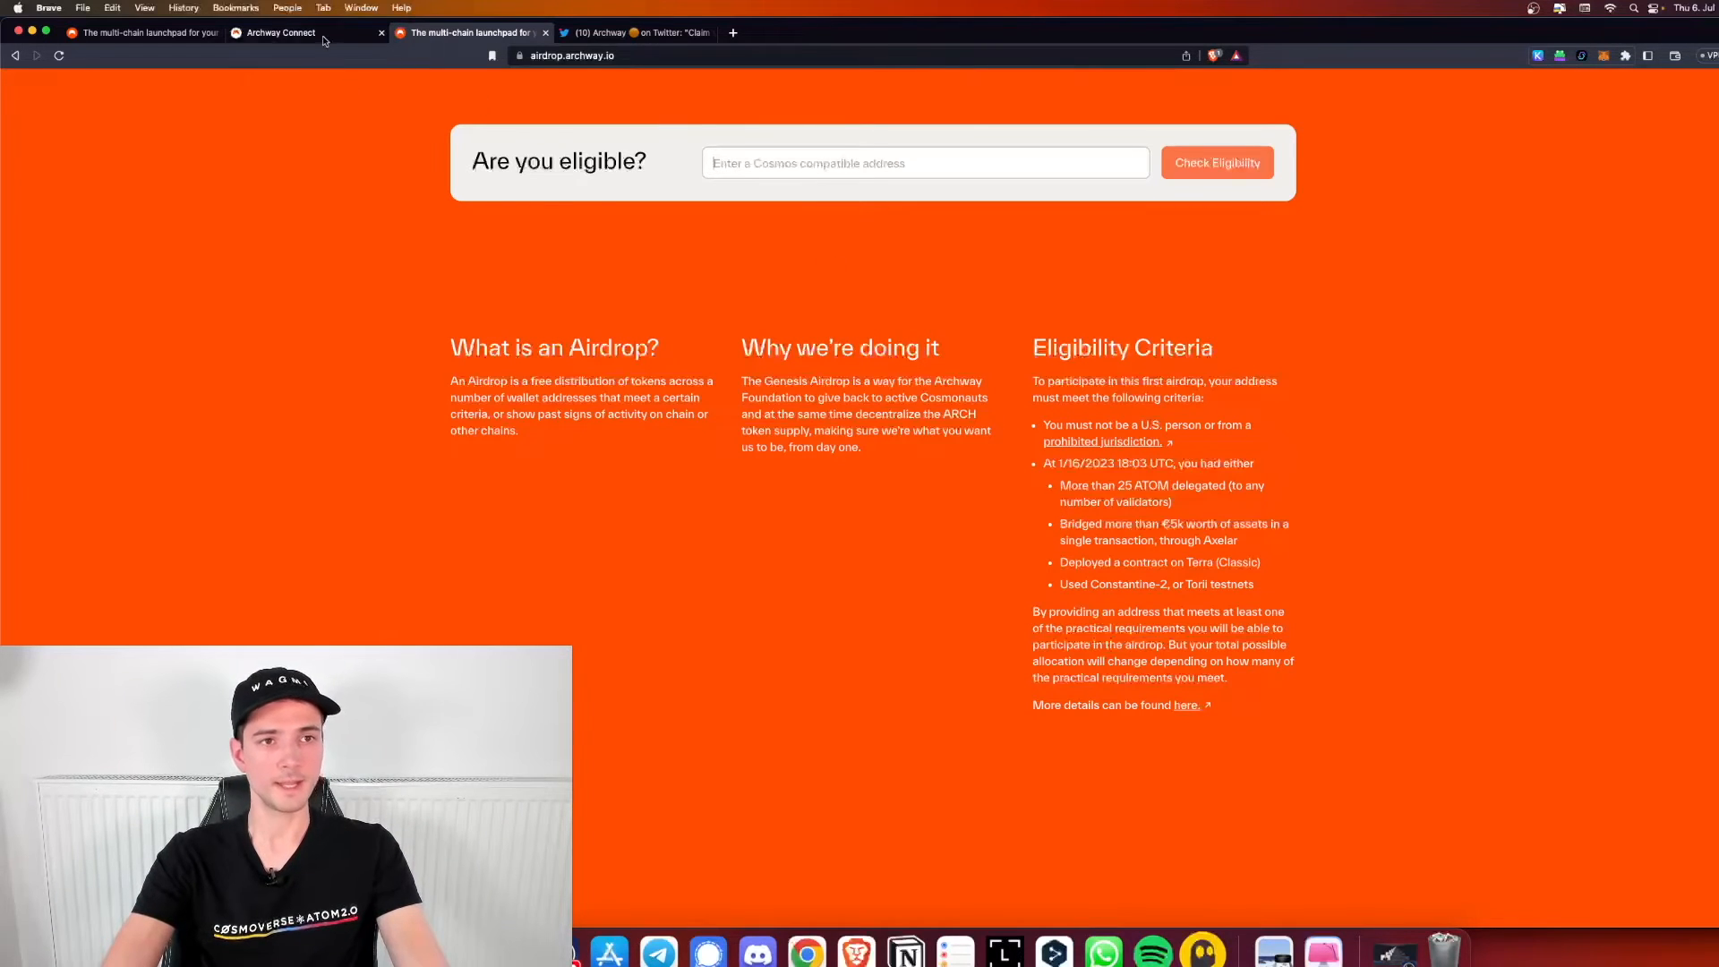
# Review the Welcome terms on the Airdrops page and agree to them
pyautogui.click(281, 32)
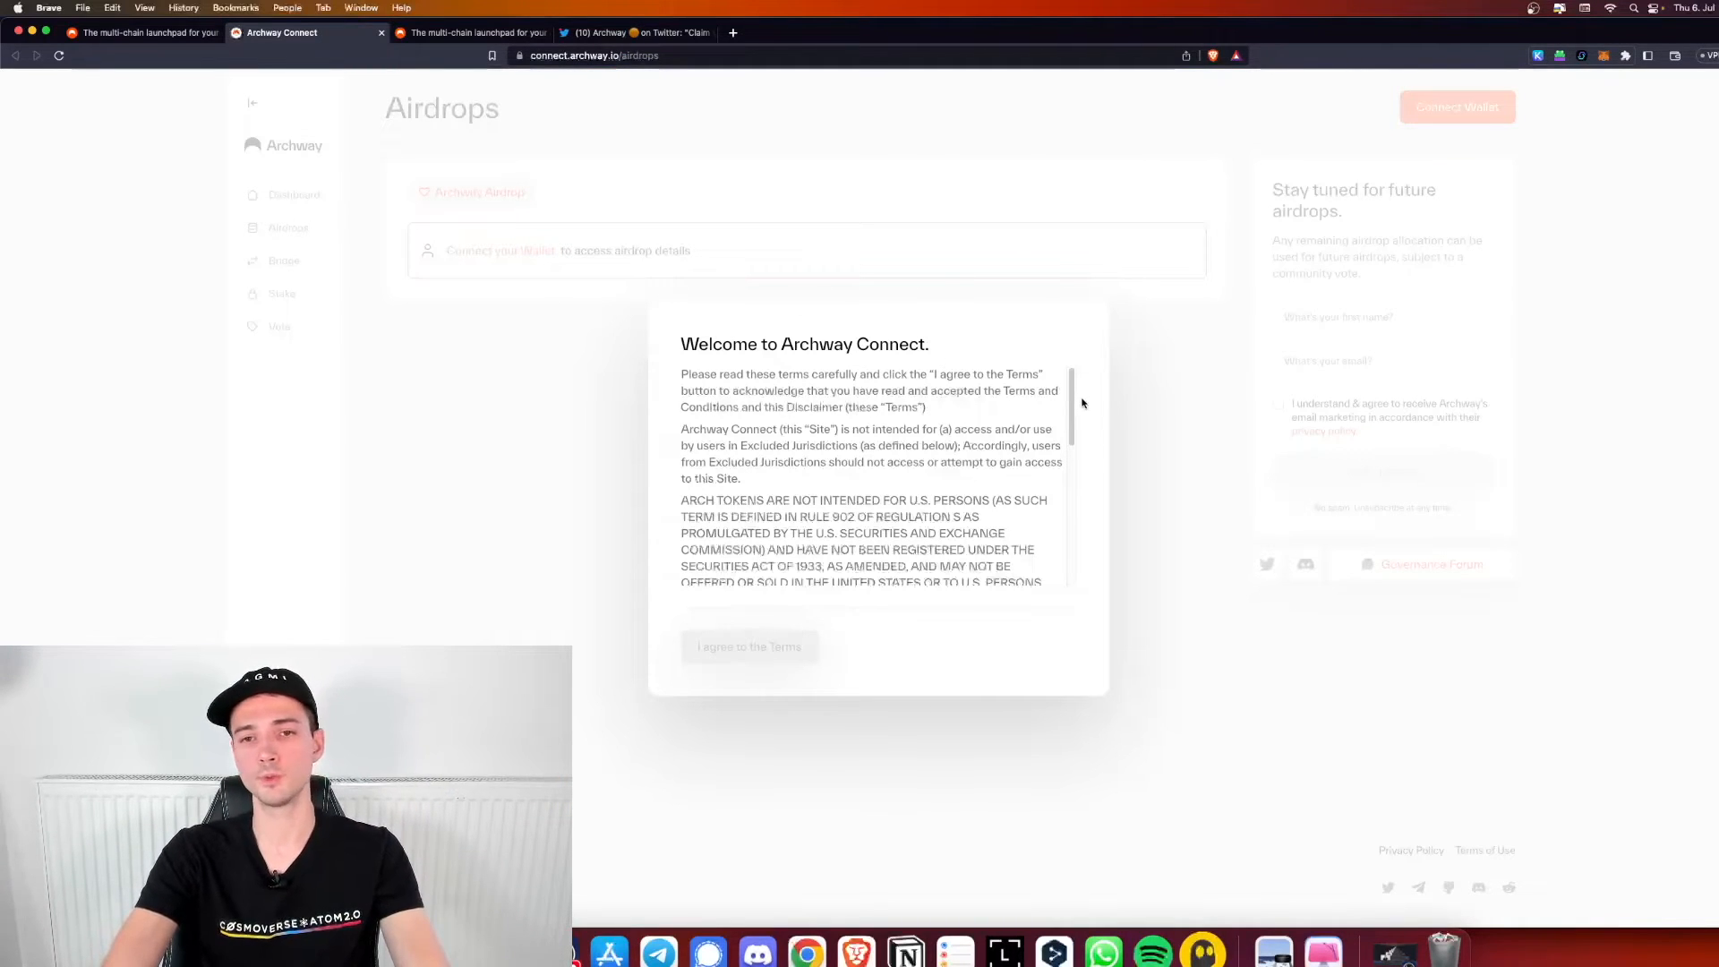
pyautogui.scroll(-3)
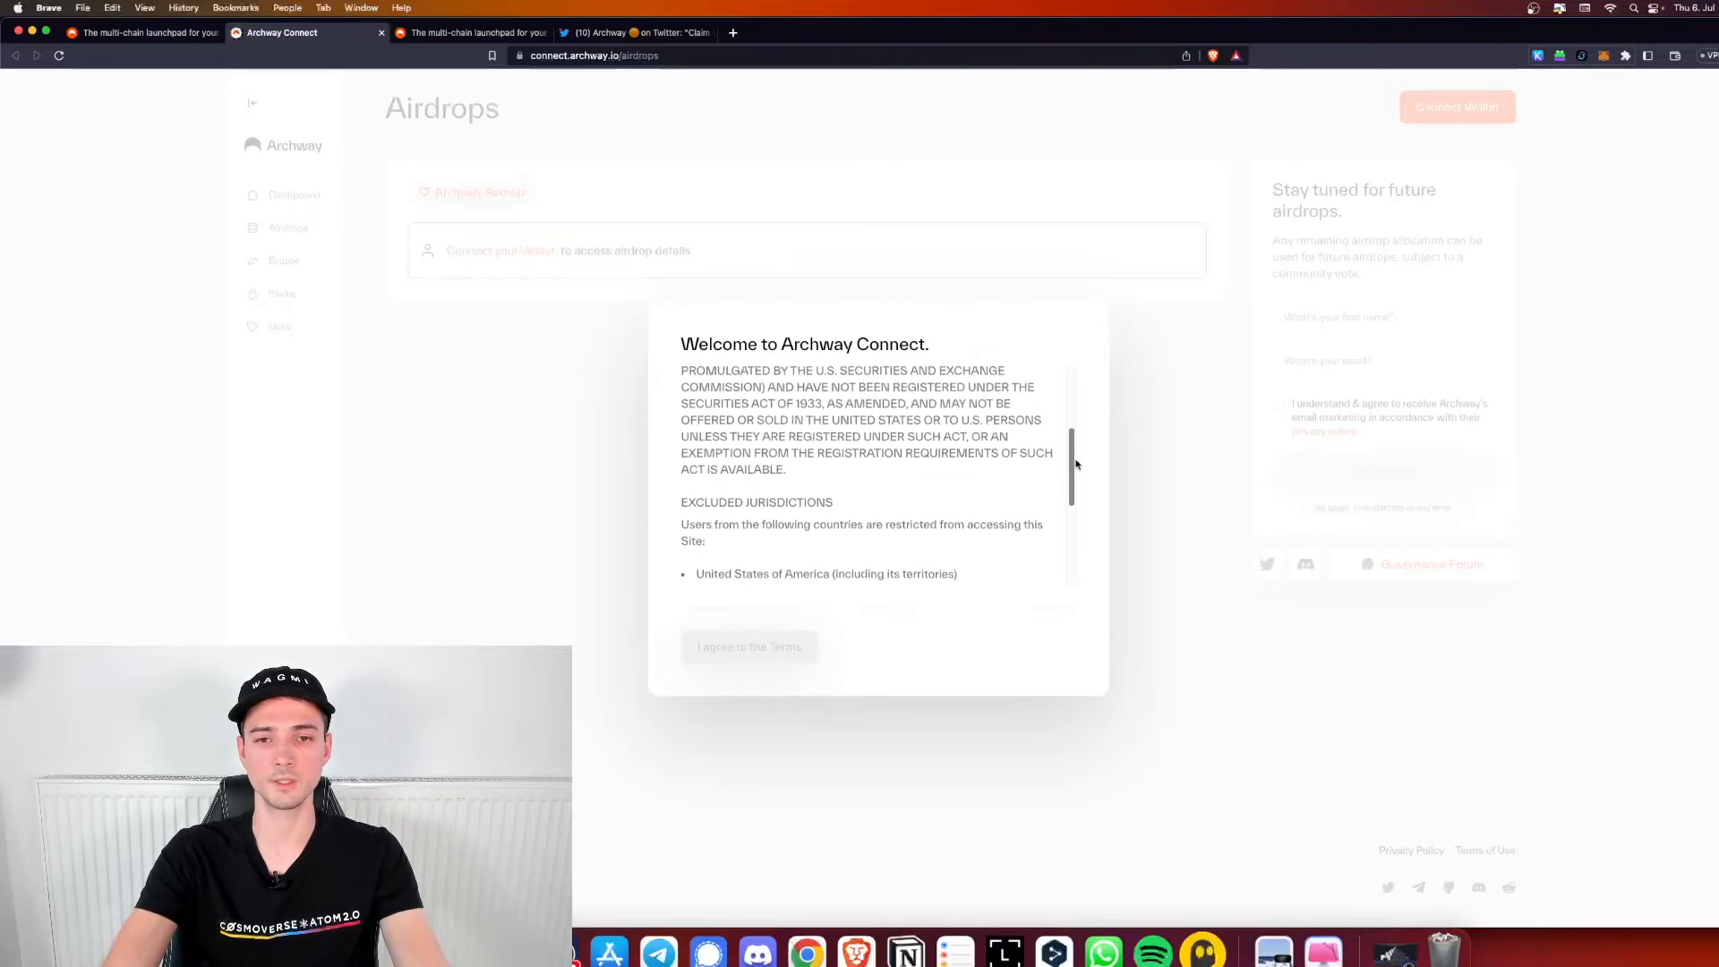
pyautogui.scroll(-3)
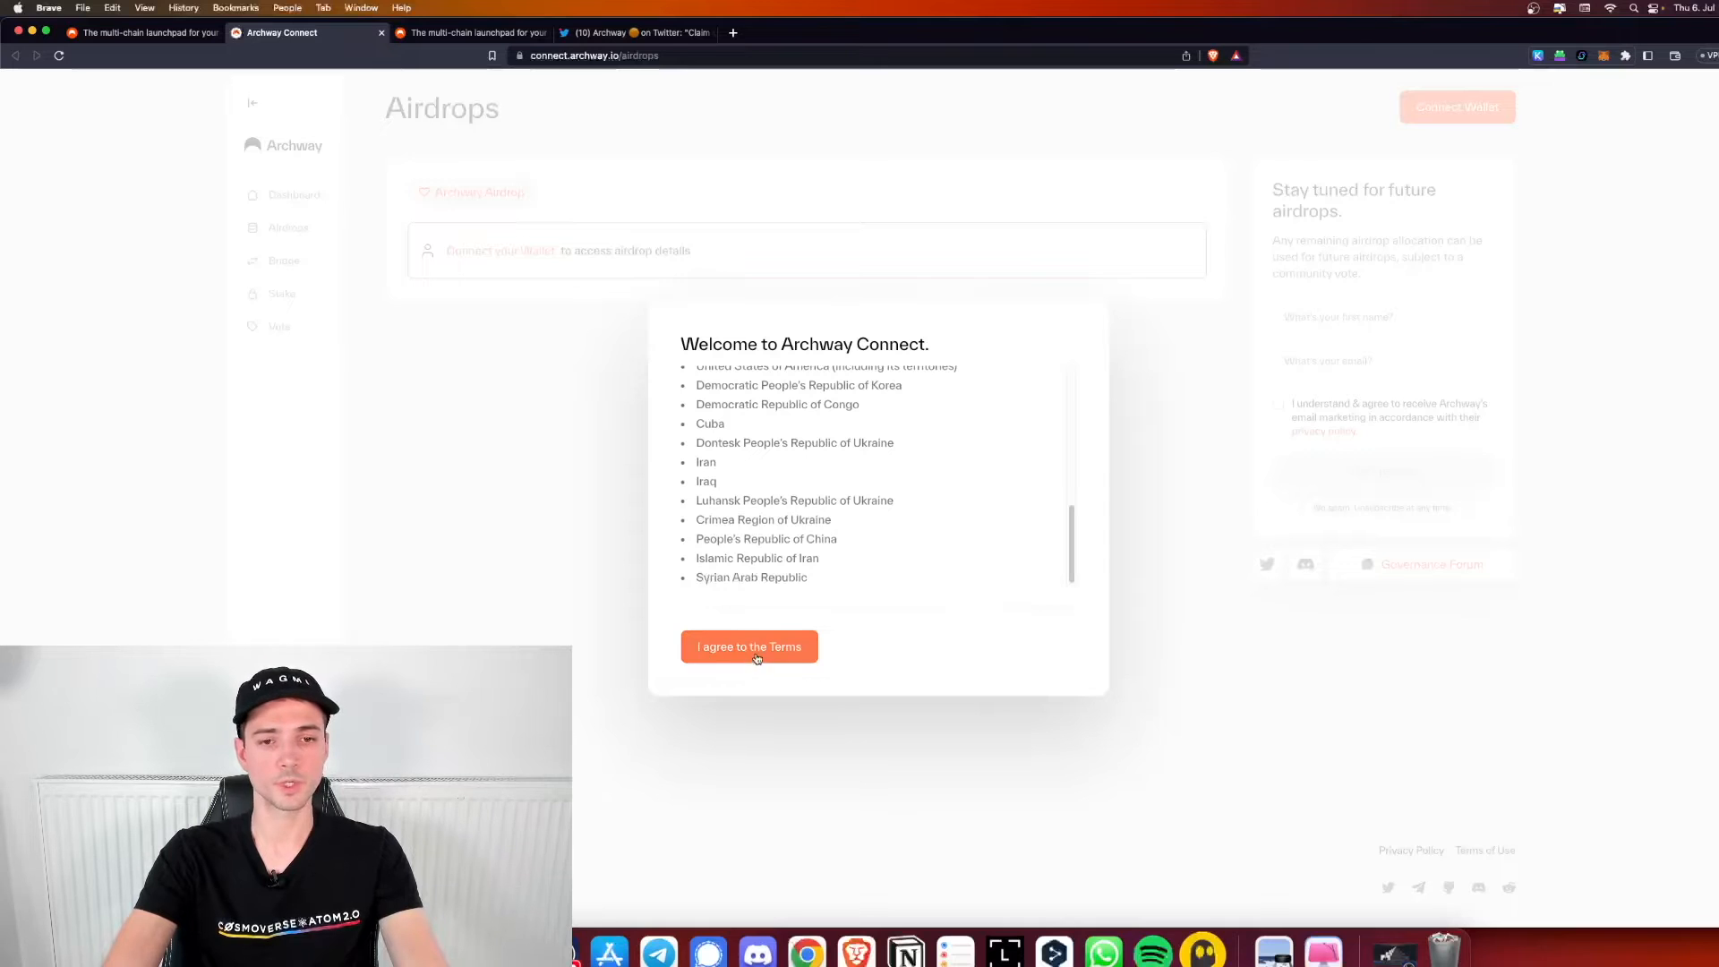
pyautogui.click(748, 646)
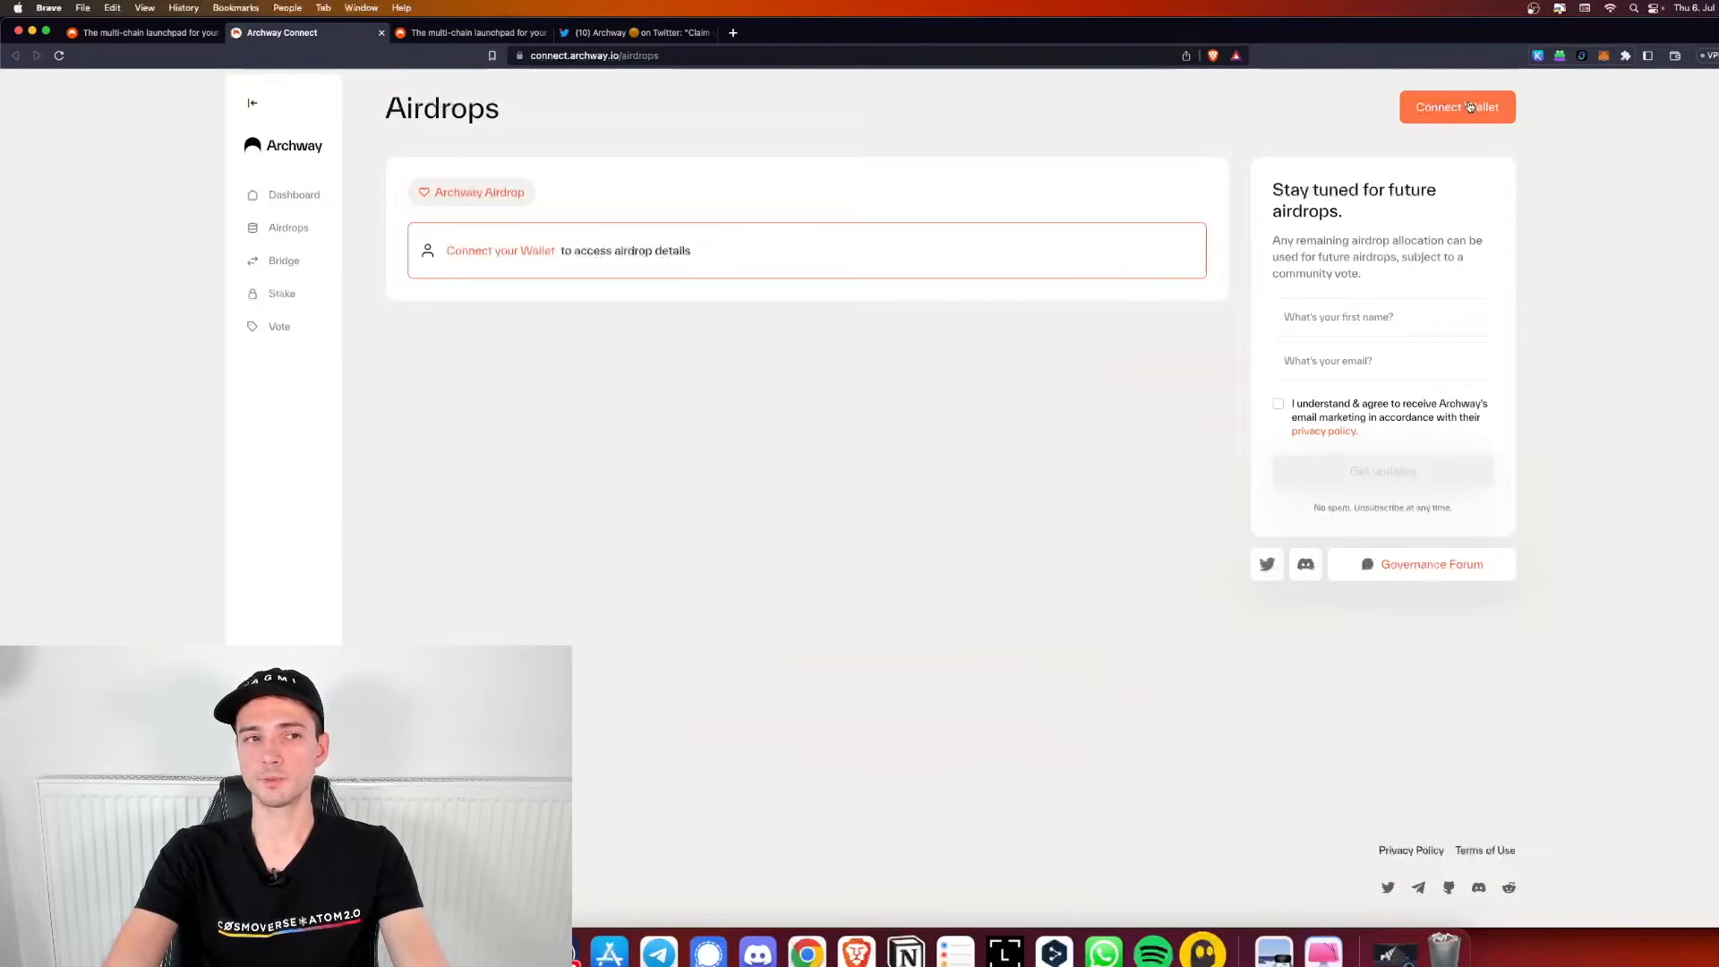
# Connect the Keplr wallet, approving the Archway chain, revealing 63 ARCH claimable across five tasks
pyautogui.click(1457, 106)
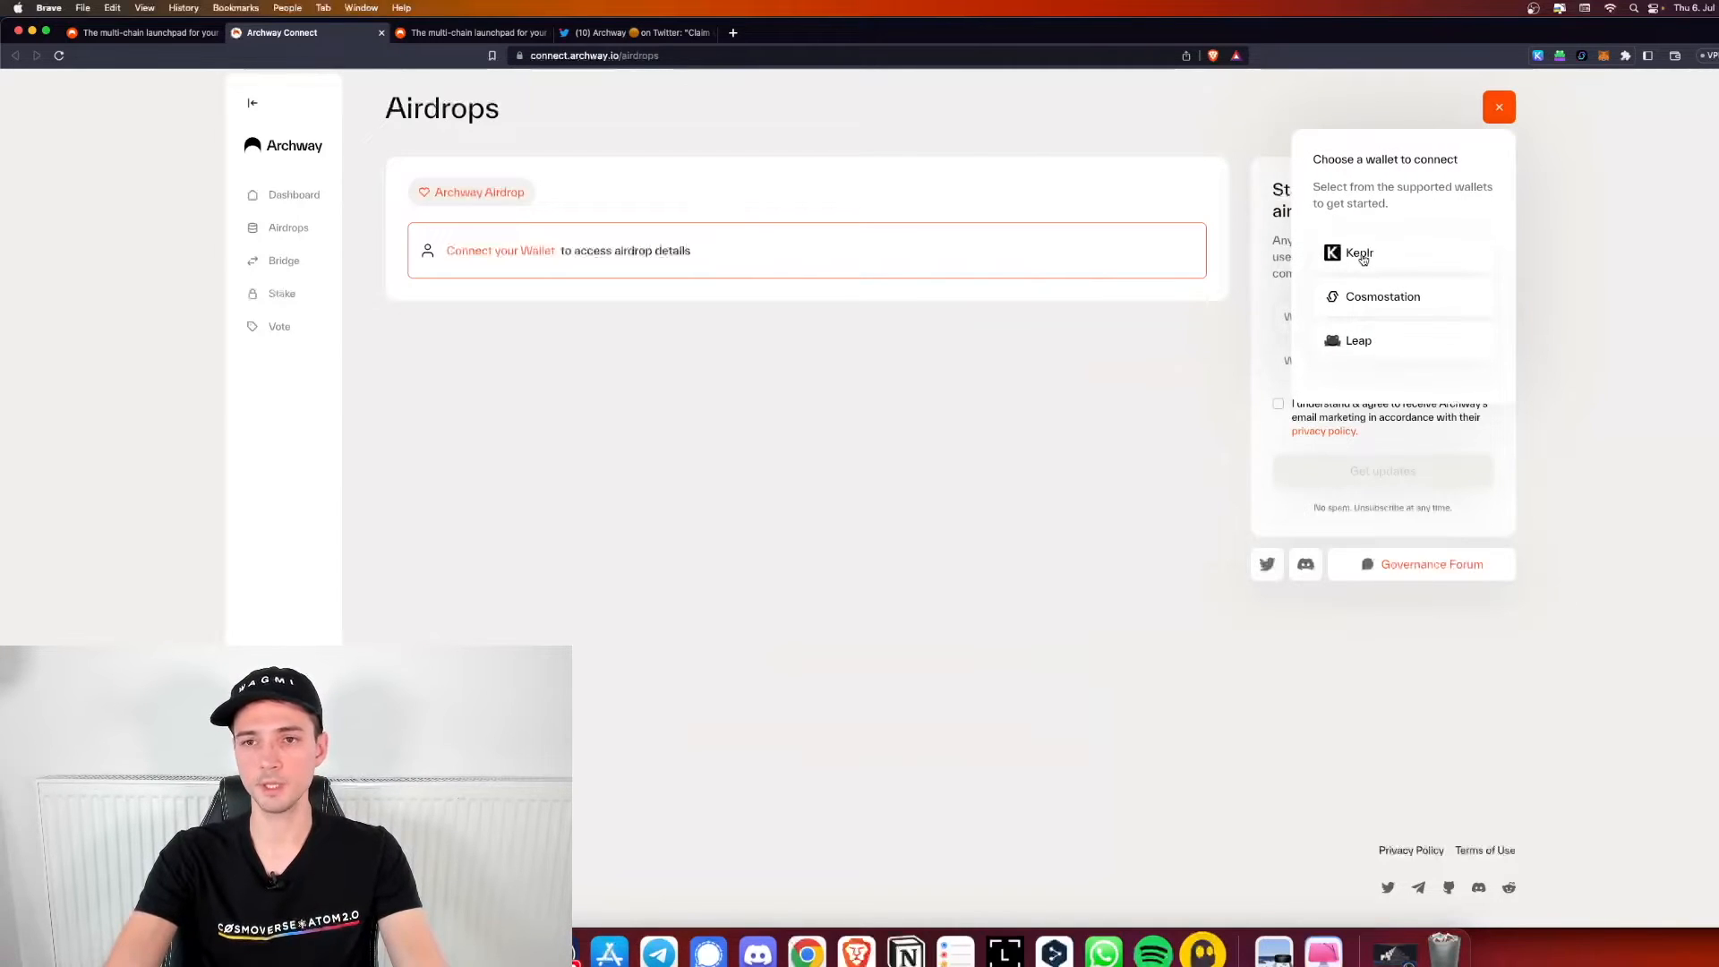
pyautogui.click(1359, 252)
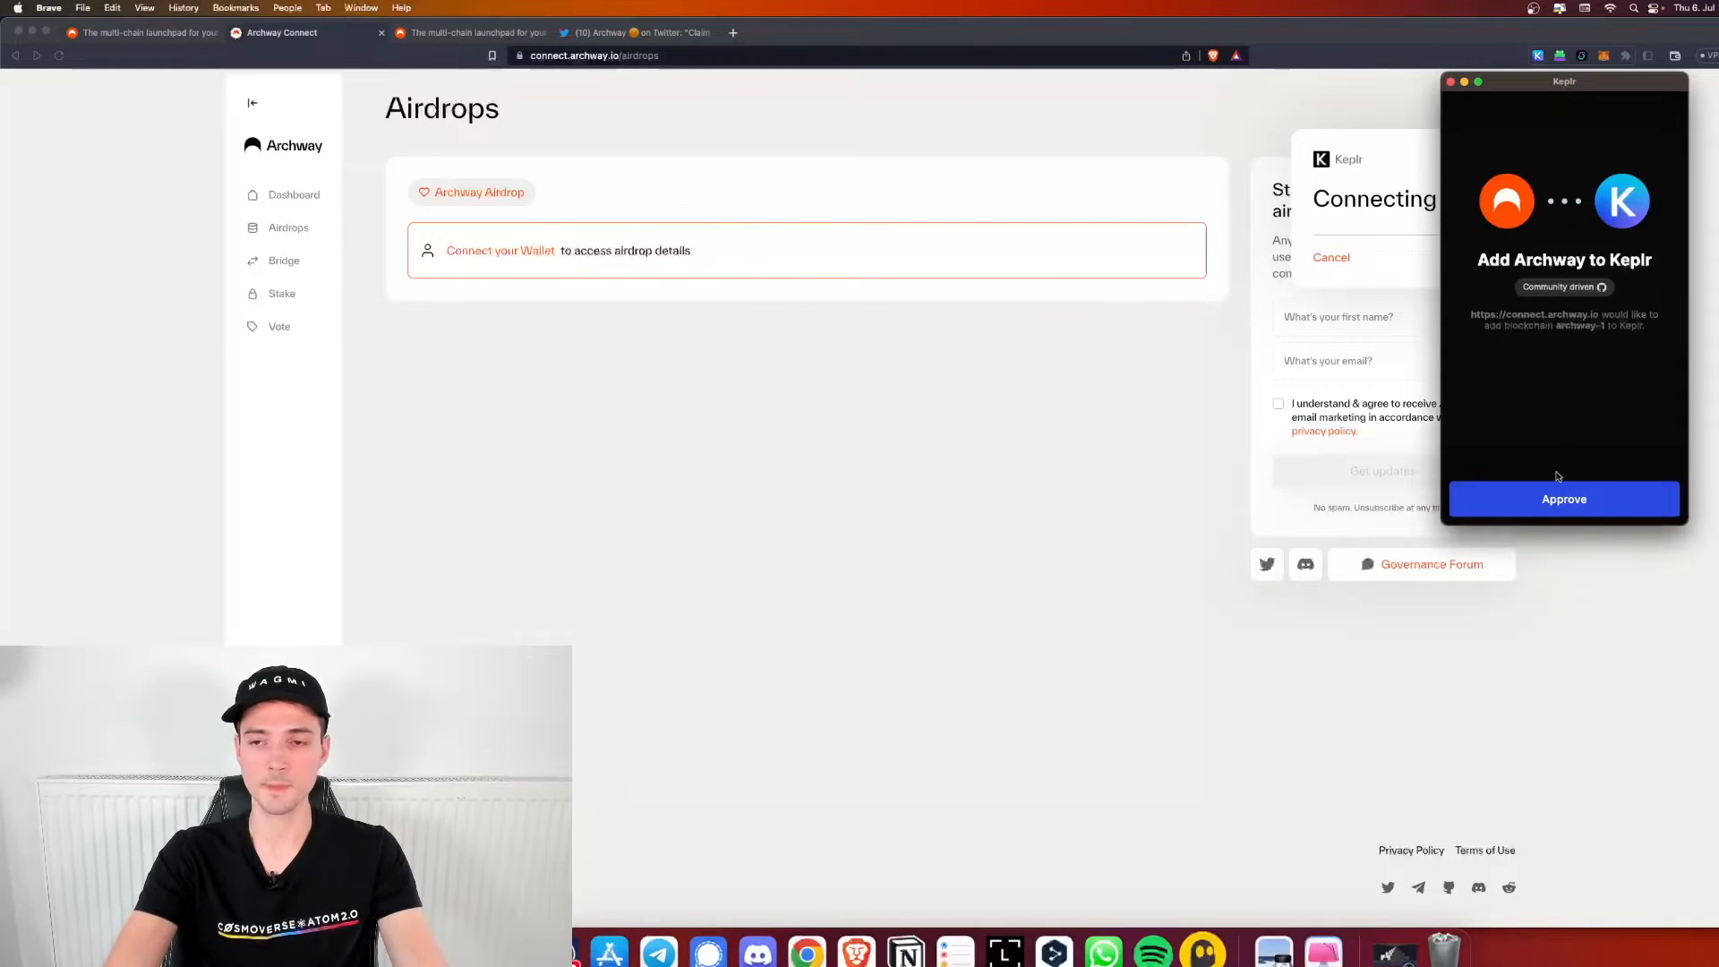
pyautogui.click(1563, 499)
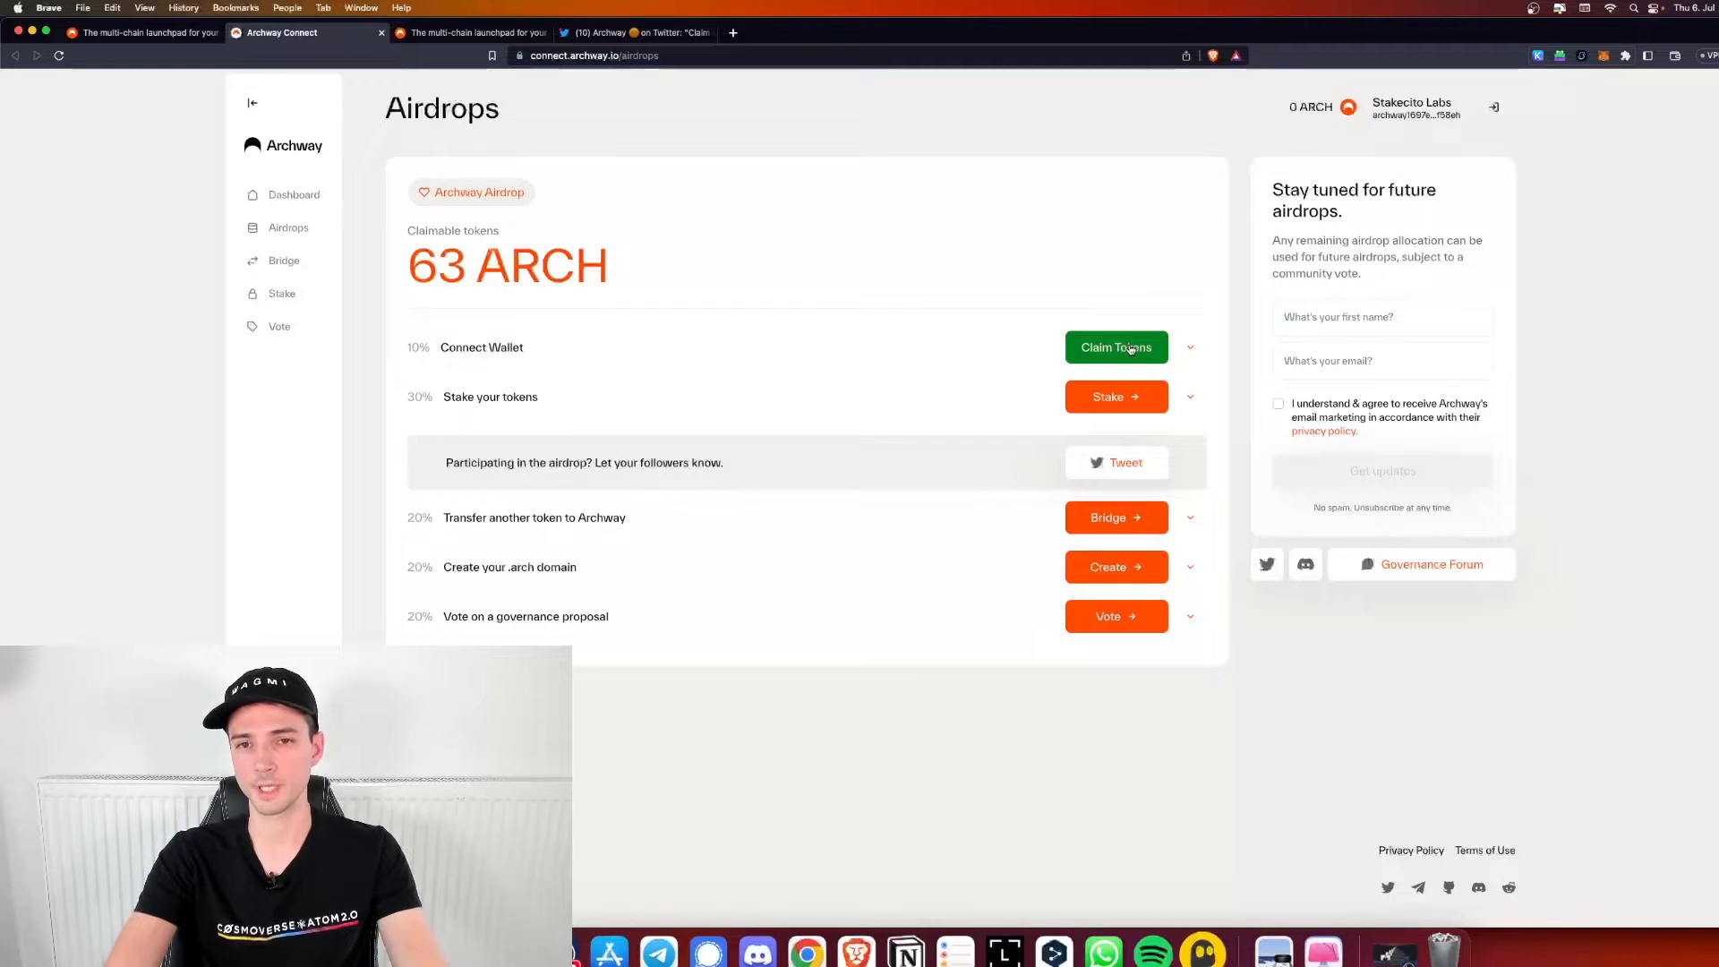
# Claim the Connect Wallet task's tokens, approving in Keplr, putting 6.3 ARCH in the wallet
pyautogui.click(1116, 346)
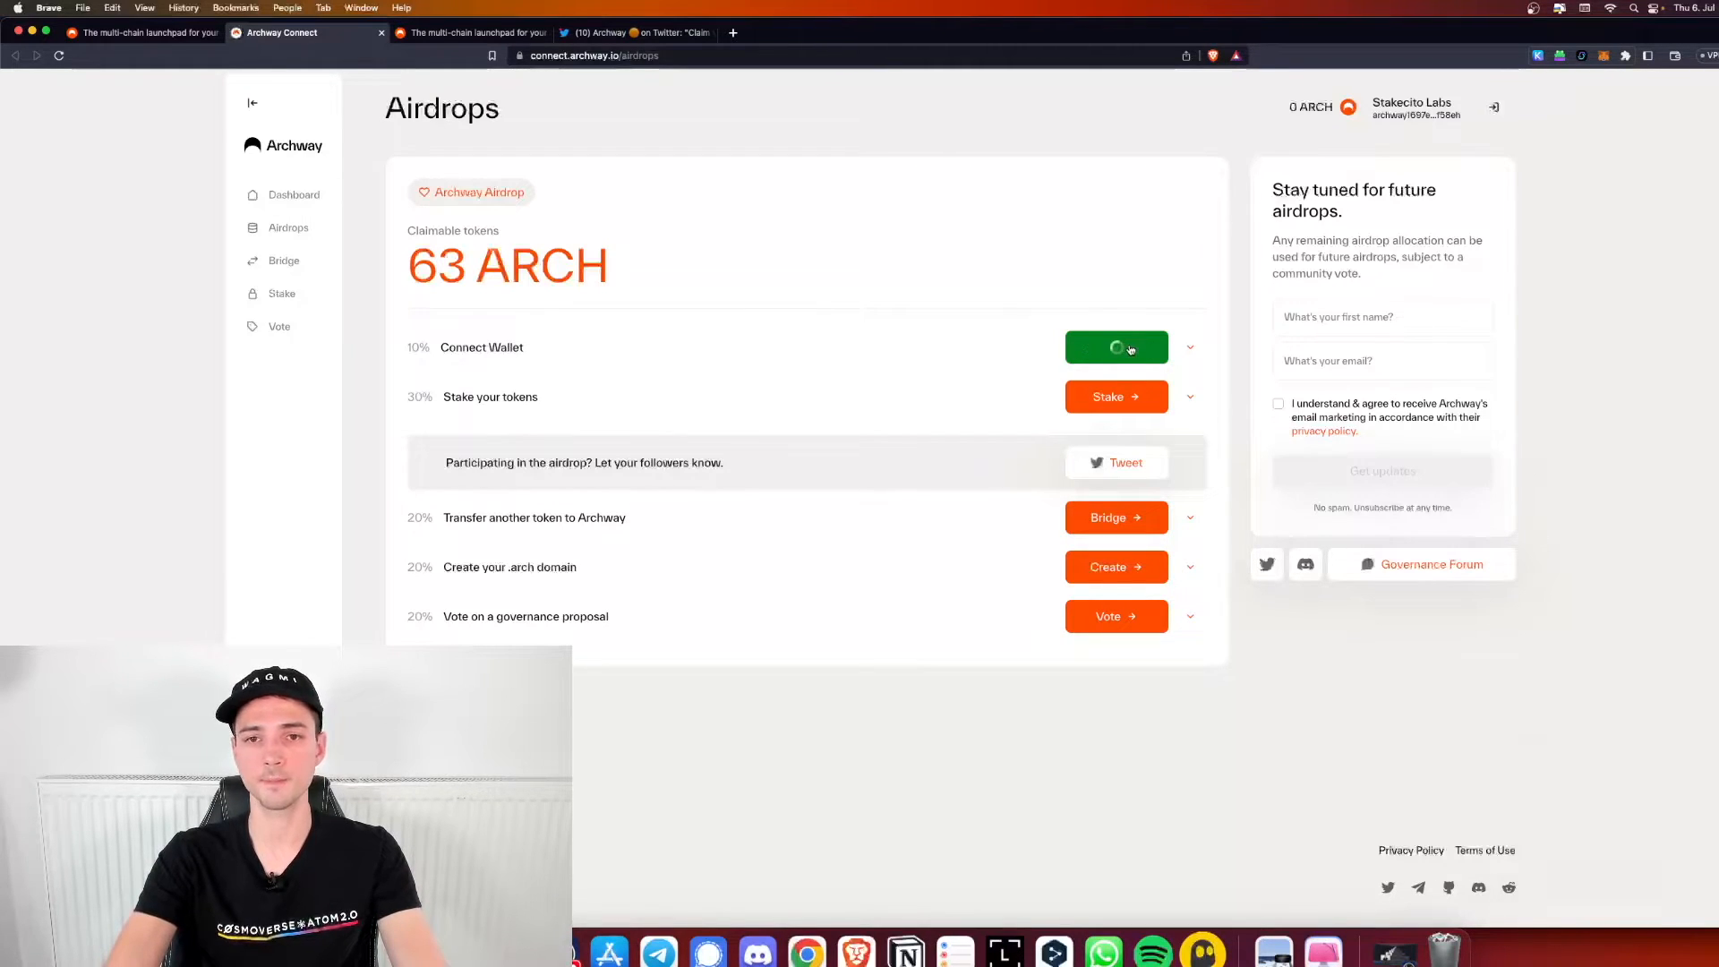
pyautogui.click(1115, 348)
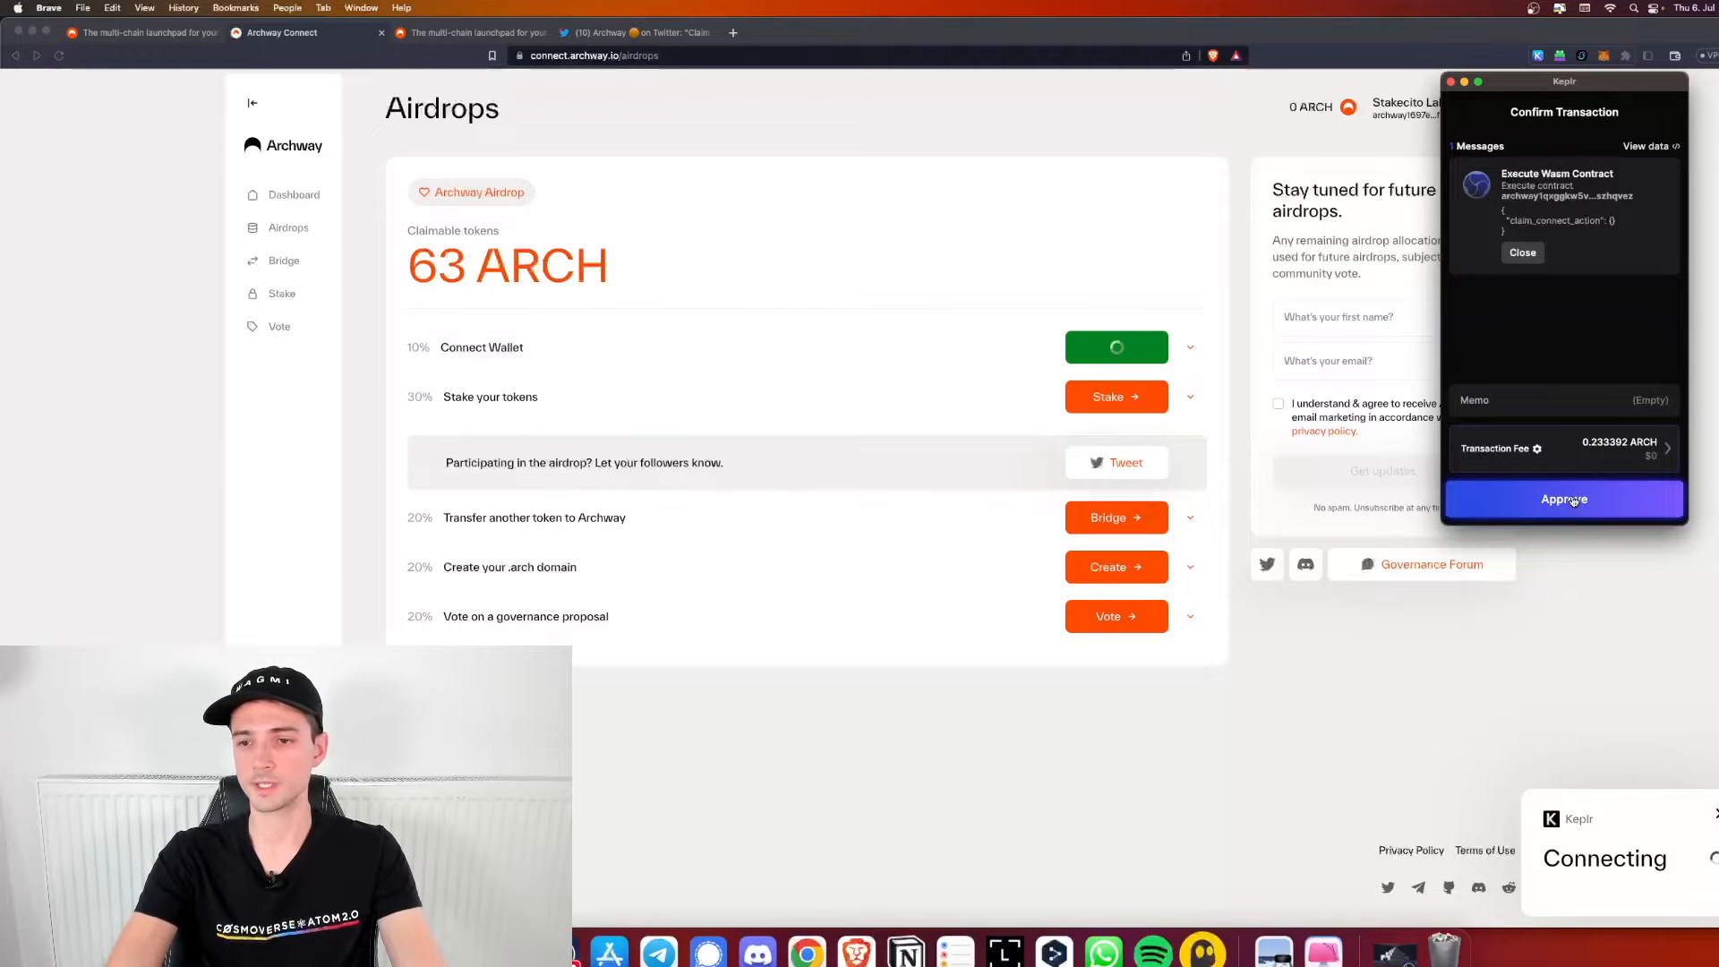
pyautogui.click(1563, 500)
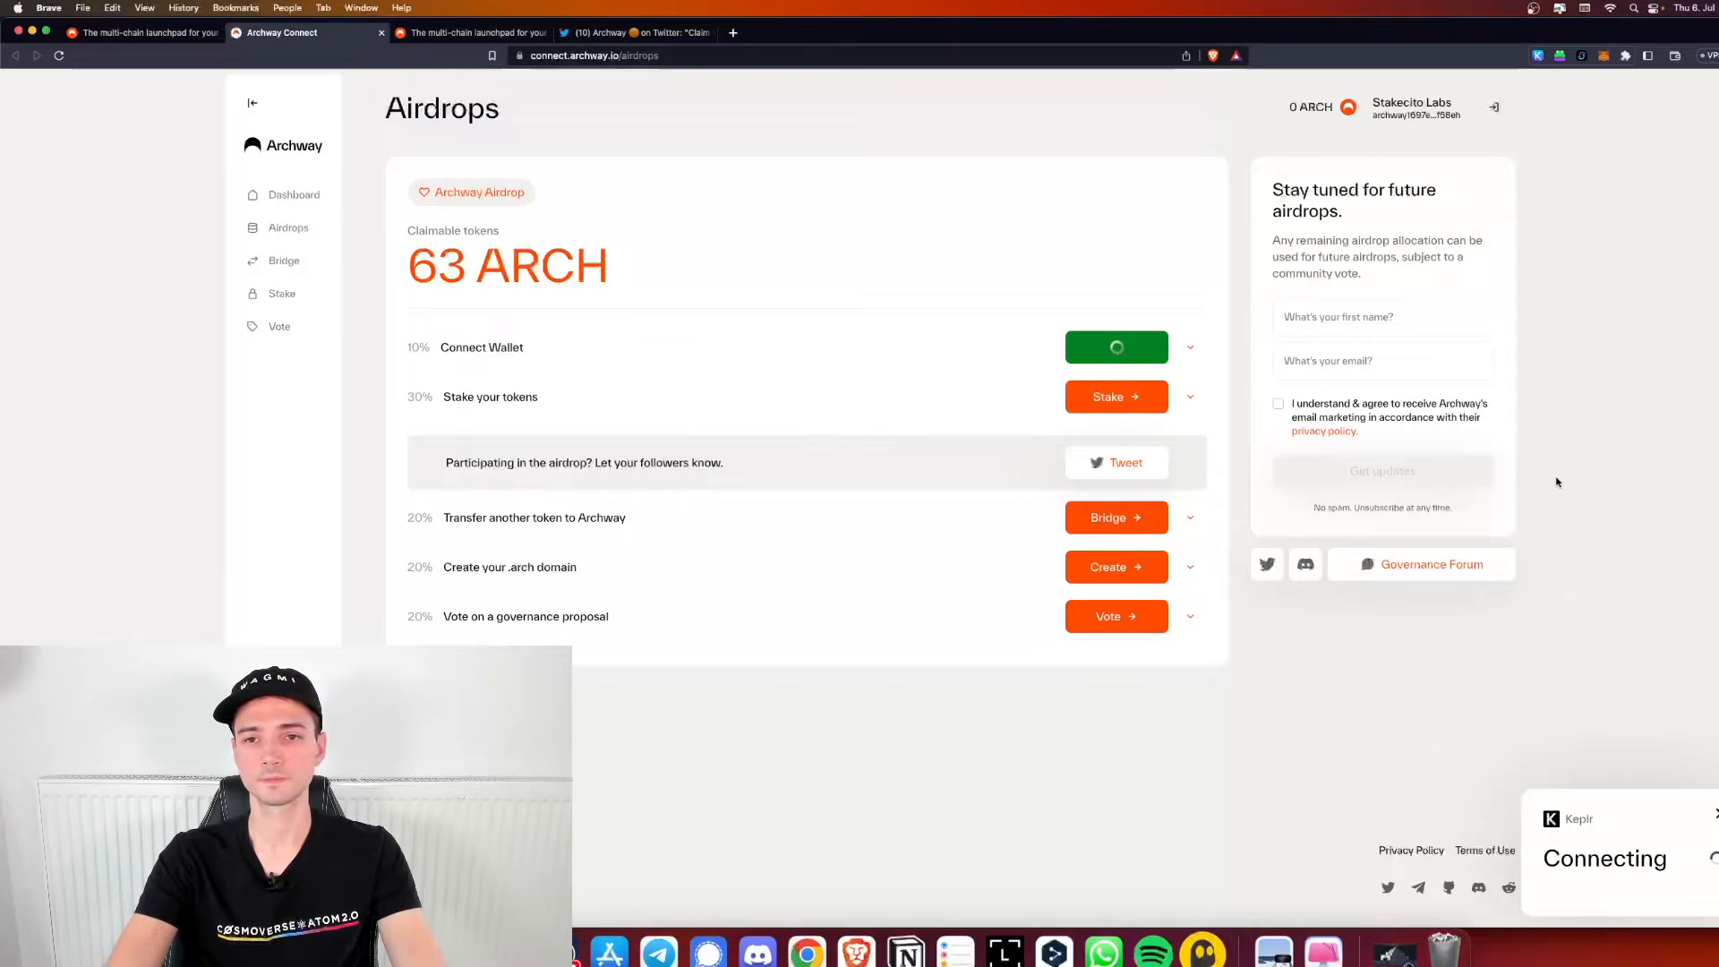
pyautogui.click(1116, 346)
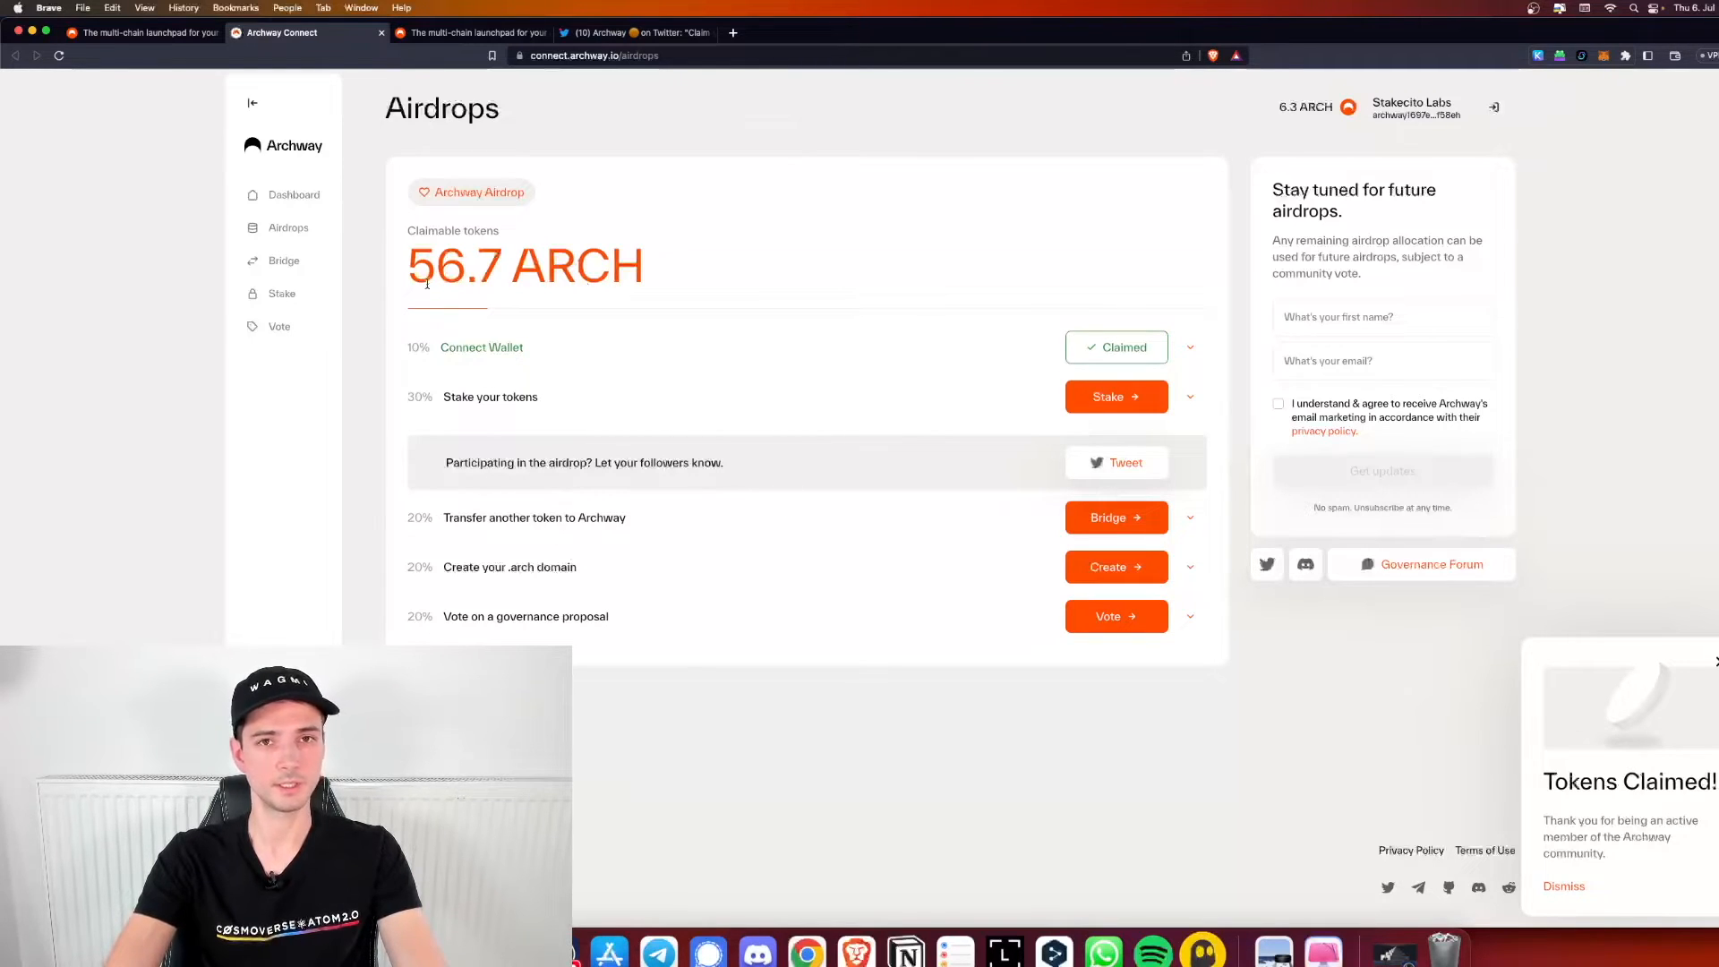
pyautogui.moveTo(542, 294)
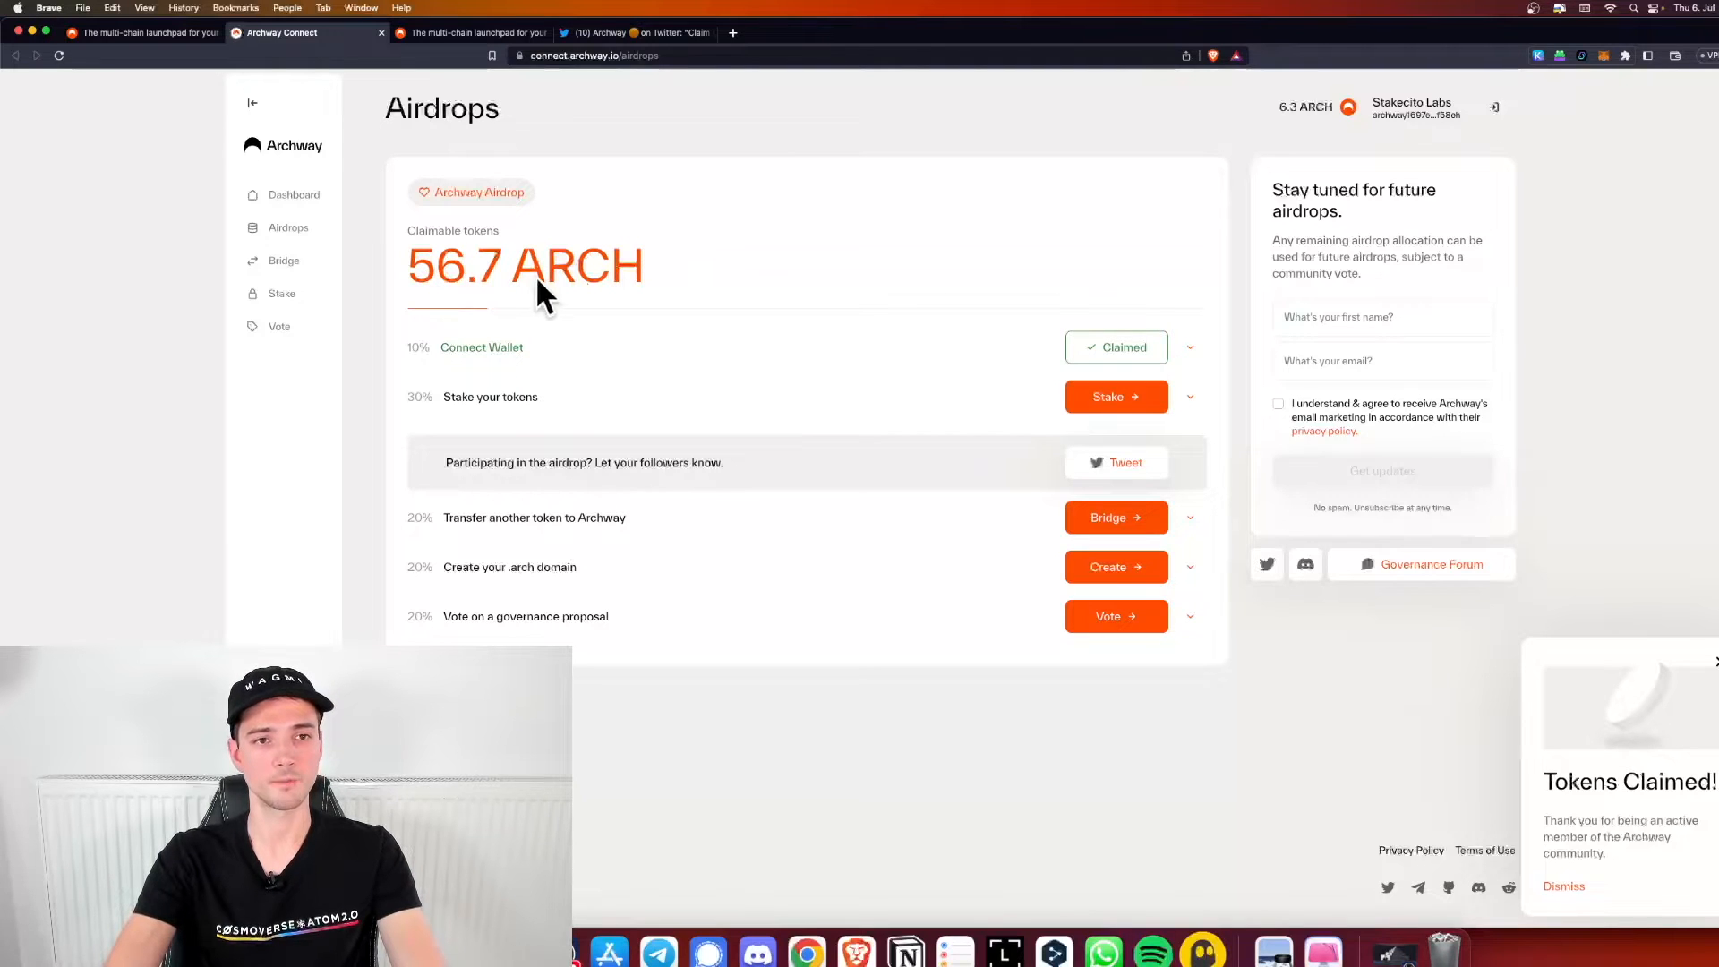
pyautogui.moveTo(571, 346)
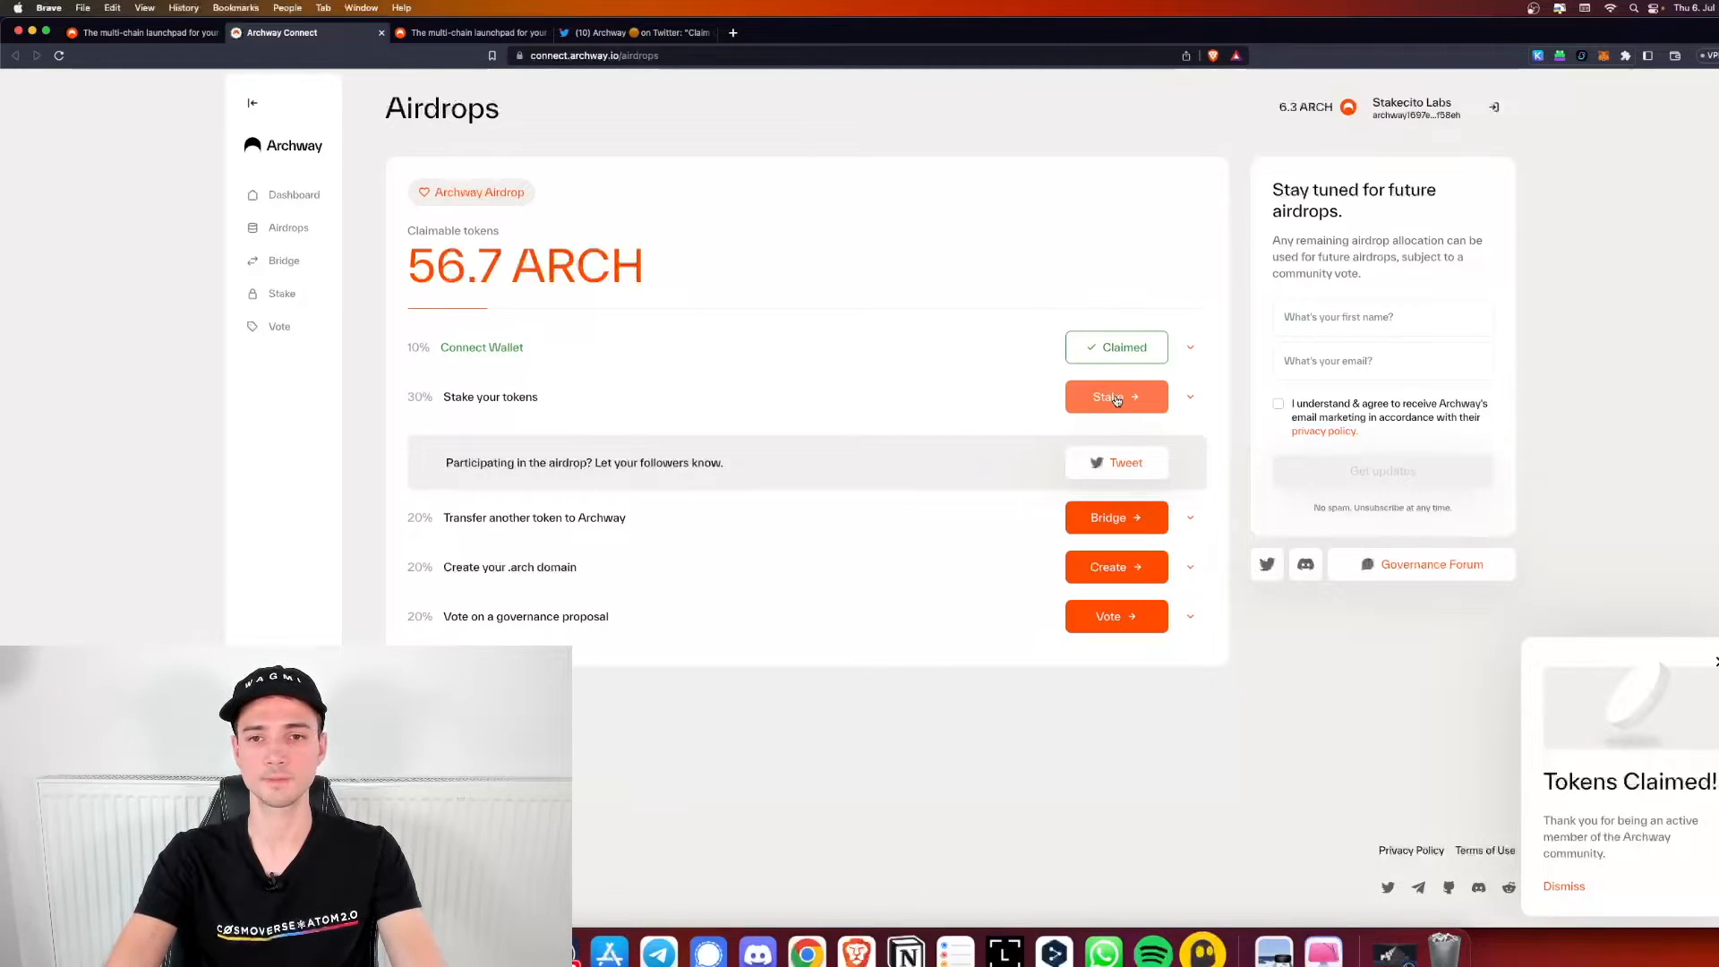
# Go to the Stake page and locate the Stakecito validator via Find in page
pyautogui.click(1116, 398)
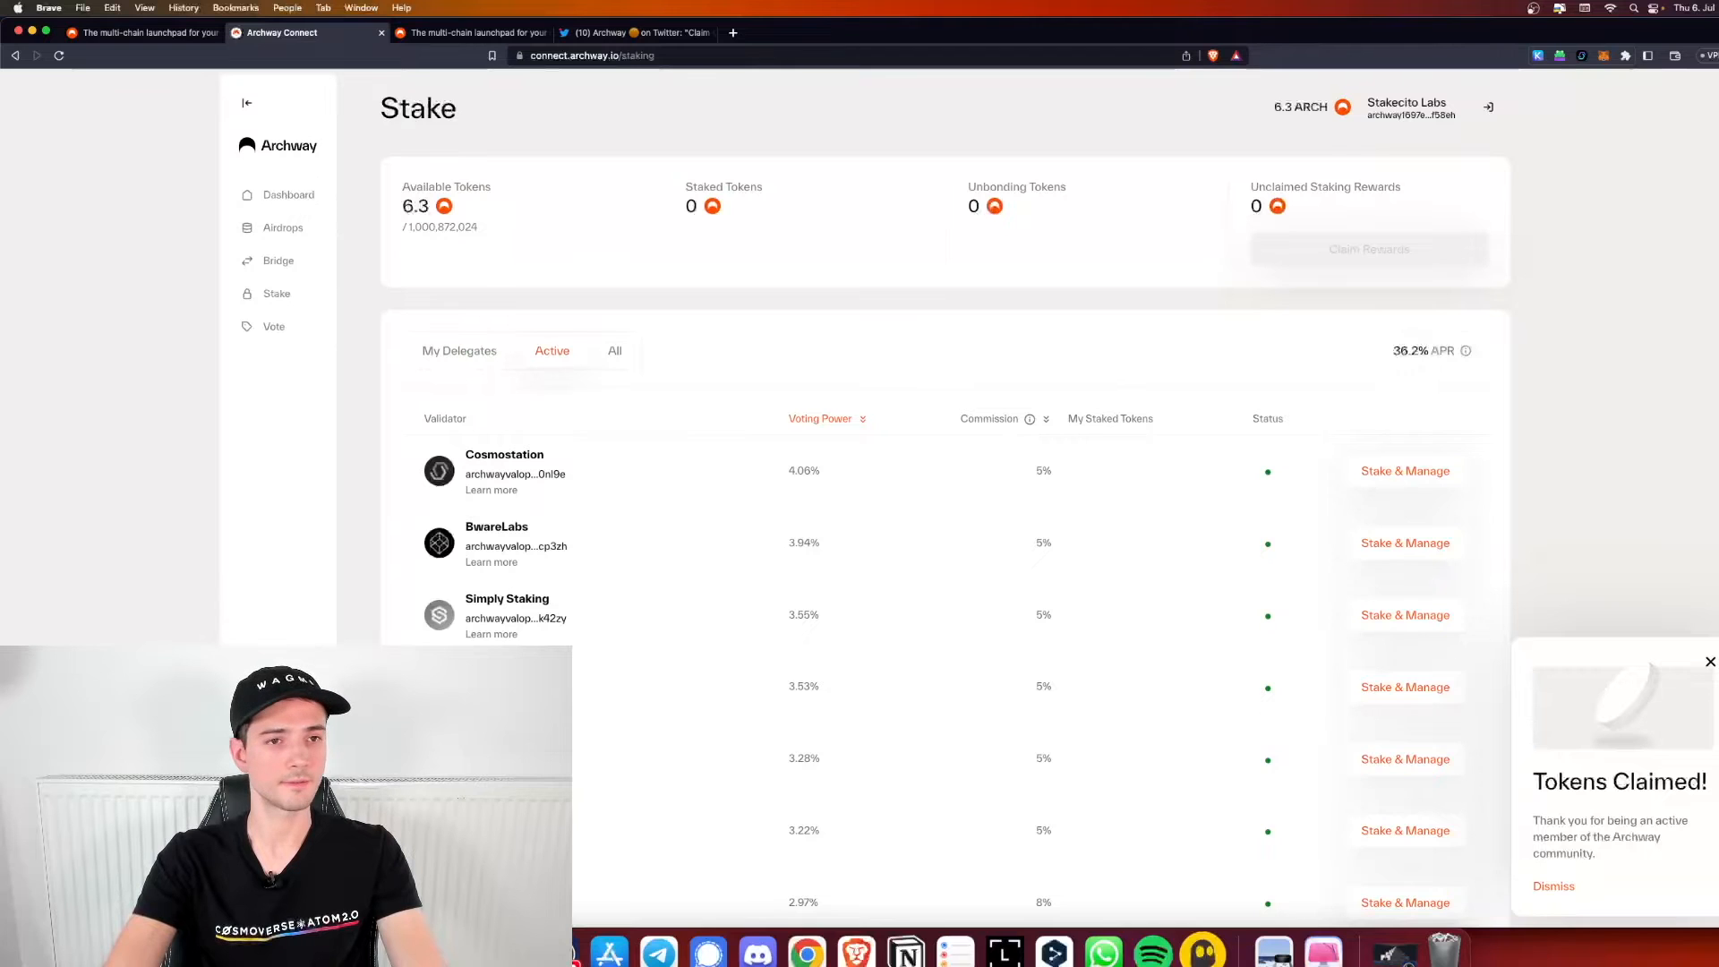
pyautogui.scroll(-3)
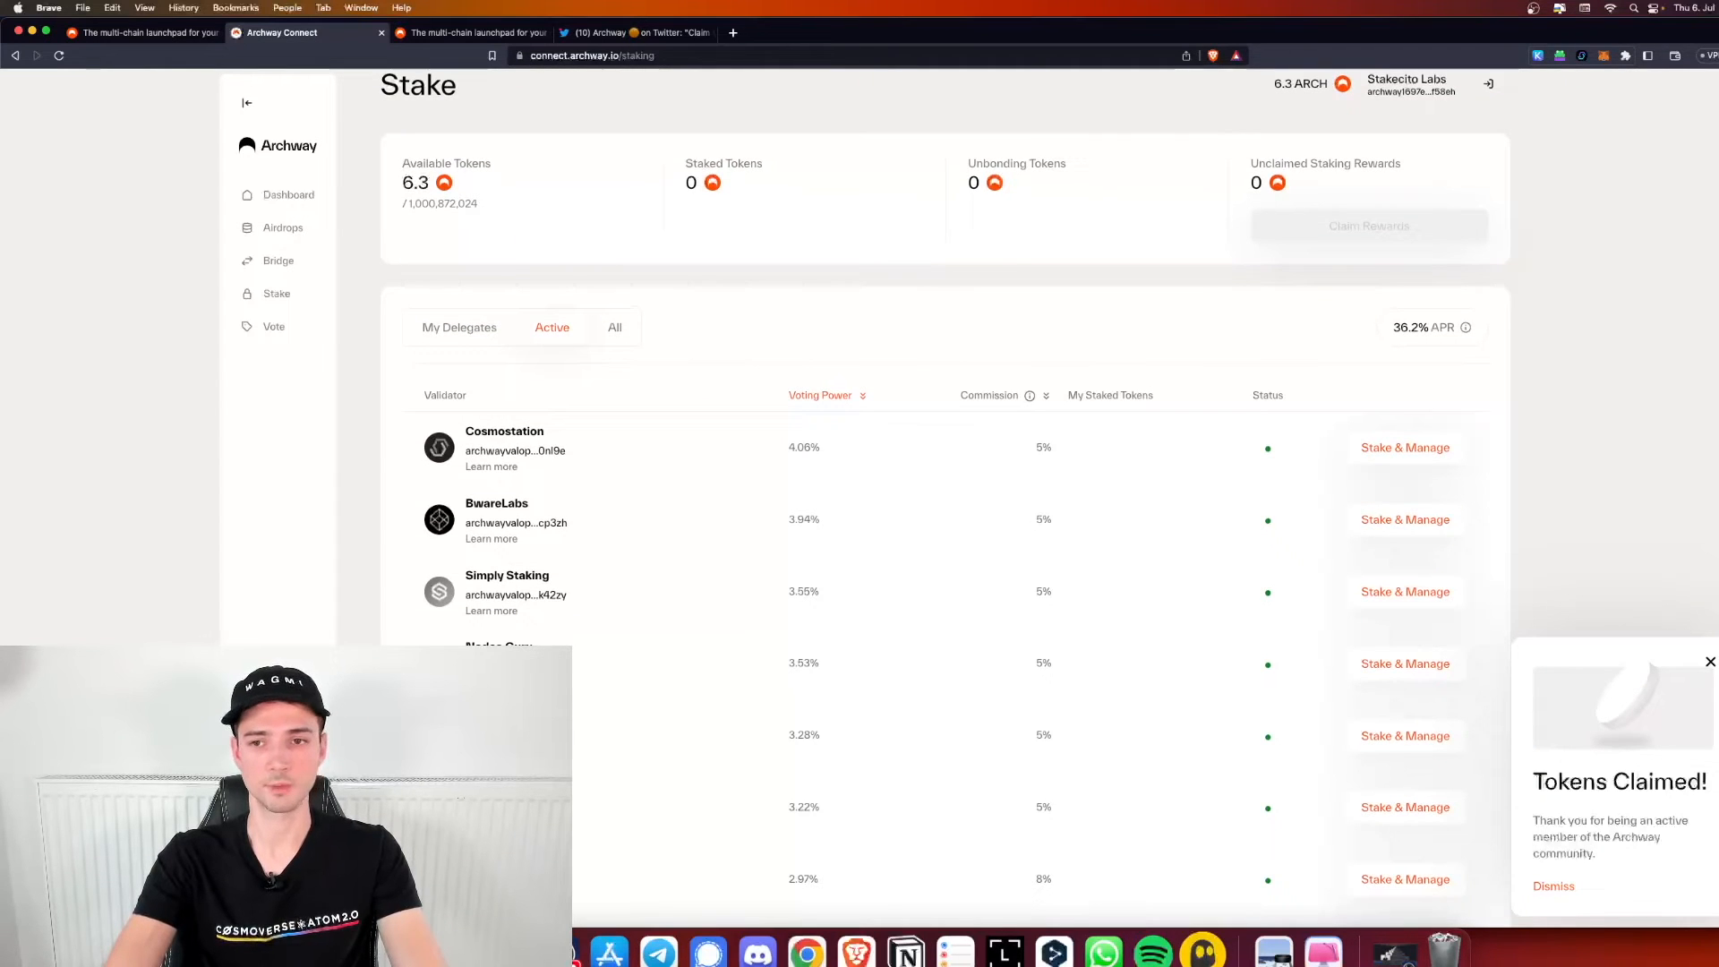
pyautogui.scroll(-3)
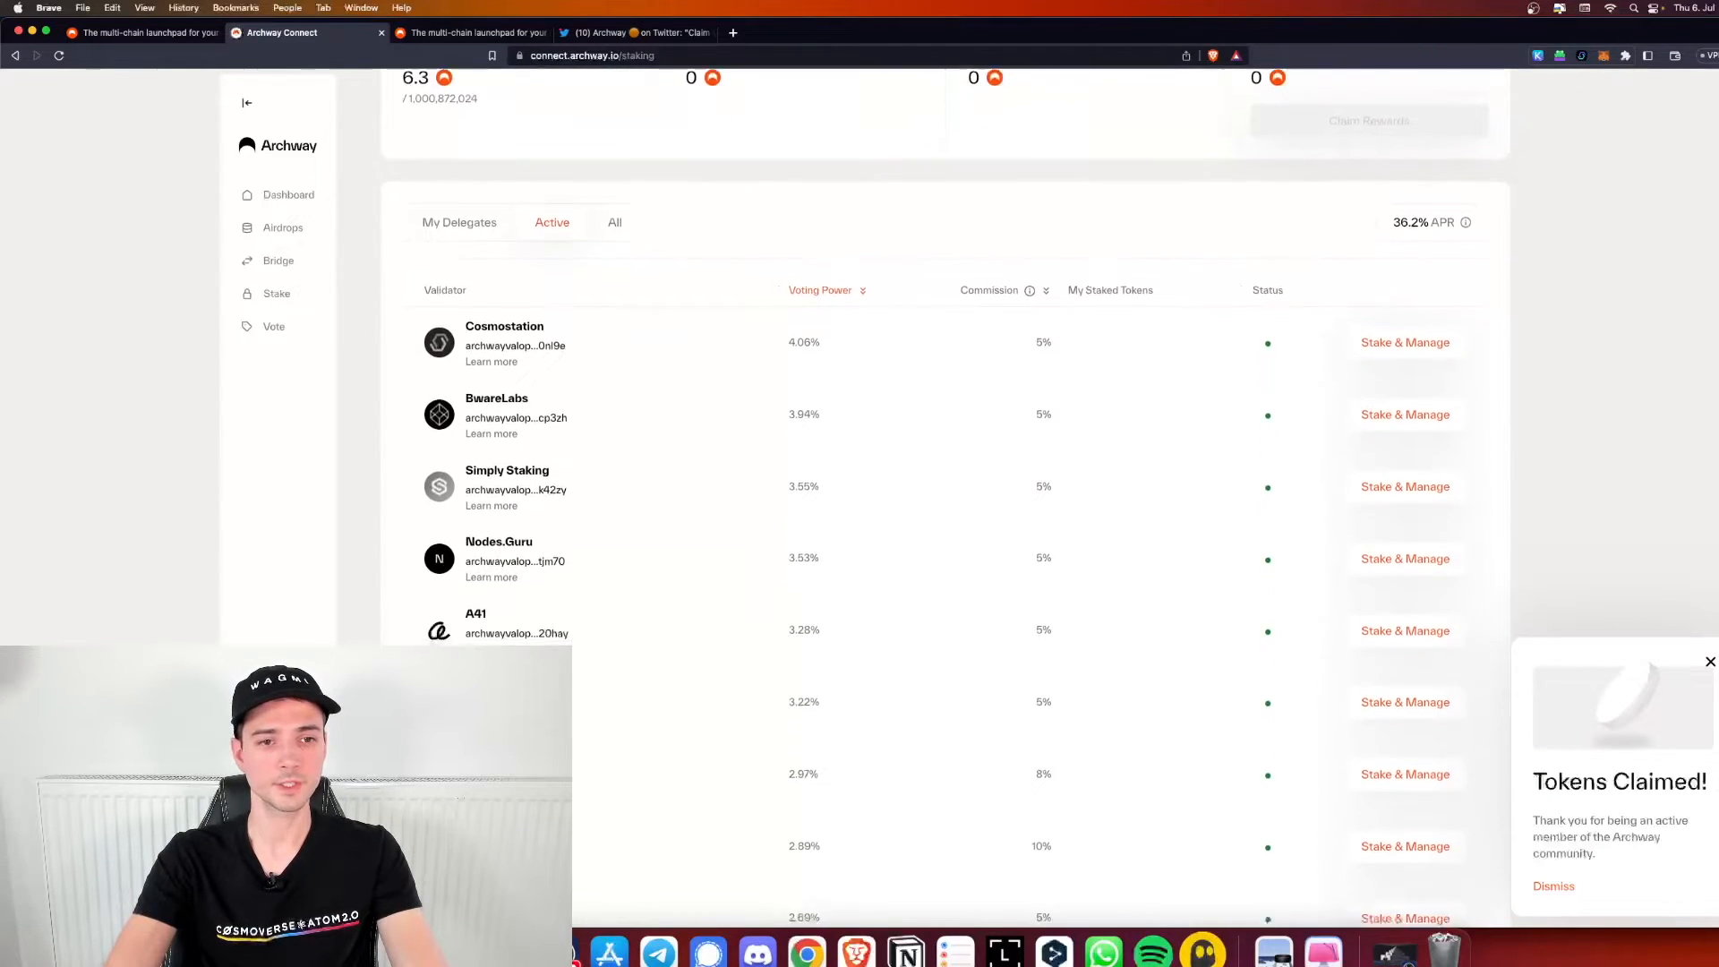
pyautogui.scroll(-3)
pyautogui.write('stakecito')
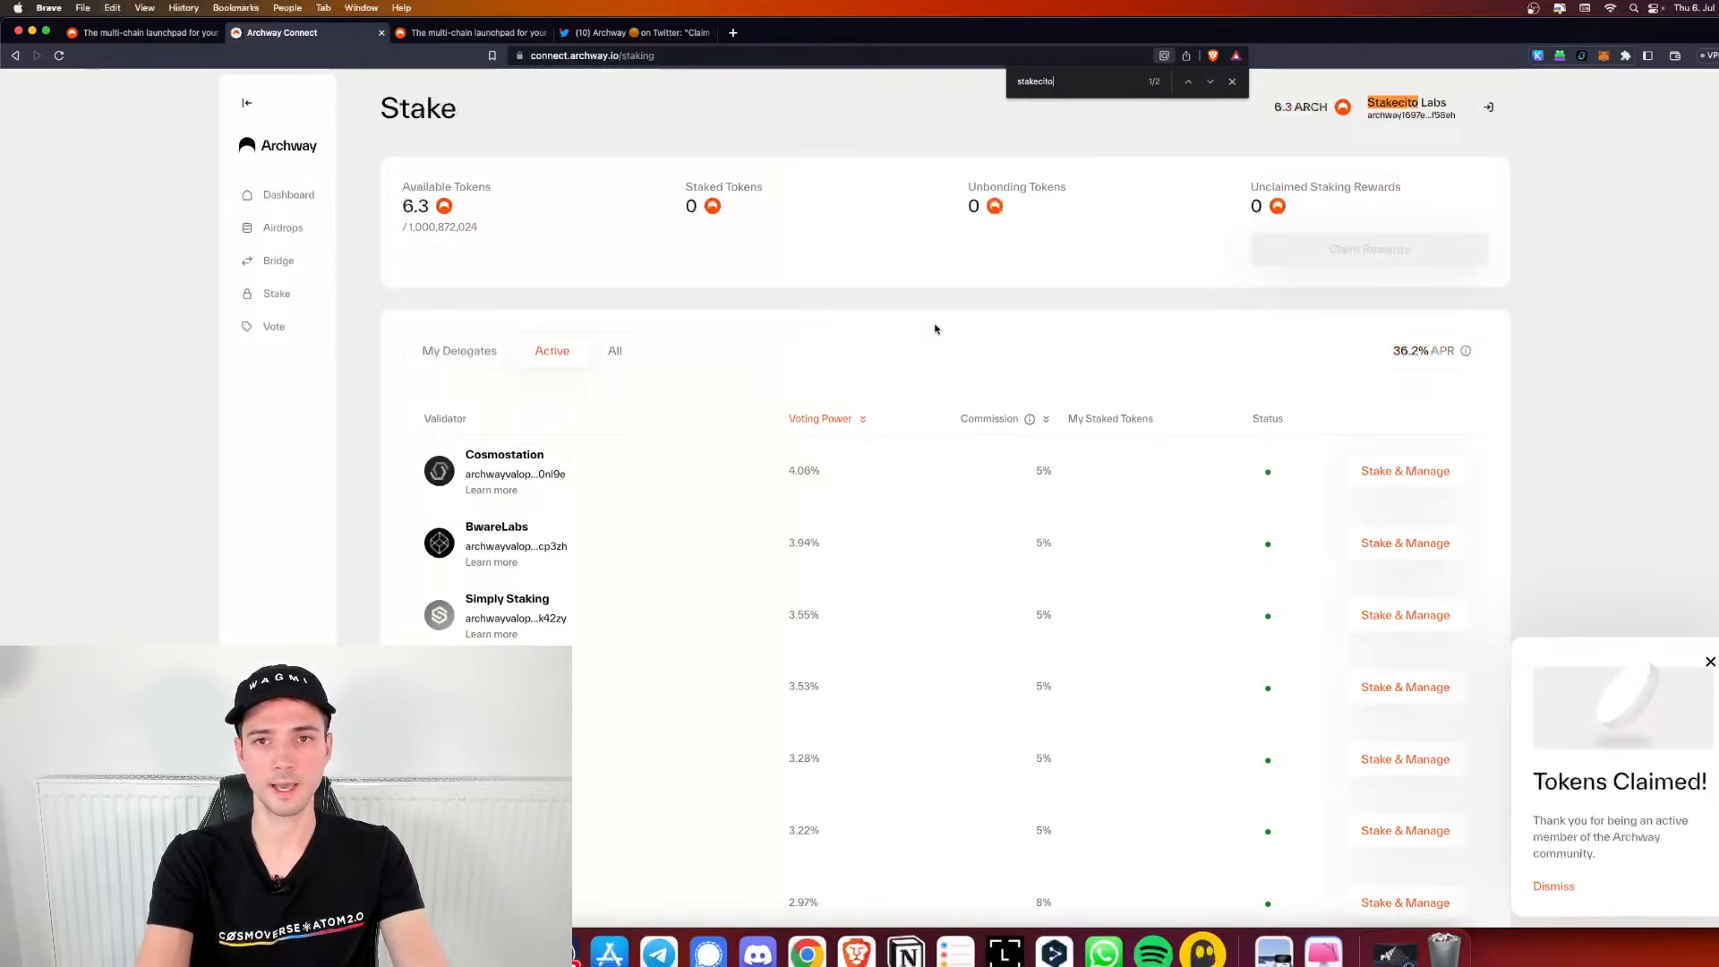
pyautogui.click(1187, 80)
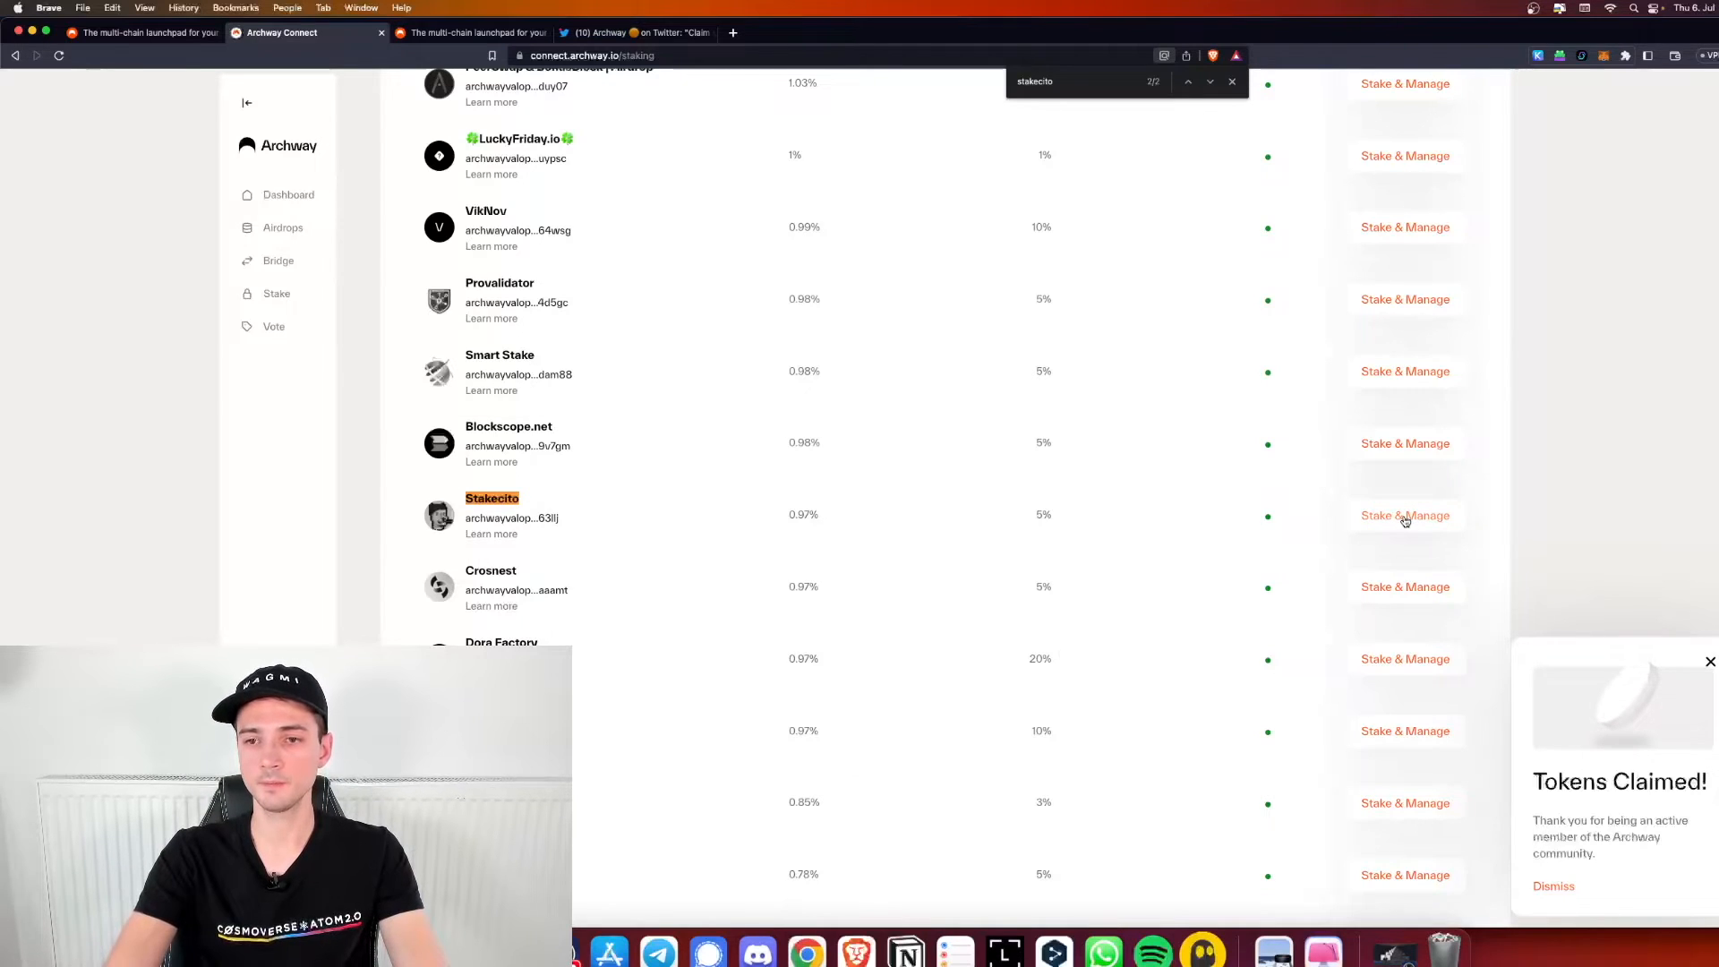
# Delegate 5 ARCH to Stakecito through Stake & Manage, approving the transaction in Keplr
pyautogui.click(1406, 515)
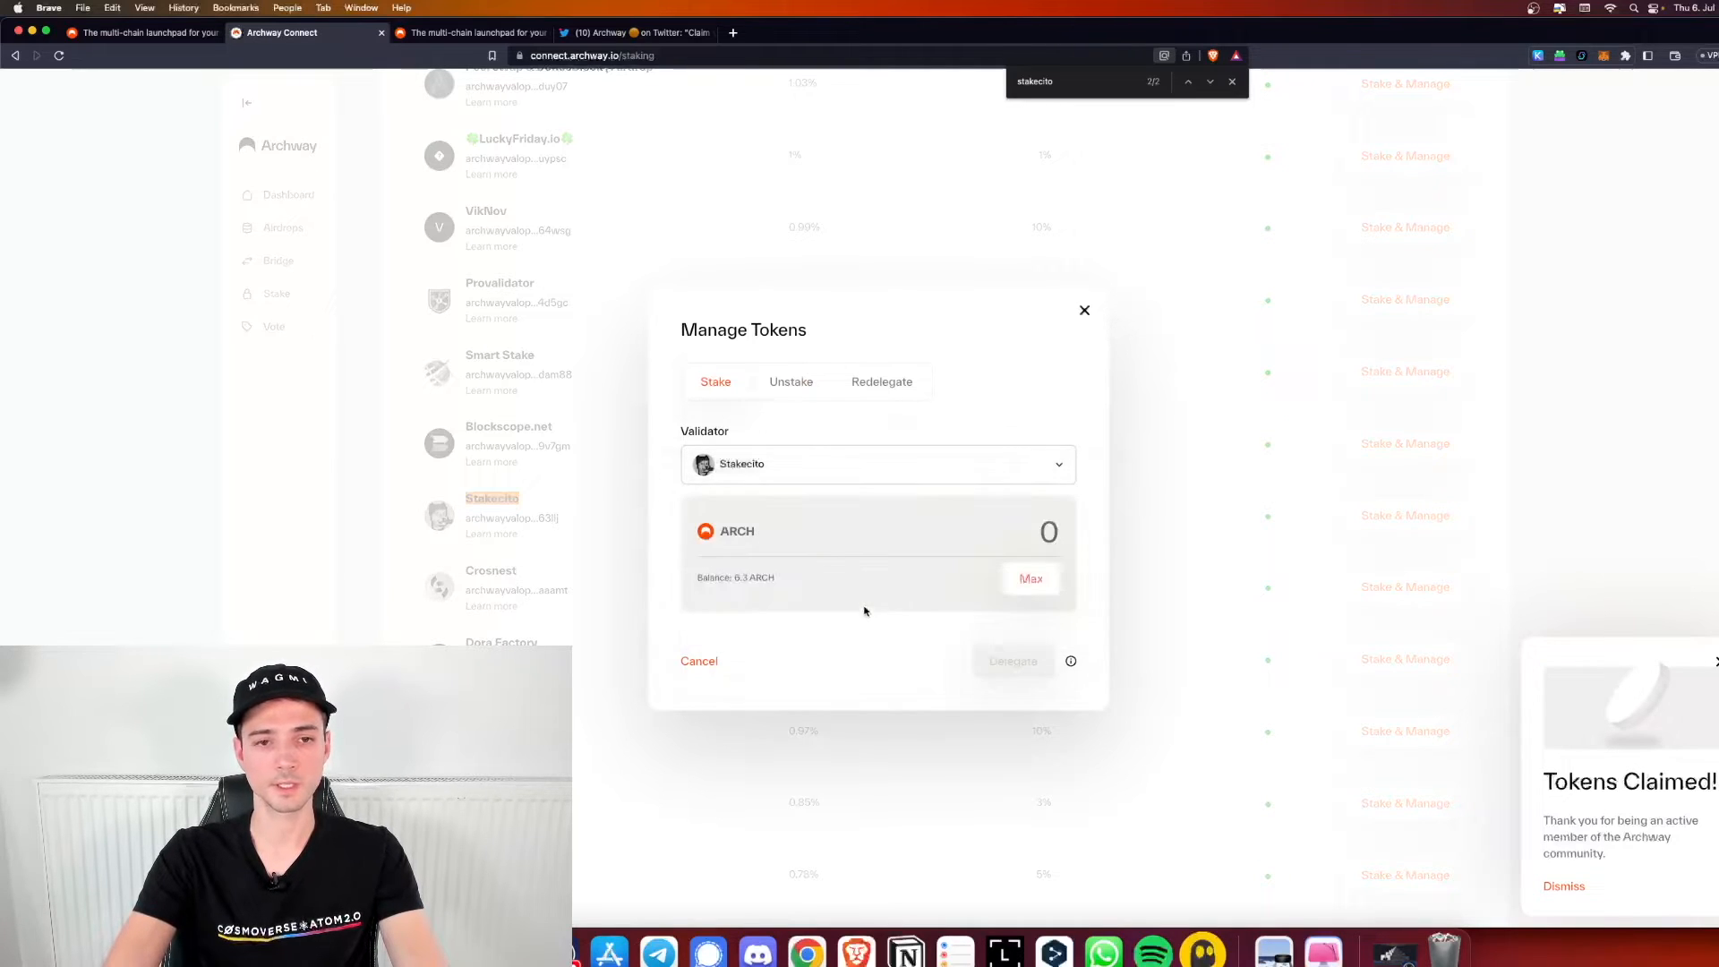
pyautogui.write('5')
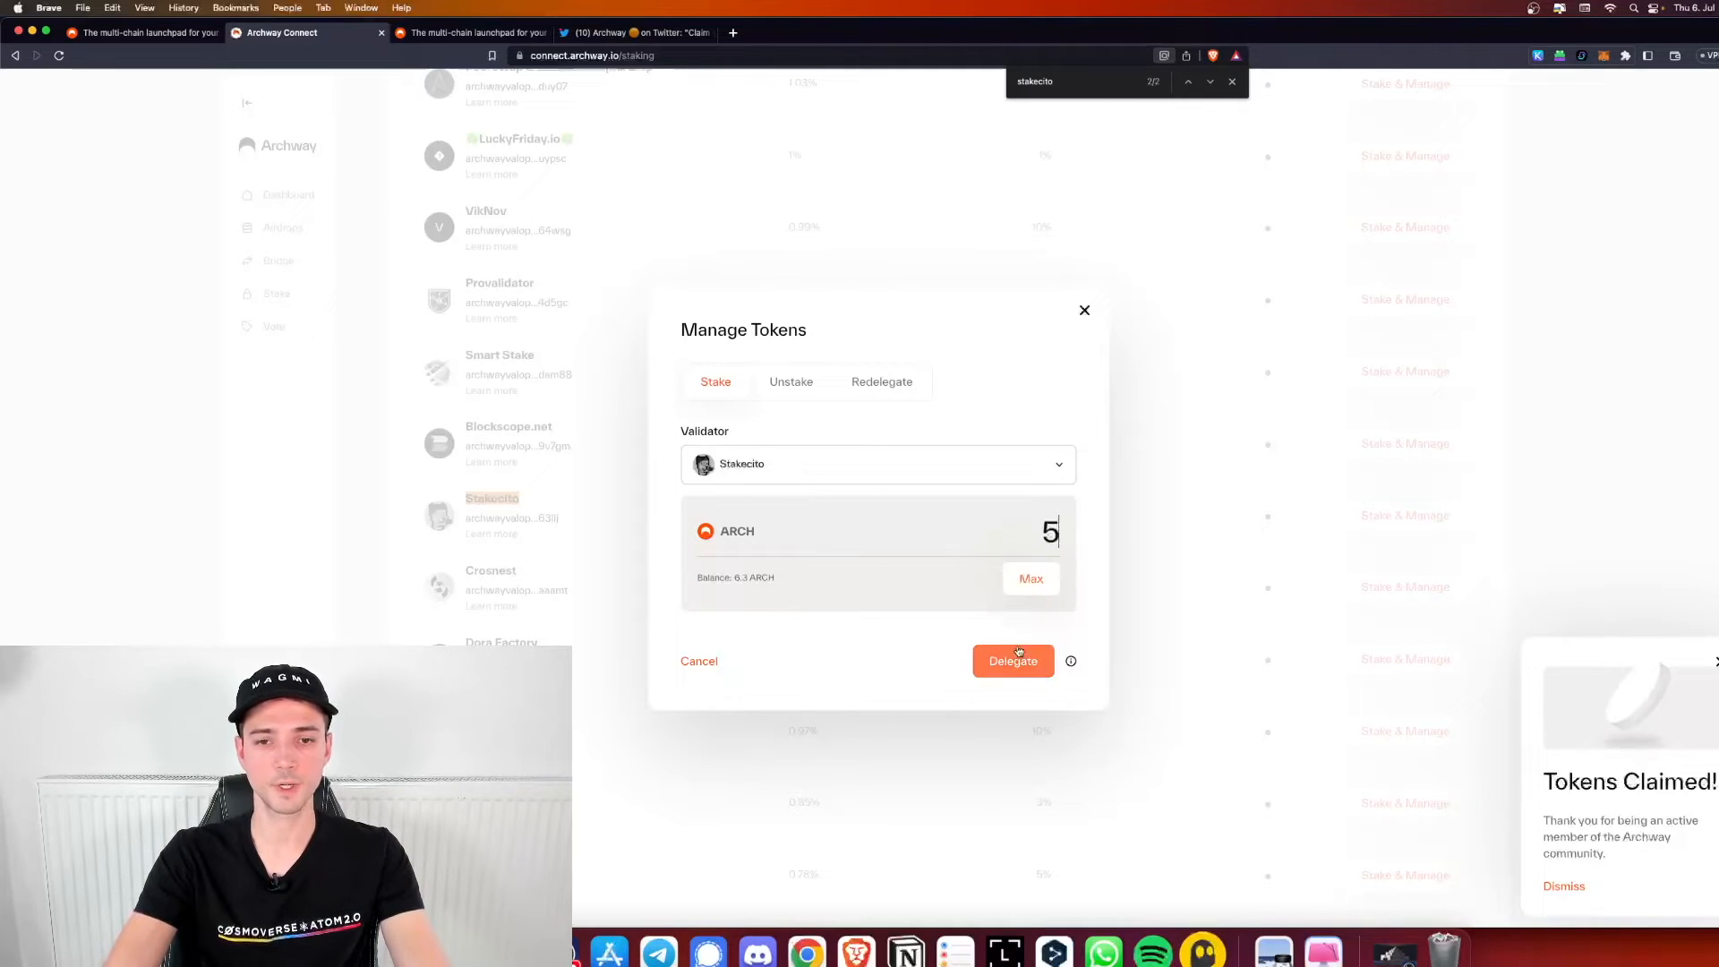
pyautogui.click(1012, 661)
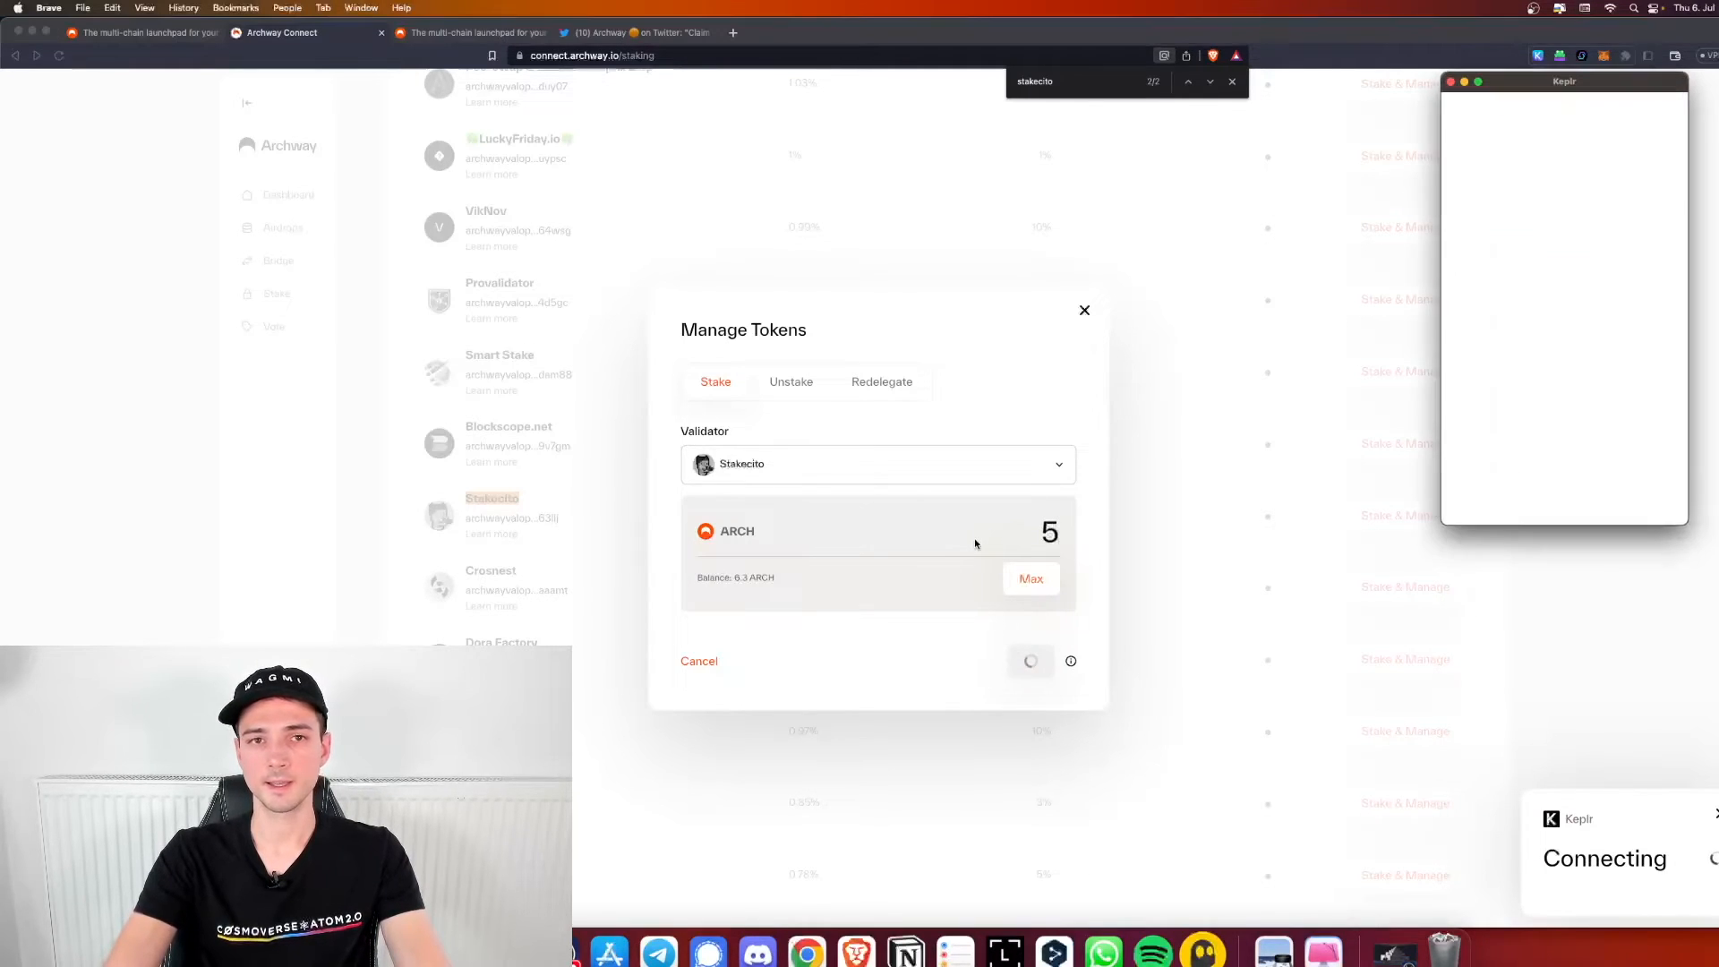
pyautogui.click(1032, 660)
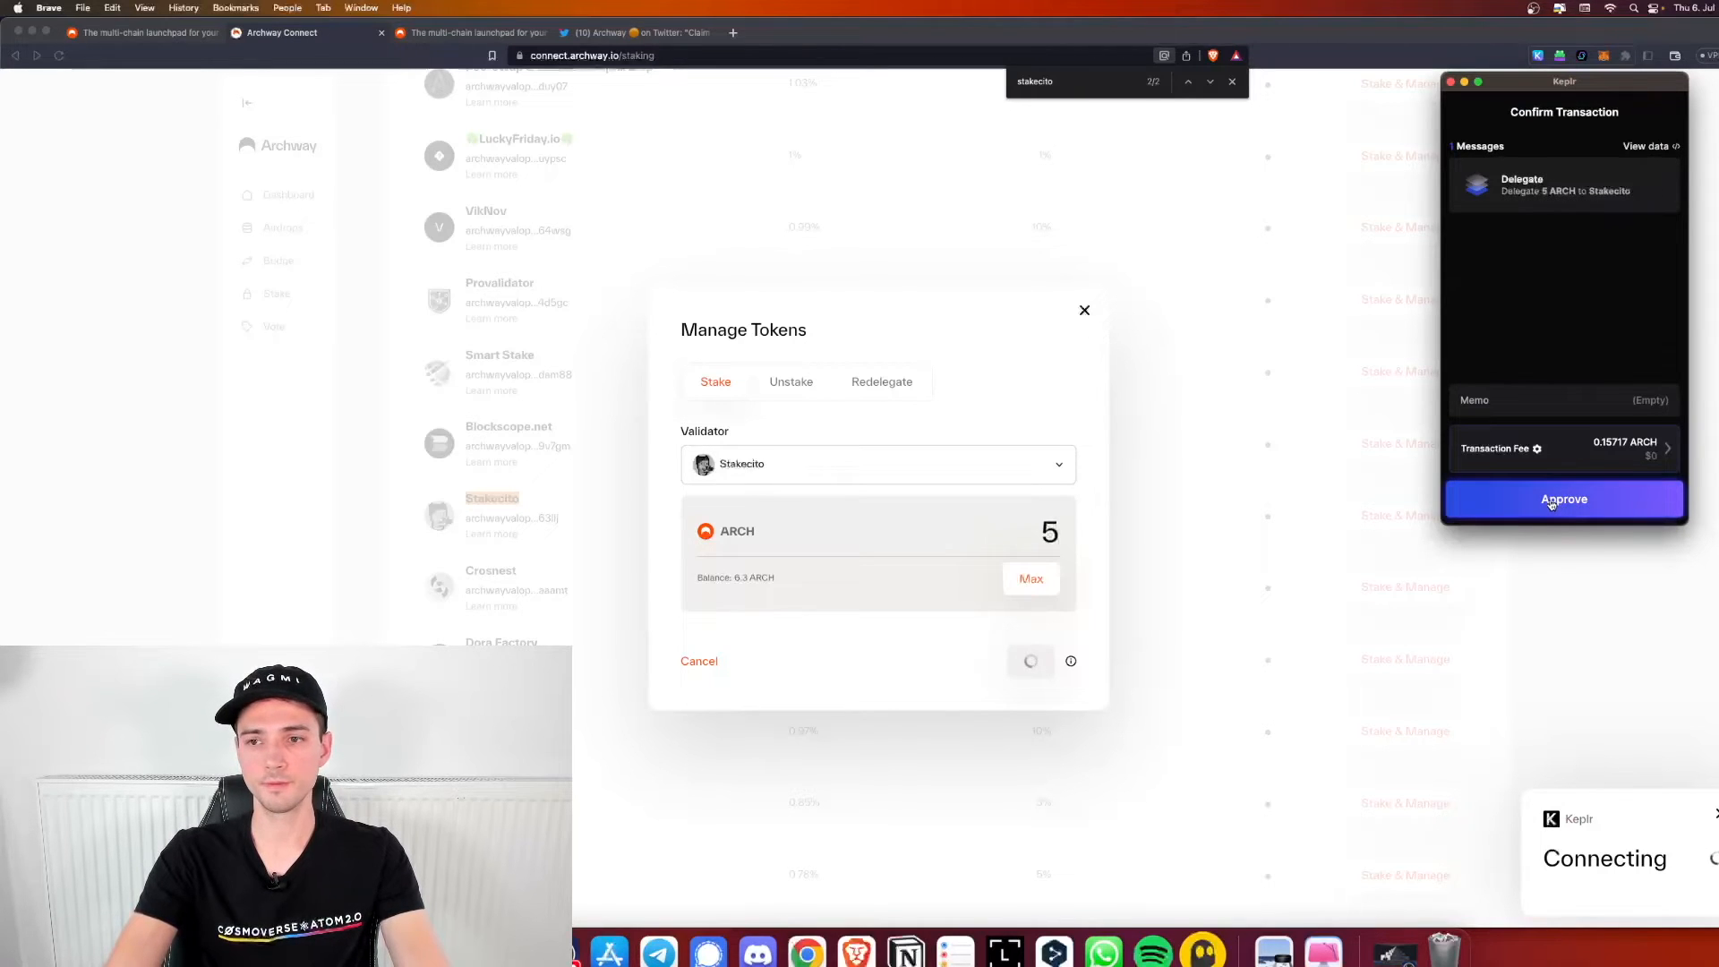
pyautogui.click(1563, 500)
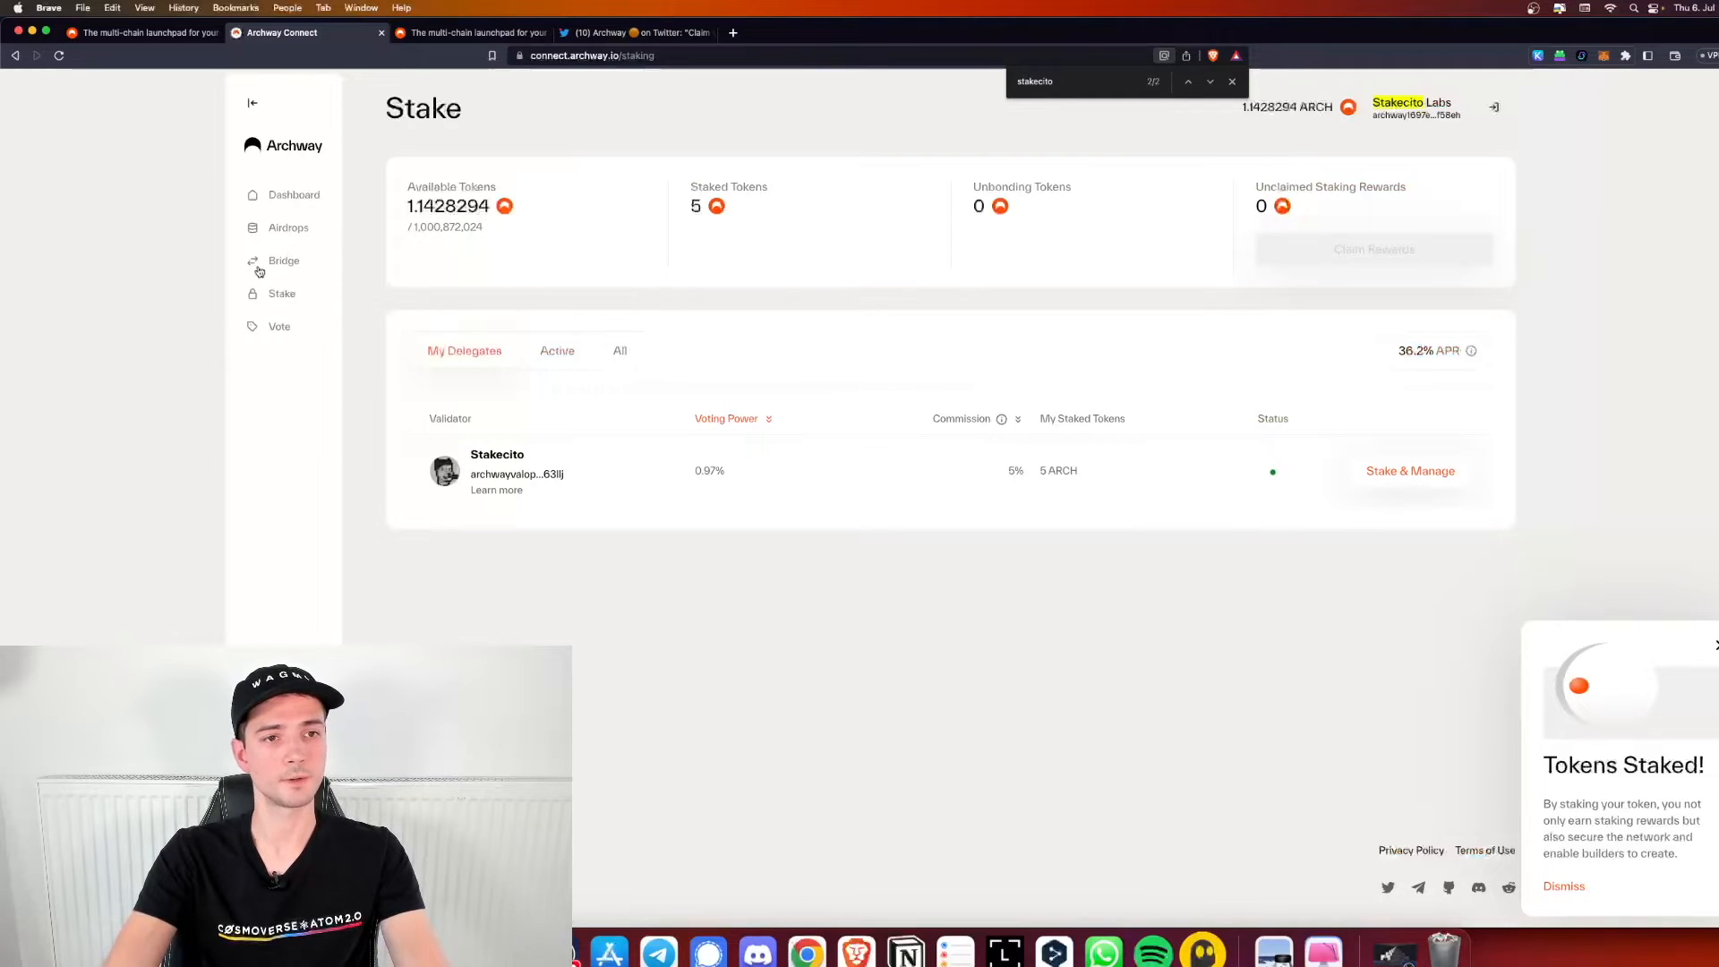
# Go to the Bridge page listing ARCH at 1.1428294, with OSMO and ATOM at zero
pyautogui.click(286, 228)
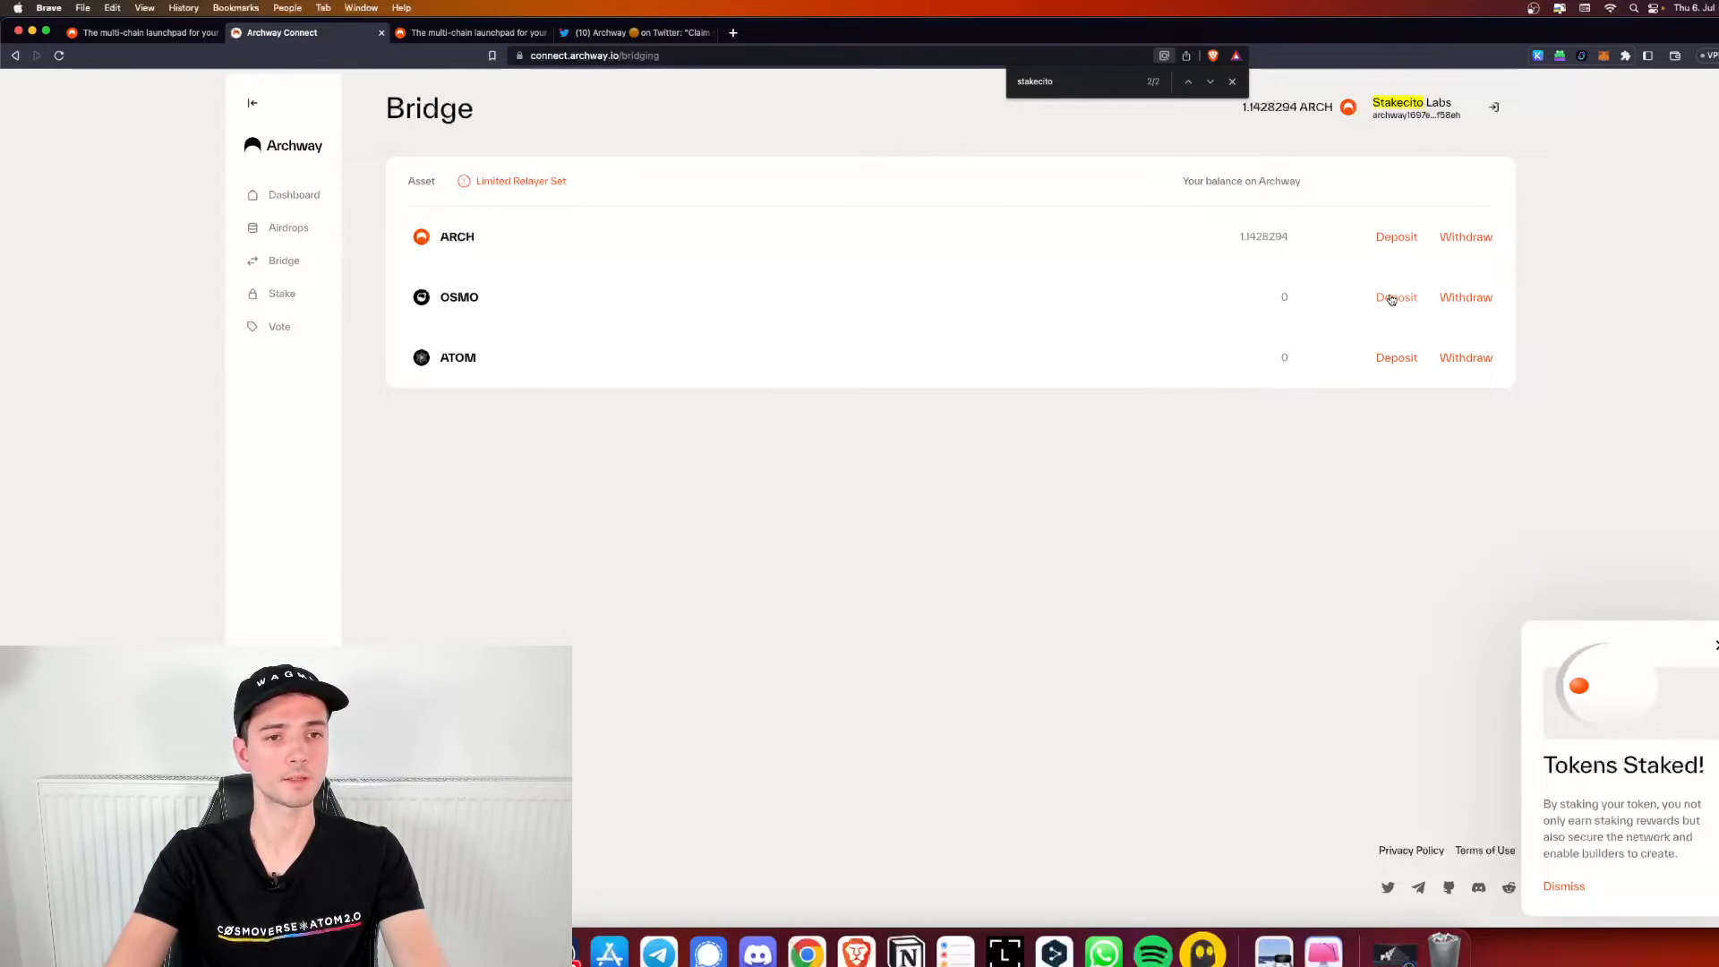
pyautogui.moveTo(1396, 362)
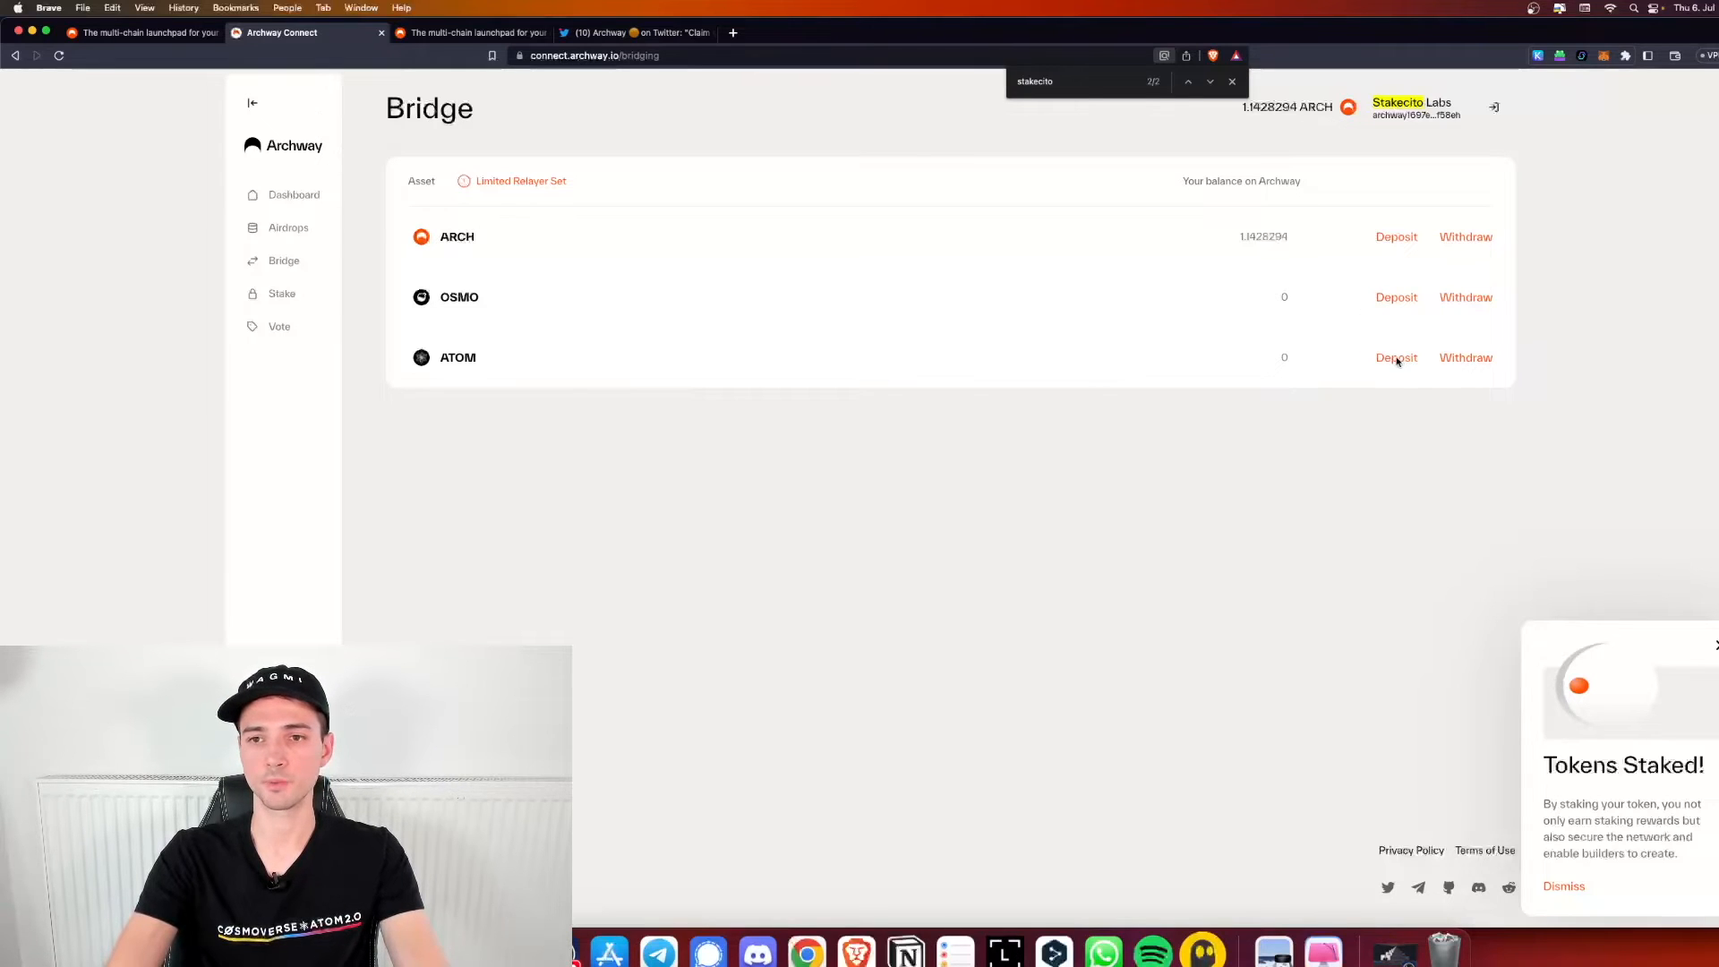
# Deposit 0.01 ATOM from Cosmos Hub onto Archway, approving the connection and transfer in Keplr
pyautogui.click(1395, 358)
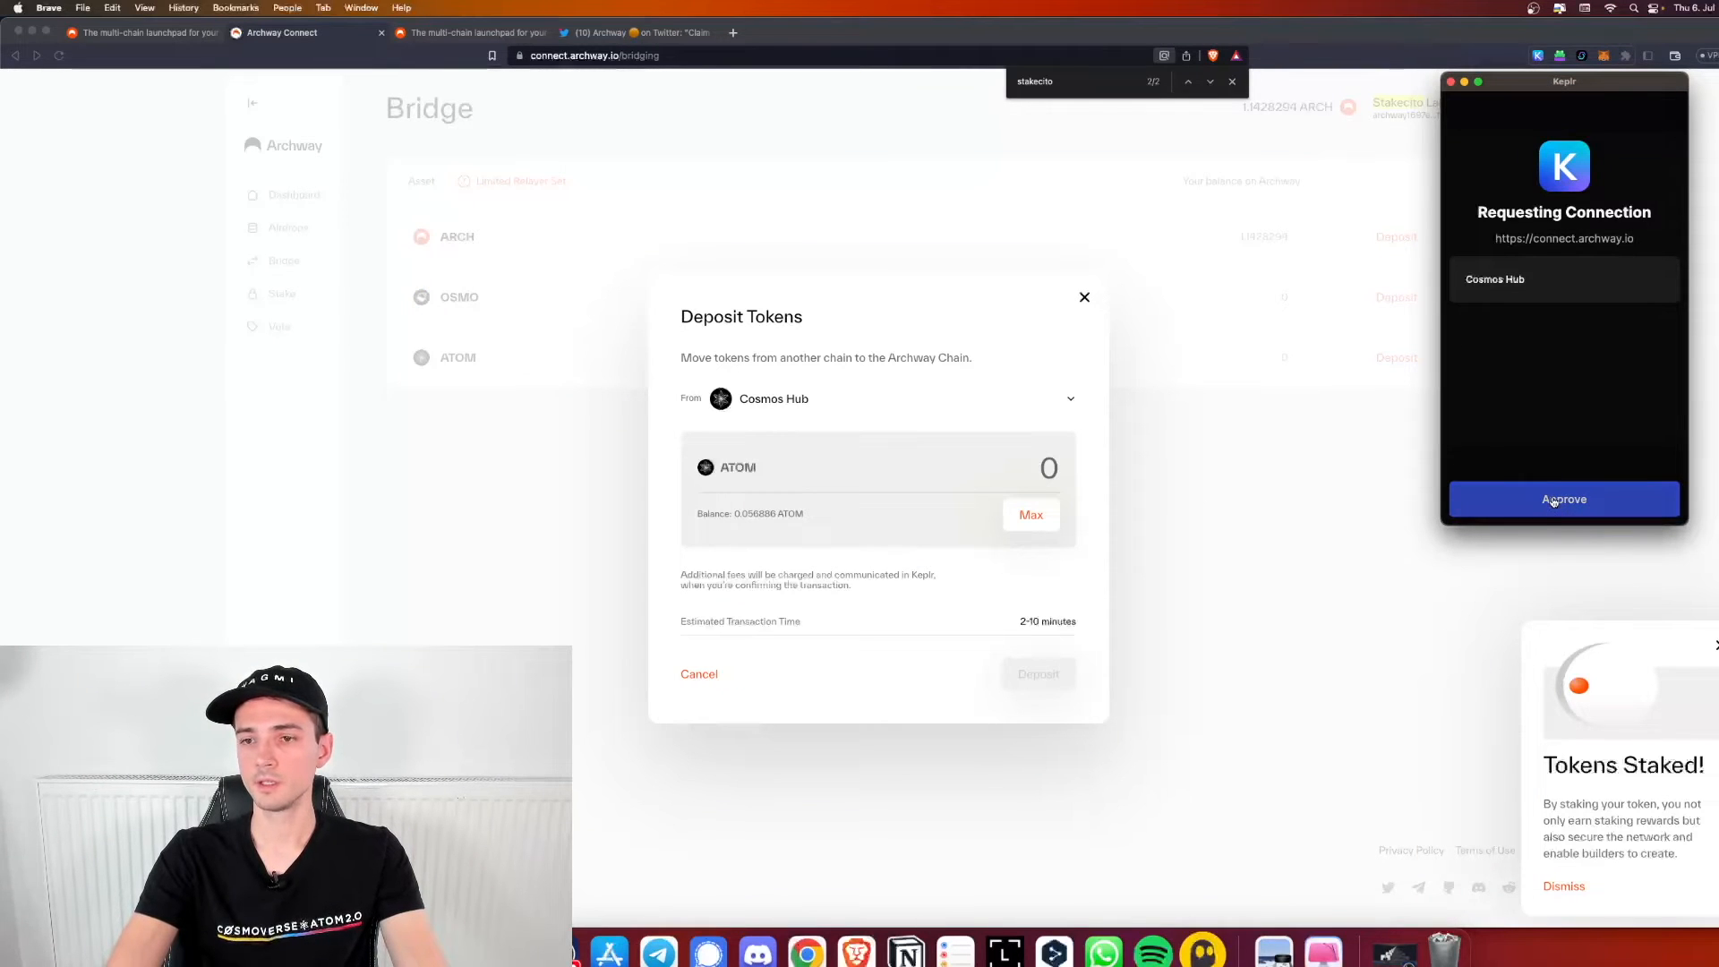
pyautogui.click(1561, 499)
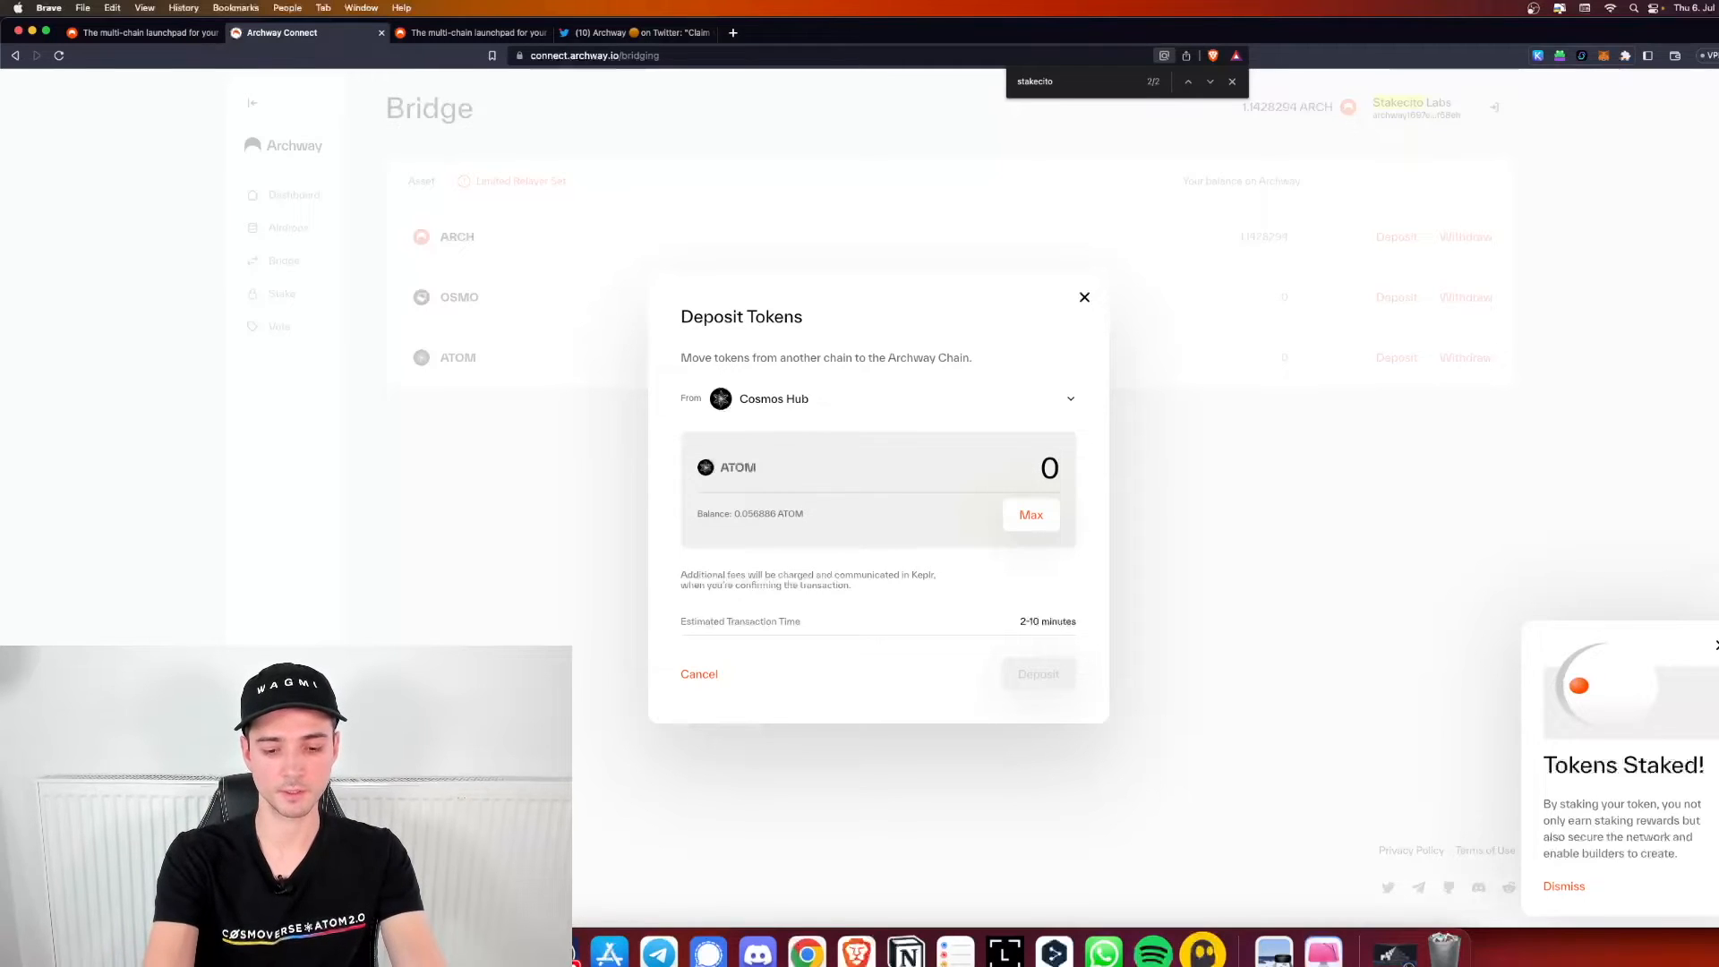
pyautogui.write('0.01')
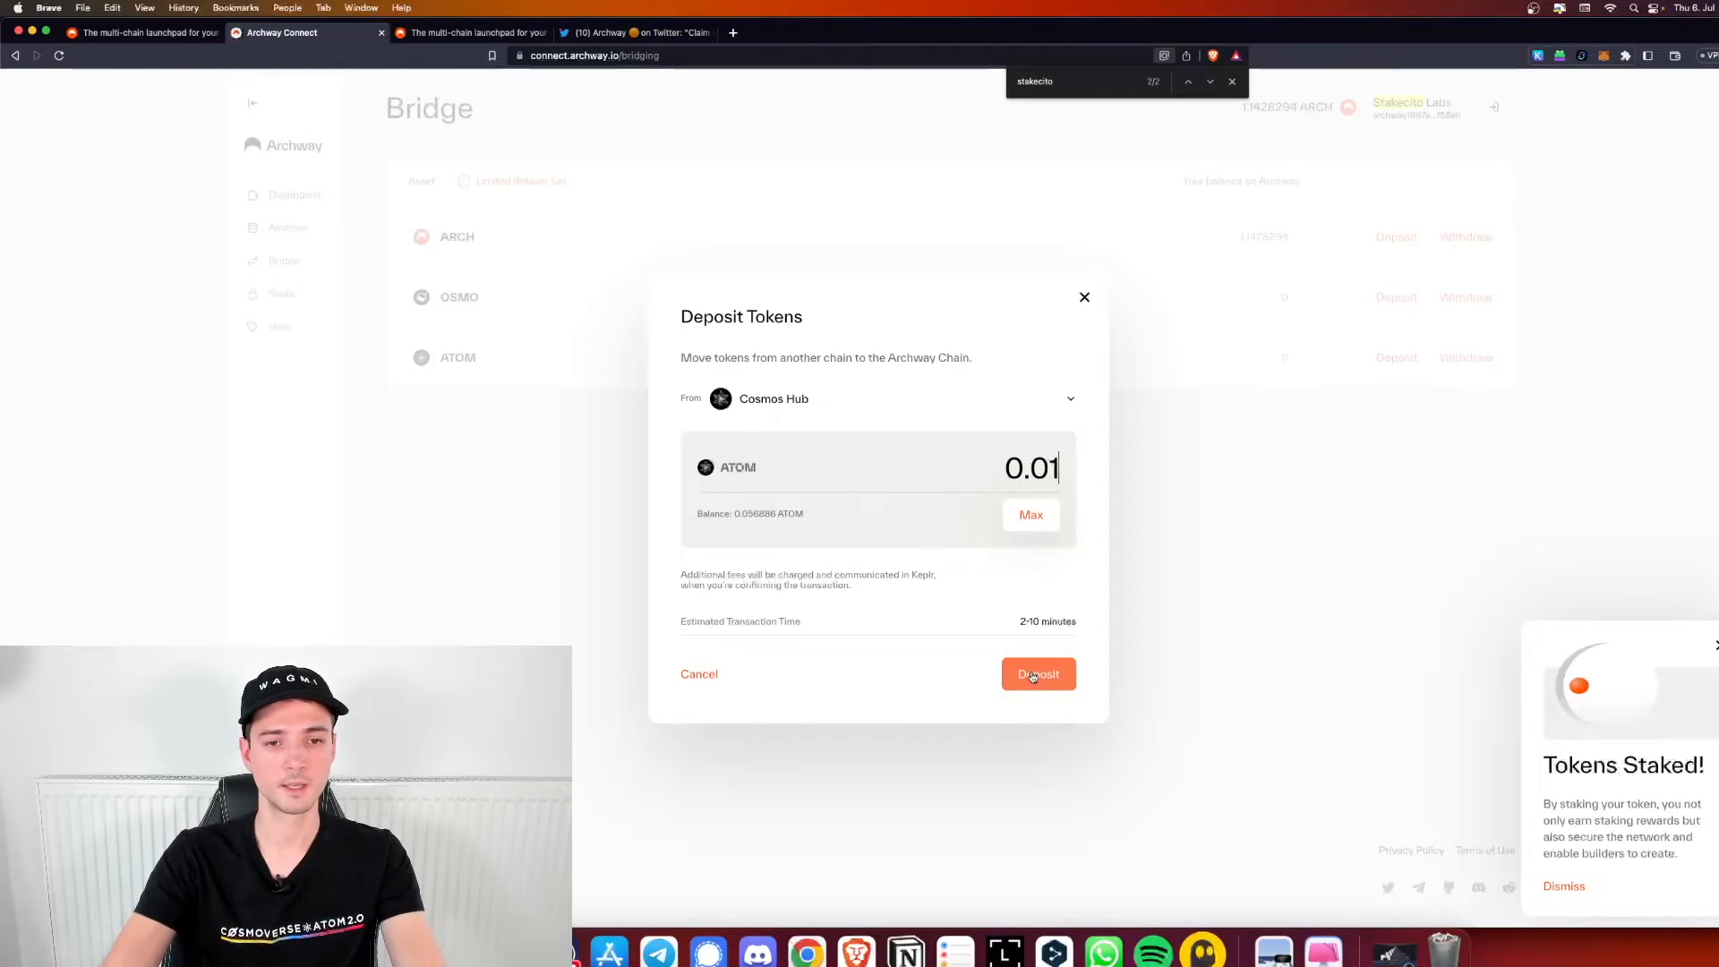
pyautogui.click(1037, 673)
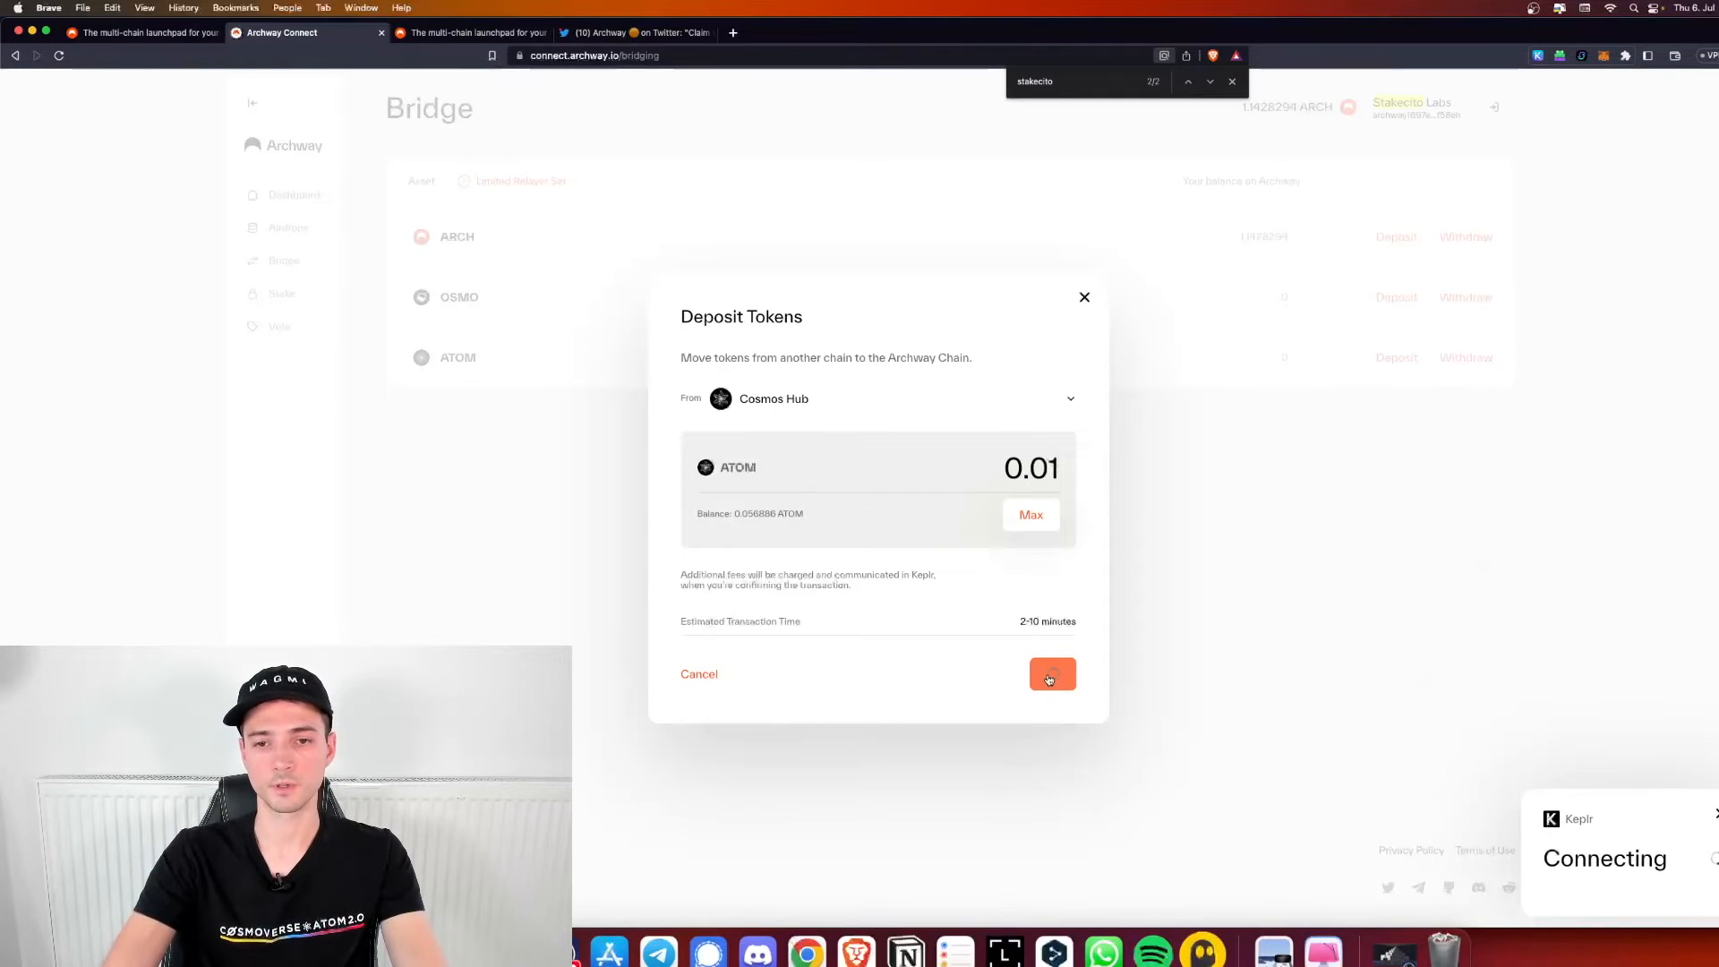
pyautogui.click(1051, 674)
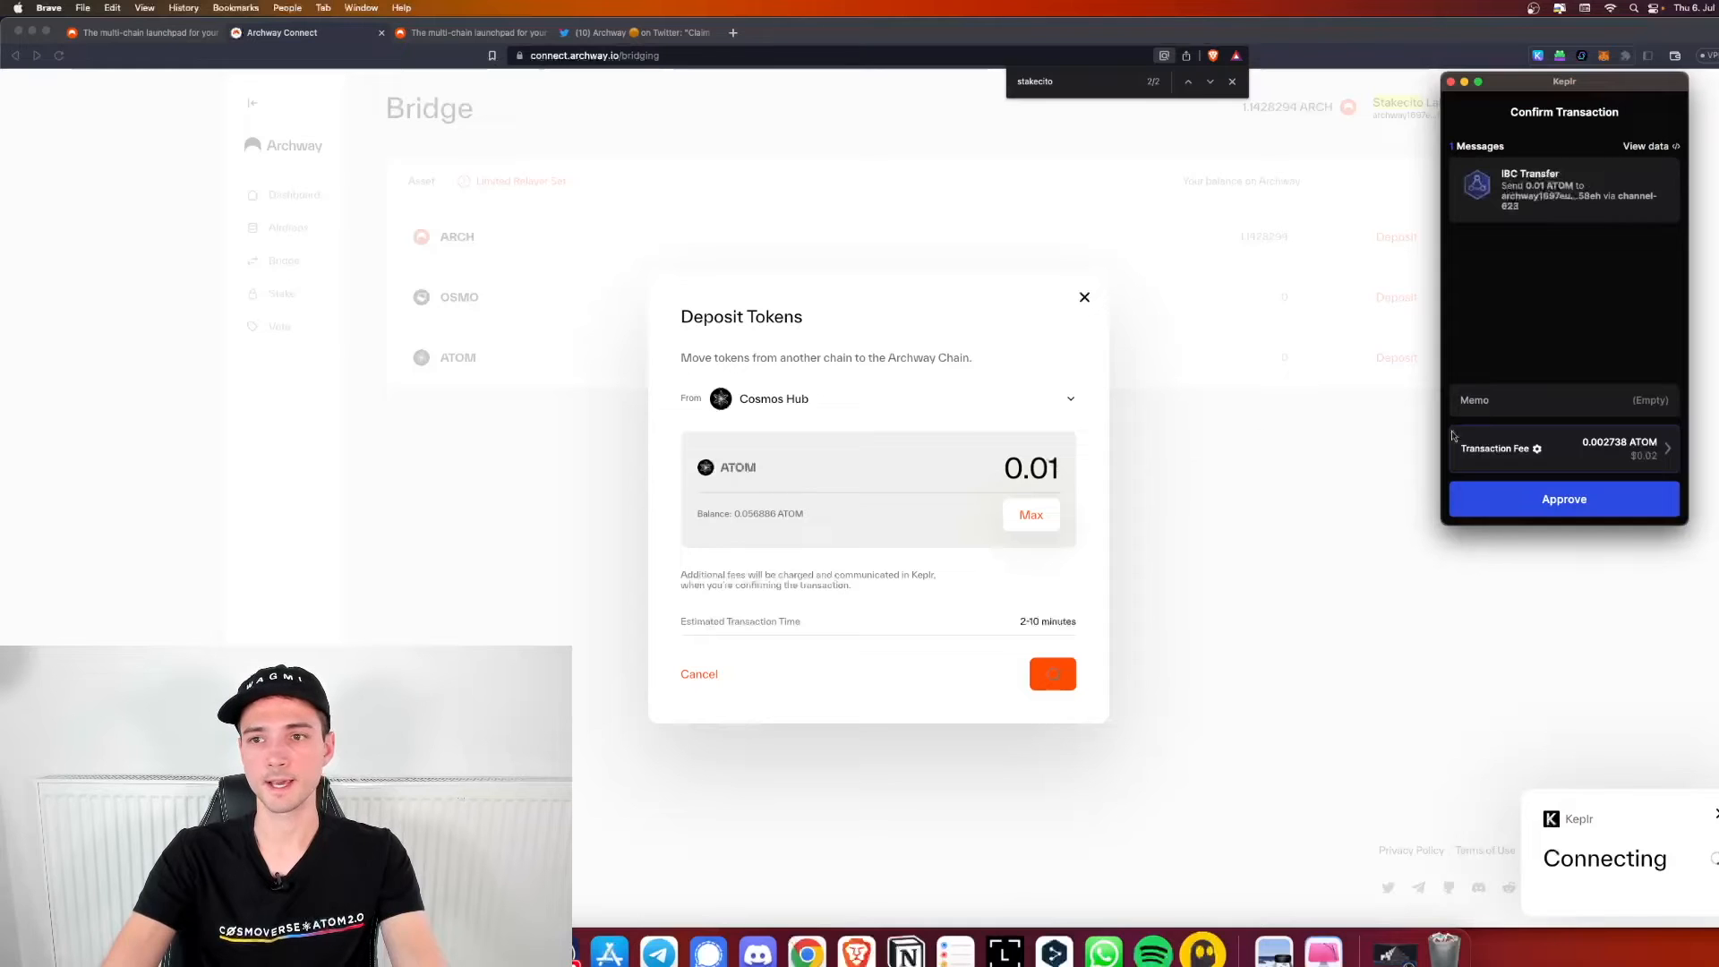
pyautogui.click(1563, 499)
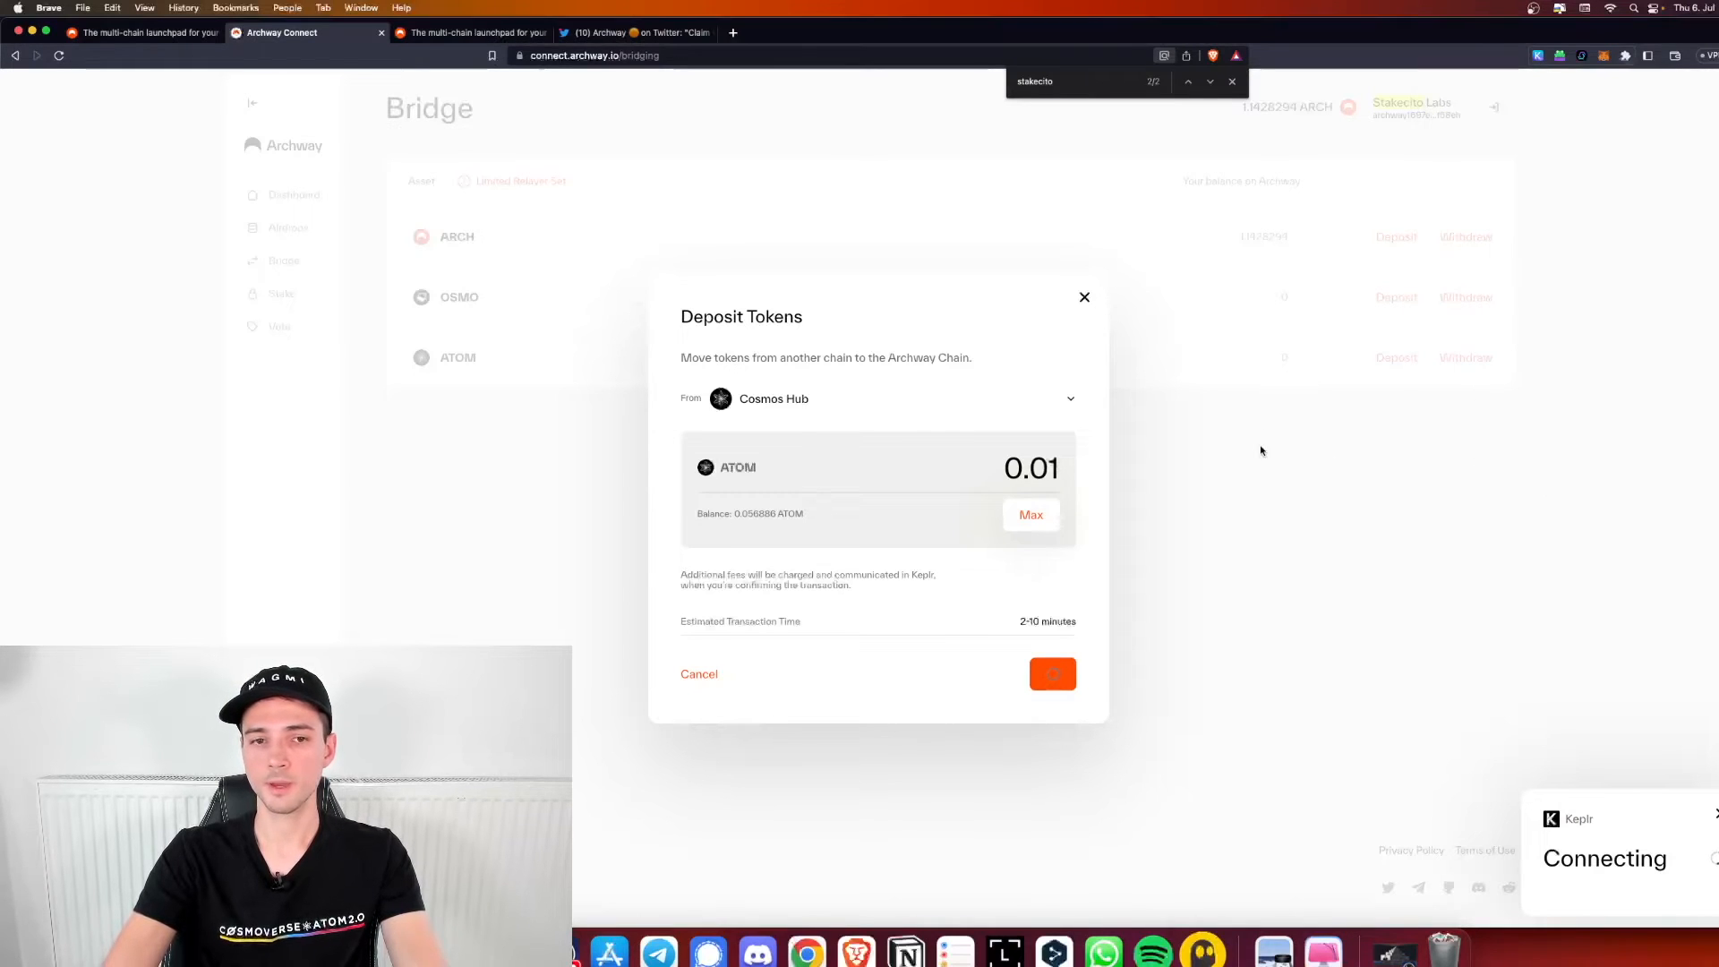
pyautogui.moveTo(1169, 564)
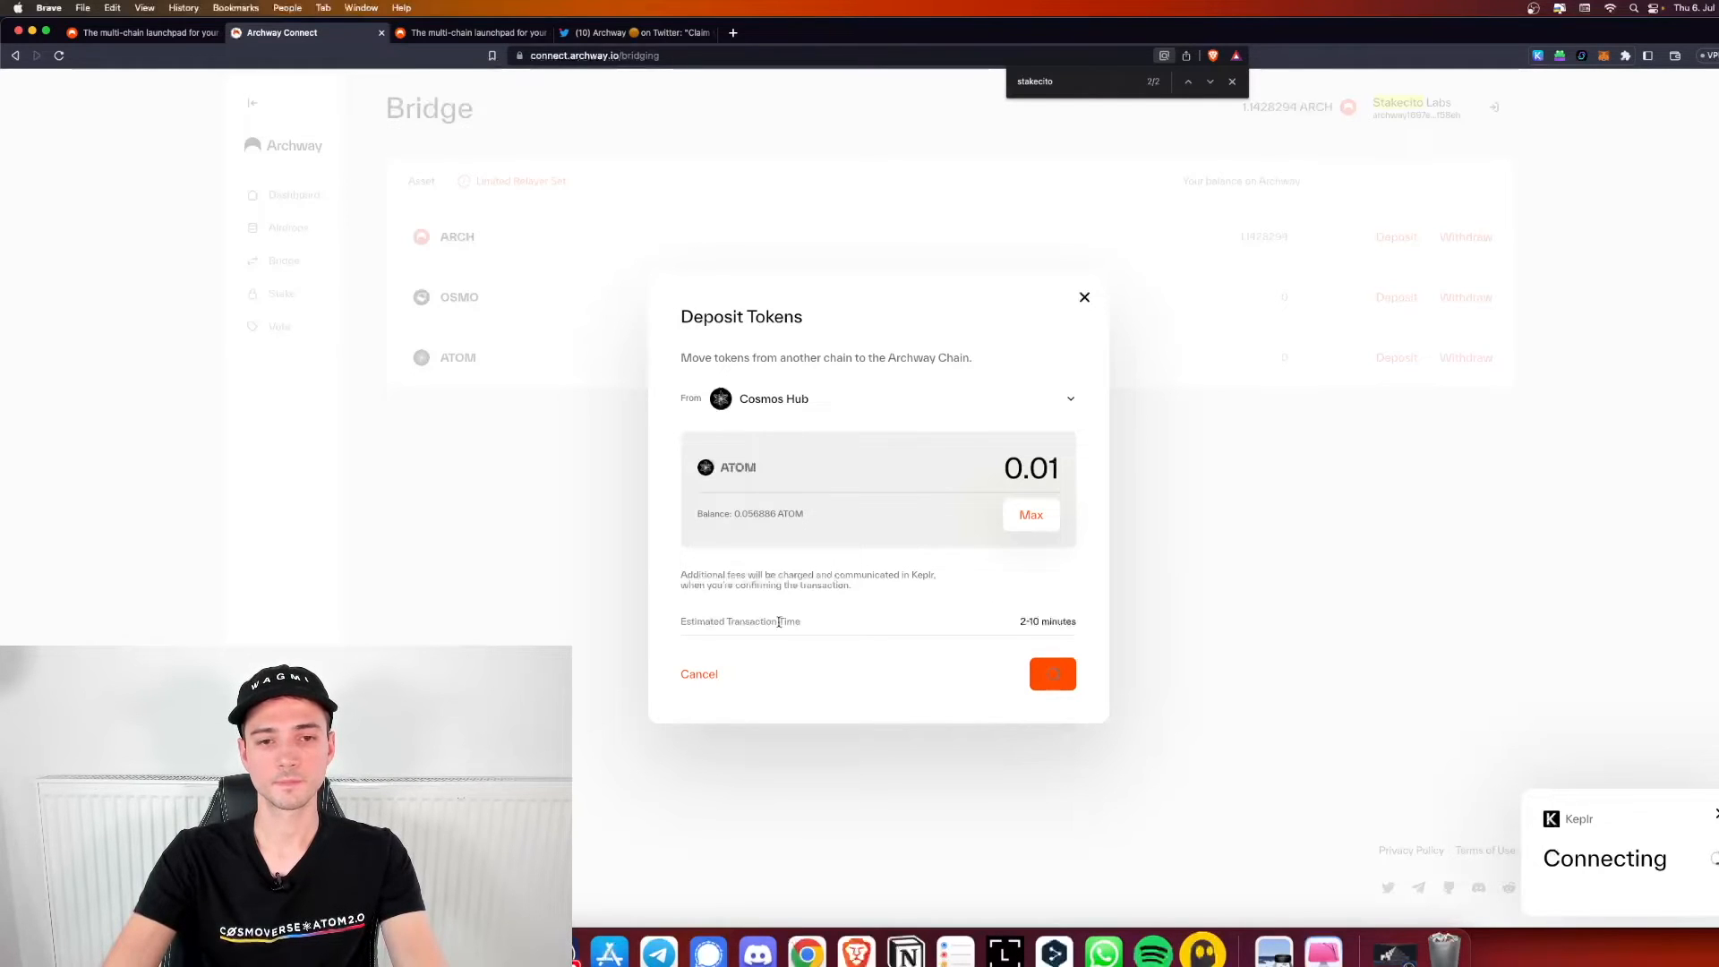
pyautogui.click(1051, 674)
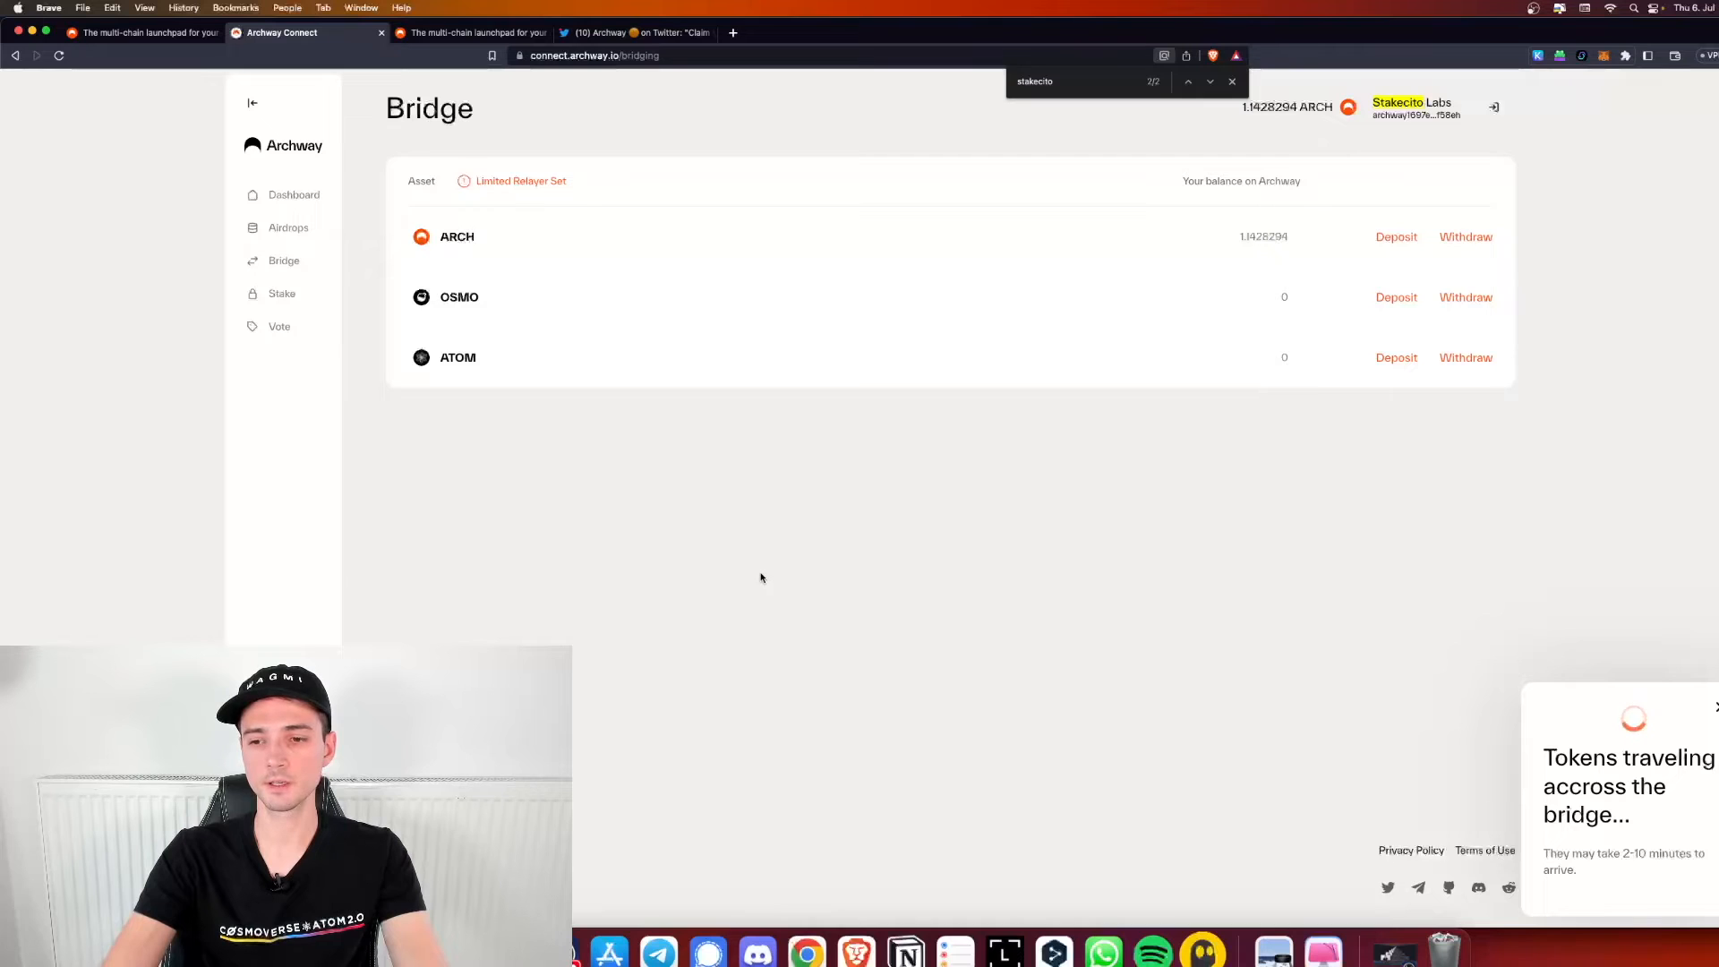
pyautogui.moveTo(733, 548)
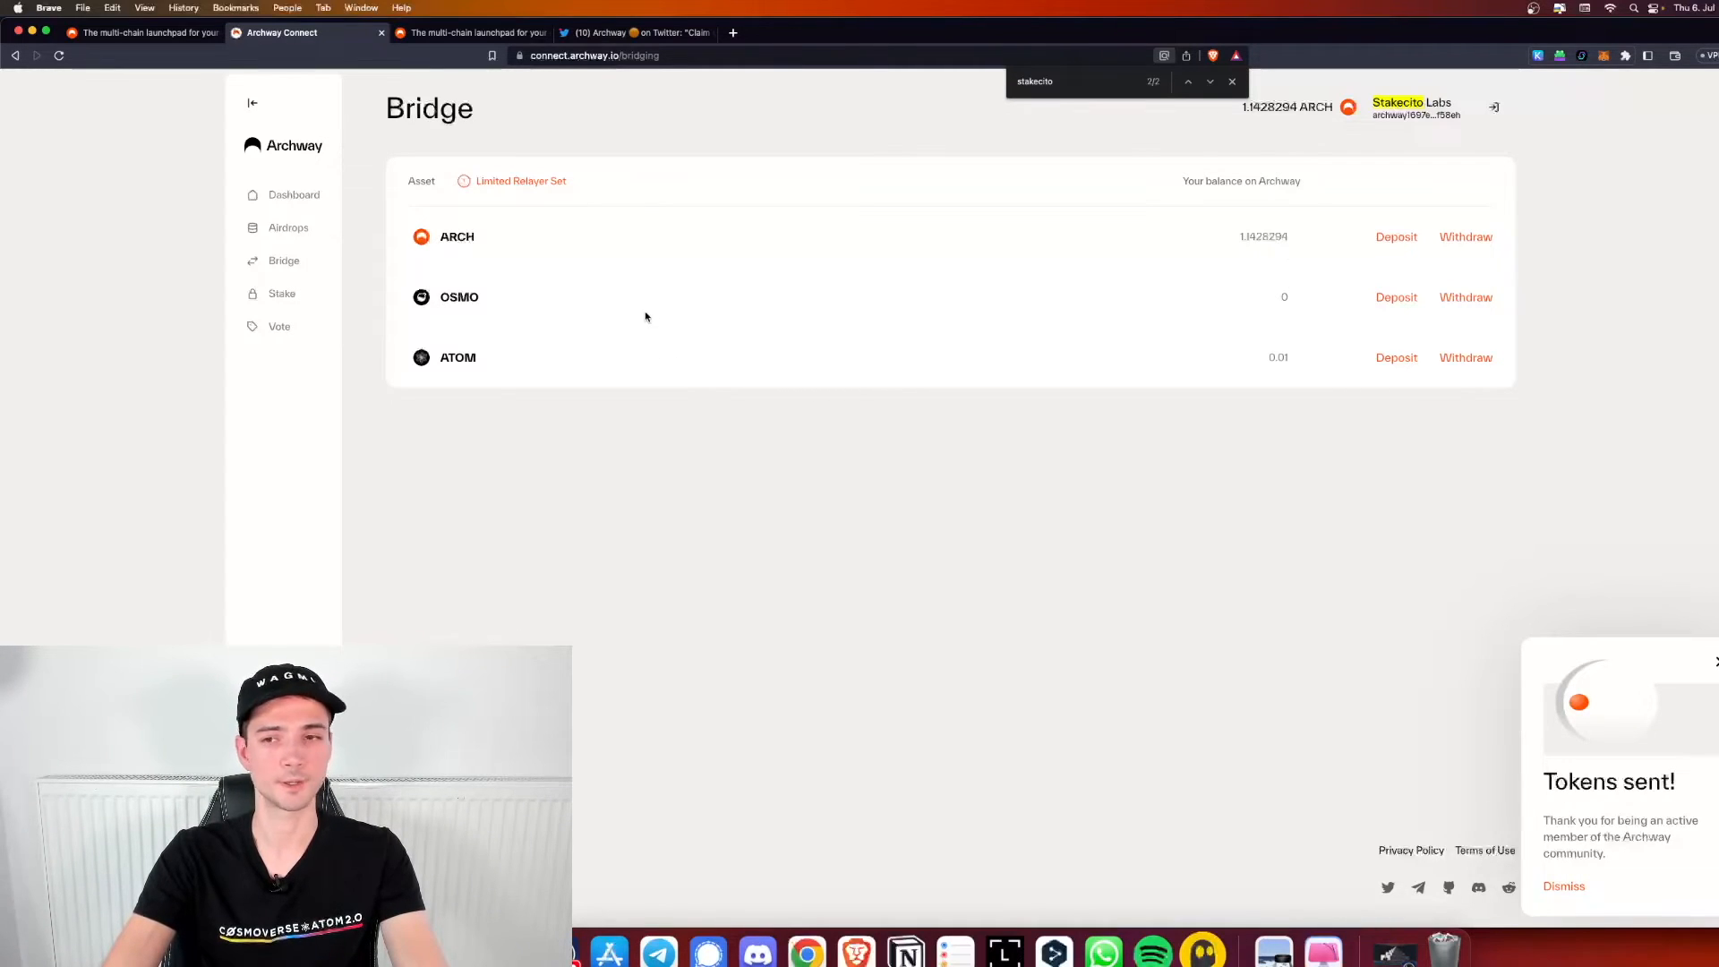
pyautogui.moveTo(290, 227)
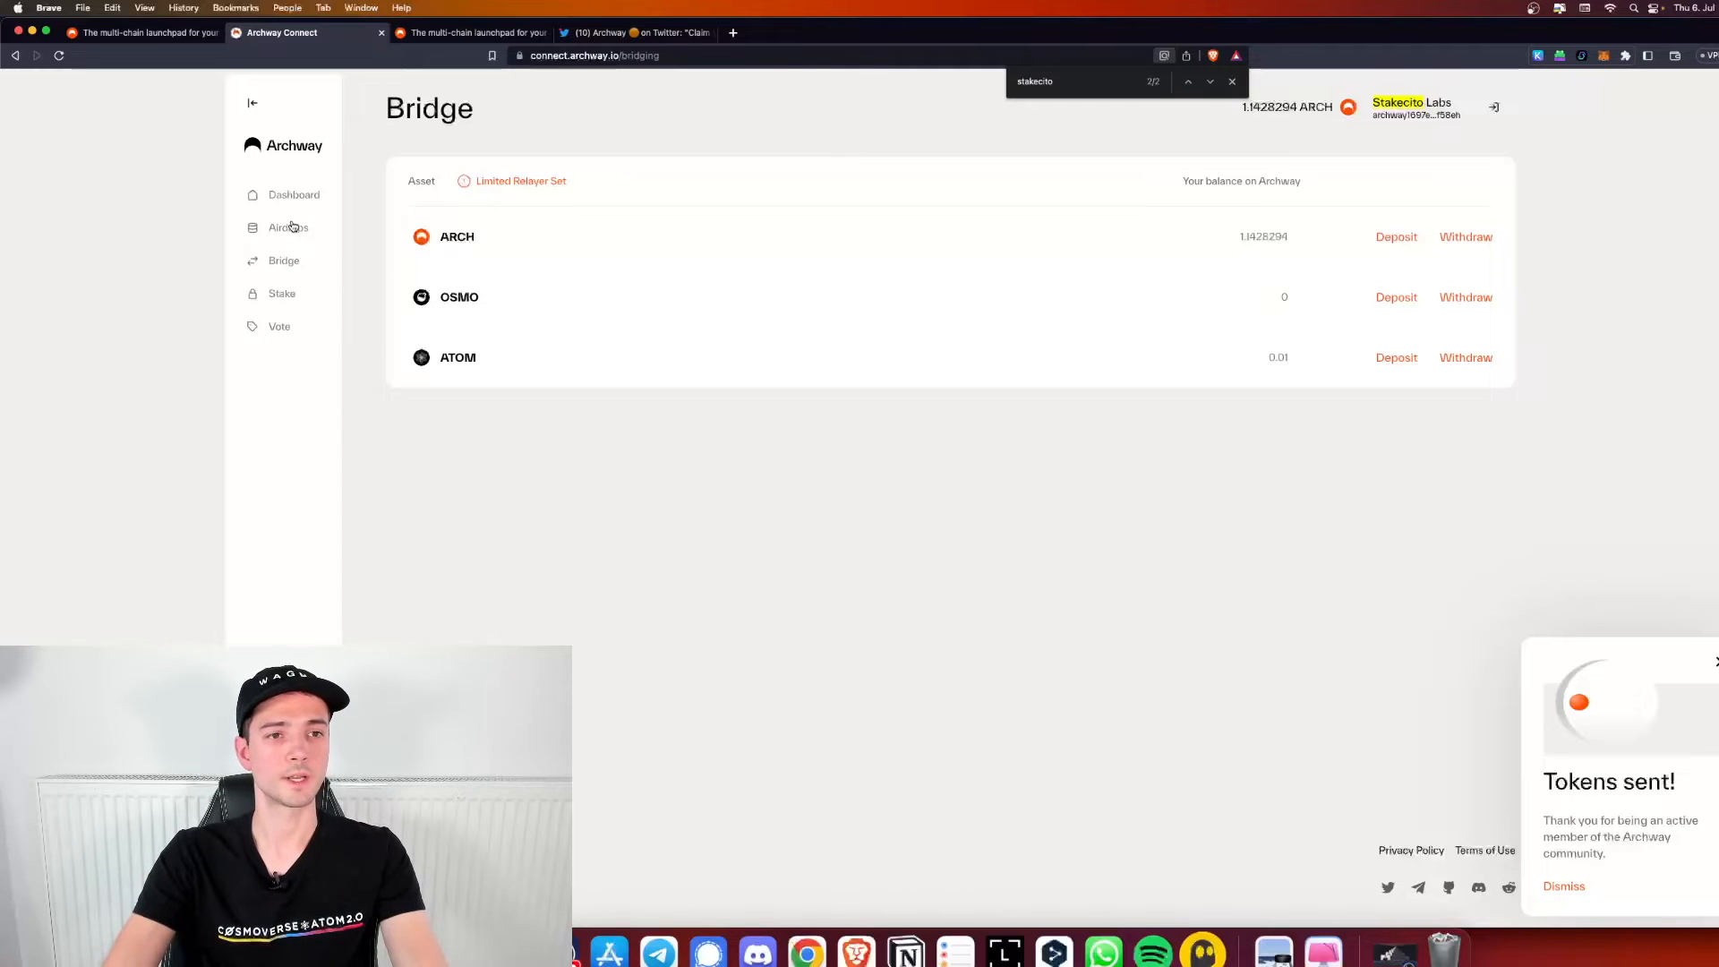
# Return to Airdrops and launch the ArchID site from the 'Create your .arch domain' task
pyautogui.click(289, 227)
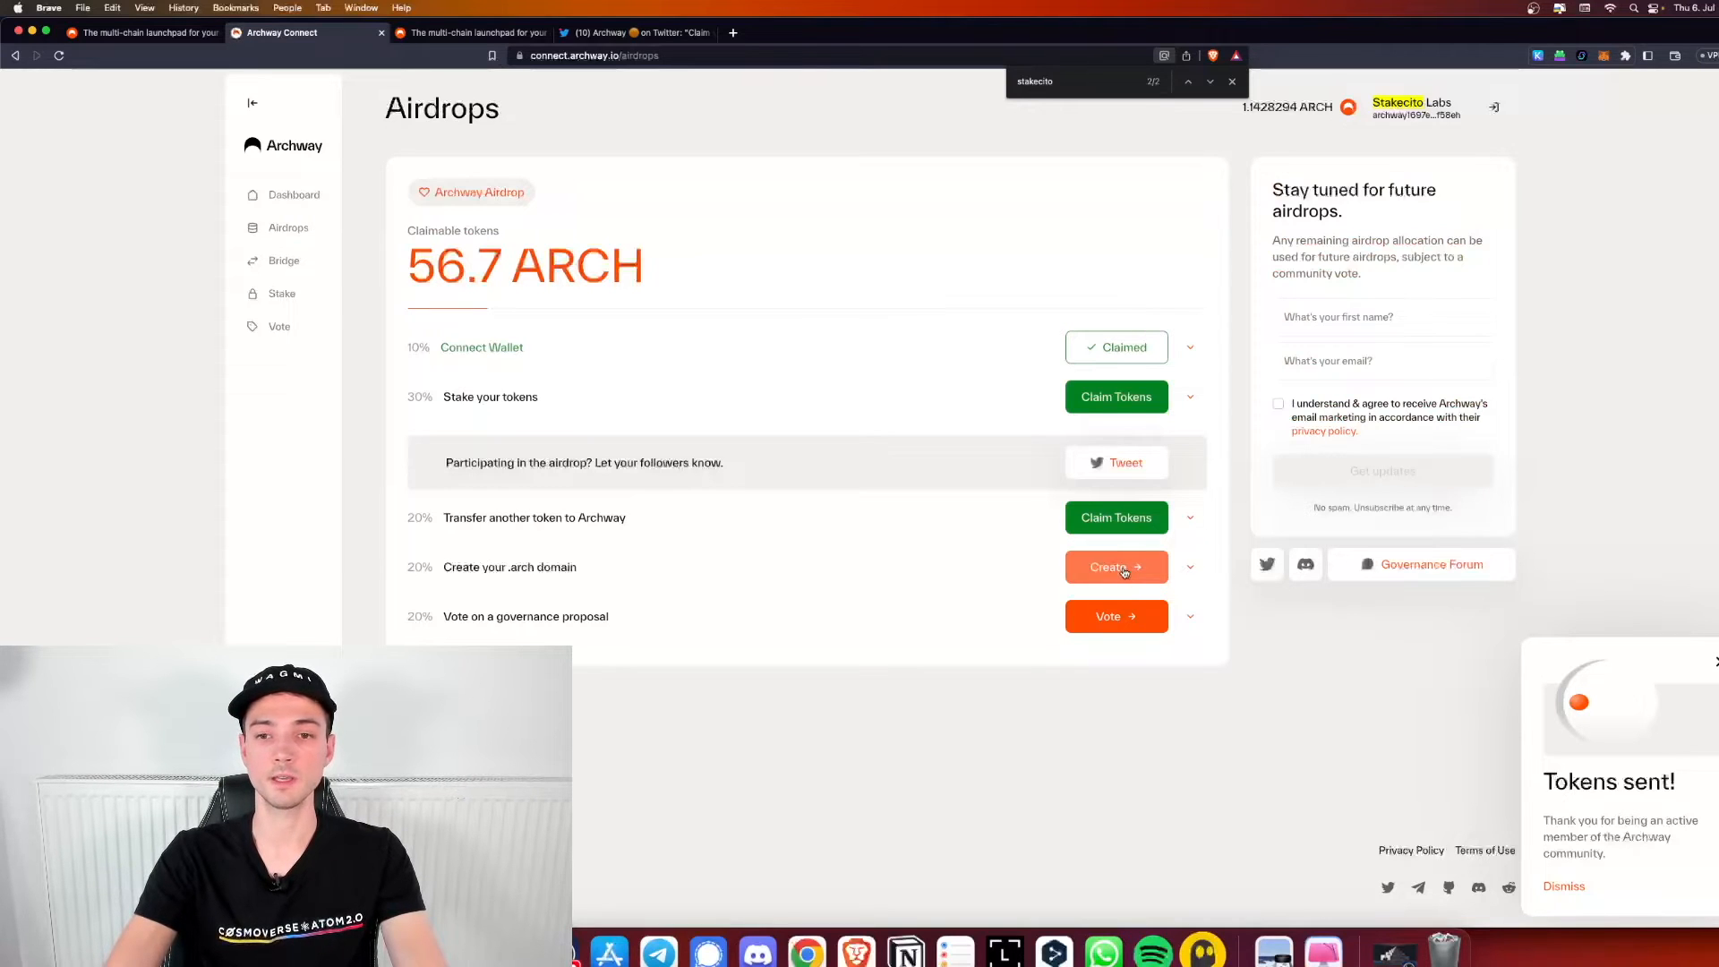
pyautogui.click(1116, 568)
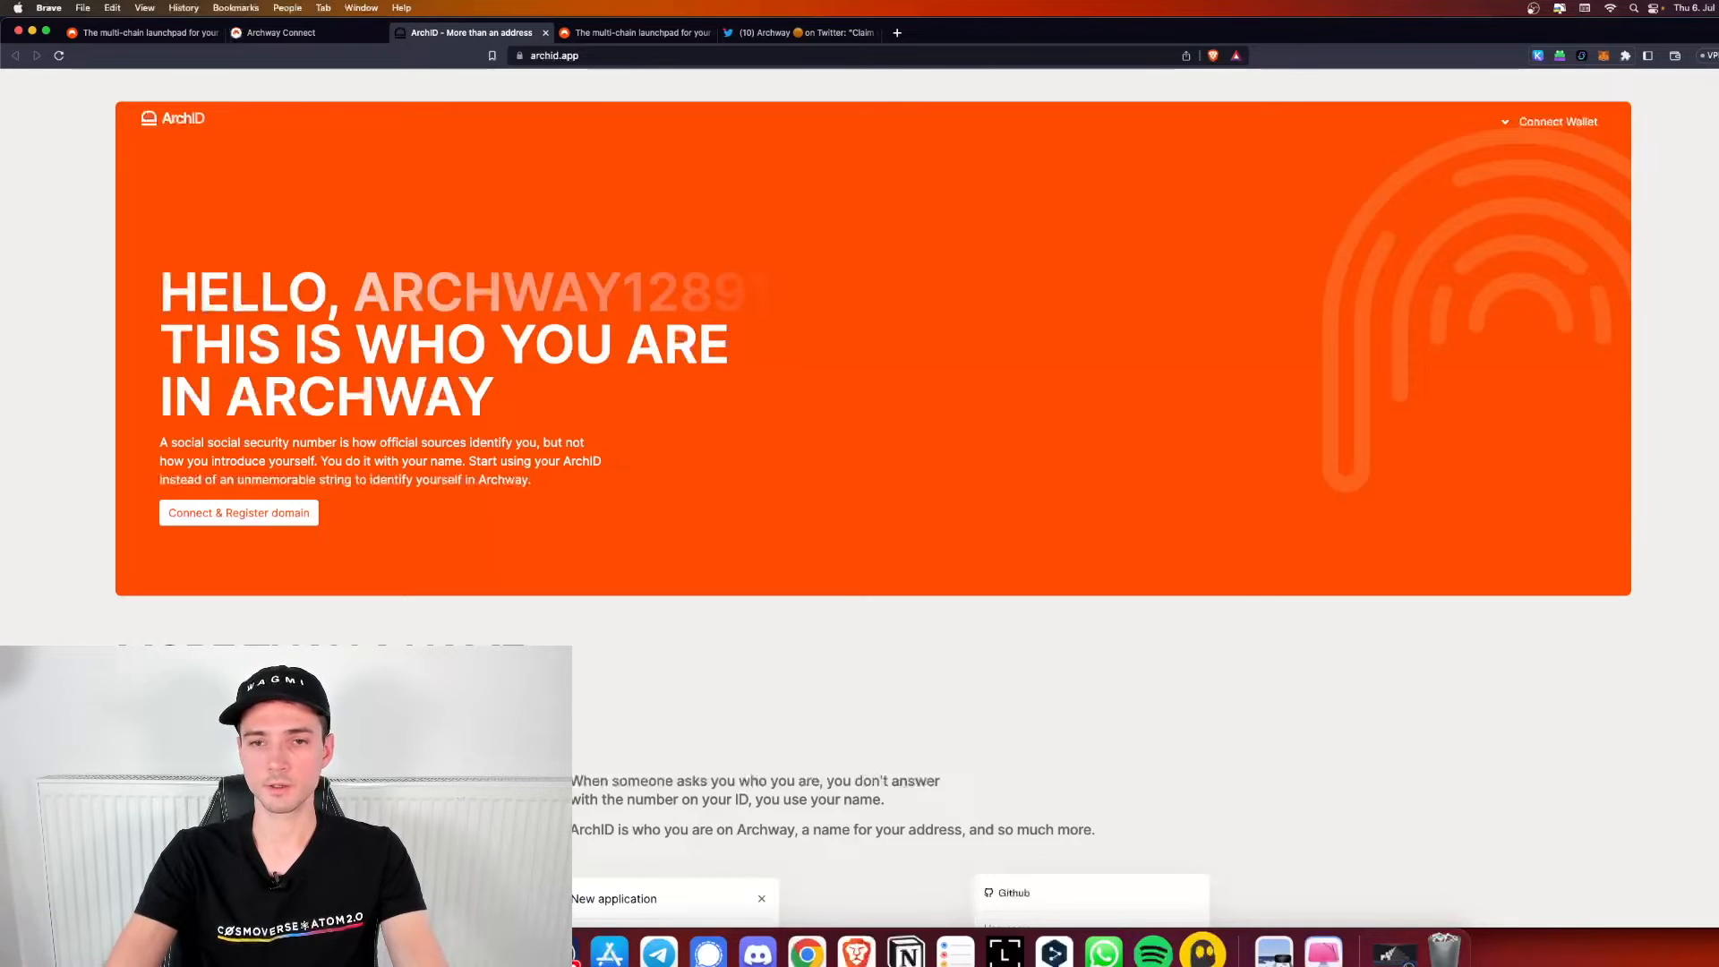
# Connect Keplr to ArchID and search 'nemus', showing nemus.arch available for 1 ARCH per year
pyautogui.scroll(-3)
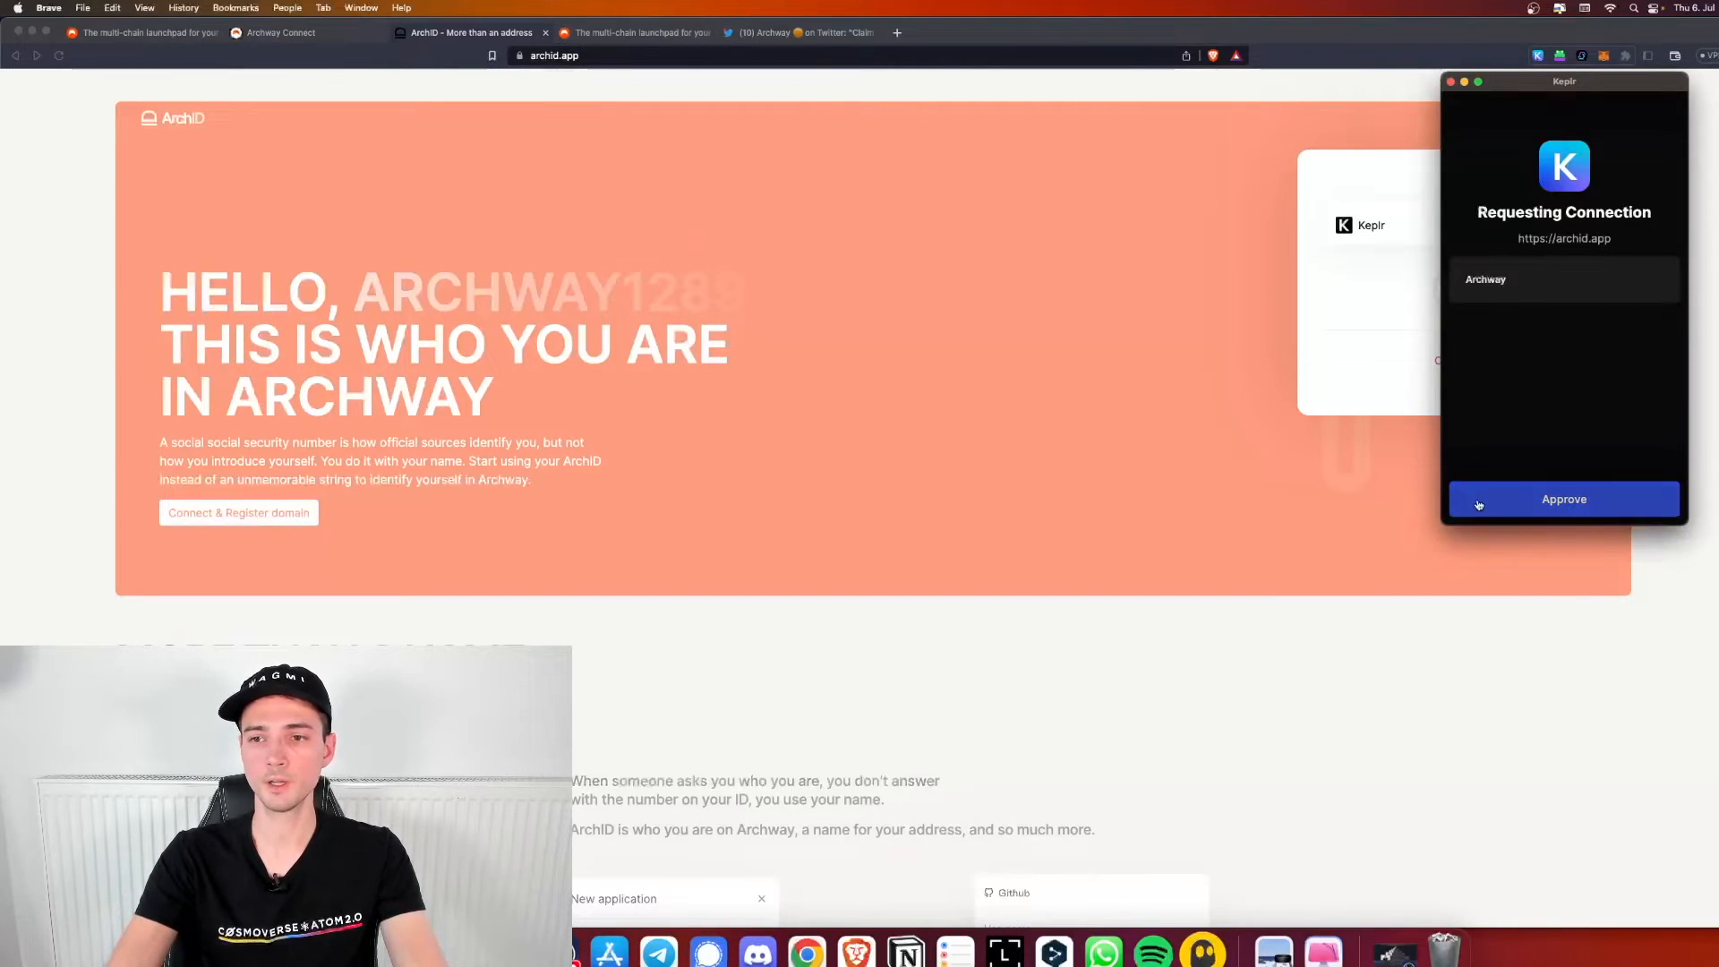
pyautogui.click(1563, 499)
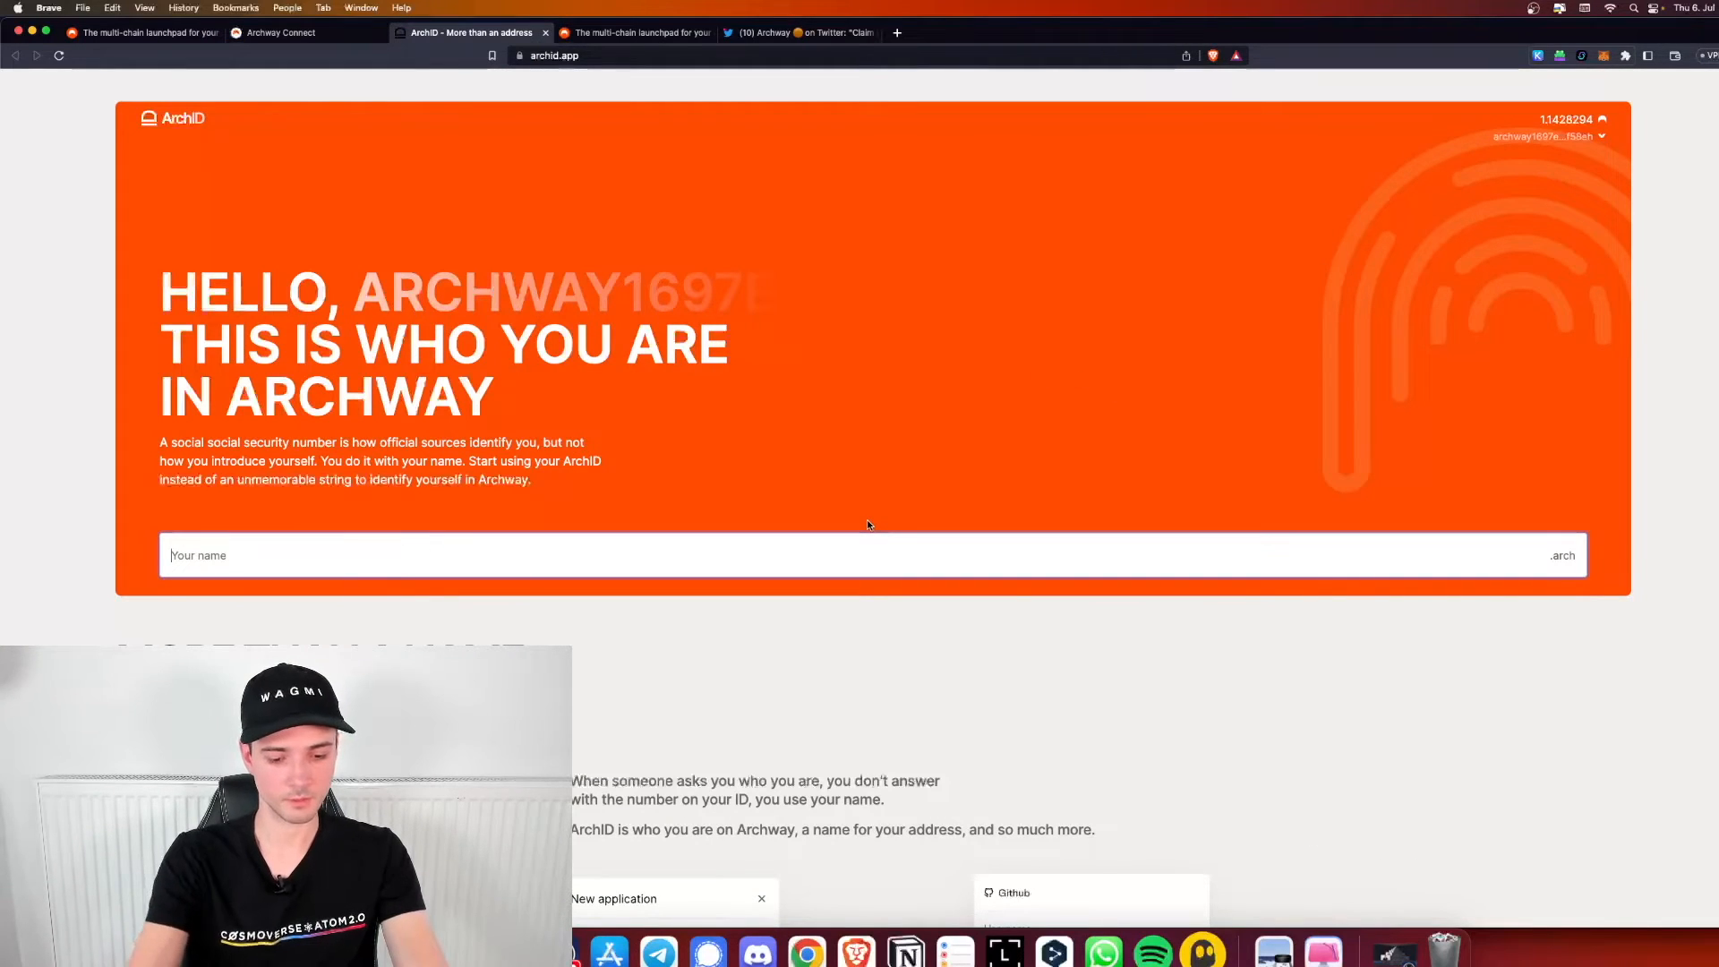
pyautogui.write('nemus')
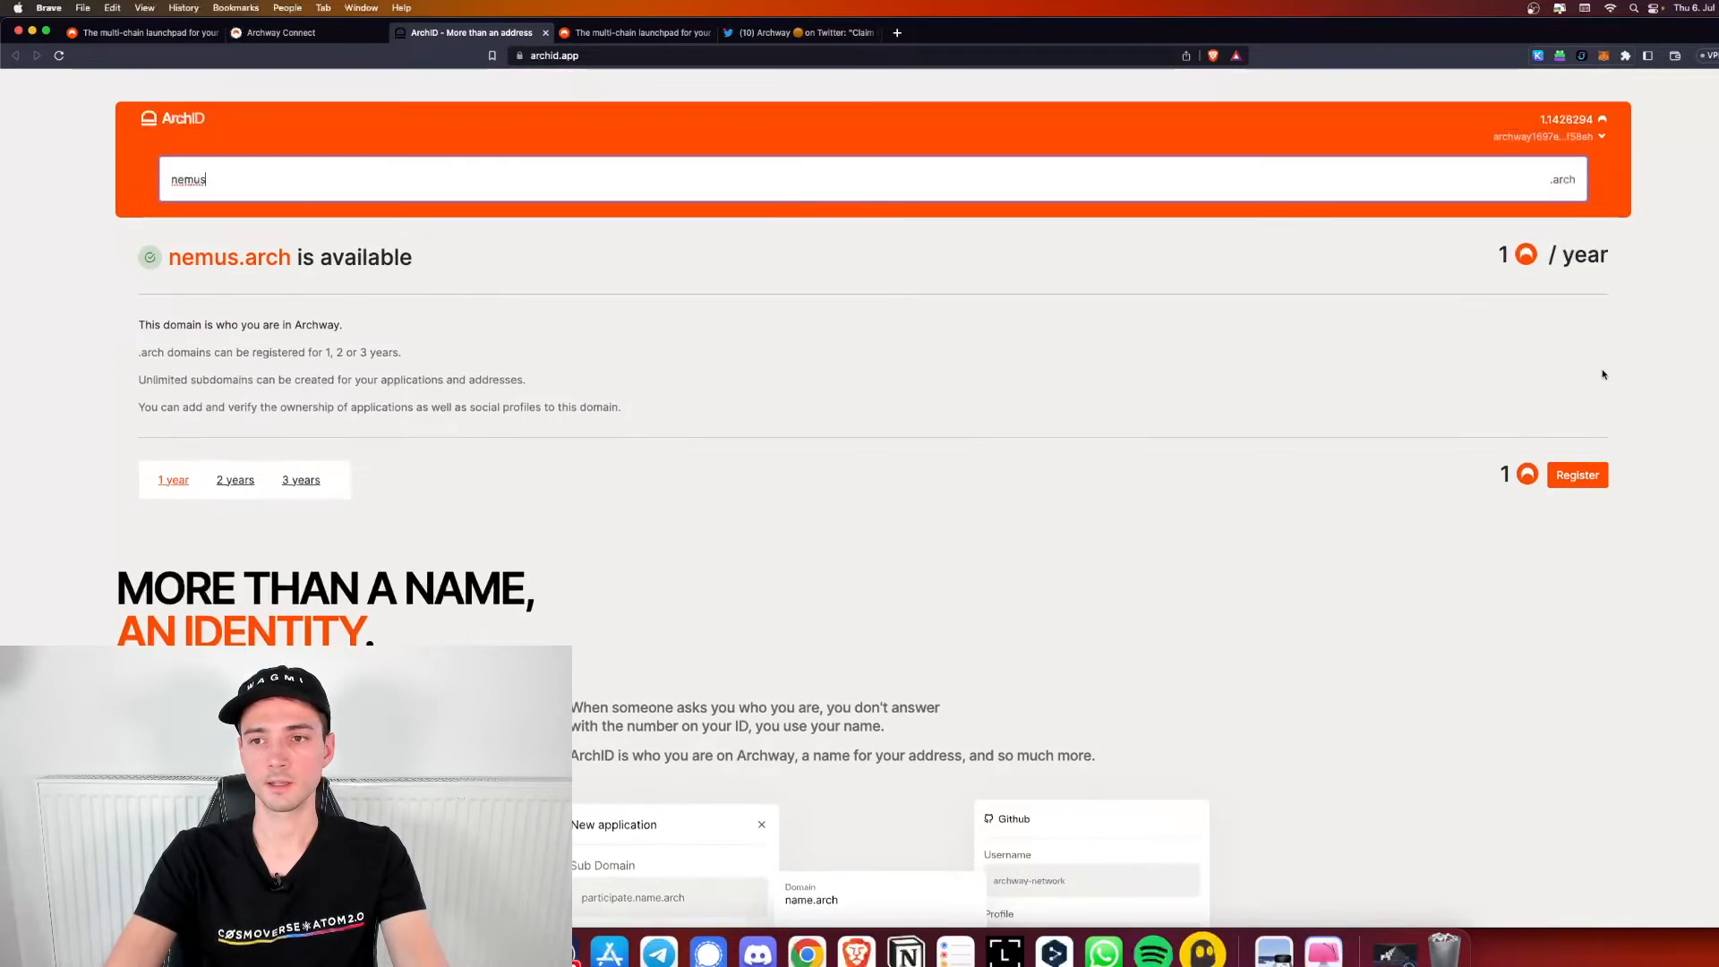
pyautogui.click(1575, 475)
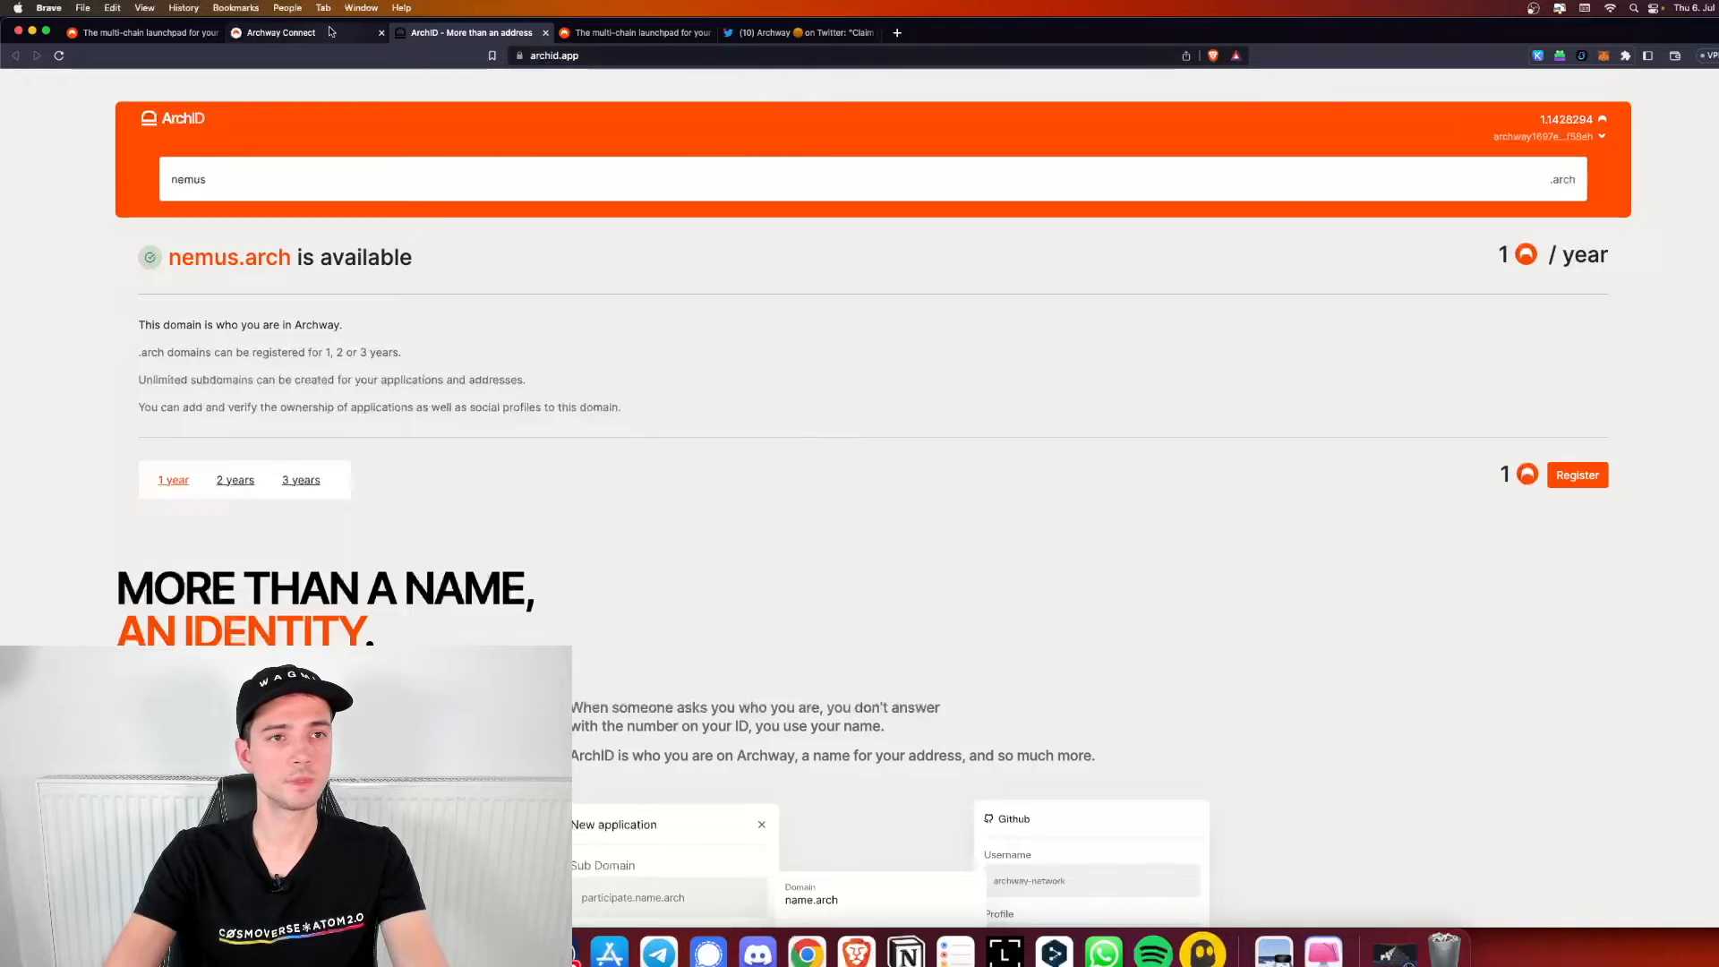
# Reload Archway Connect and claim the 'Stake your tokens' reward, leaving 37.8 ARCH claimable
pyautogui.click(279, 32)
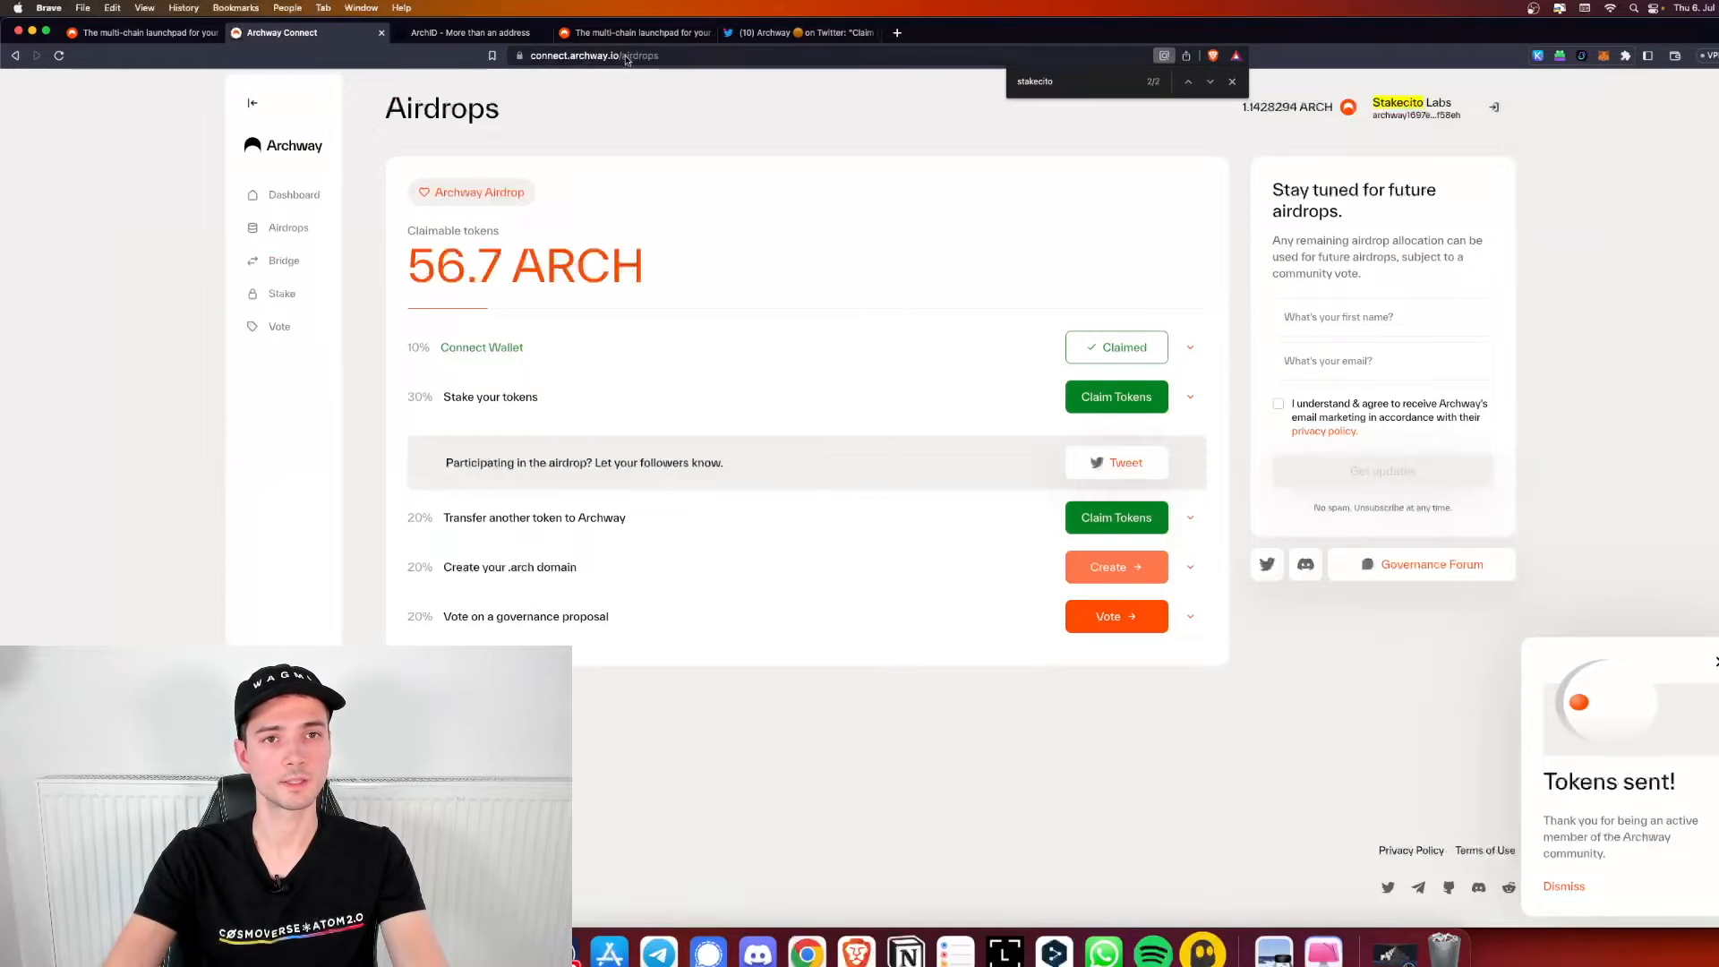
pyautogui.click(593, 55)
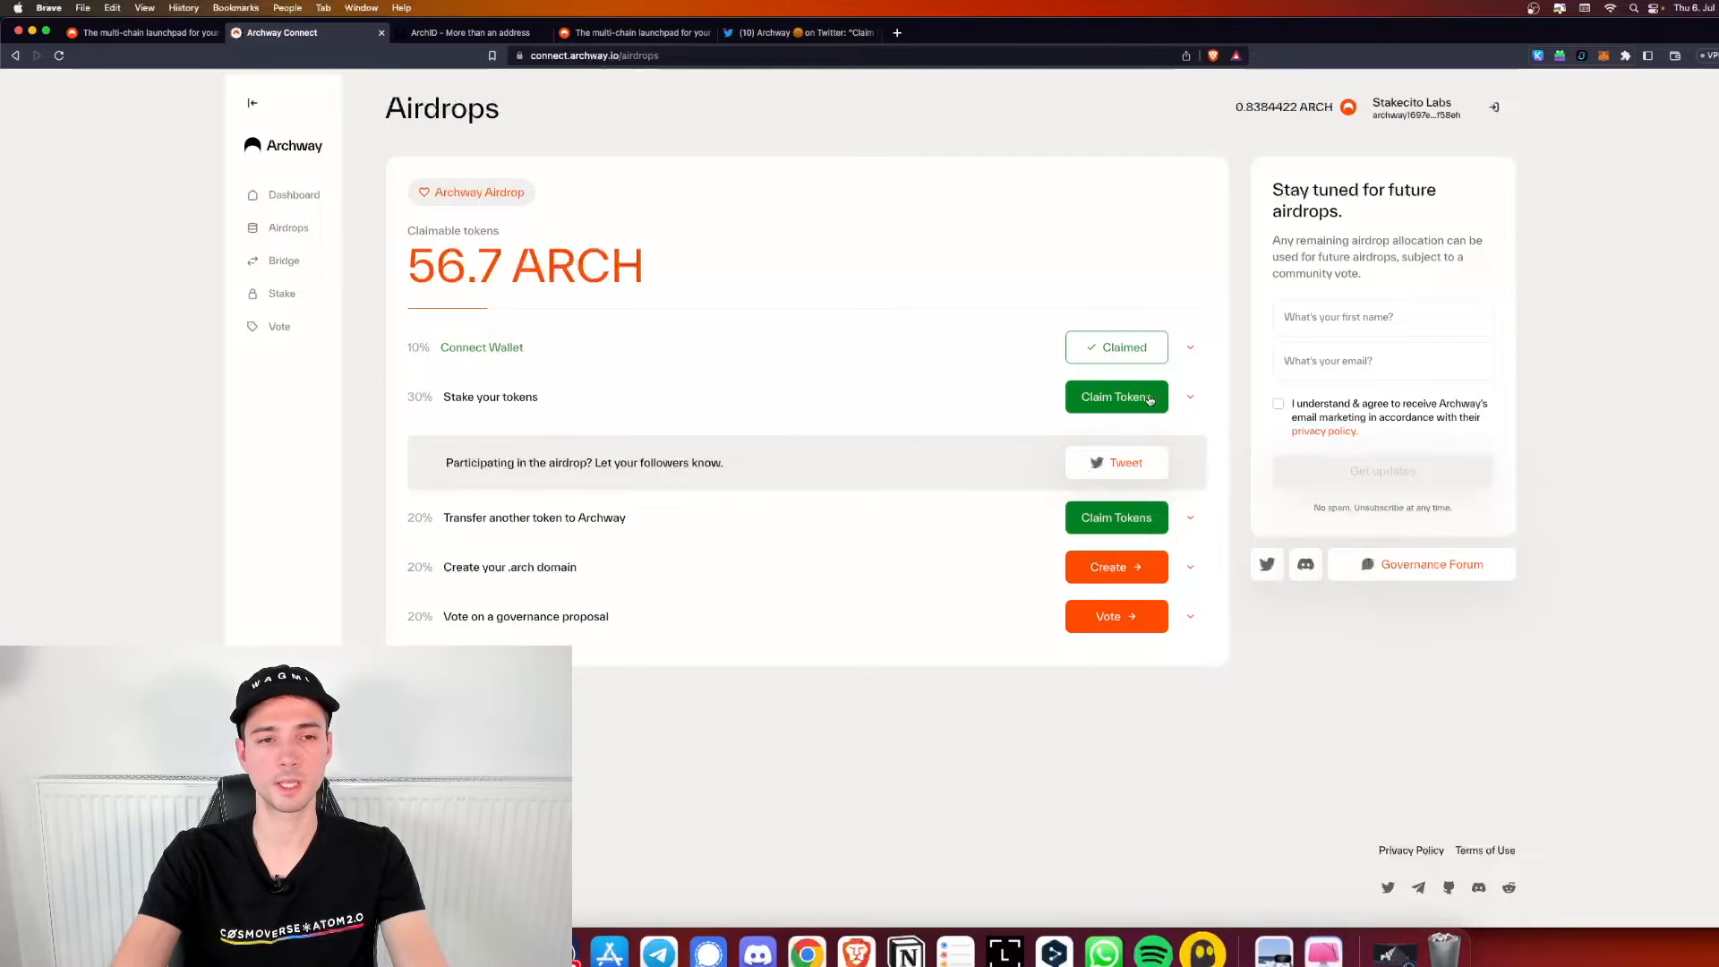
pyautogui.click(1115, 397)
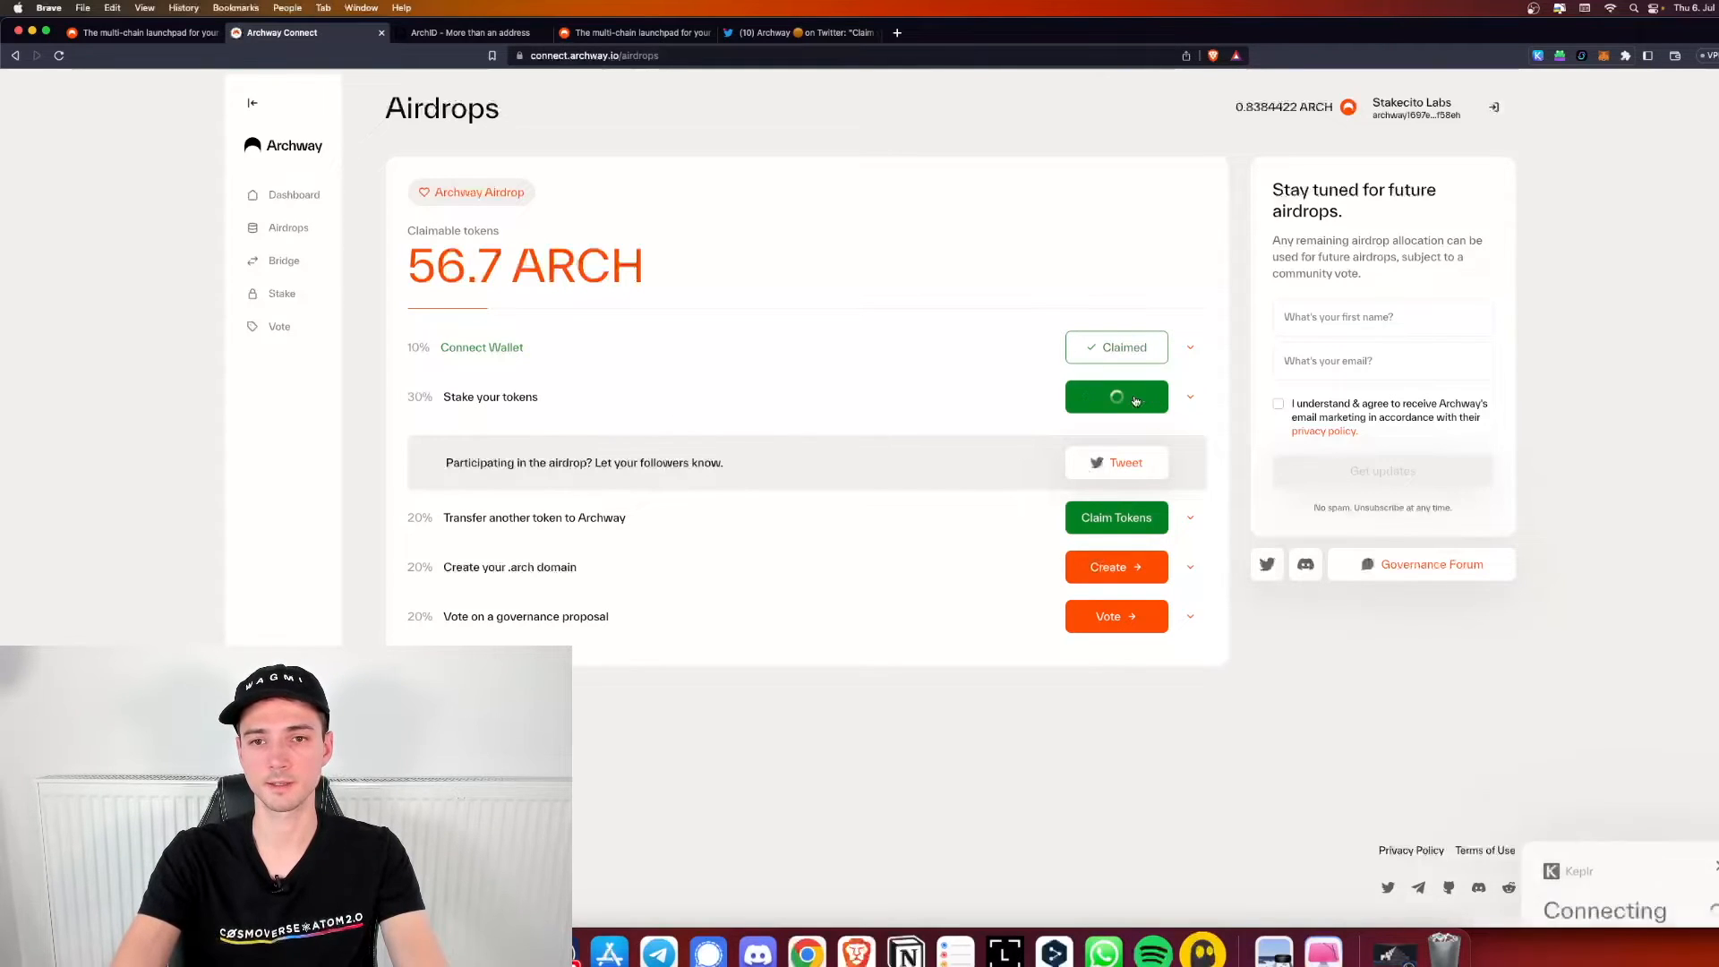
pyautogui.click(1116, 395)
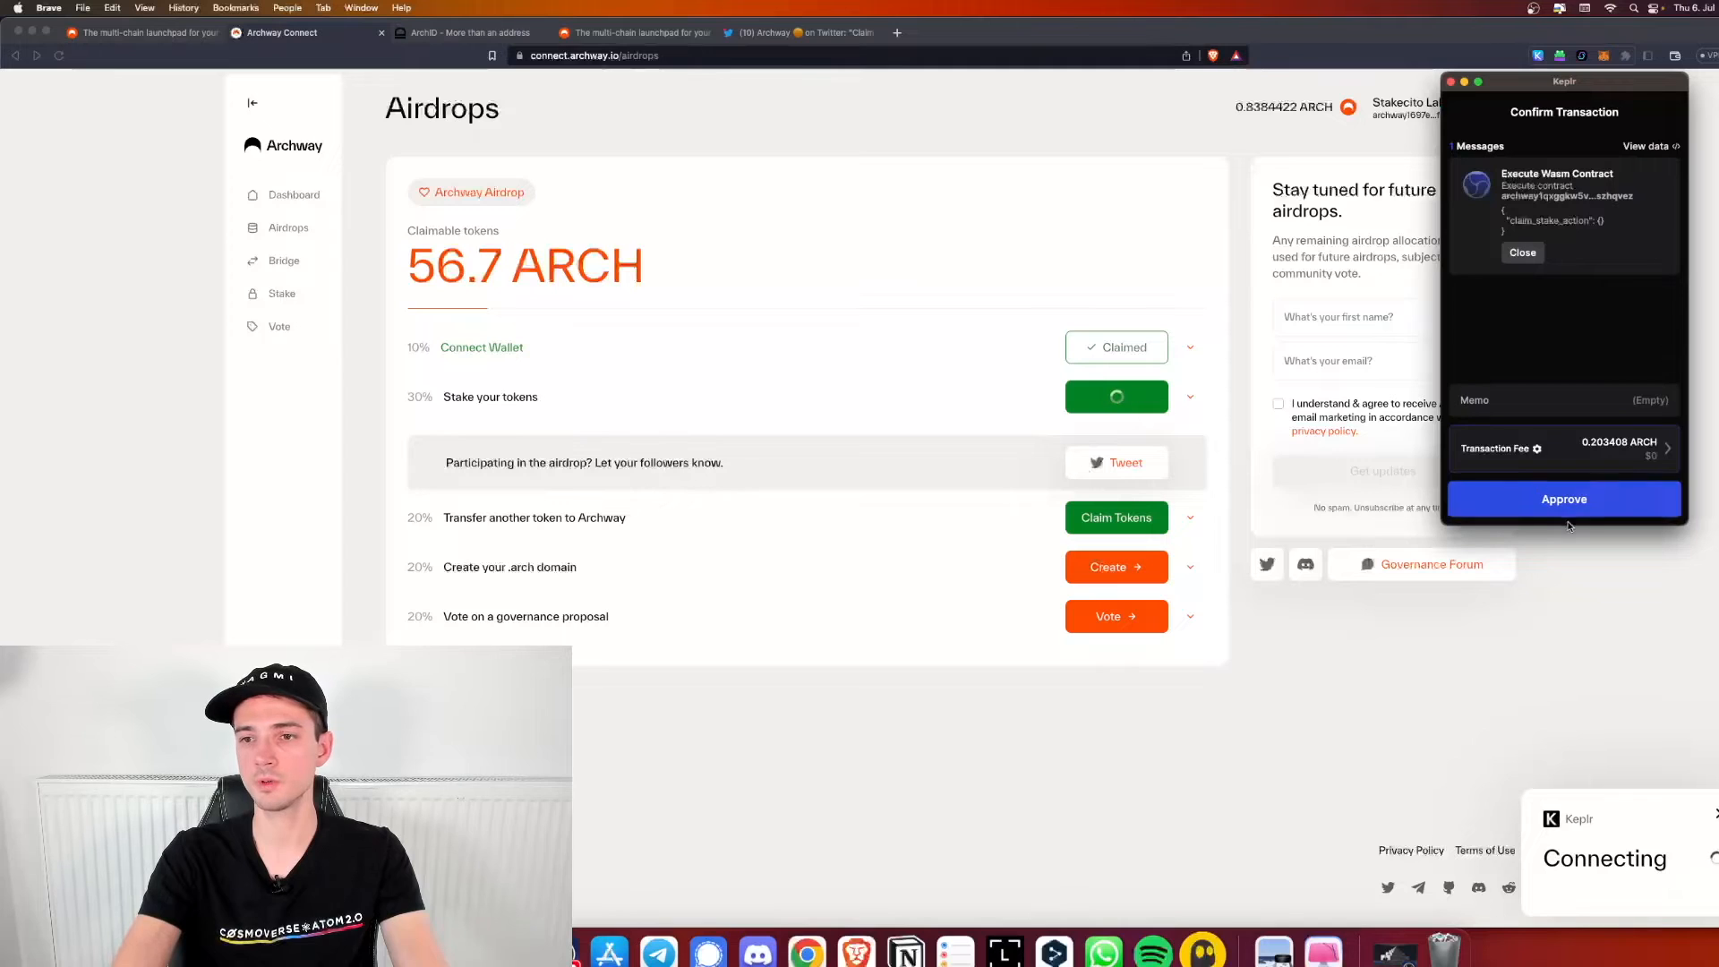
pyautogui.click(1562, 500)
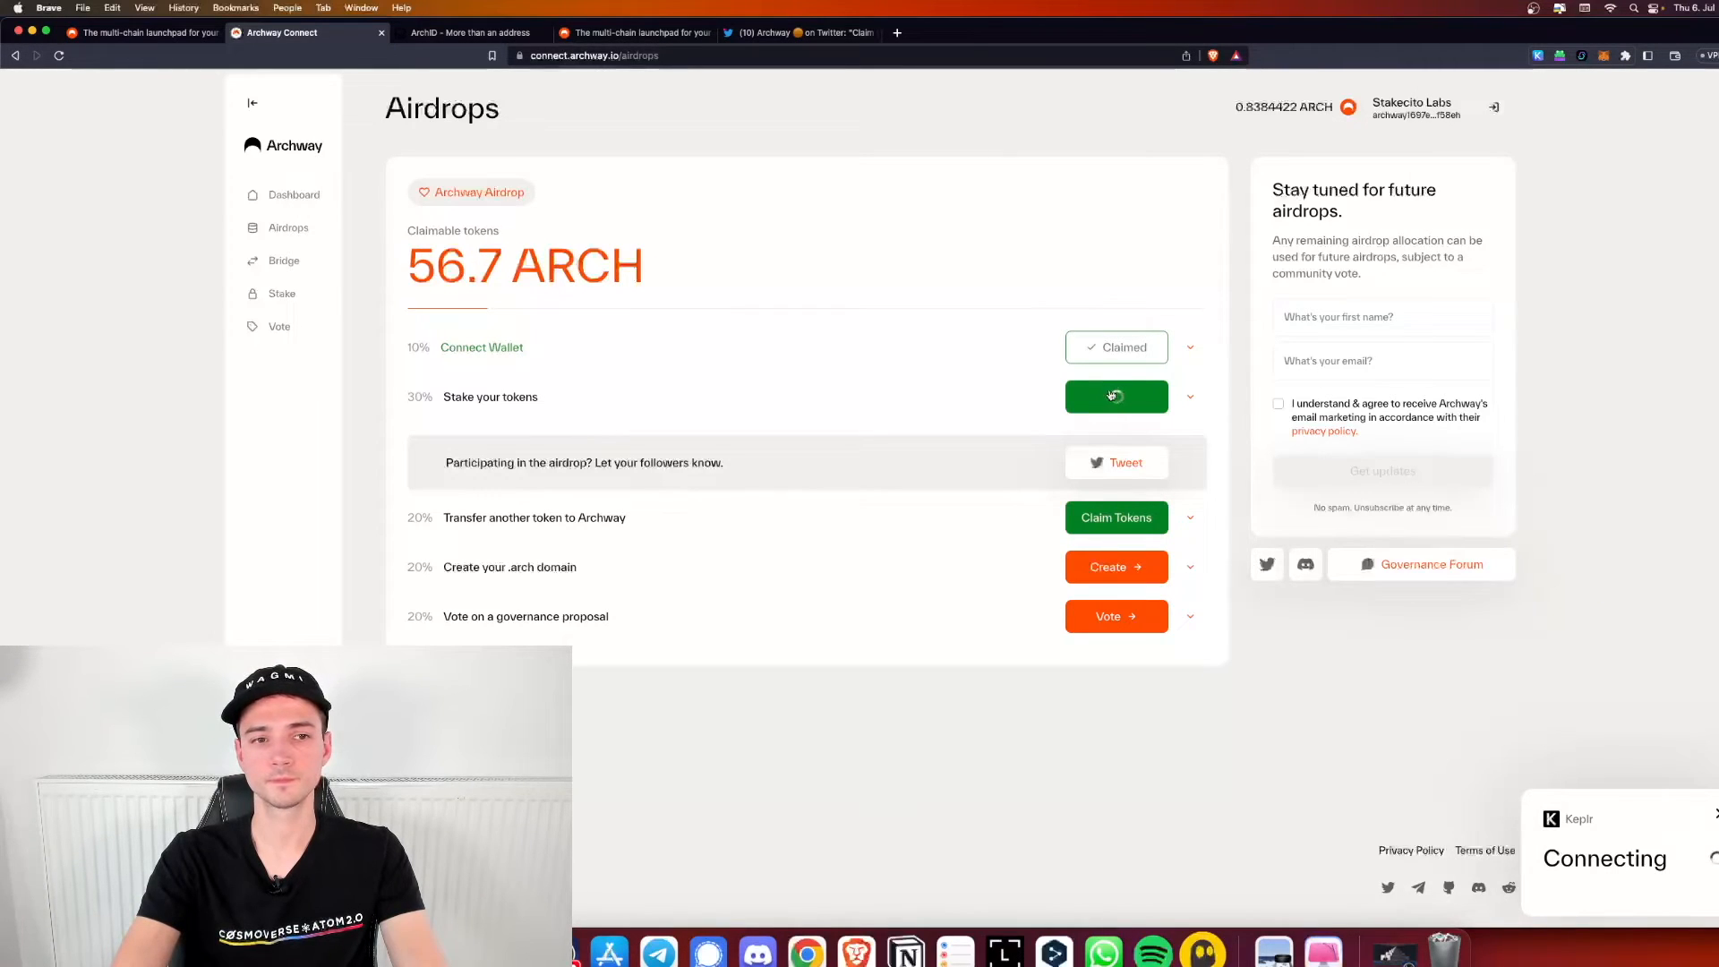
pyautogui.click(1116, 395)
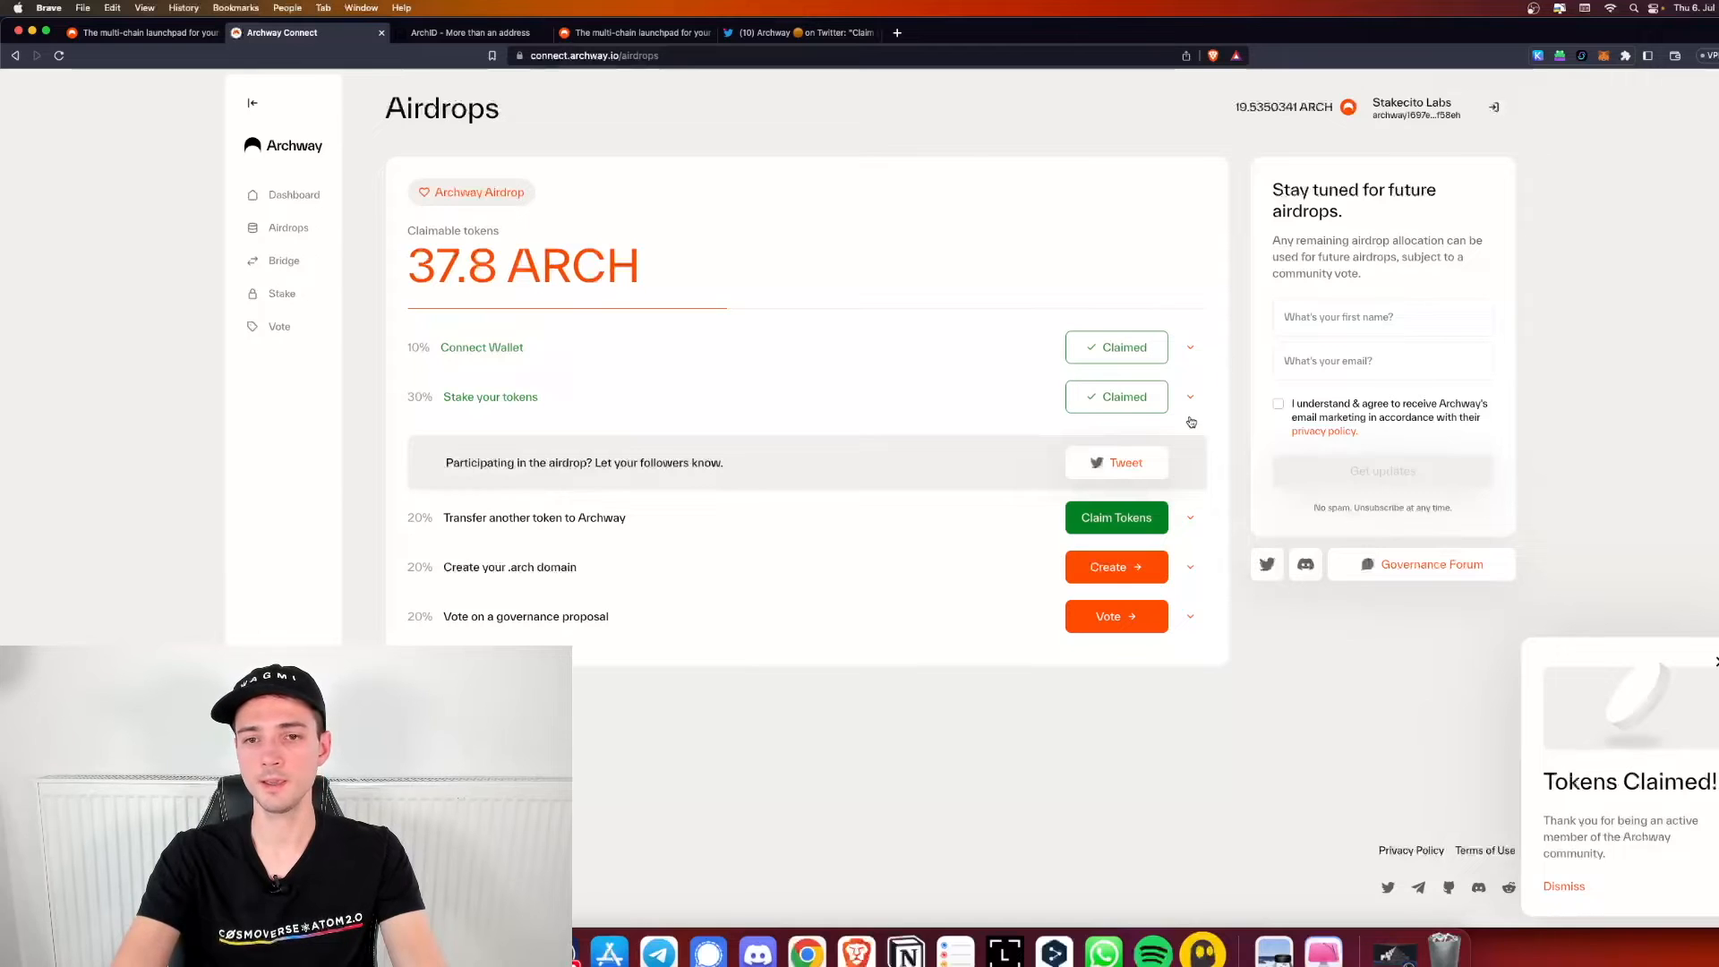
pyautogui.moveTo(1075, 409)
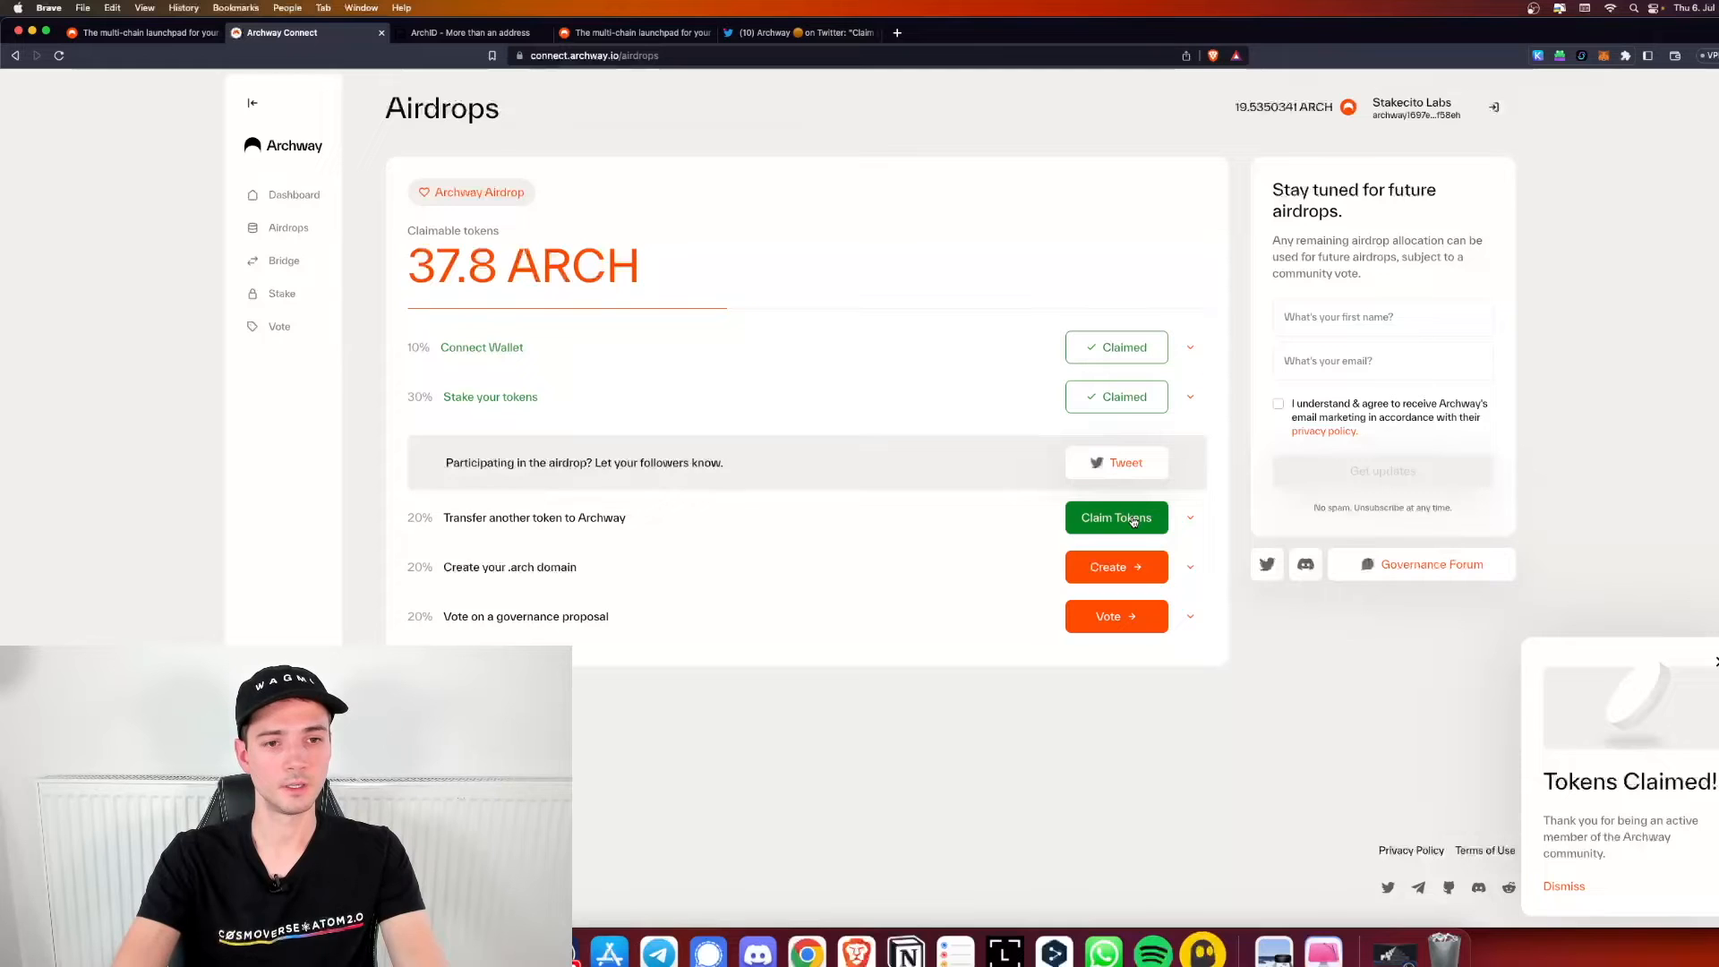
# Claim the 'Transfer another token to Archway' reward and approve it in Keplr, leaving 25.2 ARCH claimable
pyautogui.click(1116, 516)
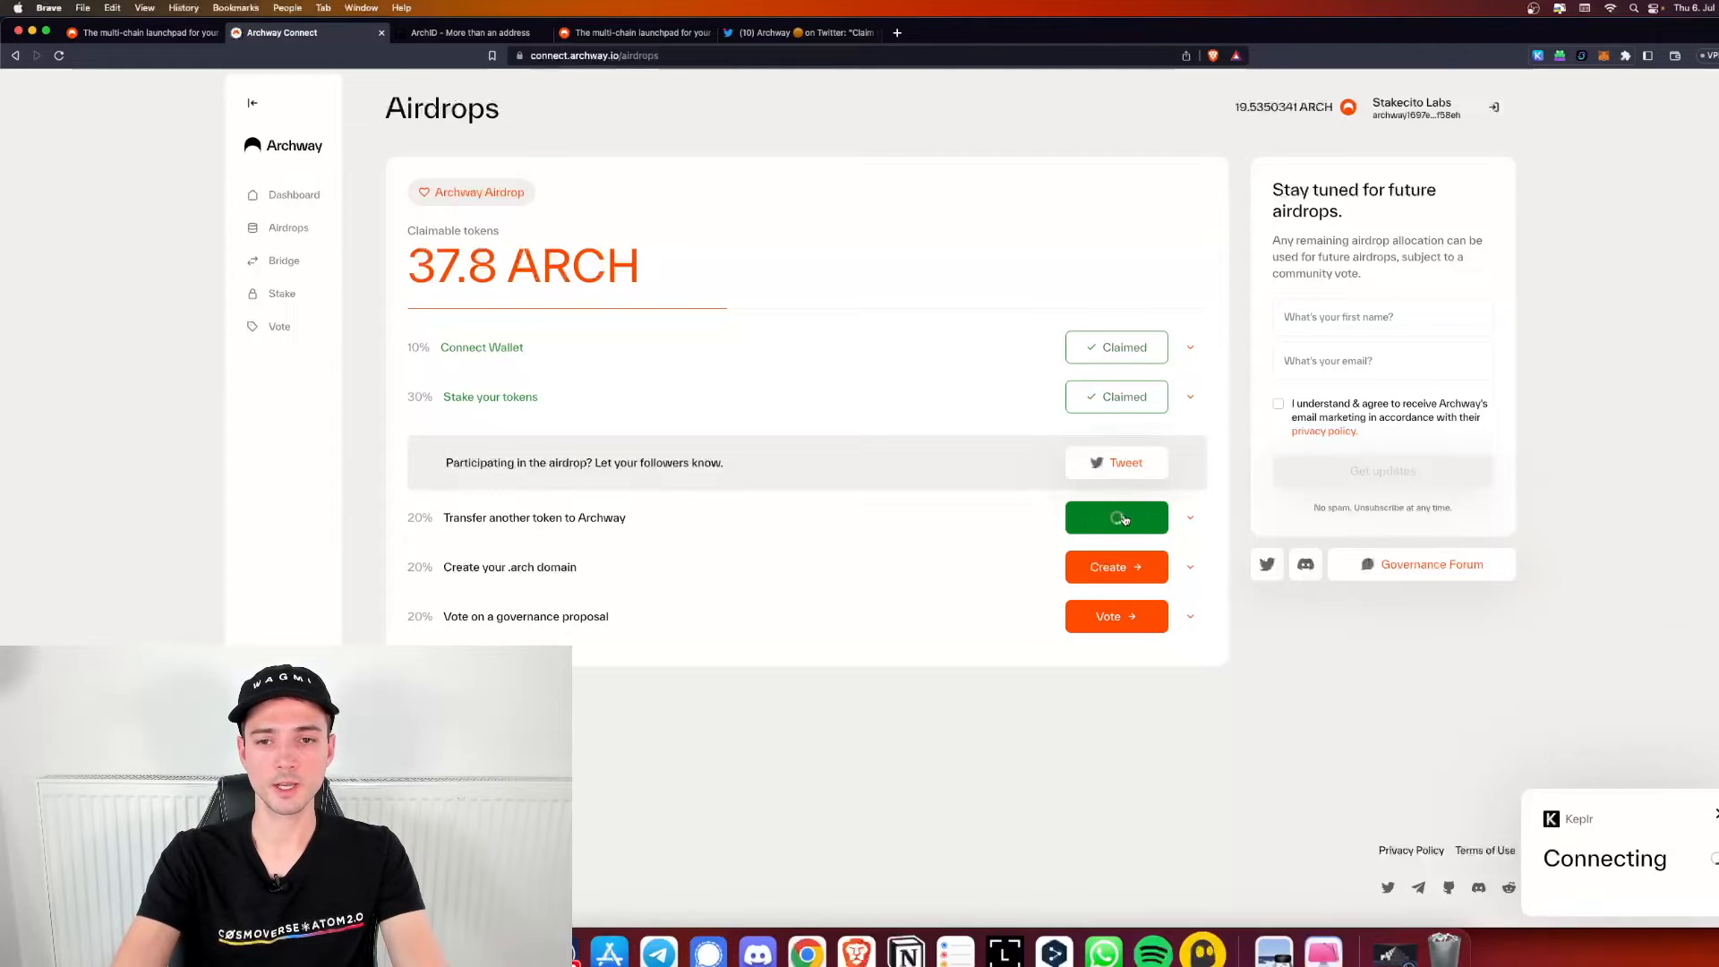
pyautogui.click(1116, 516)
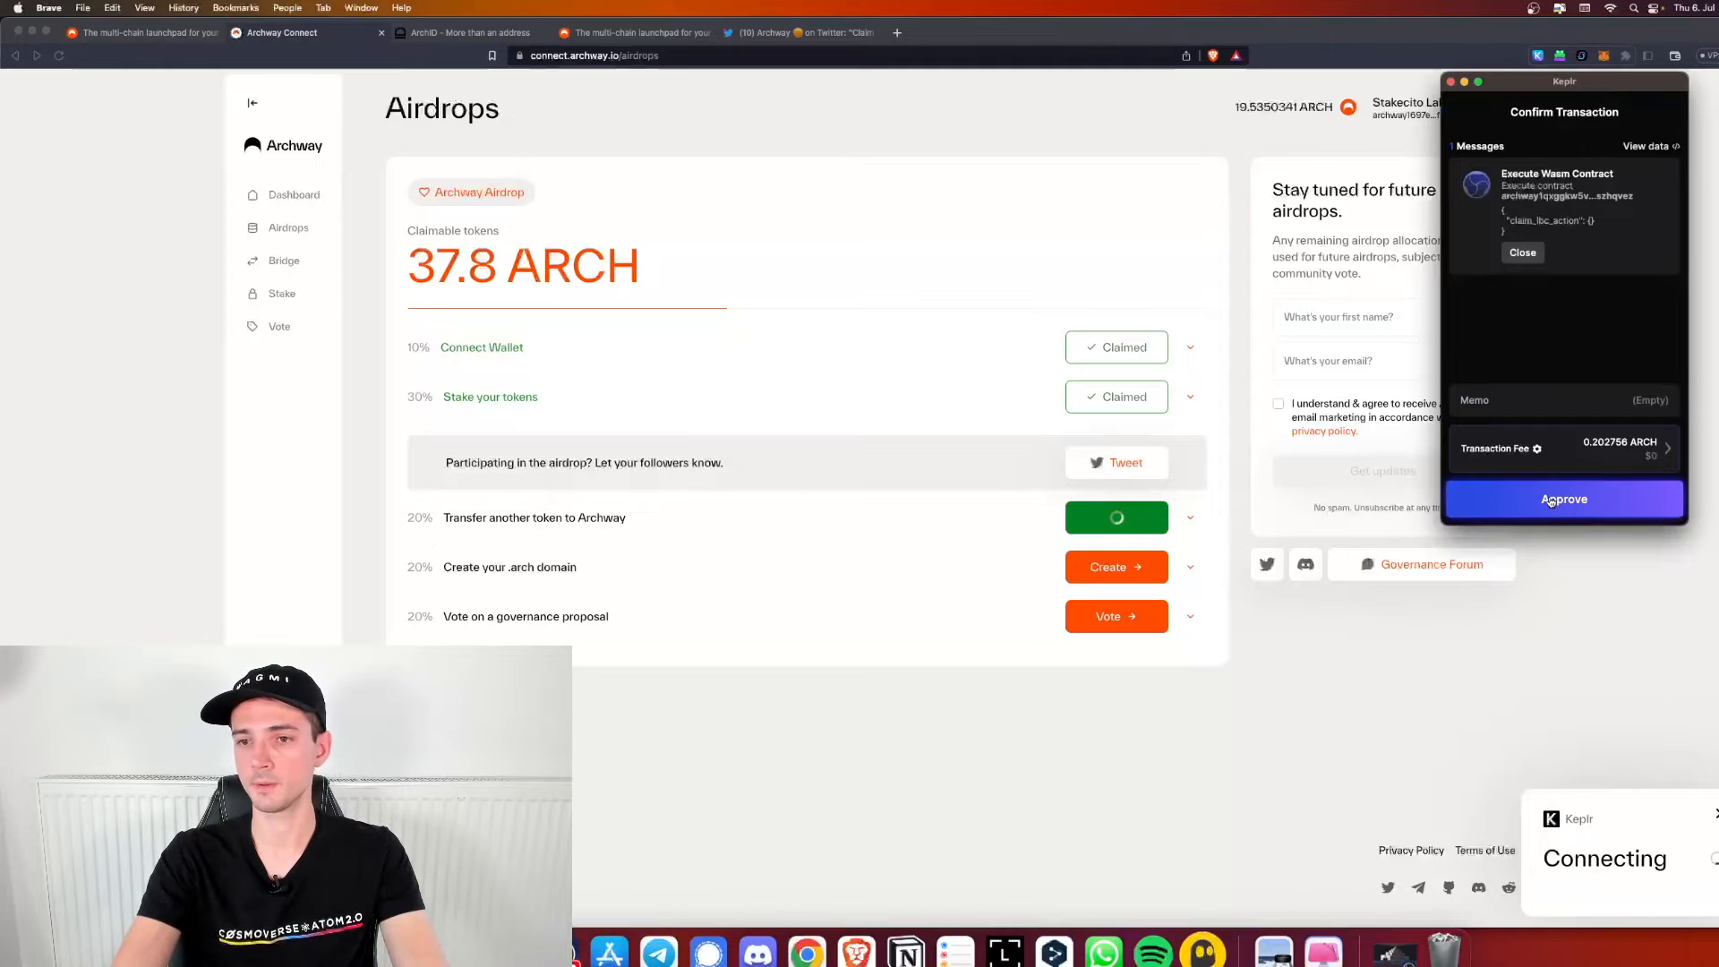
pyautogui.click(1563, 500)
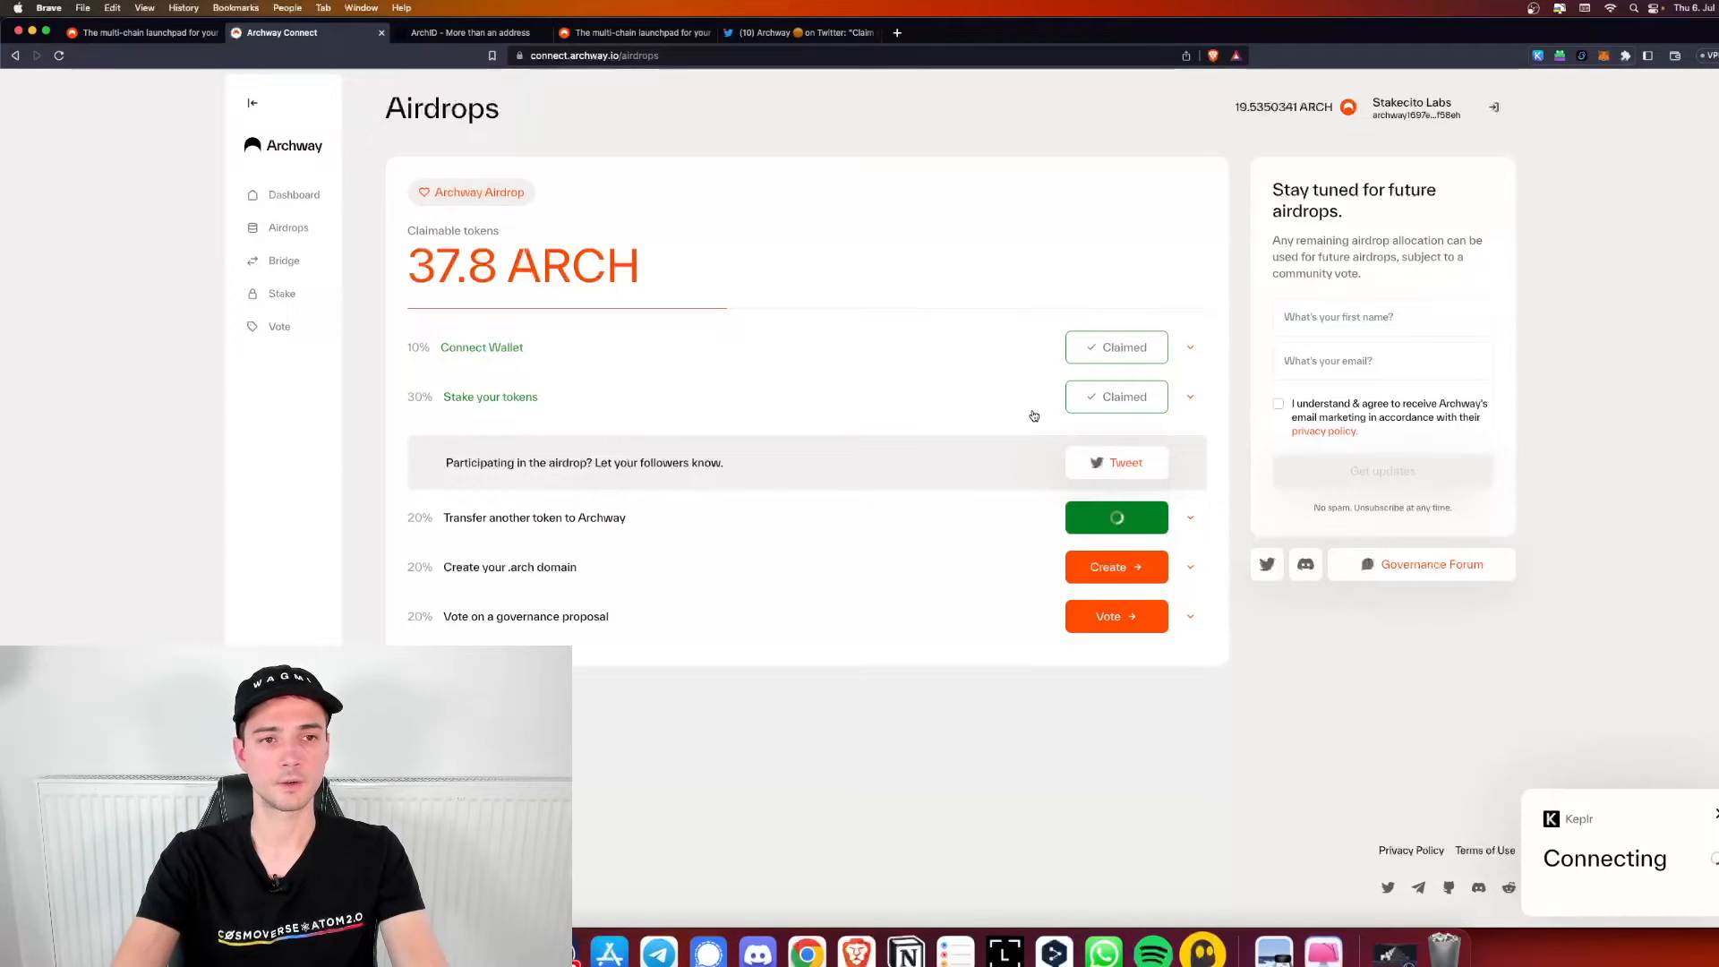
pyautogui.moveTo(998, 507)
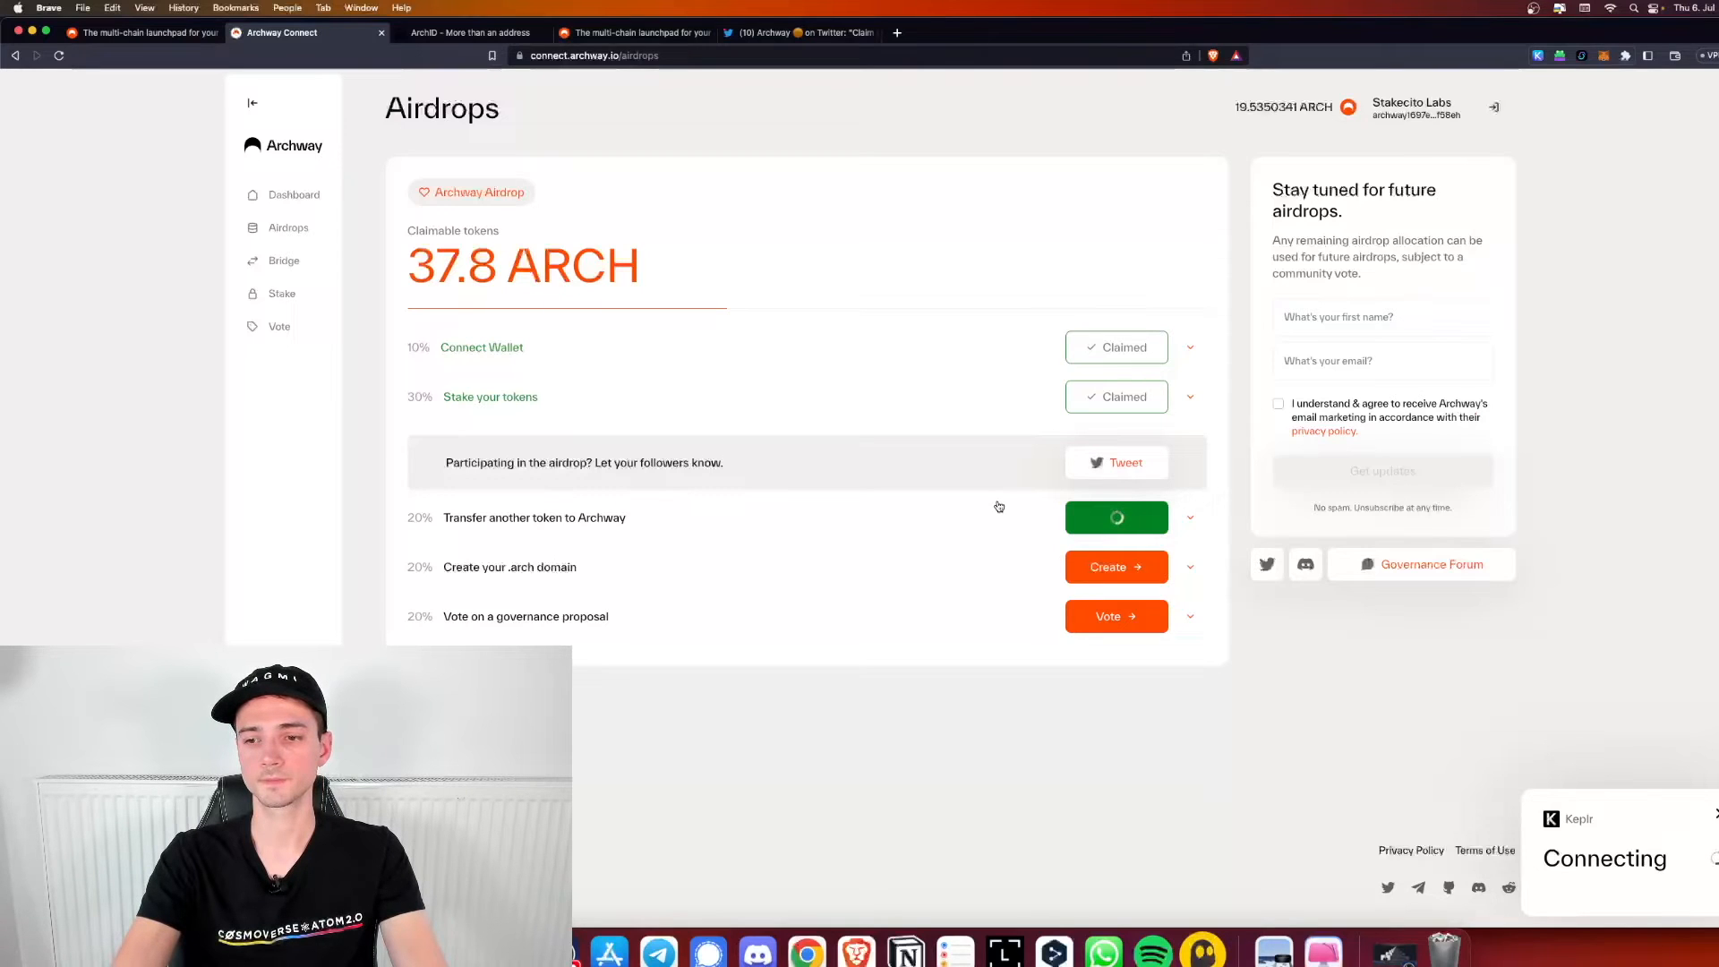
# Wait out the Tokens Claimed confirmation and dismiss the remaining prompts
pyautogui.click(1115, 516)
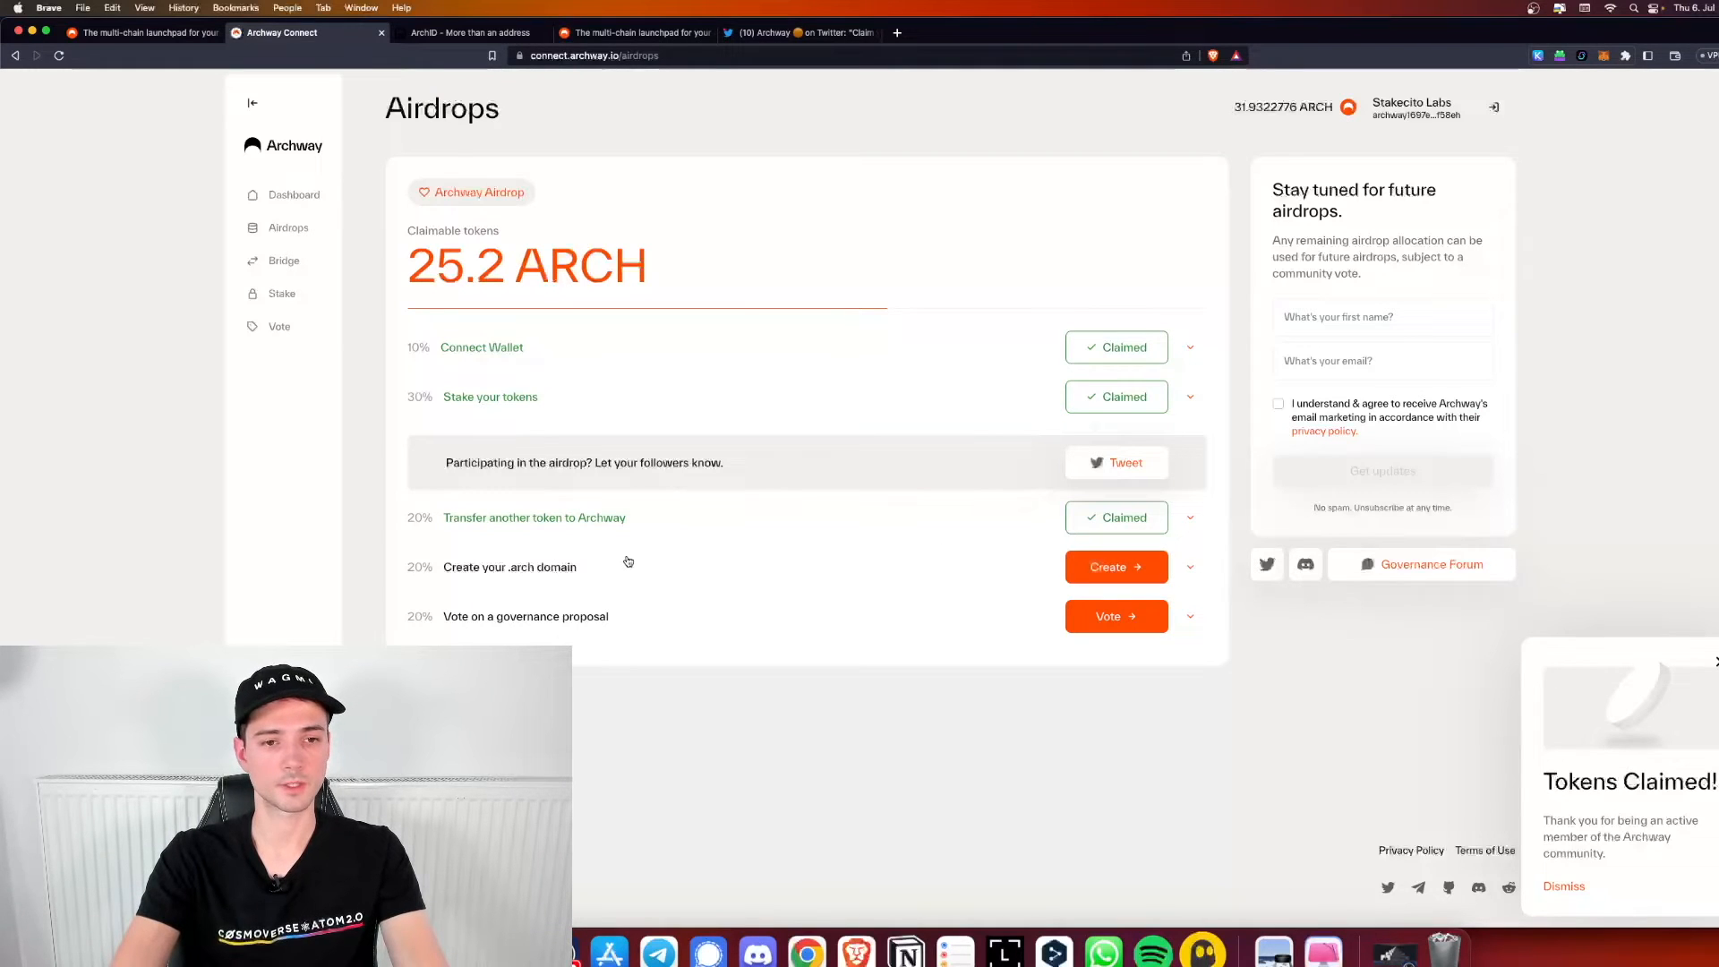
pyautogui.click(593, 55)
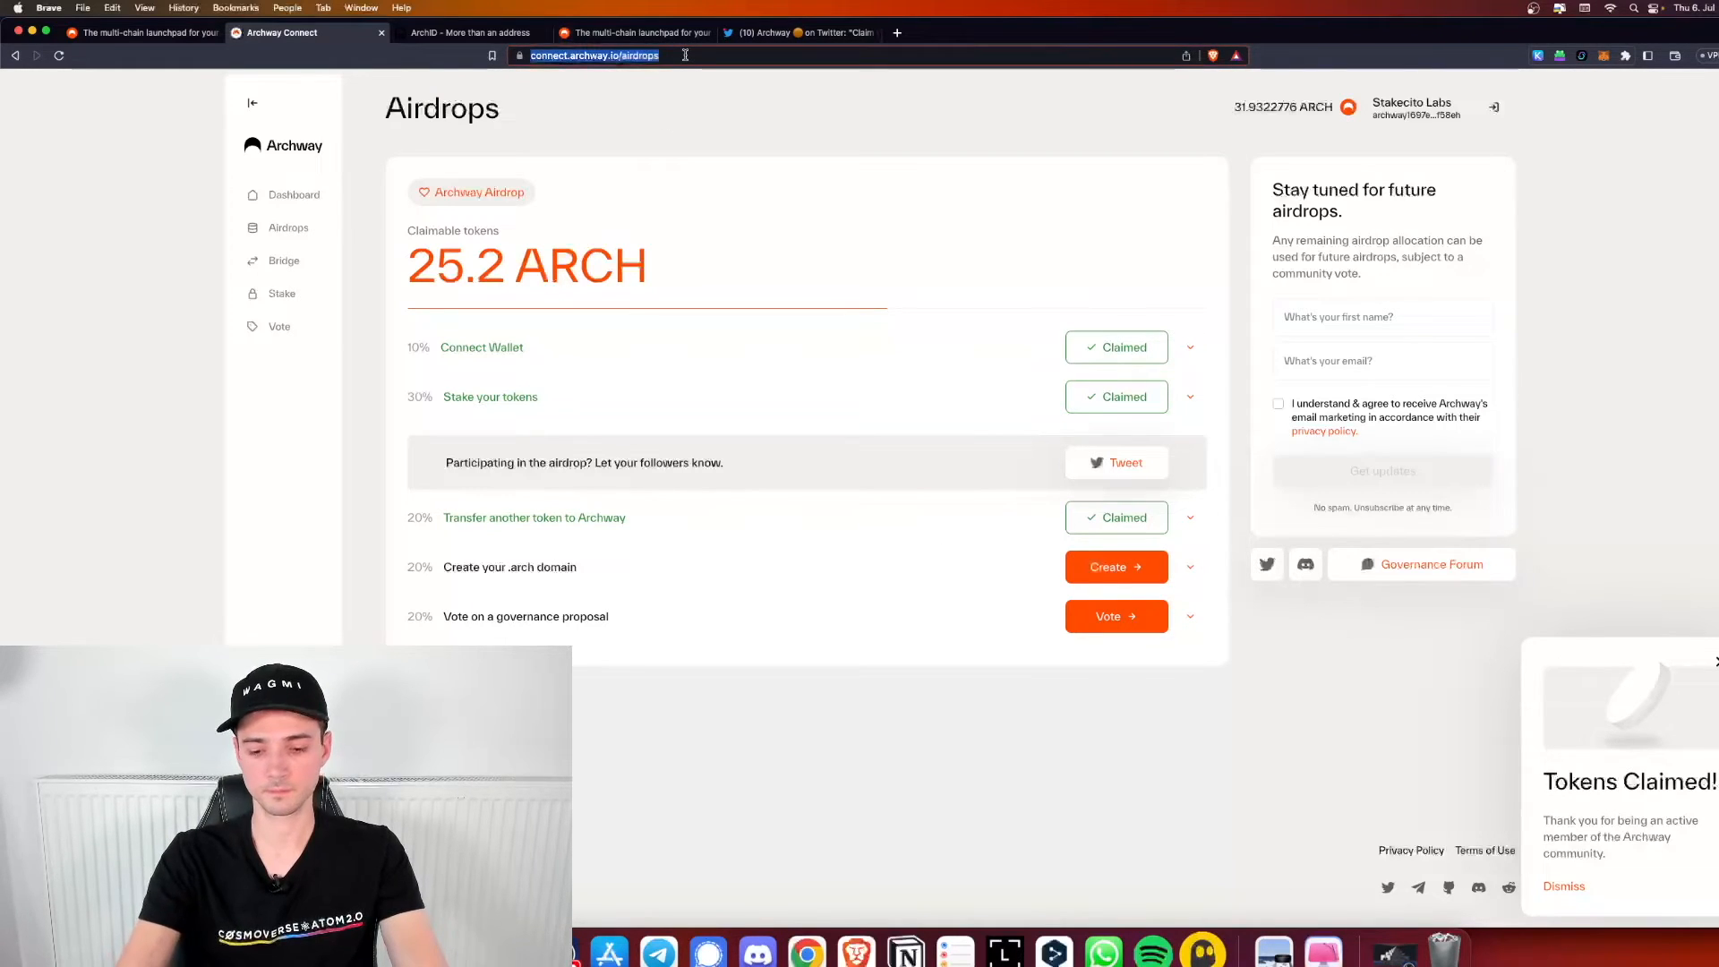
pyautogui.click(1563, 886)
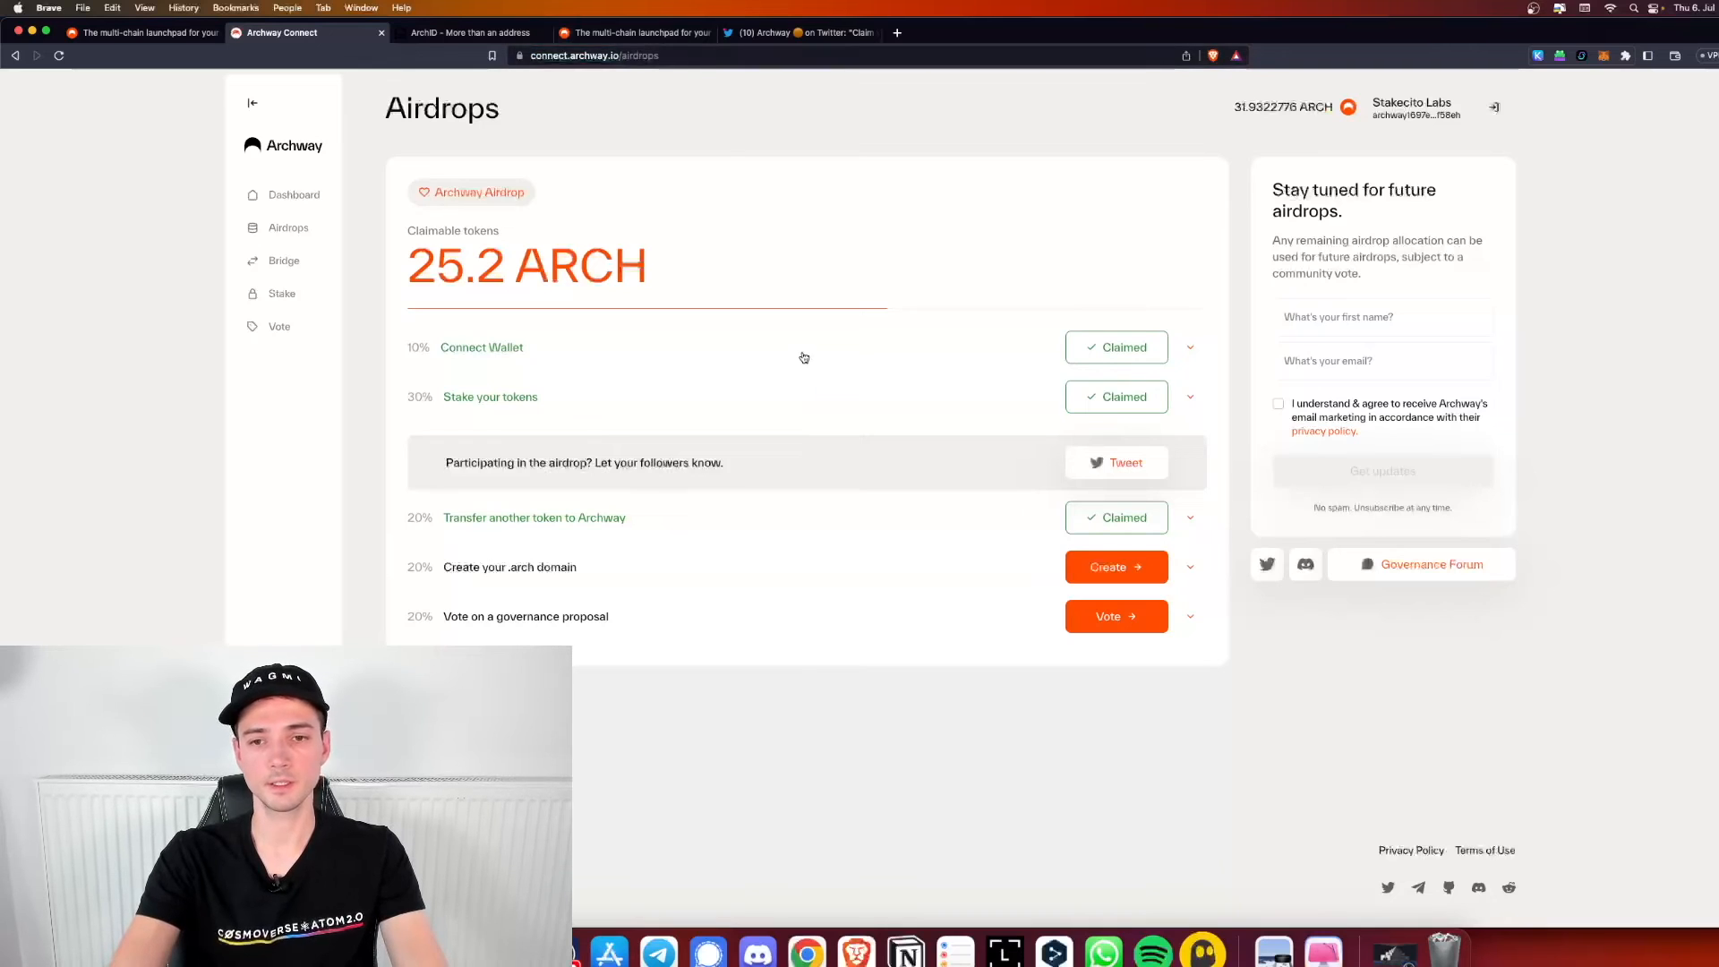
# Connect the wallet to ArchID and submit registration of nemus.arch for one year
pyautogui.click(1116, 568)
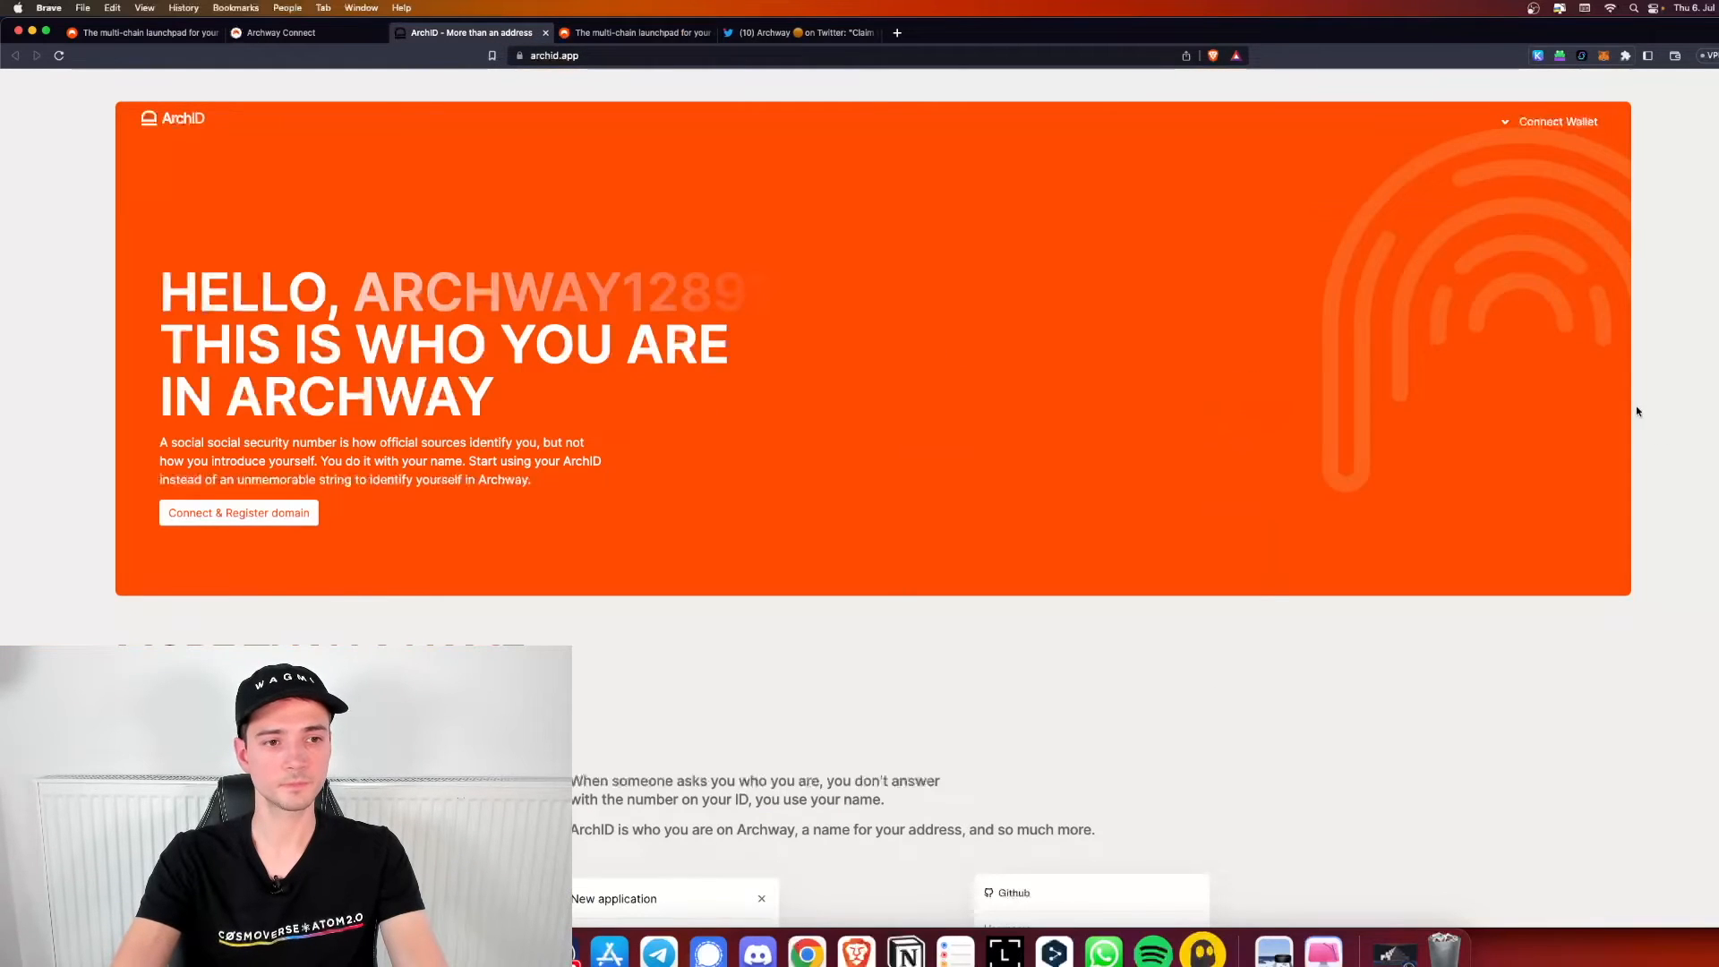
pyautogui.click(1556, 120)
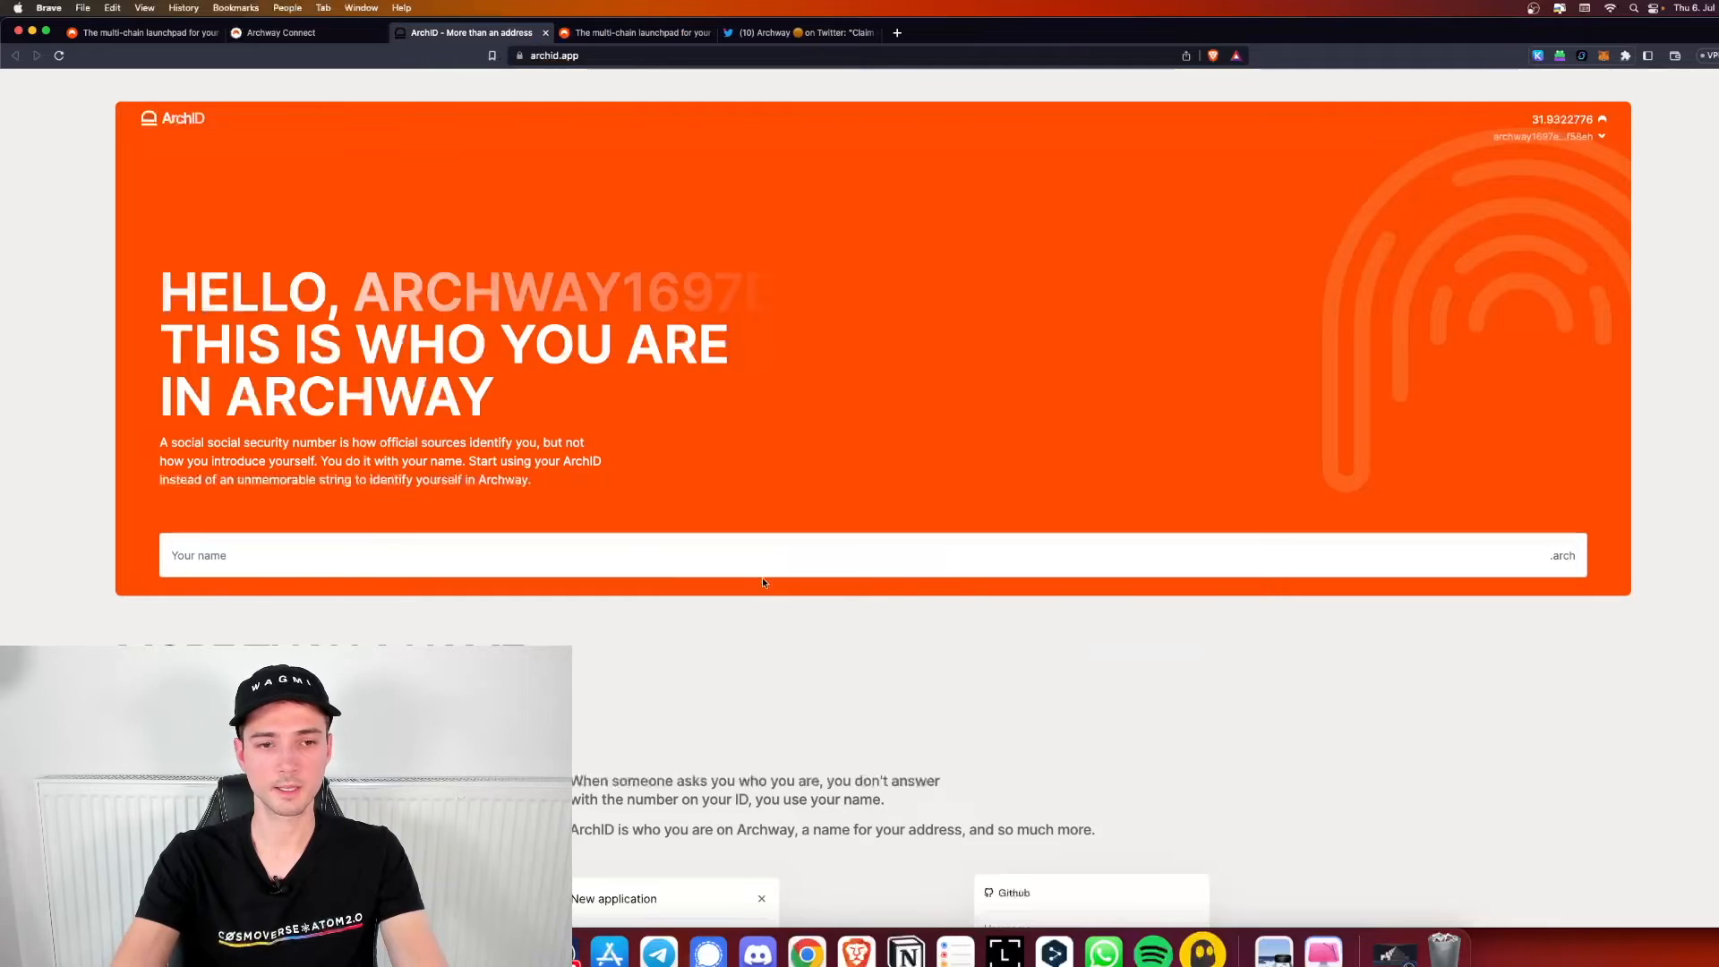
pyautogui.write('nemus')
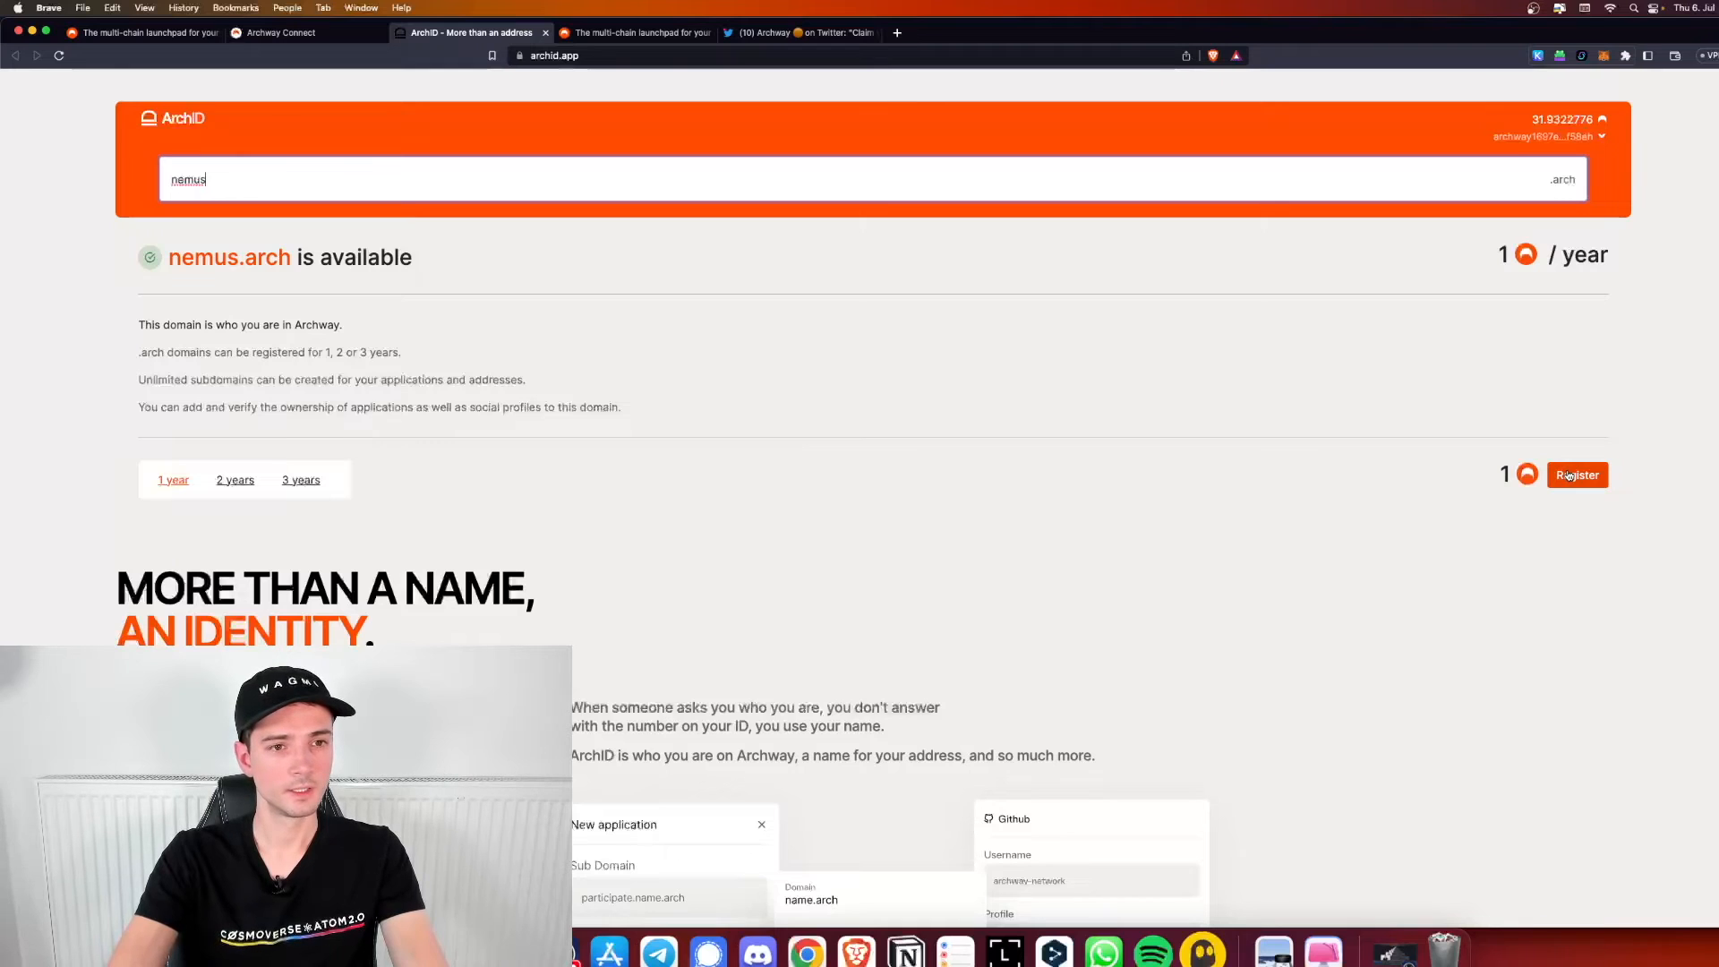
pyautogui.click(1576, 475)
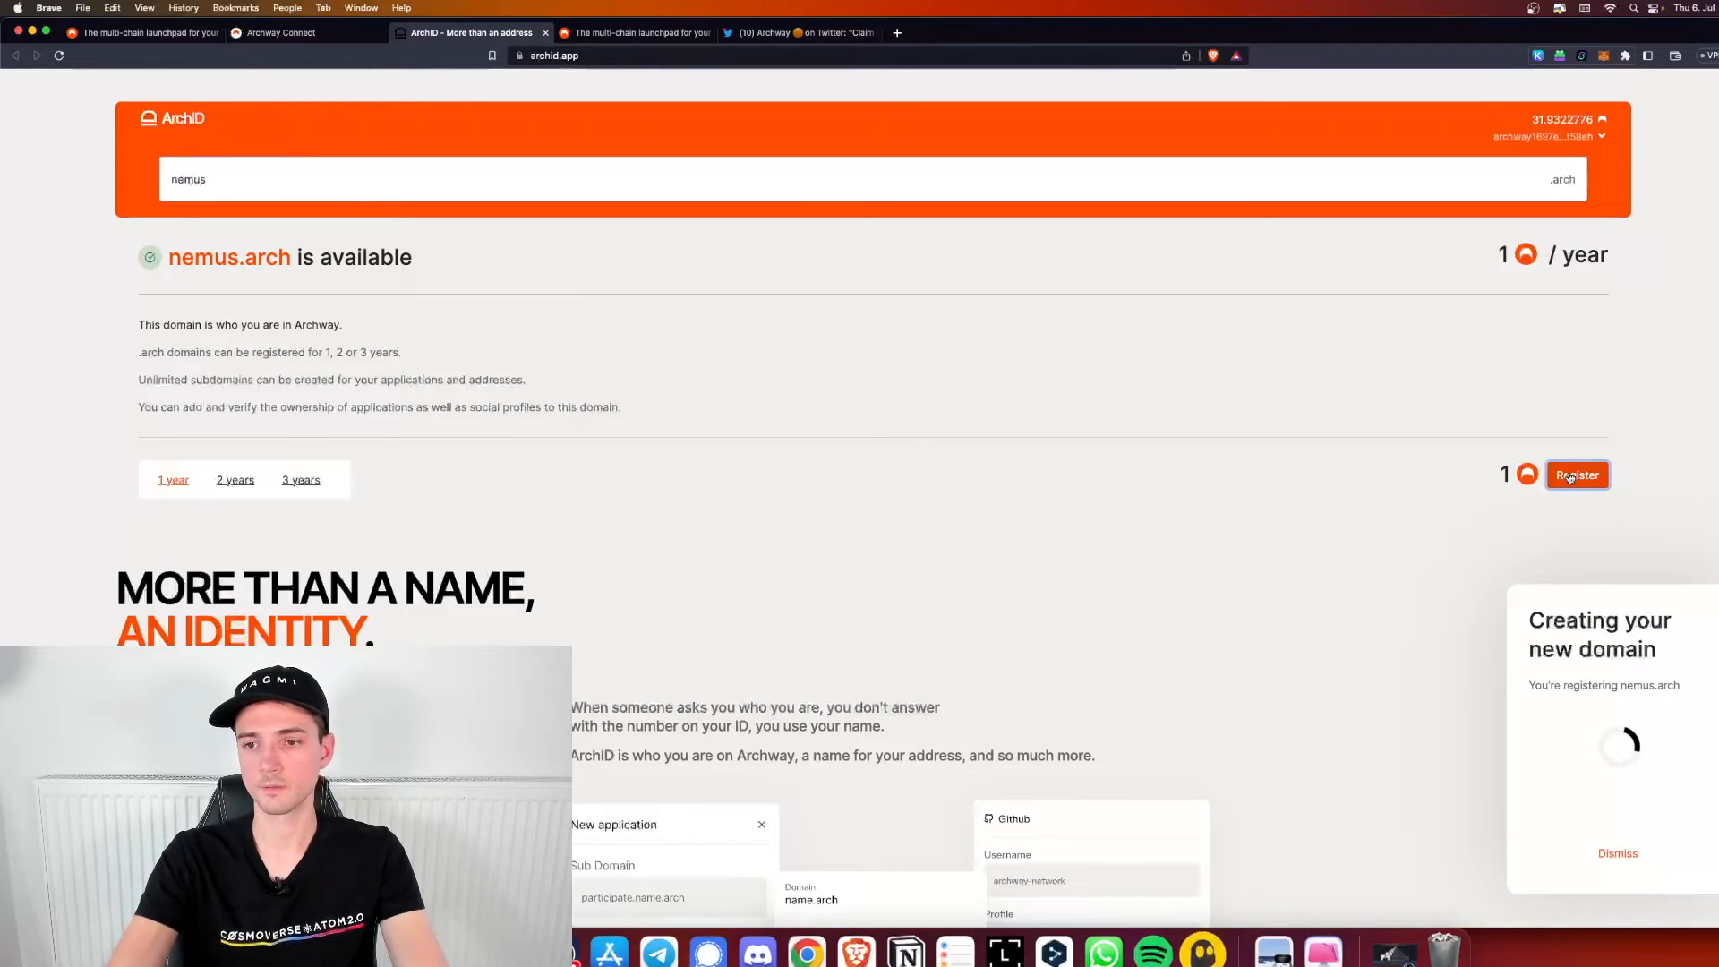
pyautogui.click(1576, 474)
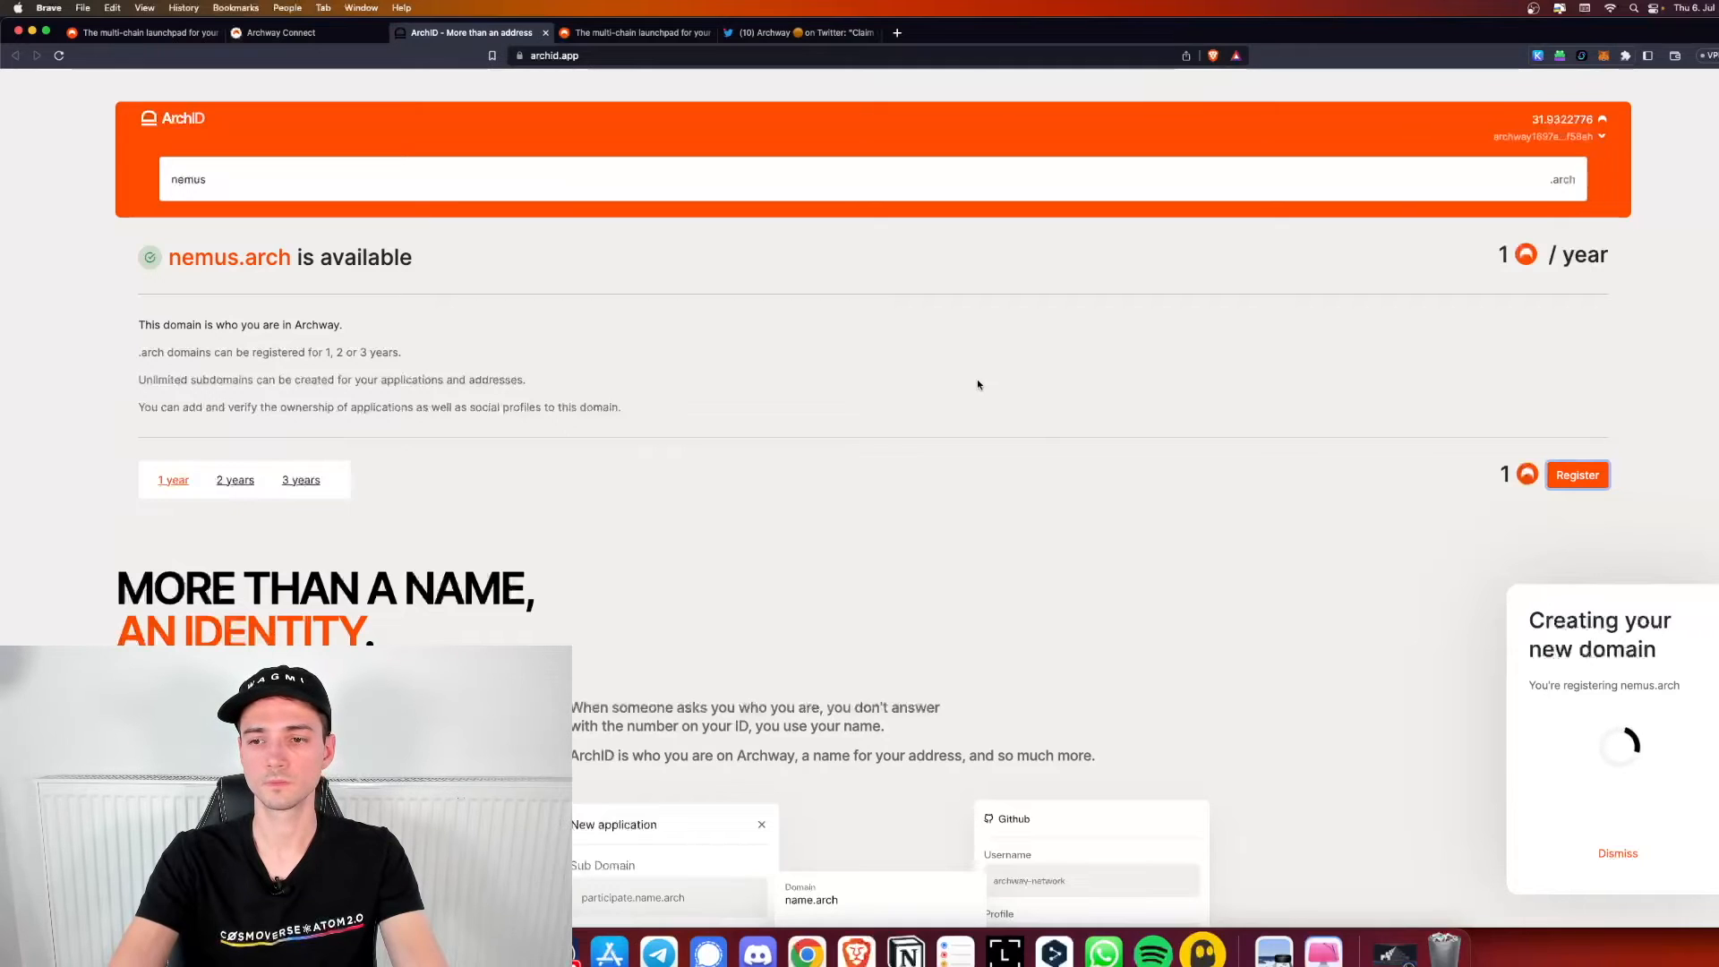
pyautogui.moveTo(962, 361)
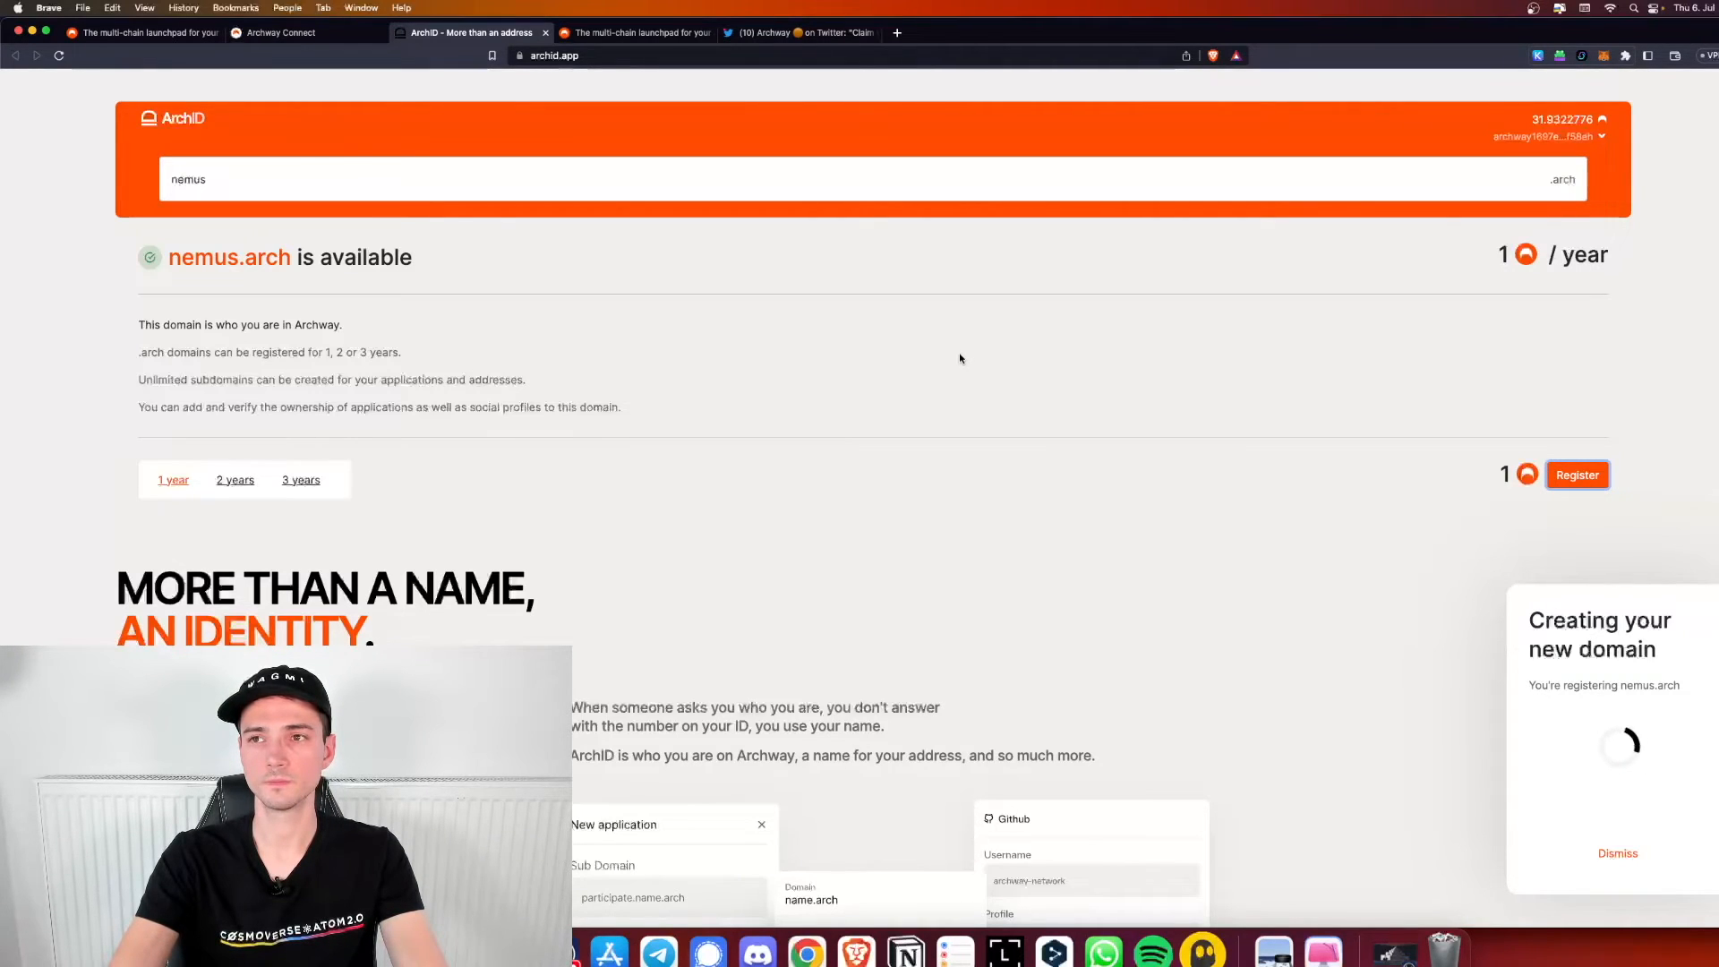
pyautogui.moveTo(957, 338)
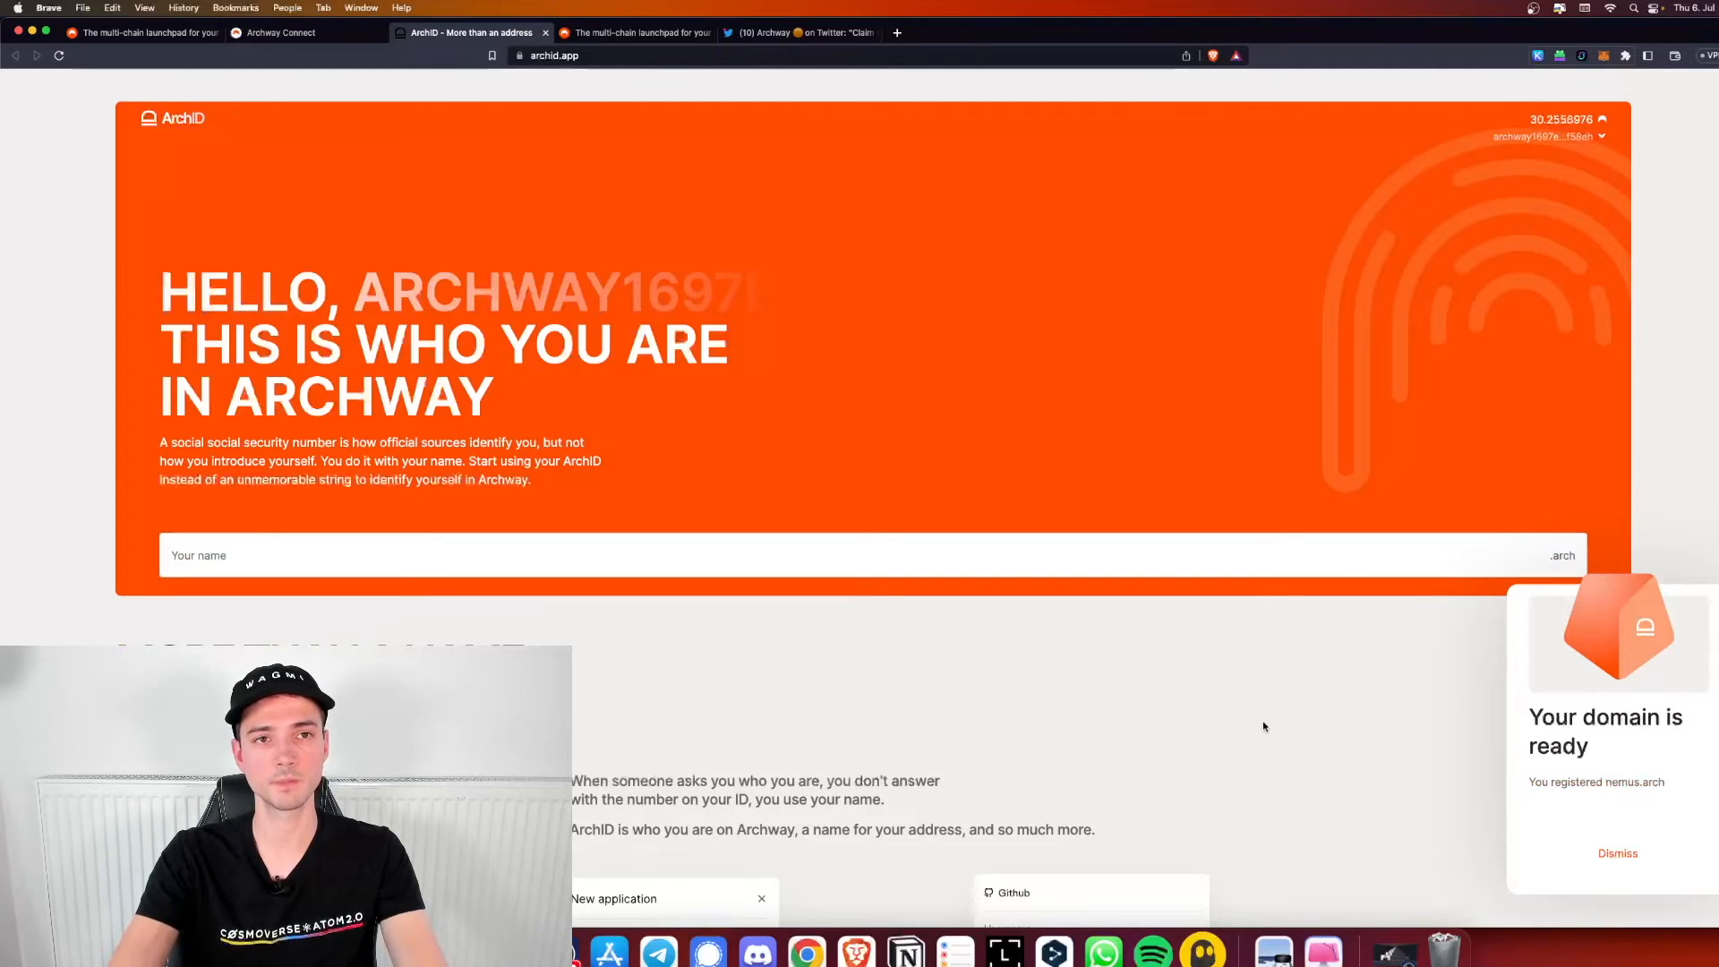
pyautogui.moveTo(1090, 659)
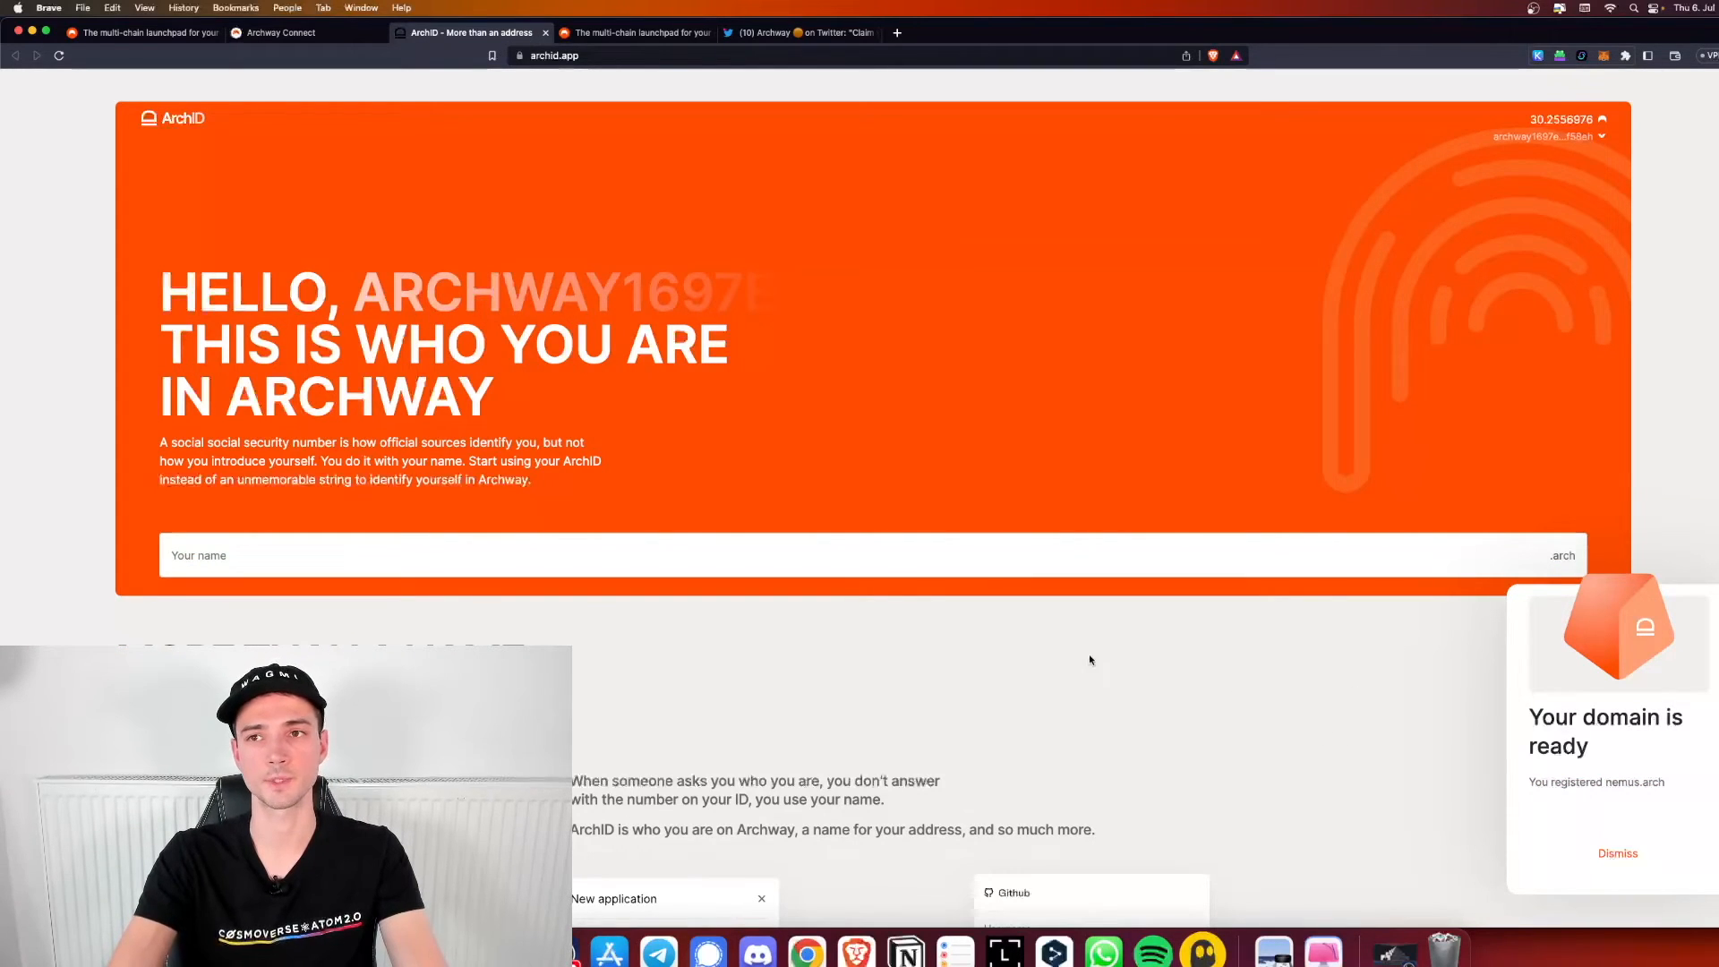
pyautogui.moveTo(1140, 645)
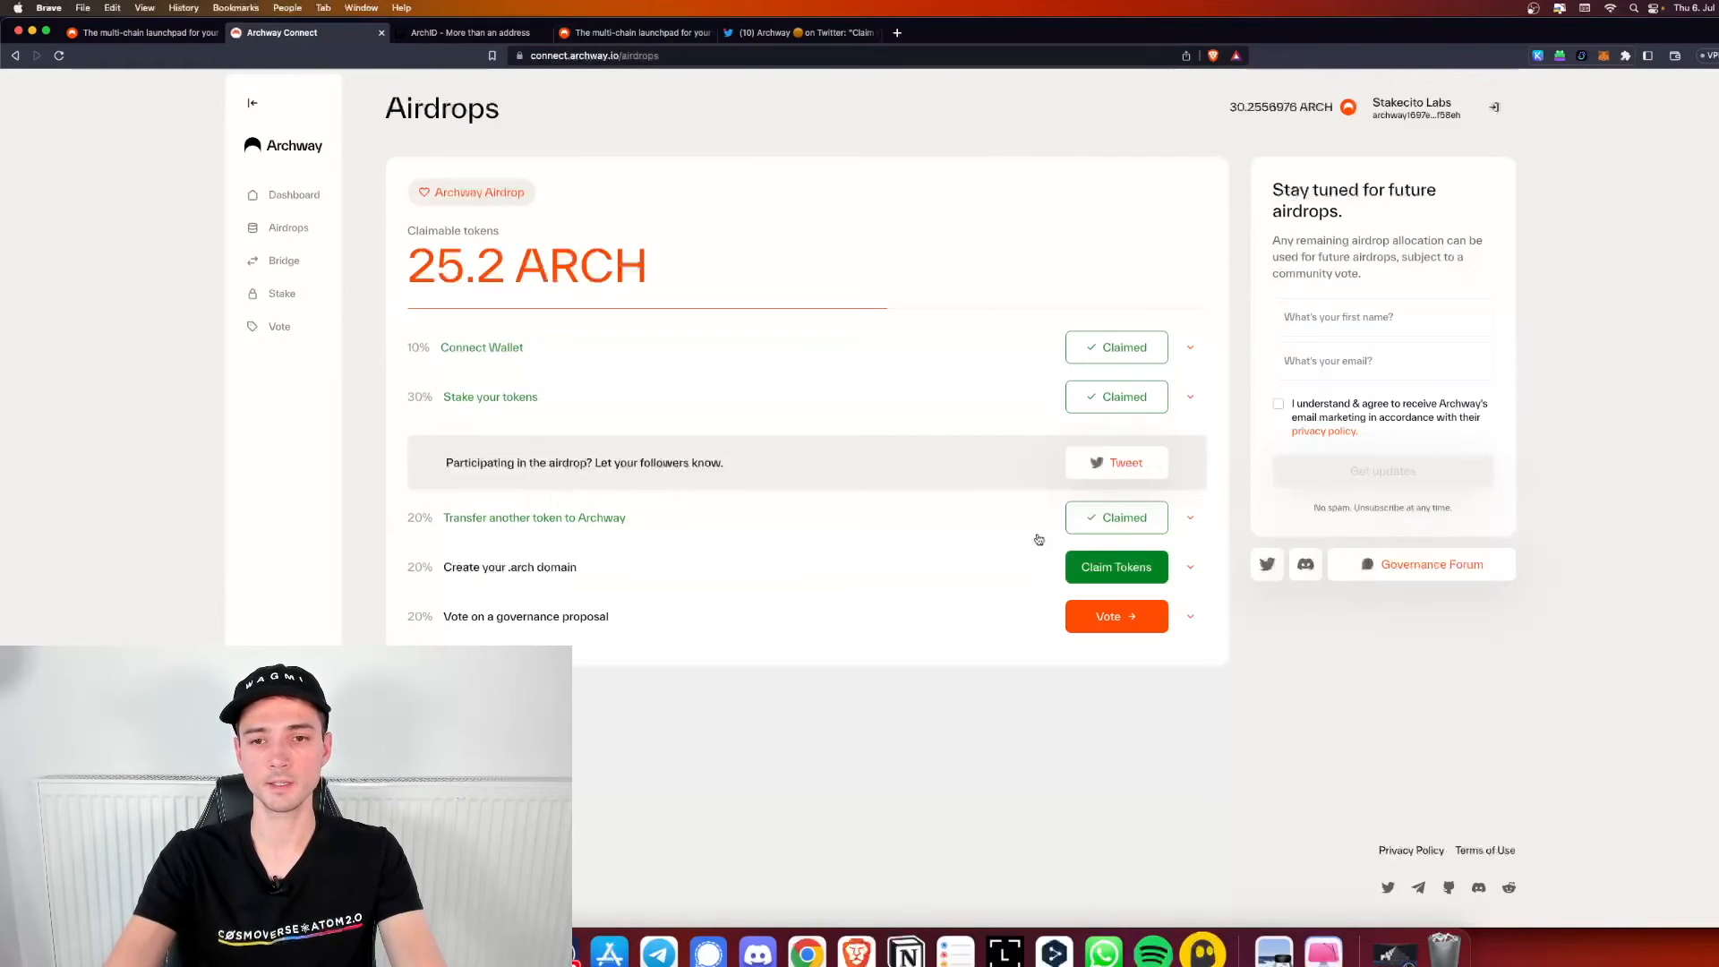
# Claim the 'Create your .arch domain' reward and approve in Keplr, leaving 12.6 ARCH claimable
pyautogui.click(1116, 568)
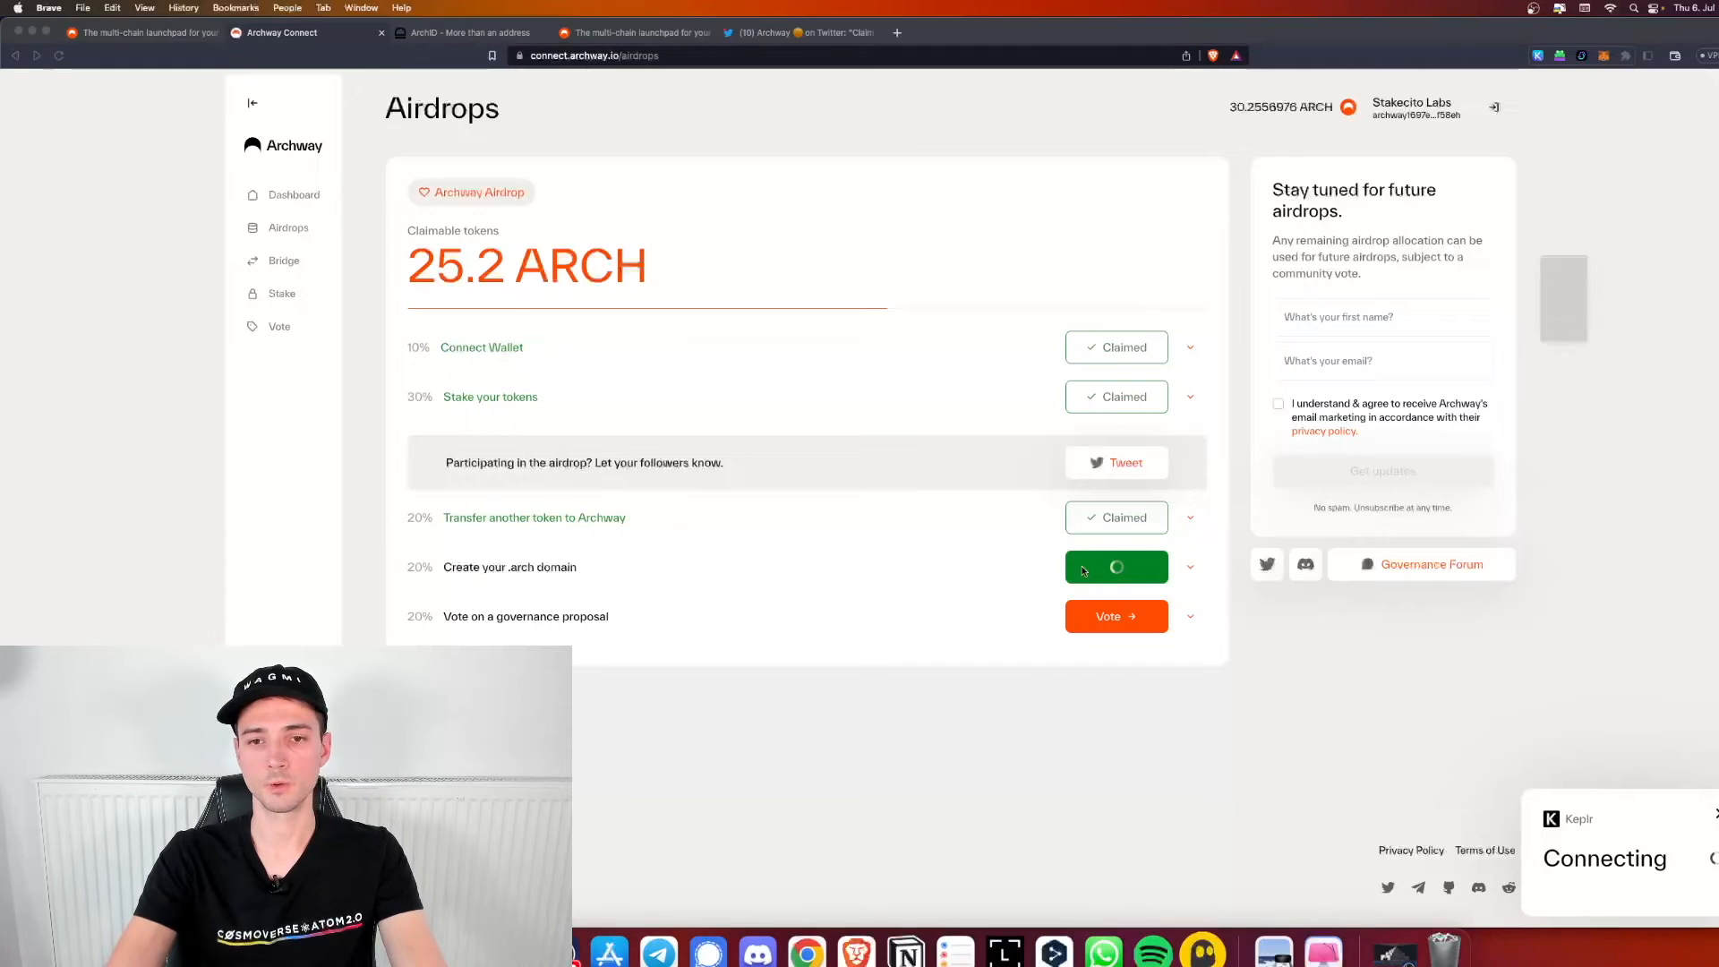
pyautogui.click(1116, 567)
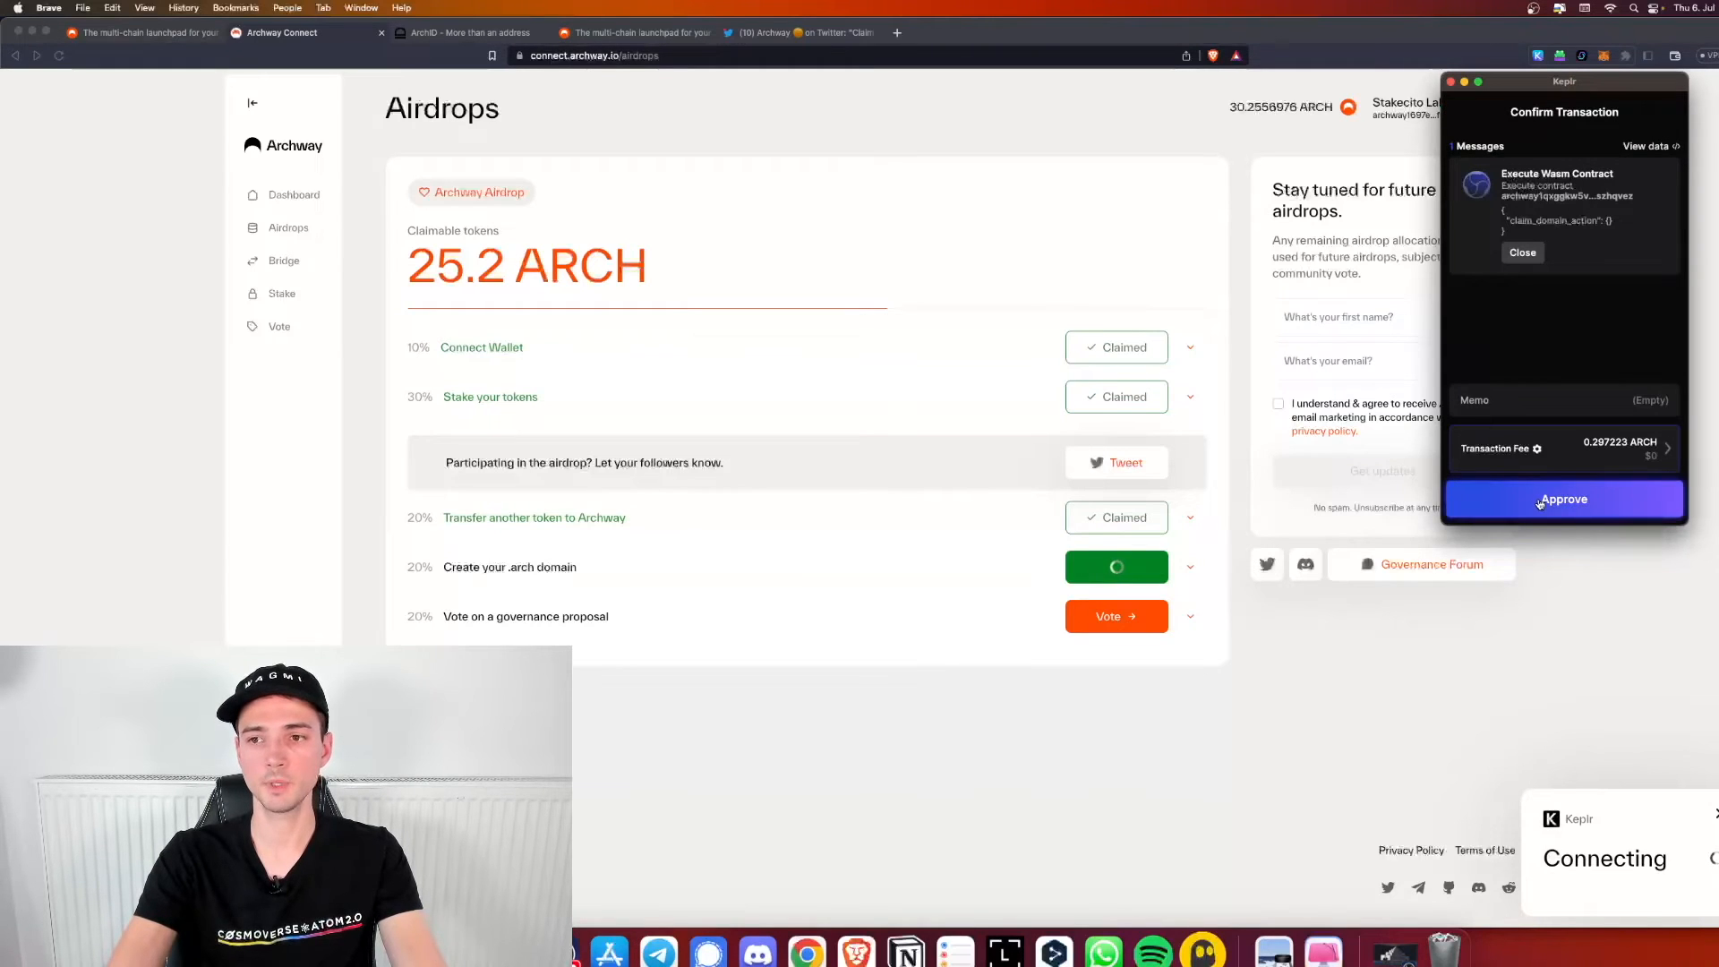
pyautogui.click(1561, 499)
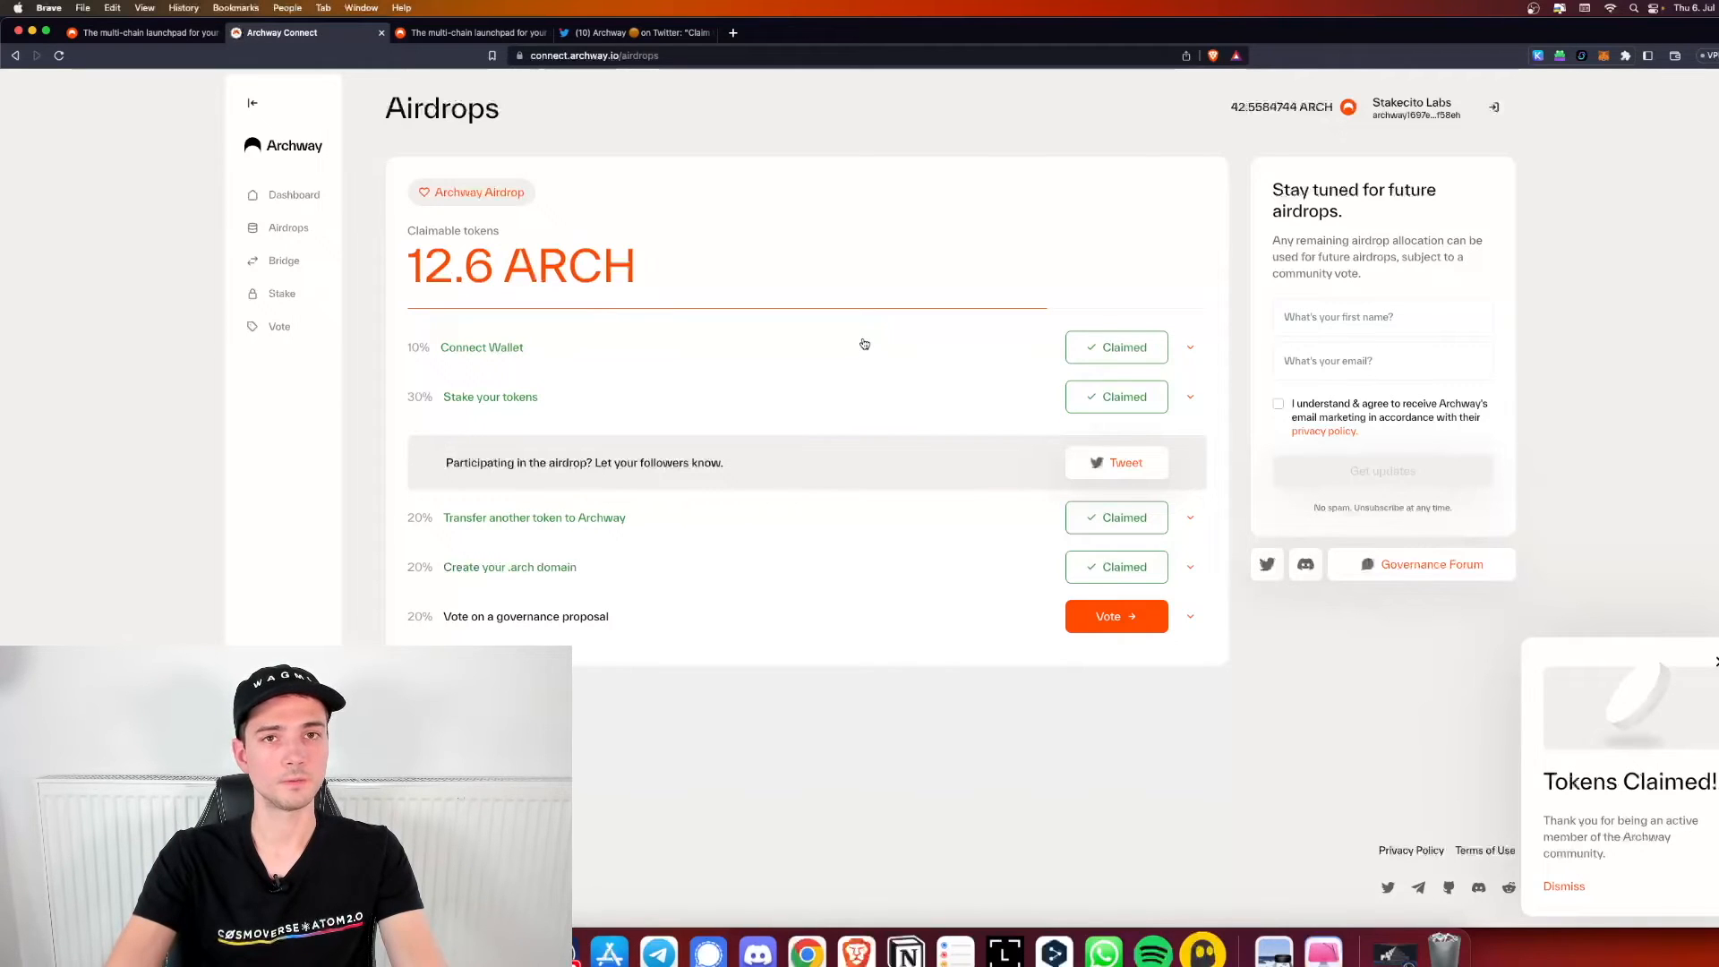
pyautogui.moveTo(688, 571)
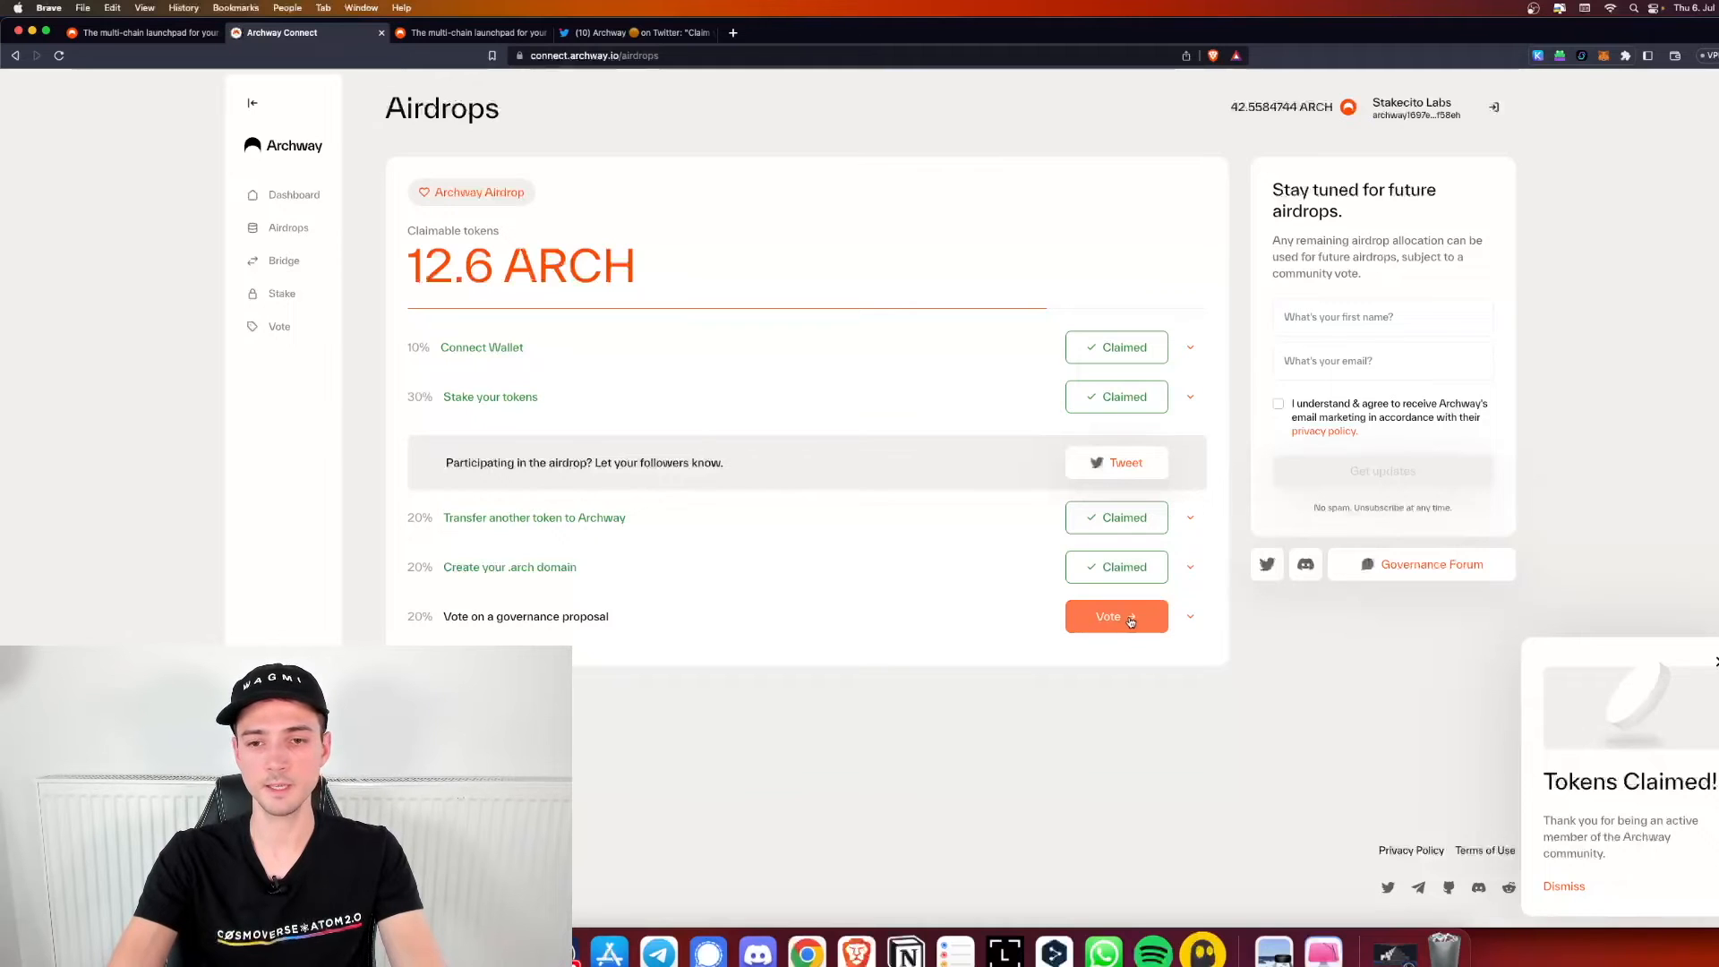
# Open the 'Signaling Proposal: Code of Conduct' on the Vote page and read down to the voting options
pyautogui.click(1115, 614)
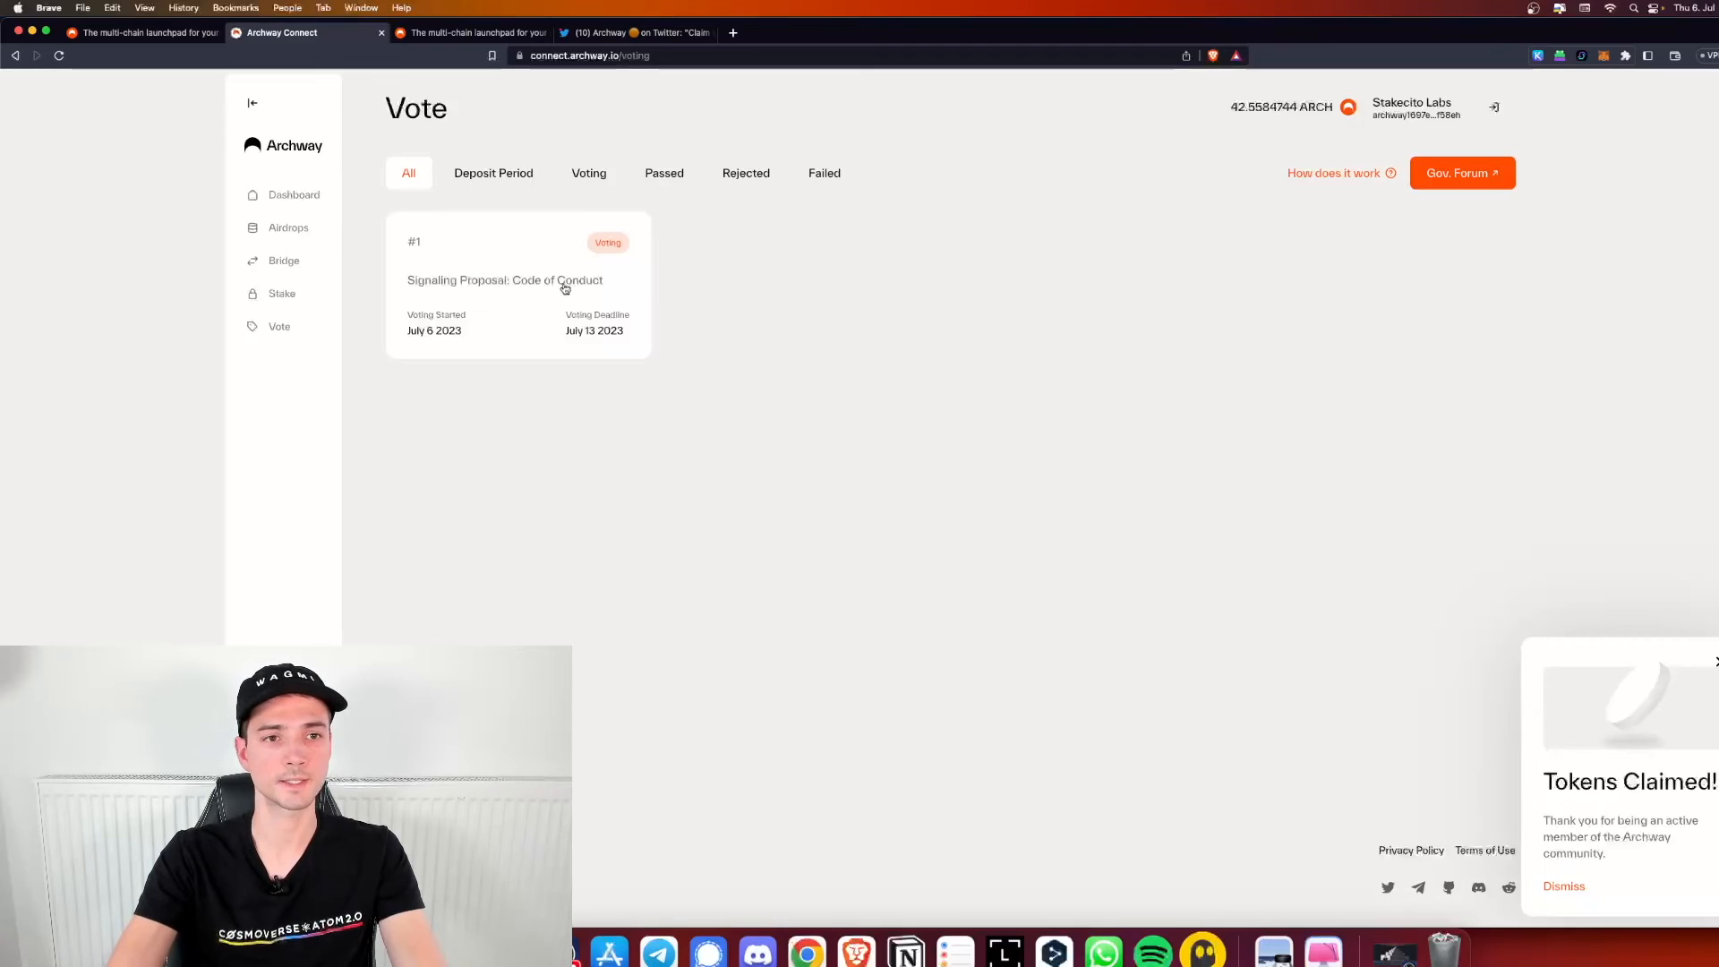
pyautogui.click(504, 279)
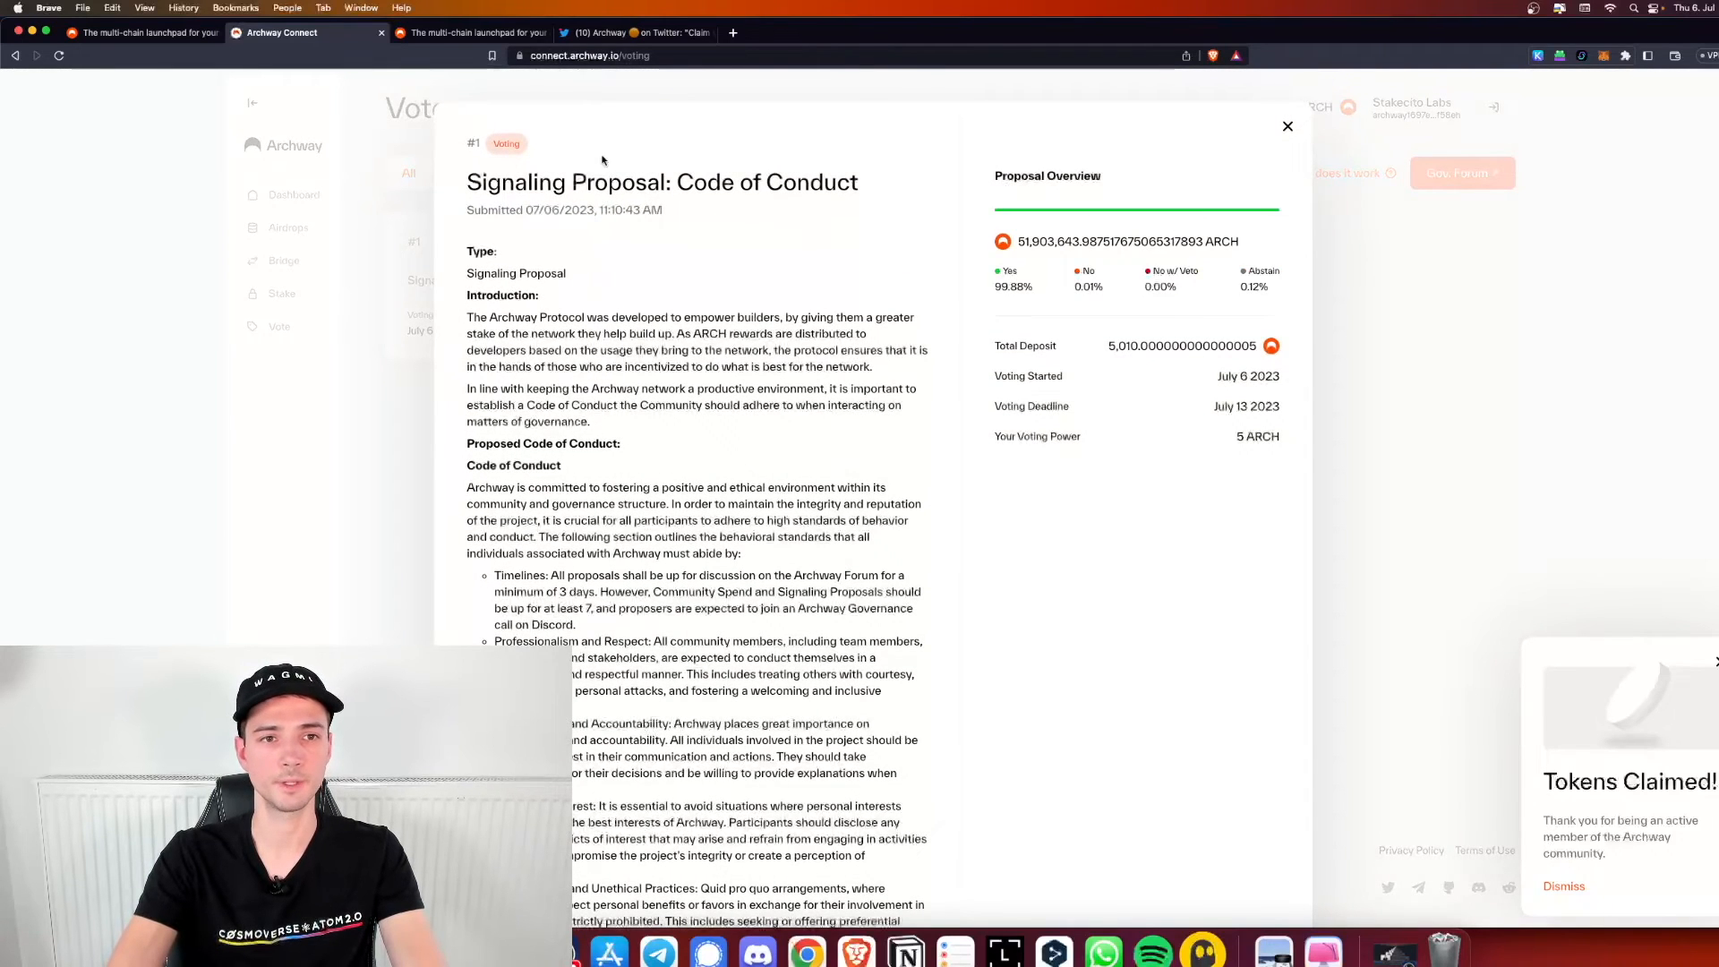
pyautogui.moveTo(740, 518)
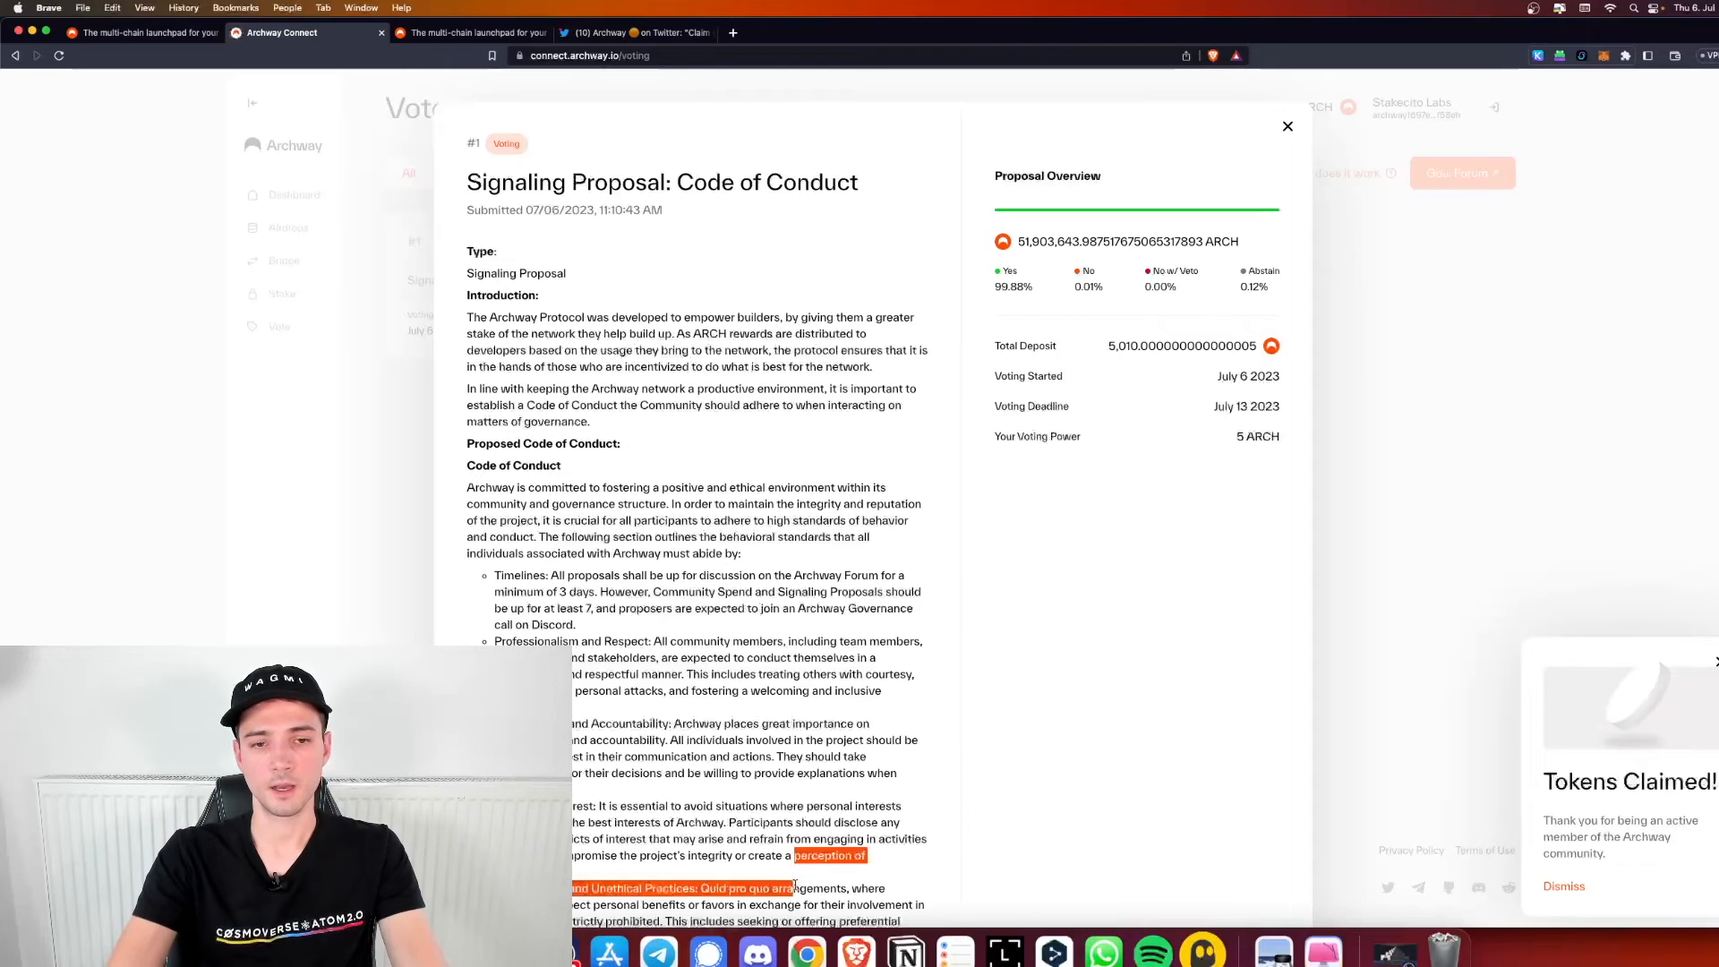
pyautogui.scroll(-3)
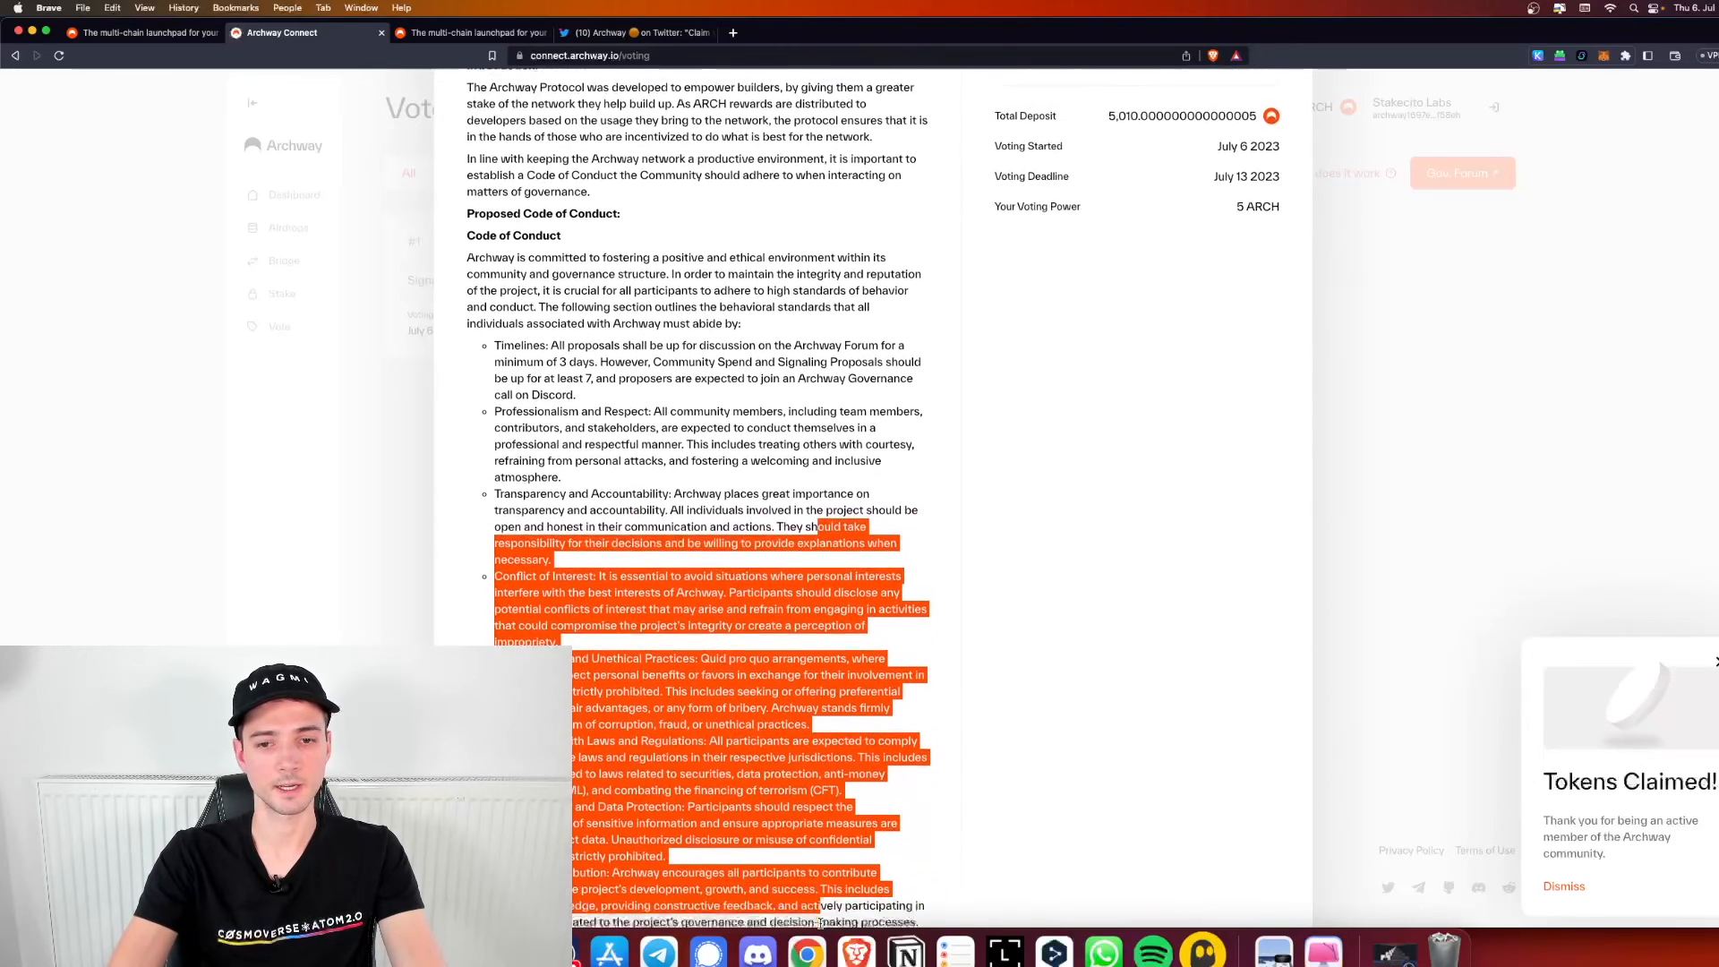
pyautogui.scroll(-3)
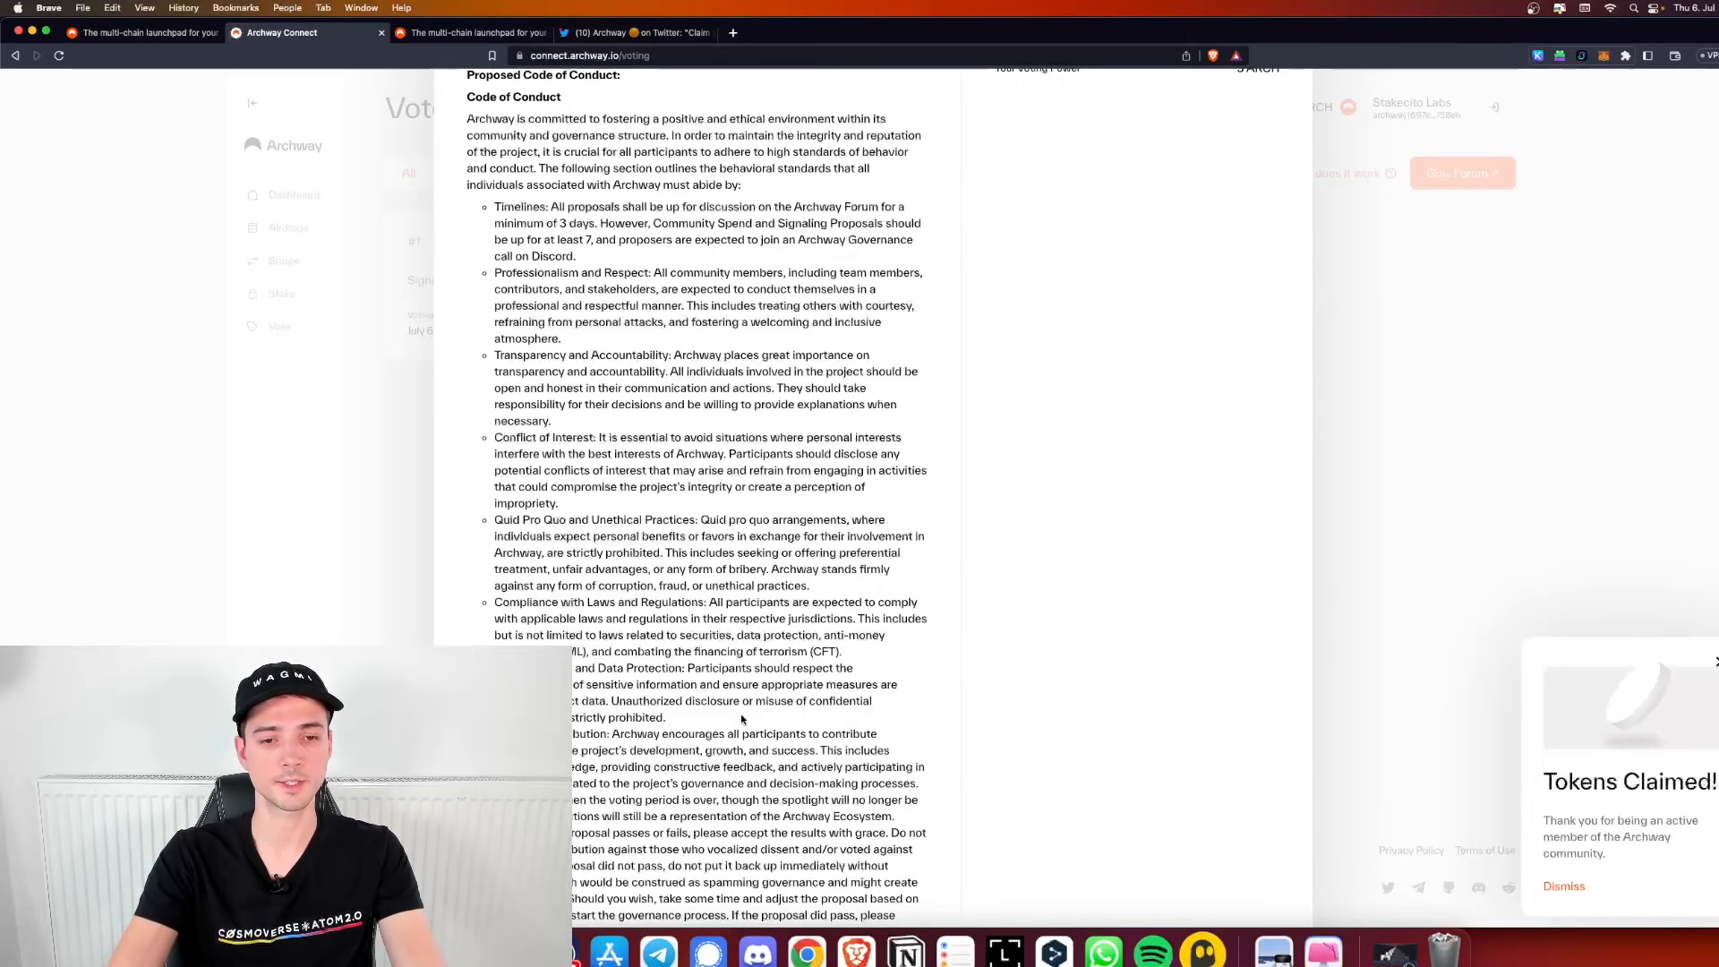
pyautogui.scroll(-3)
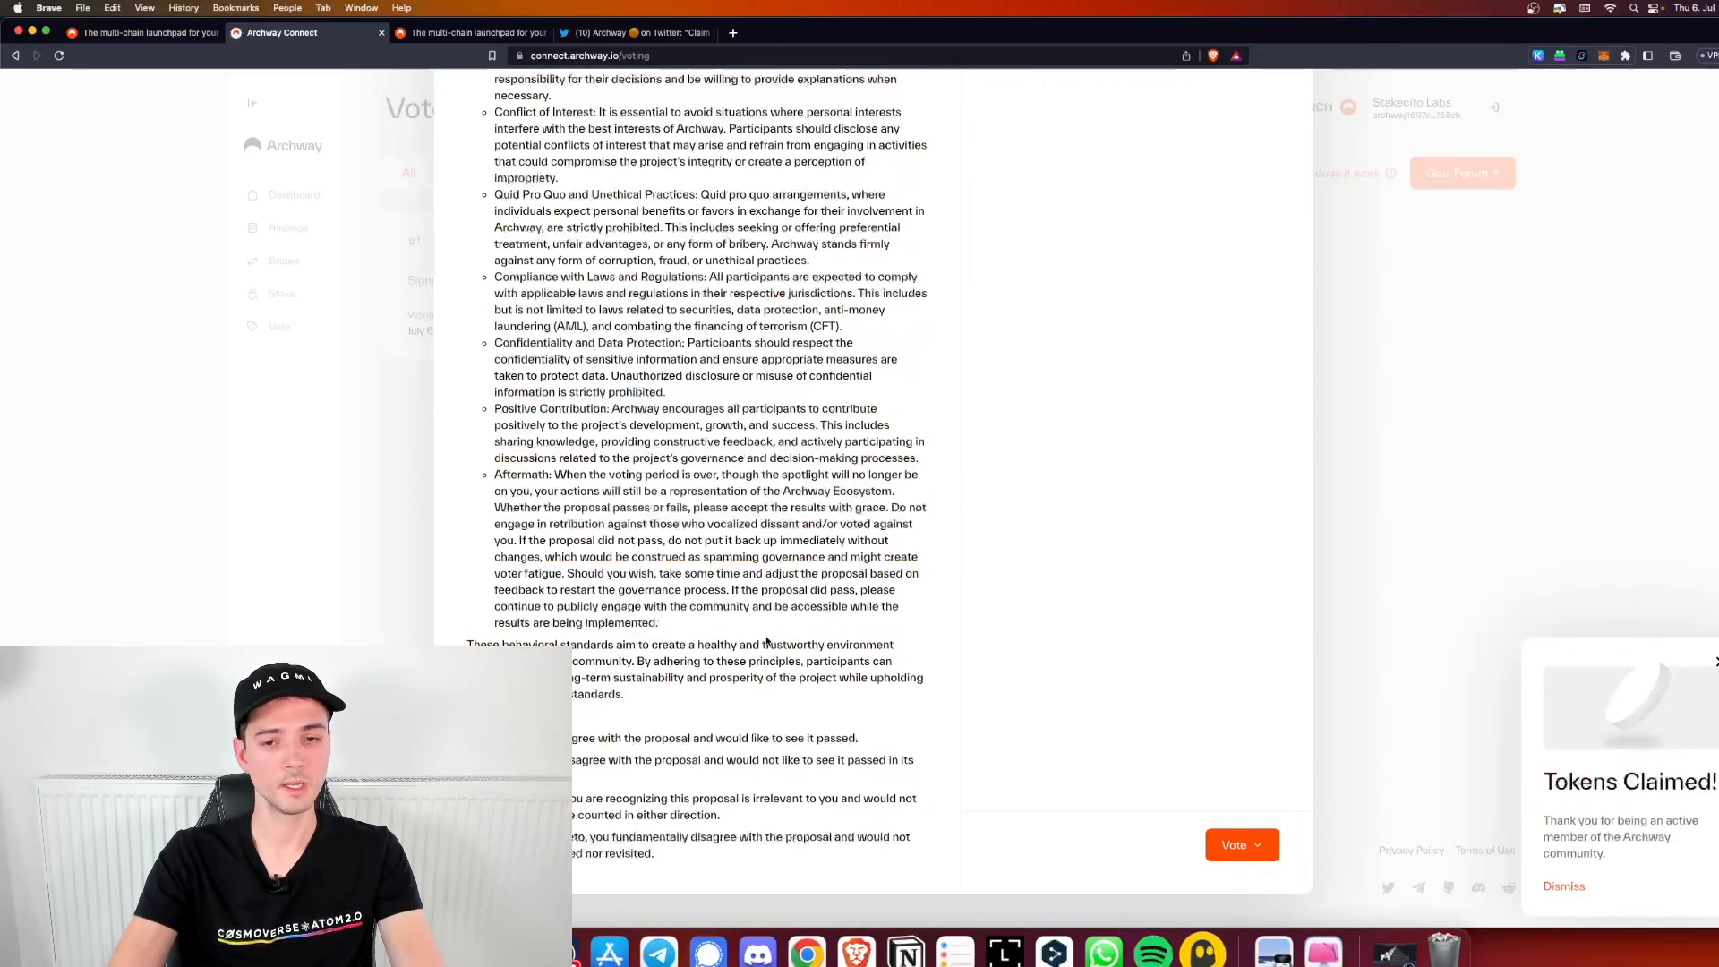
# Vote Yes on the Code of Conduct proposal, approve in Keplr, and return to the Airdrops page
pyautogui.click(1241, 844)
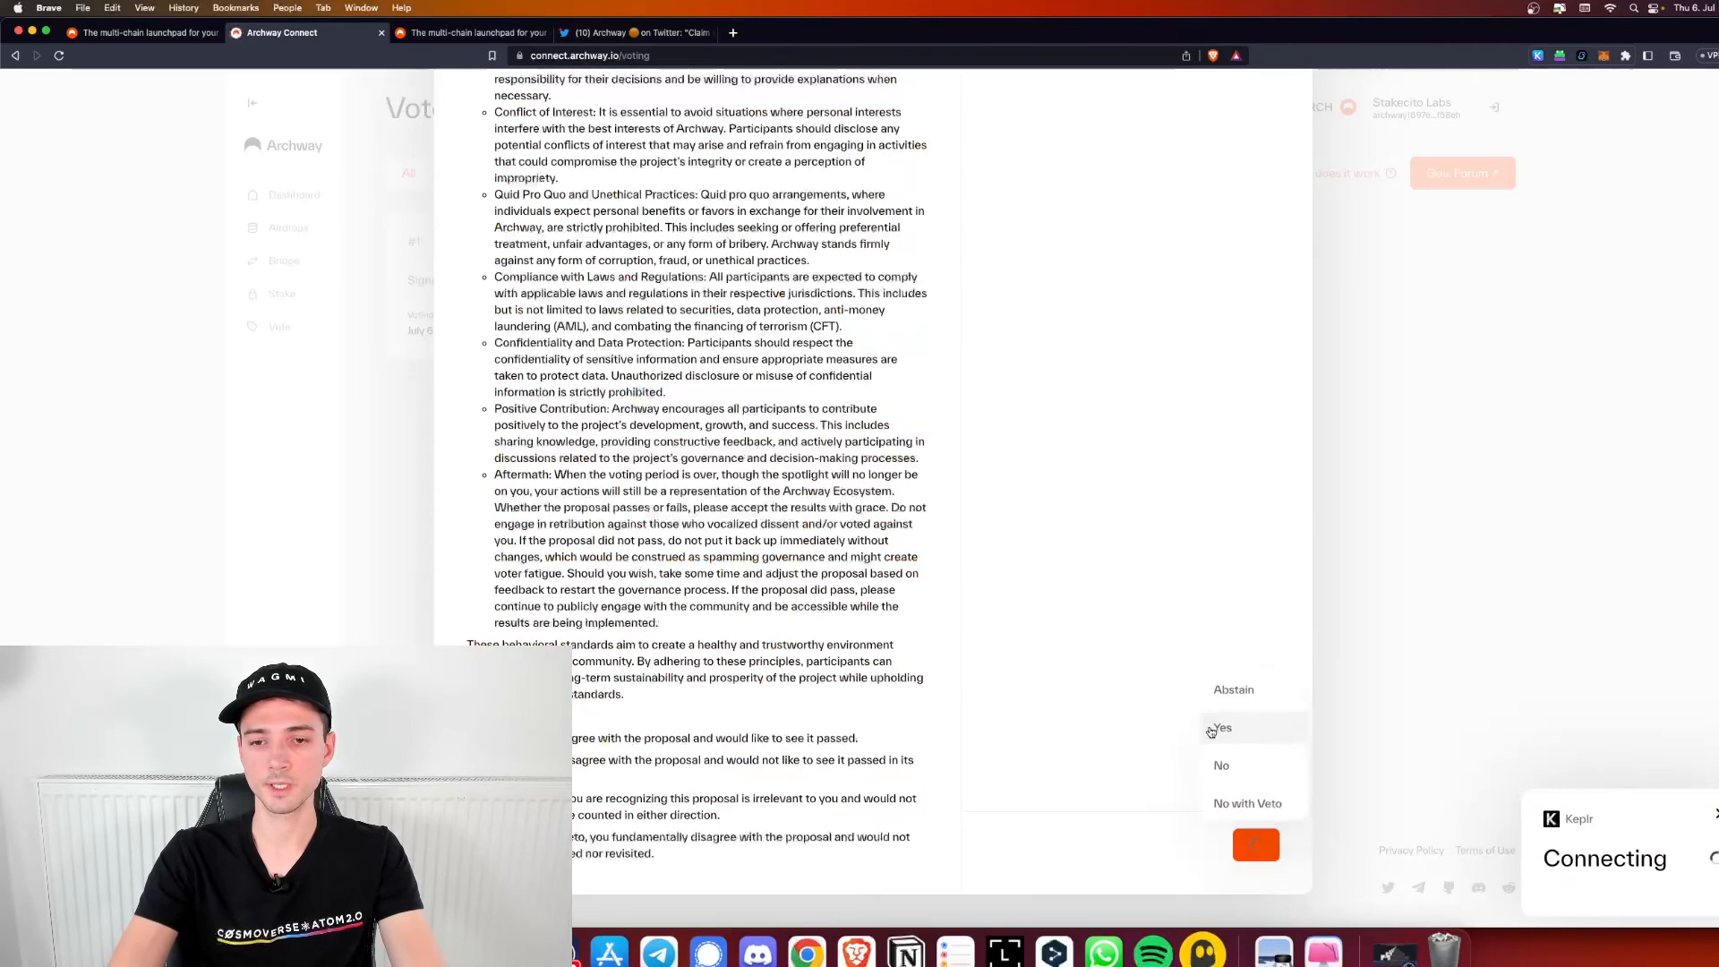
pyautogui.click(1220, 728)
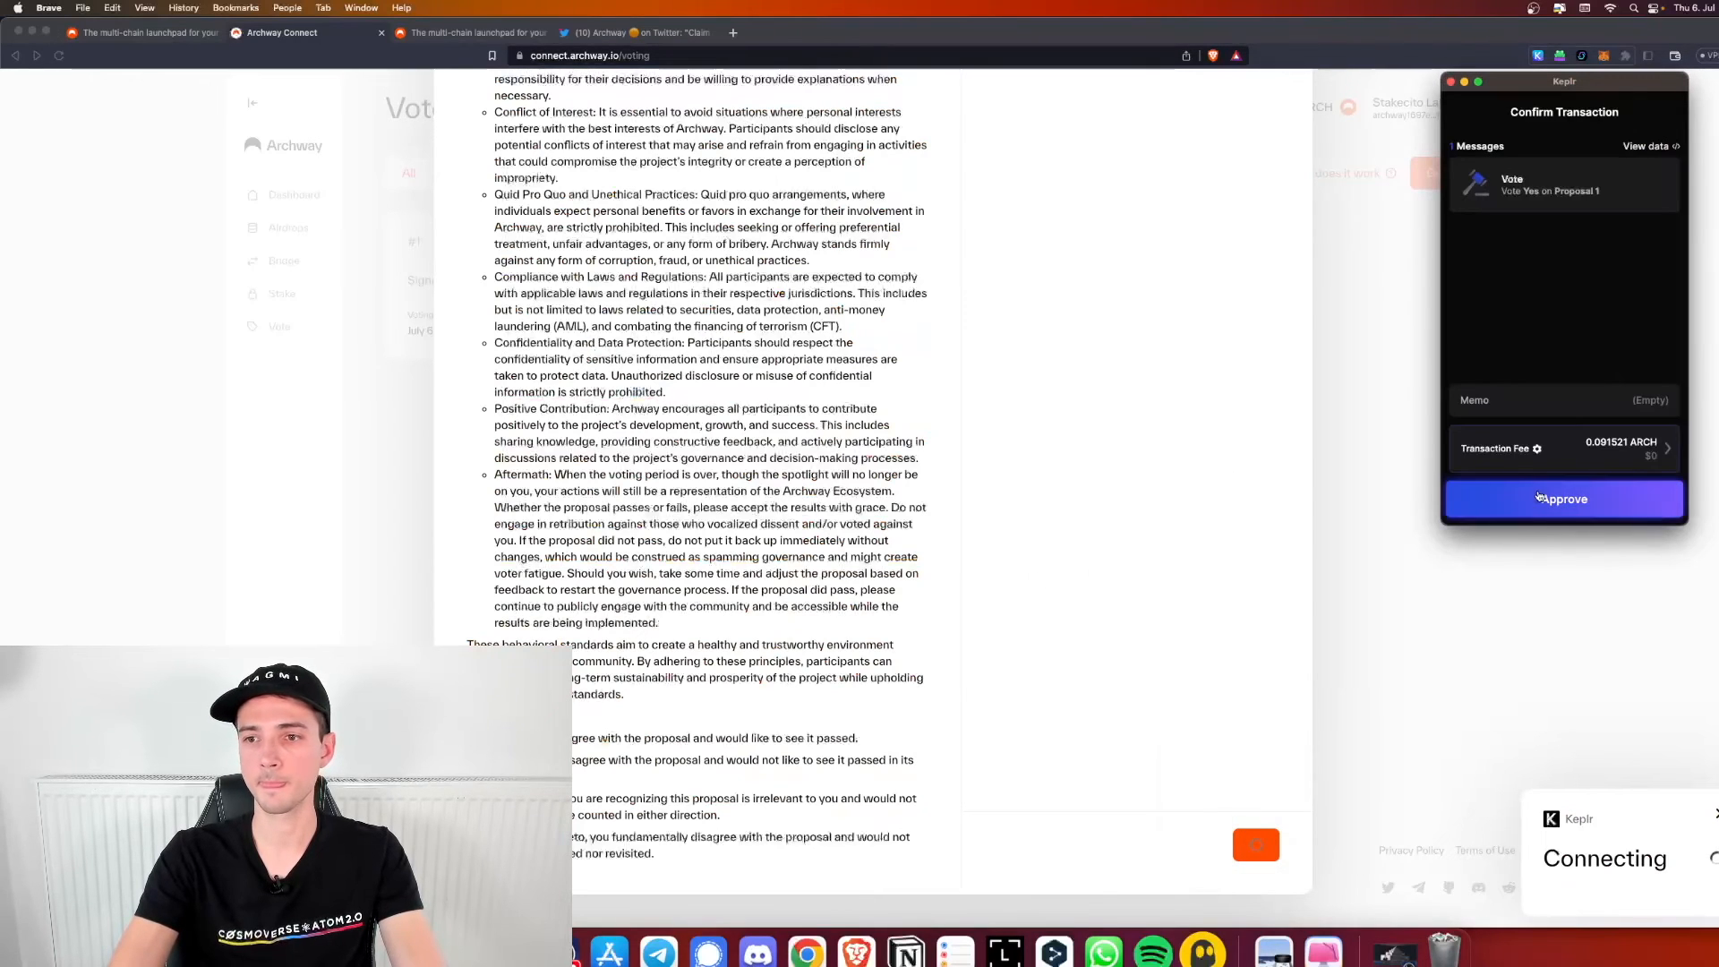
pyautogui.click(1561, 500)
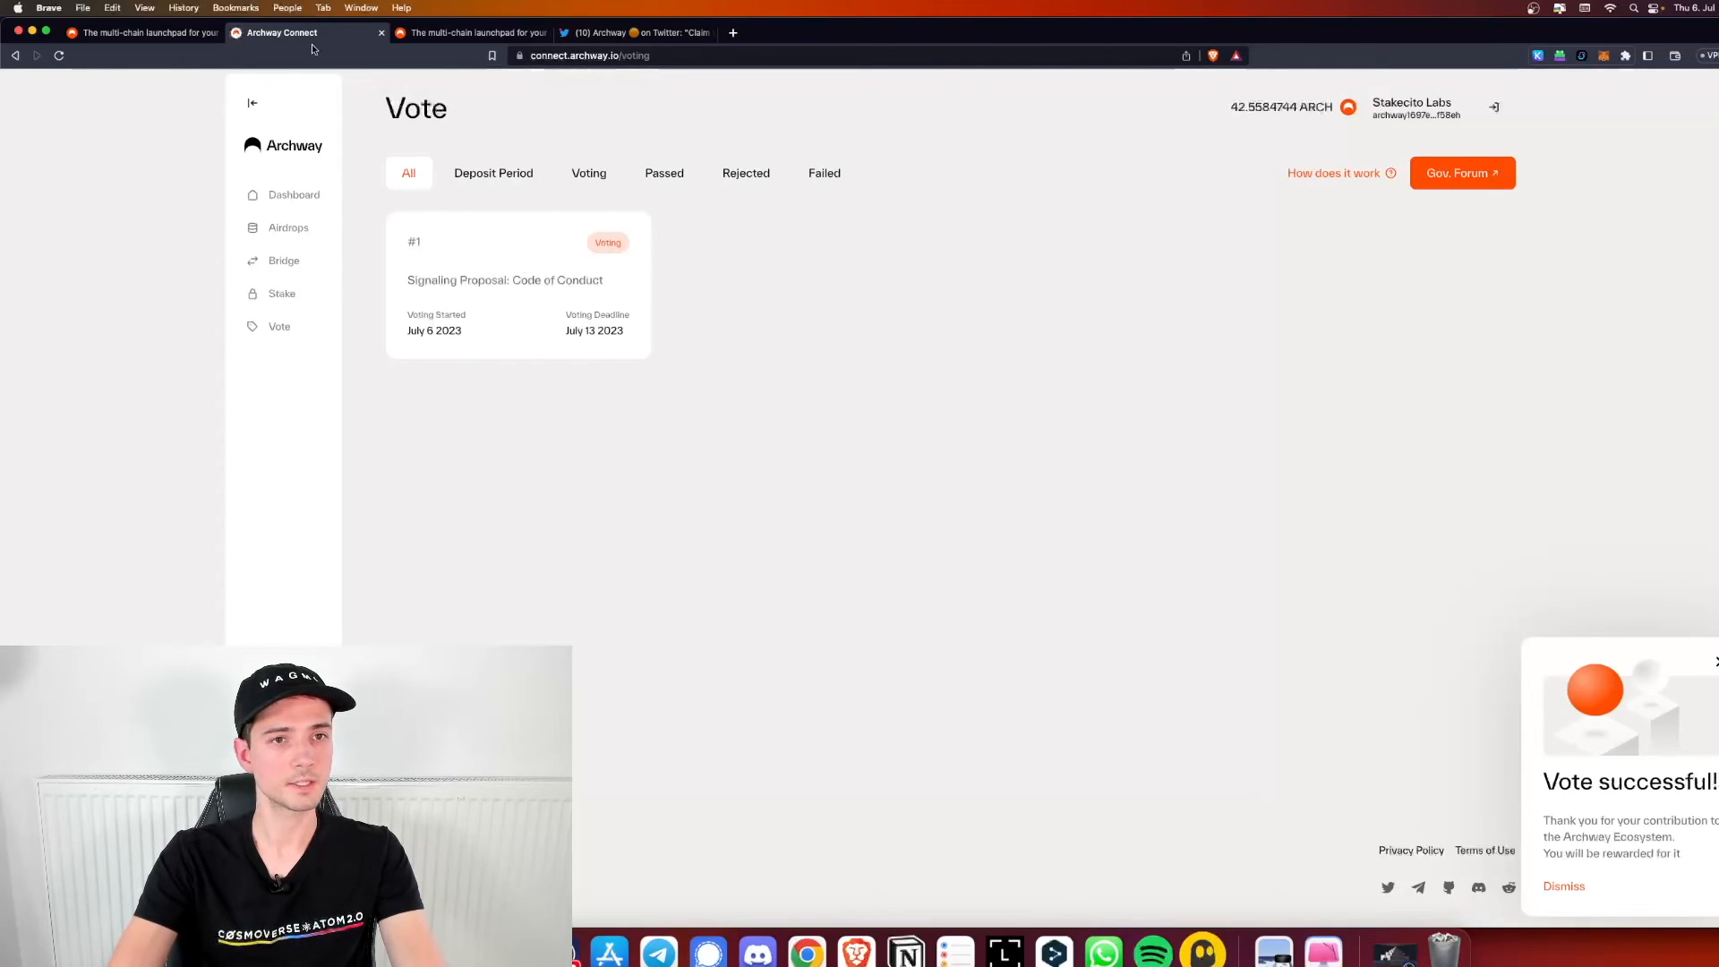
pyautogui.click(288, 228)
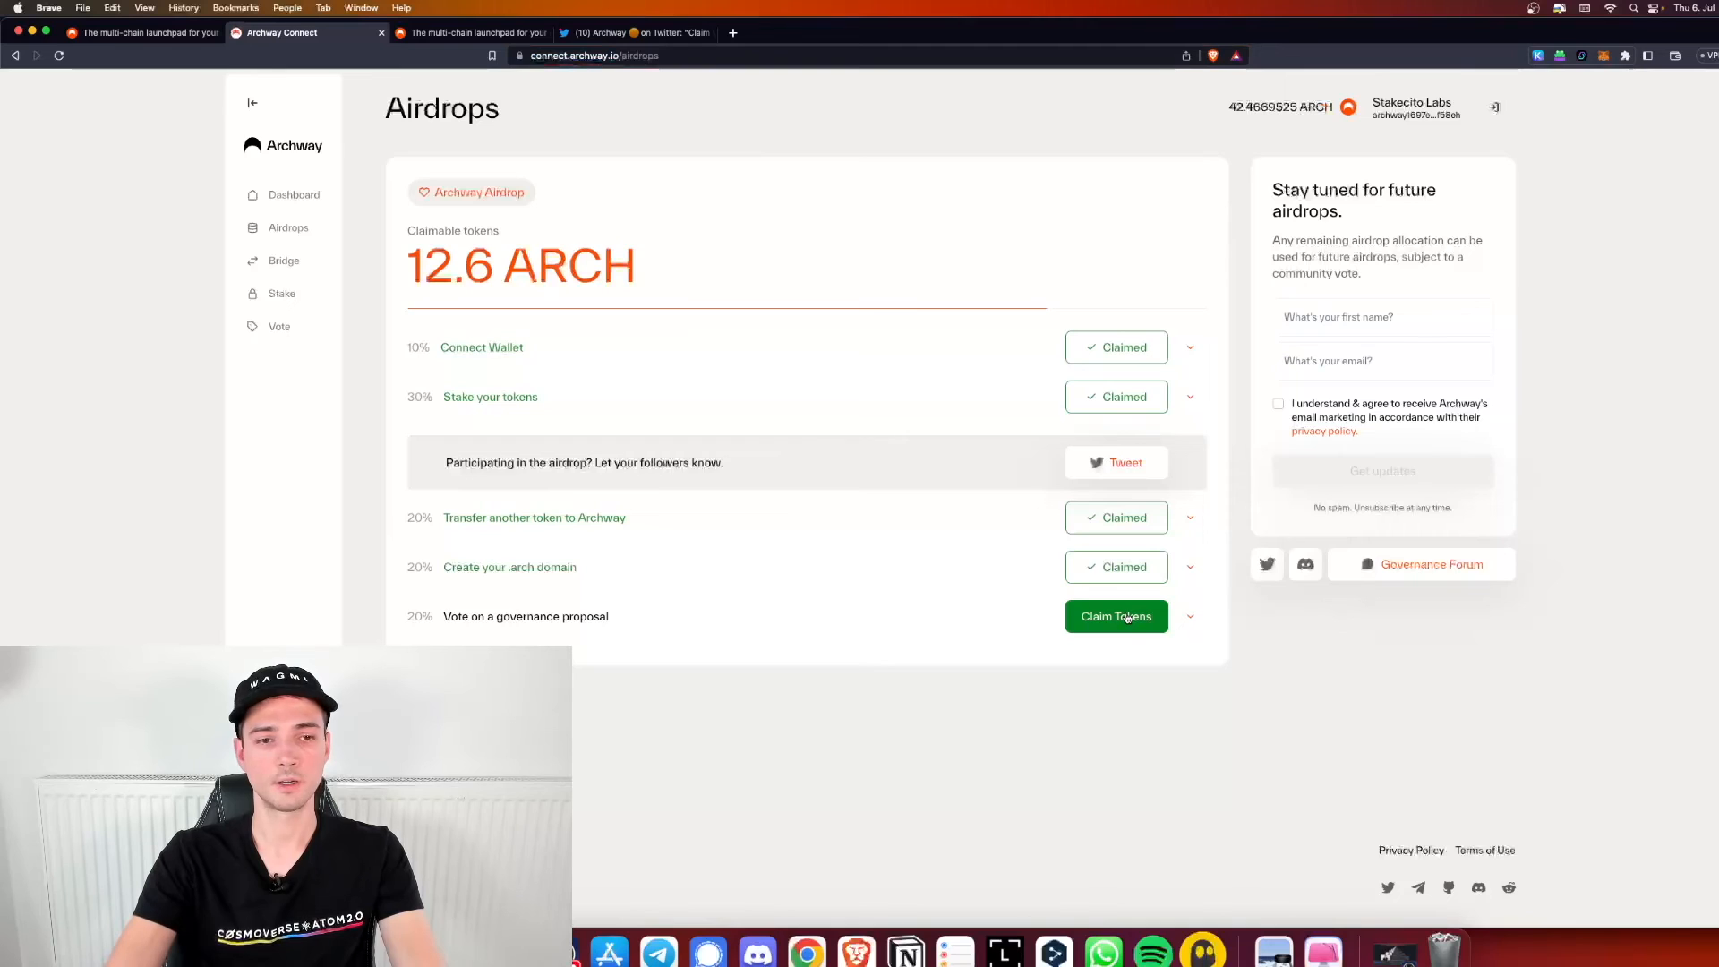
# Claim the 'Vote on a governance proposal' reward, reaching 63 ARCH total, and close the congratulations modal
pyautogui.click(1116, 614)
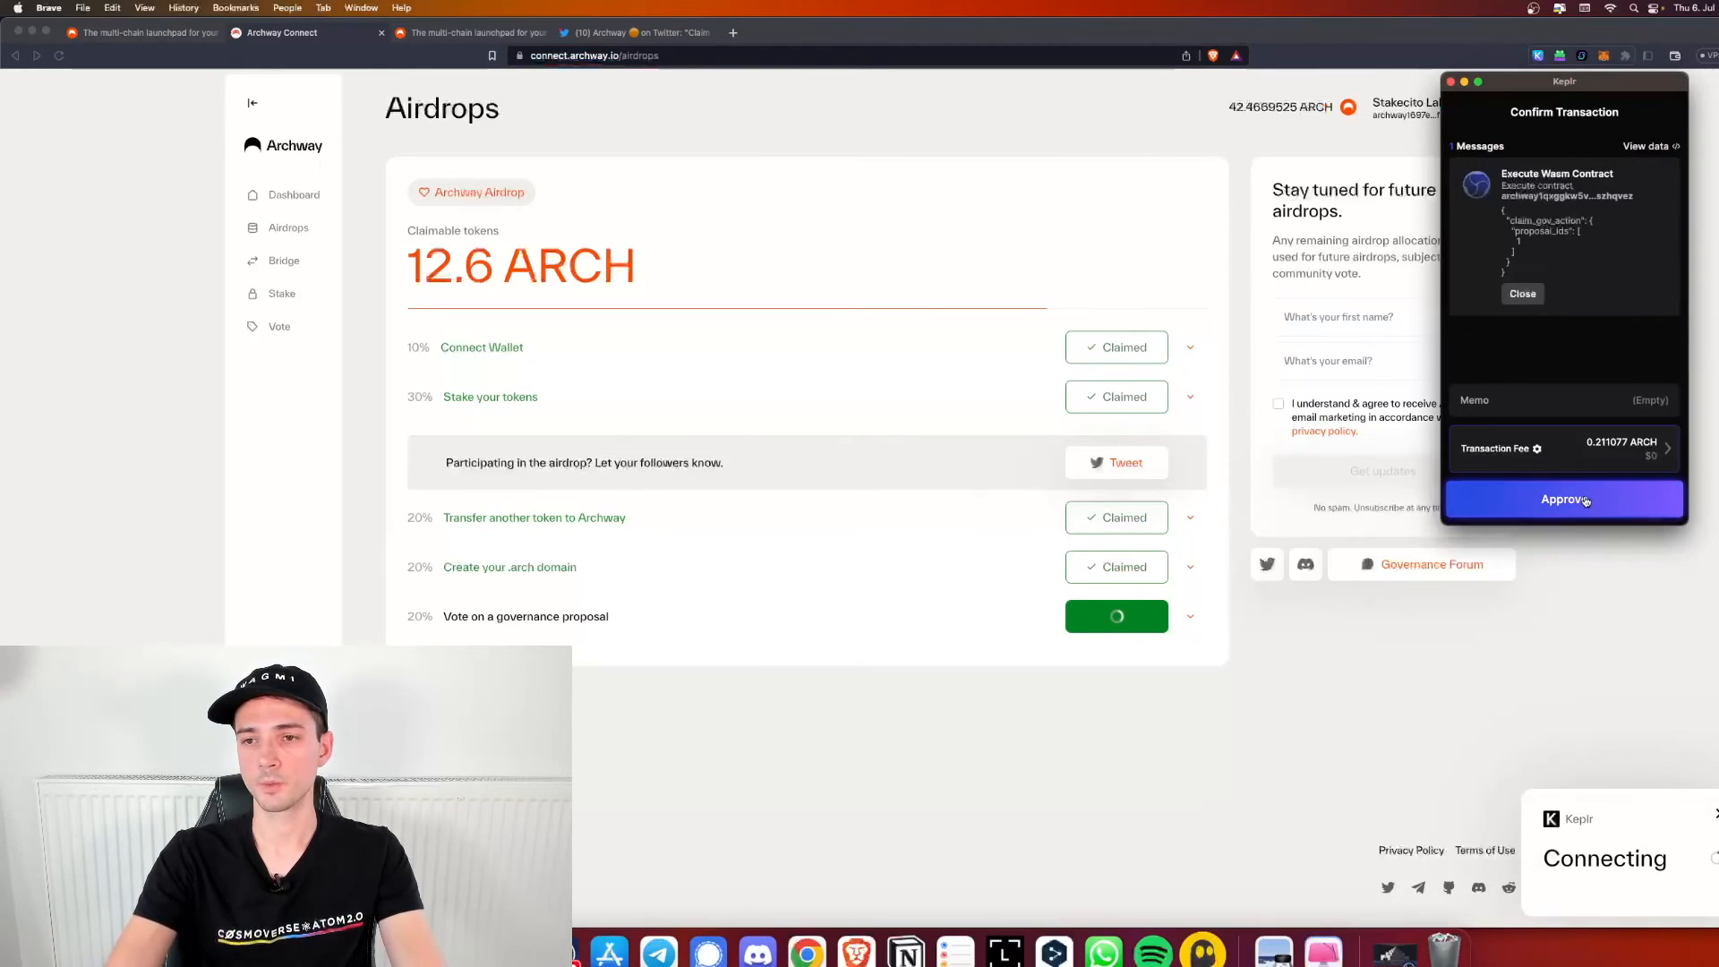
pyautogui.click(1565, 499)
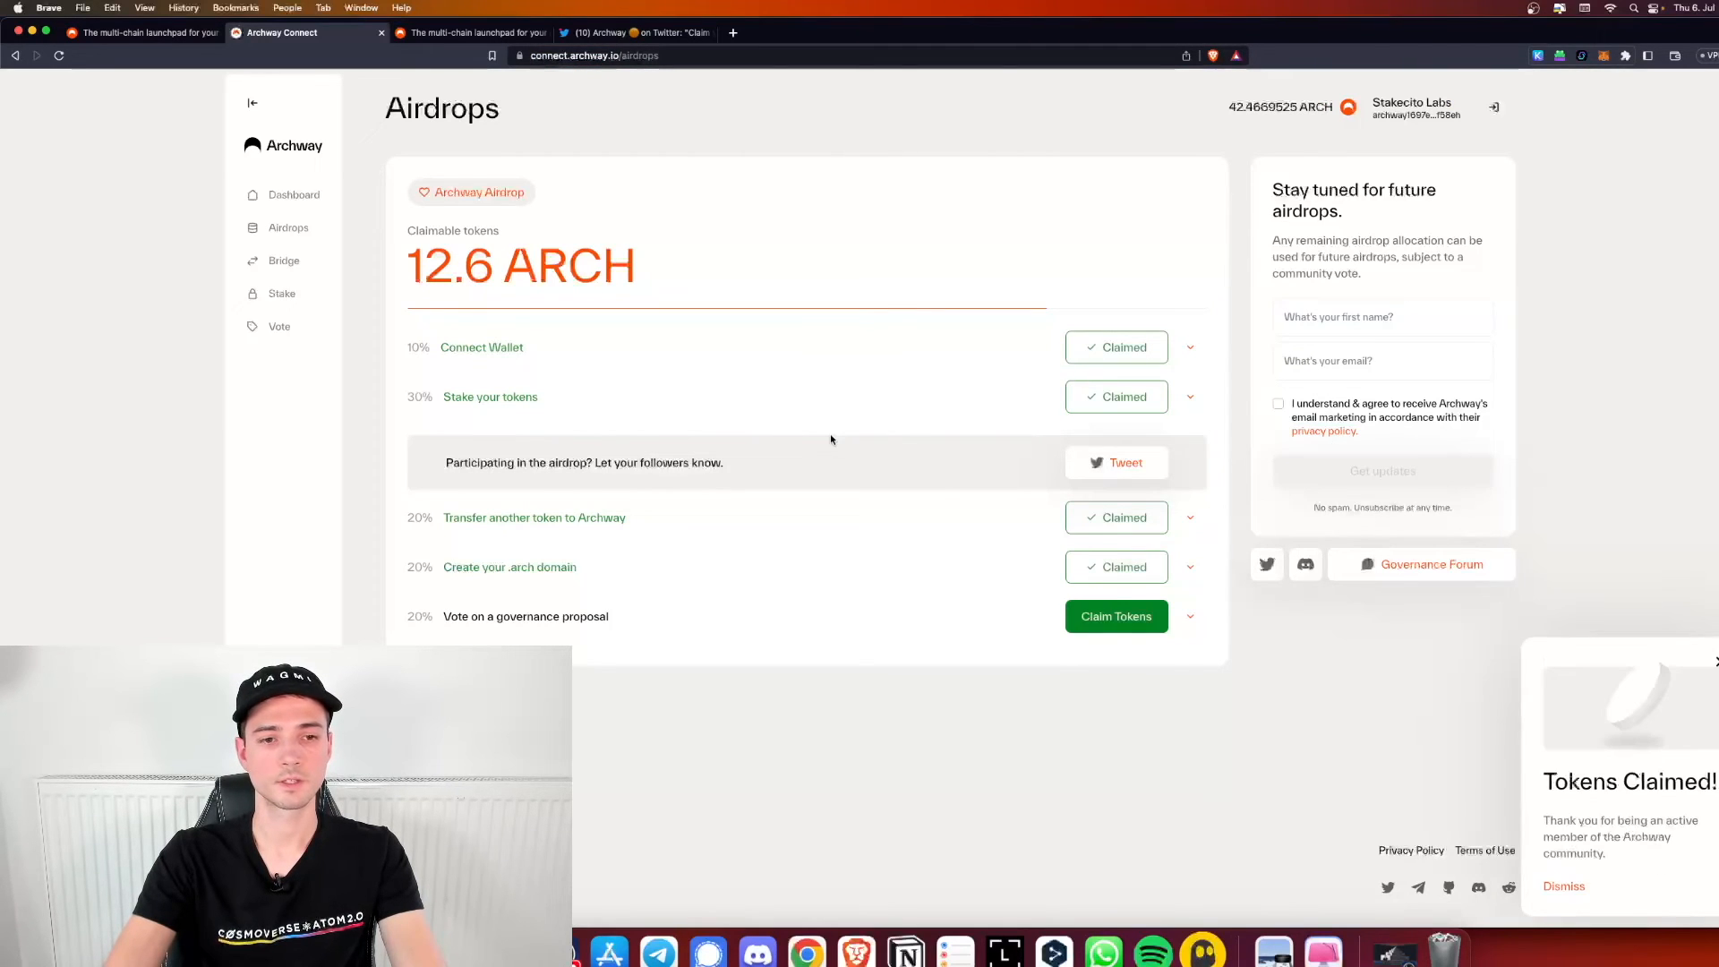
pyautogui.click(1114, 616)
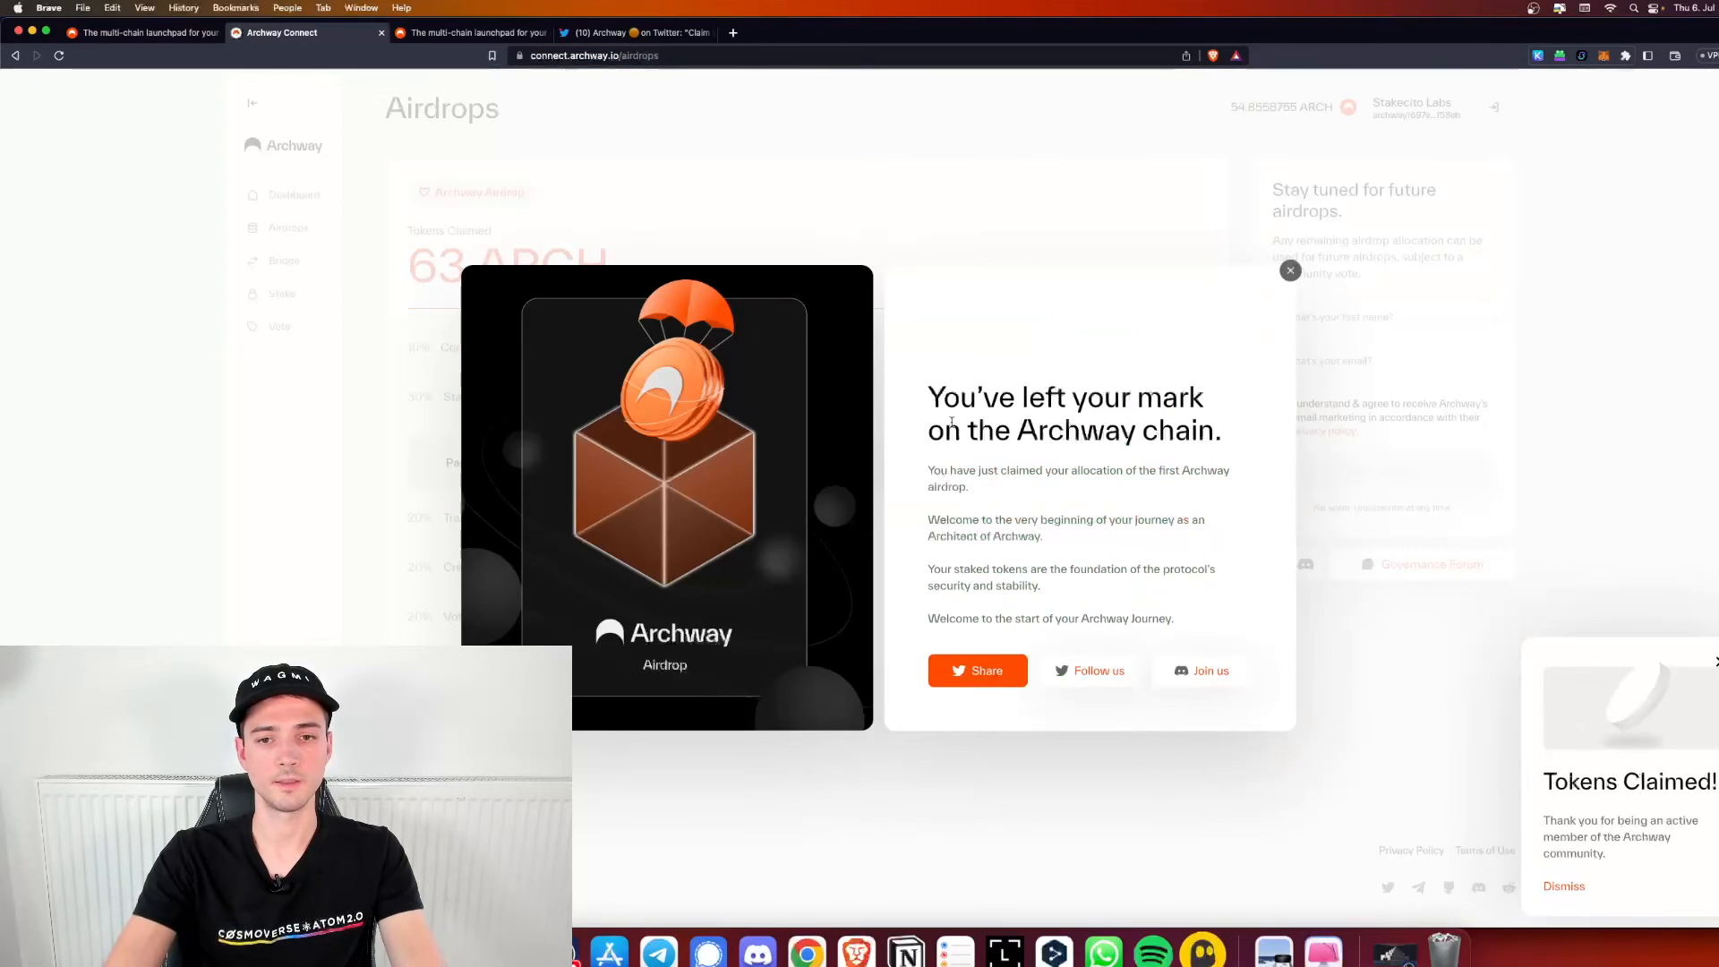
pyautogui.click(1291, 270)
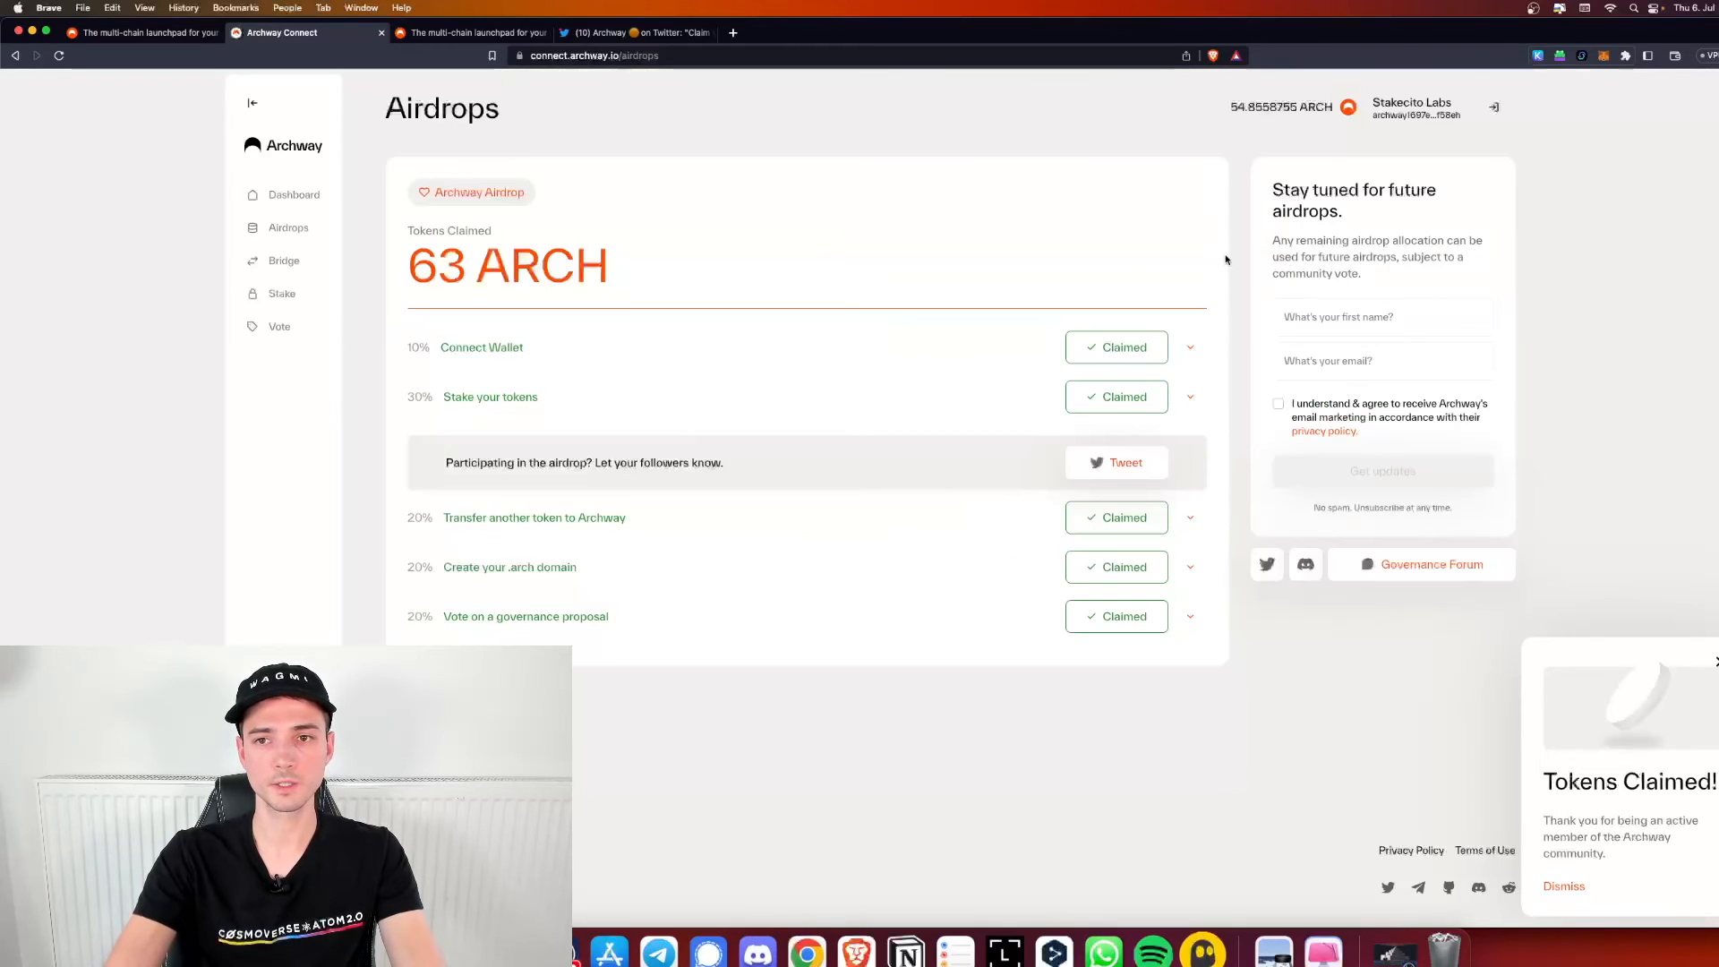
pyautogui.moveTo(936, 226)
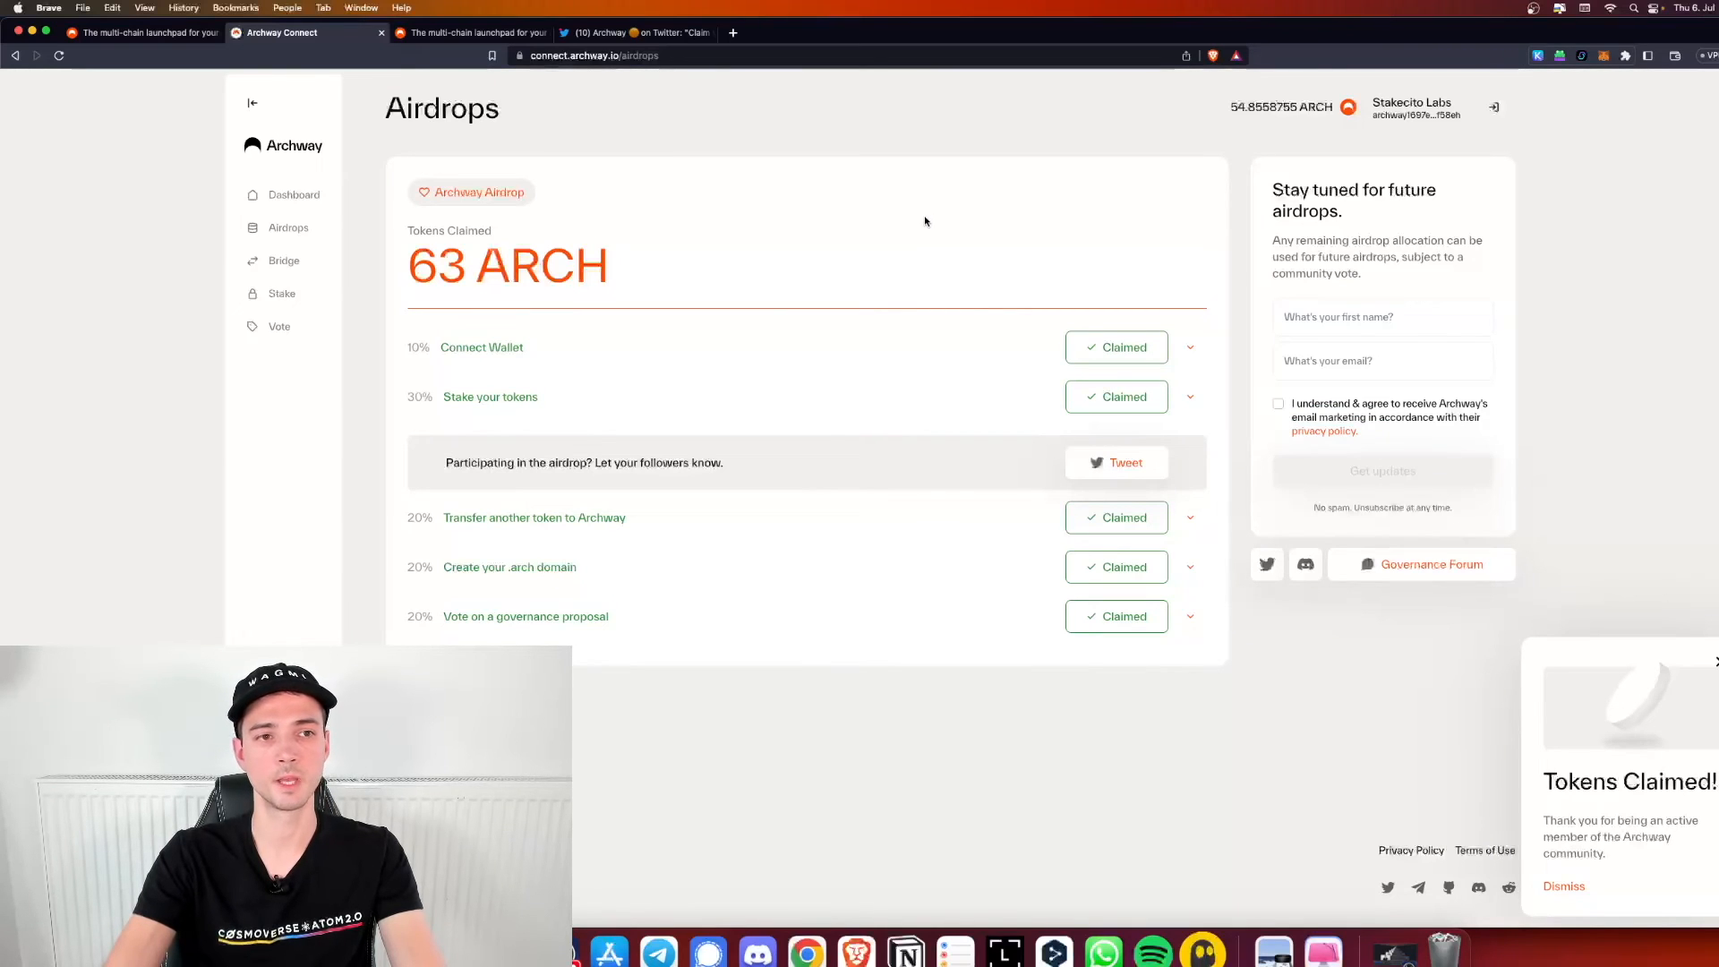
pyautogui.moveTo(918, 204)
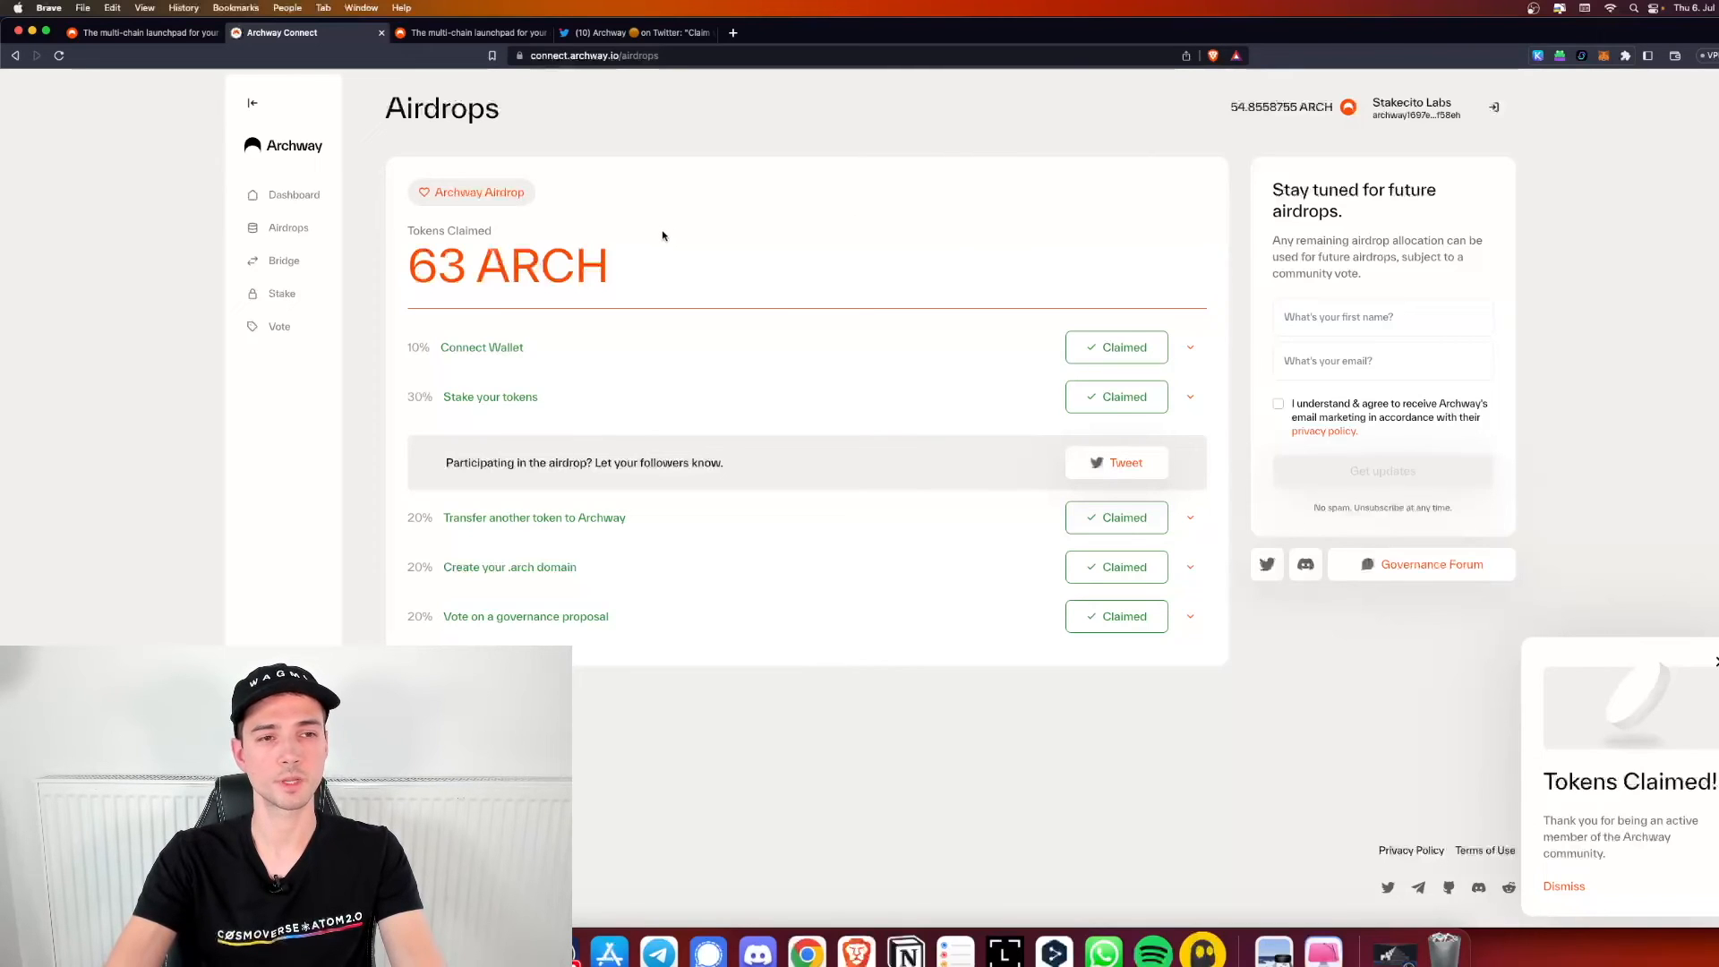
pyautogui.click(634, 32)
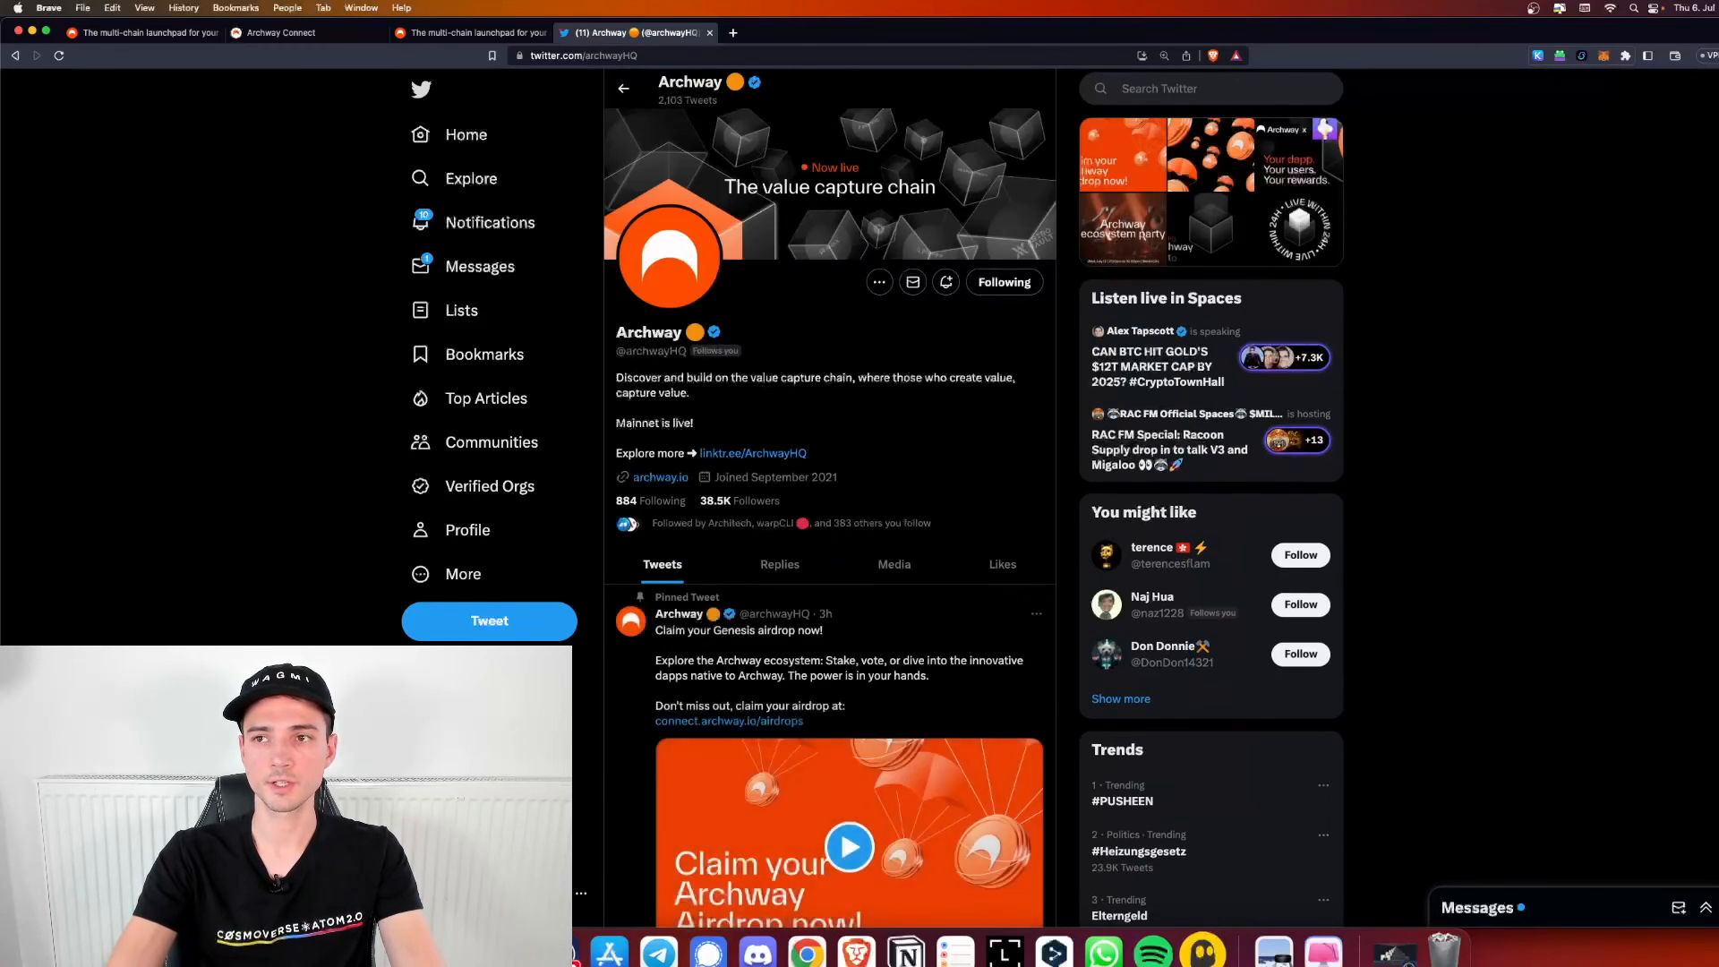
# Scroll Archway's Twitter feed past ecosystem apps like PeerSwap, Liquid Finance and Architech
pyautogui.scroll(-3)
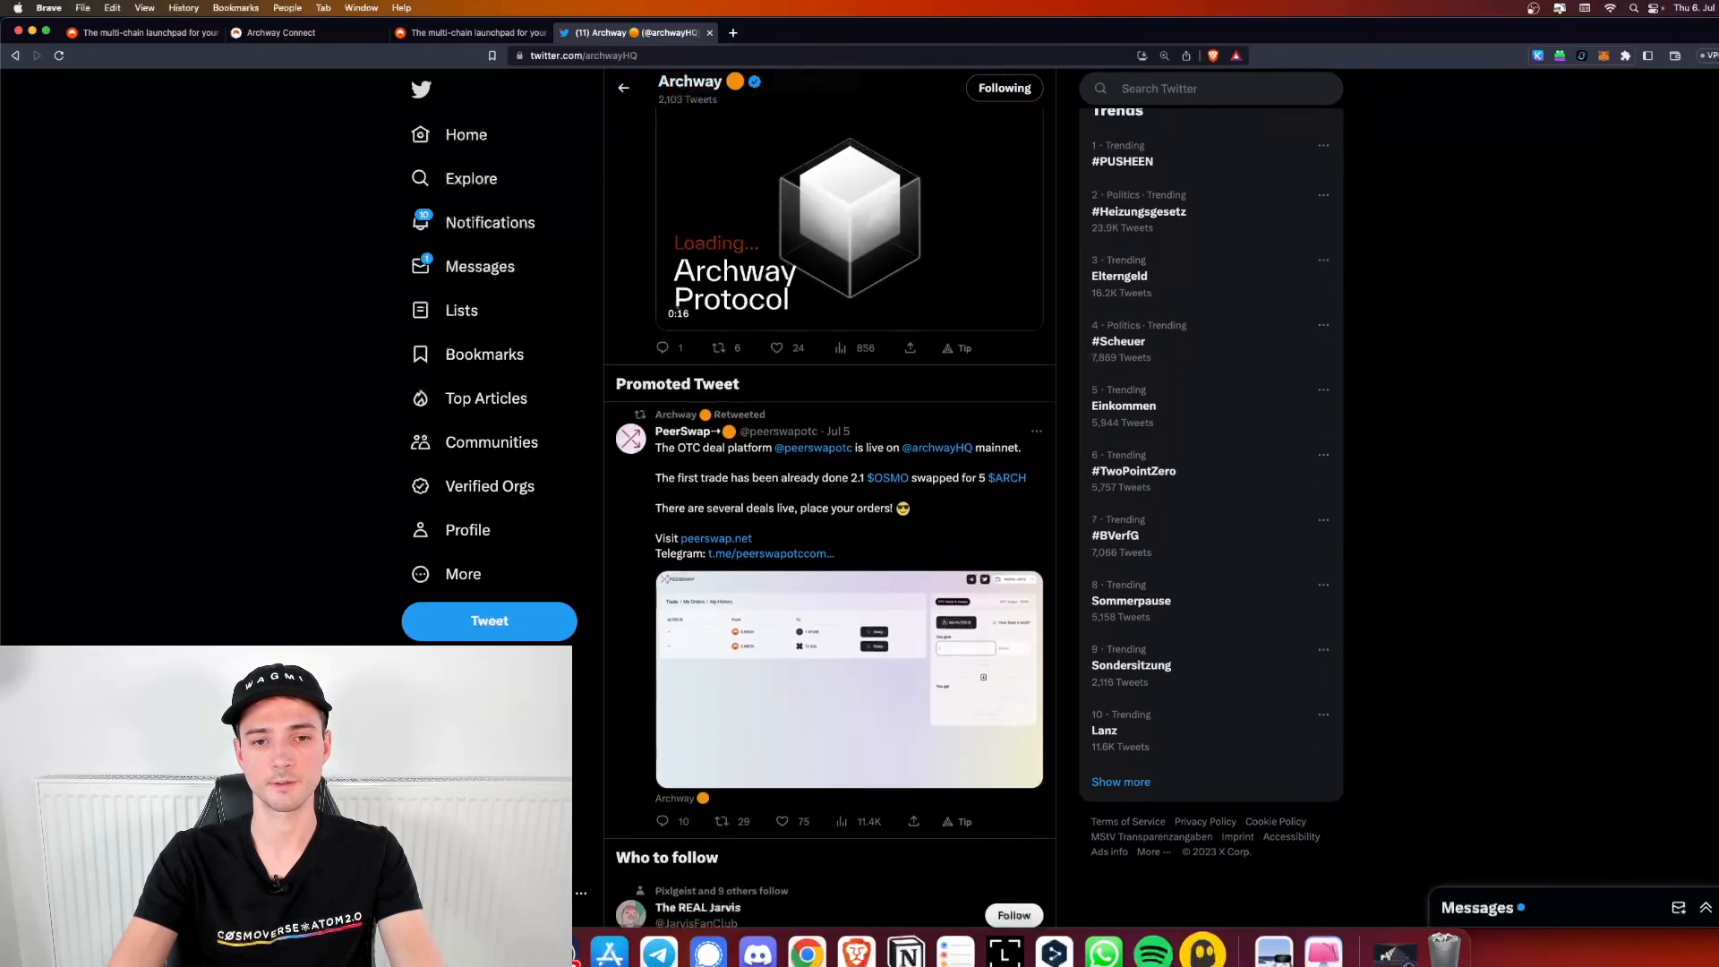
pyautogui.scroll(-3)
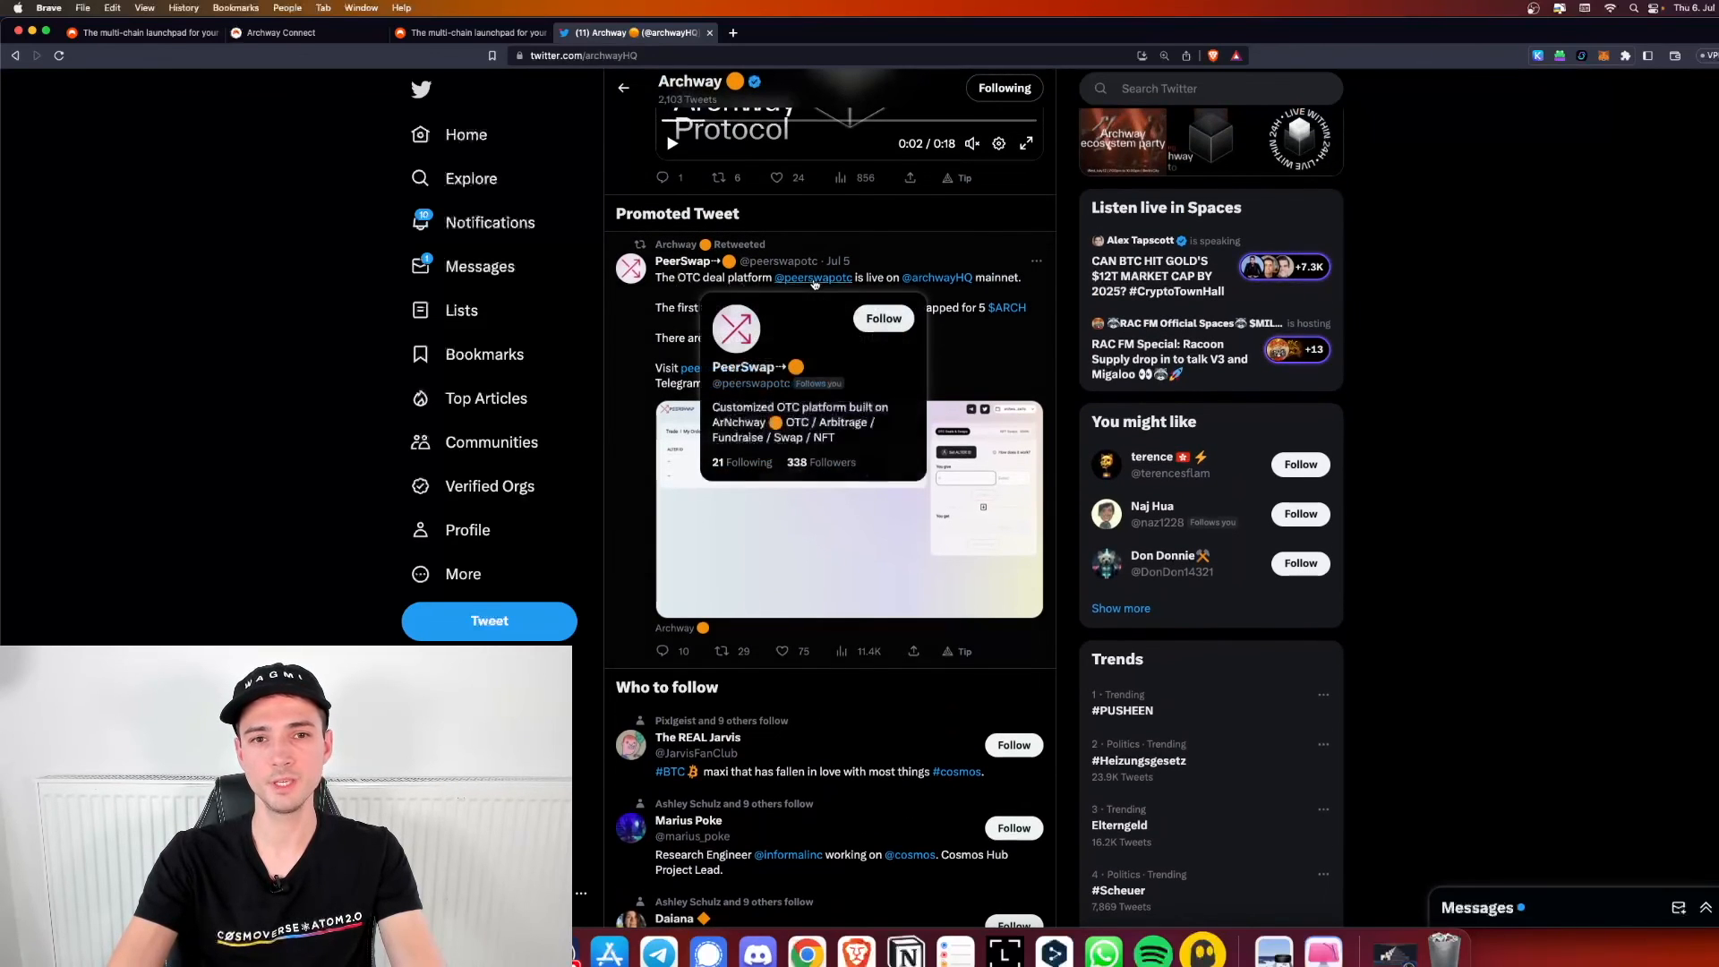
pyautogui.moveTo(938, 278)
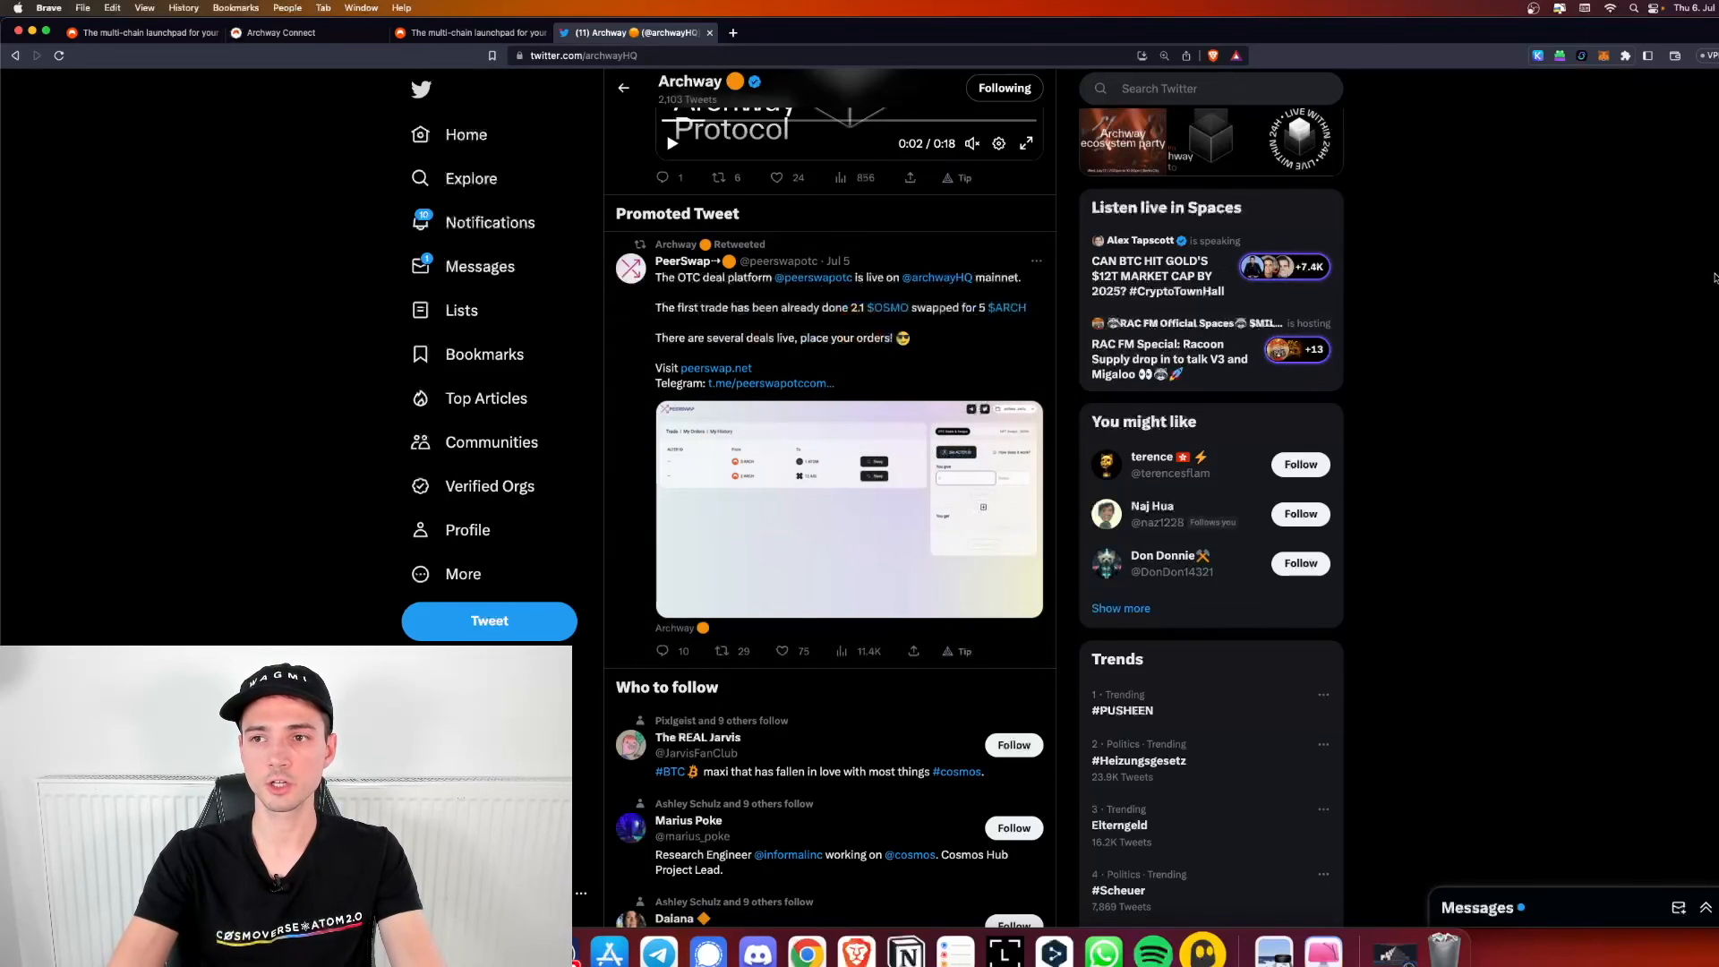
pyautogui.scroll(-3)
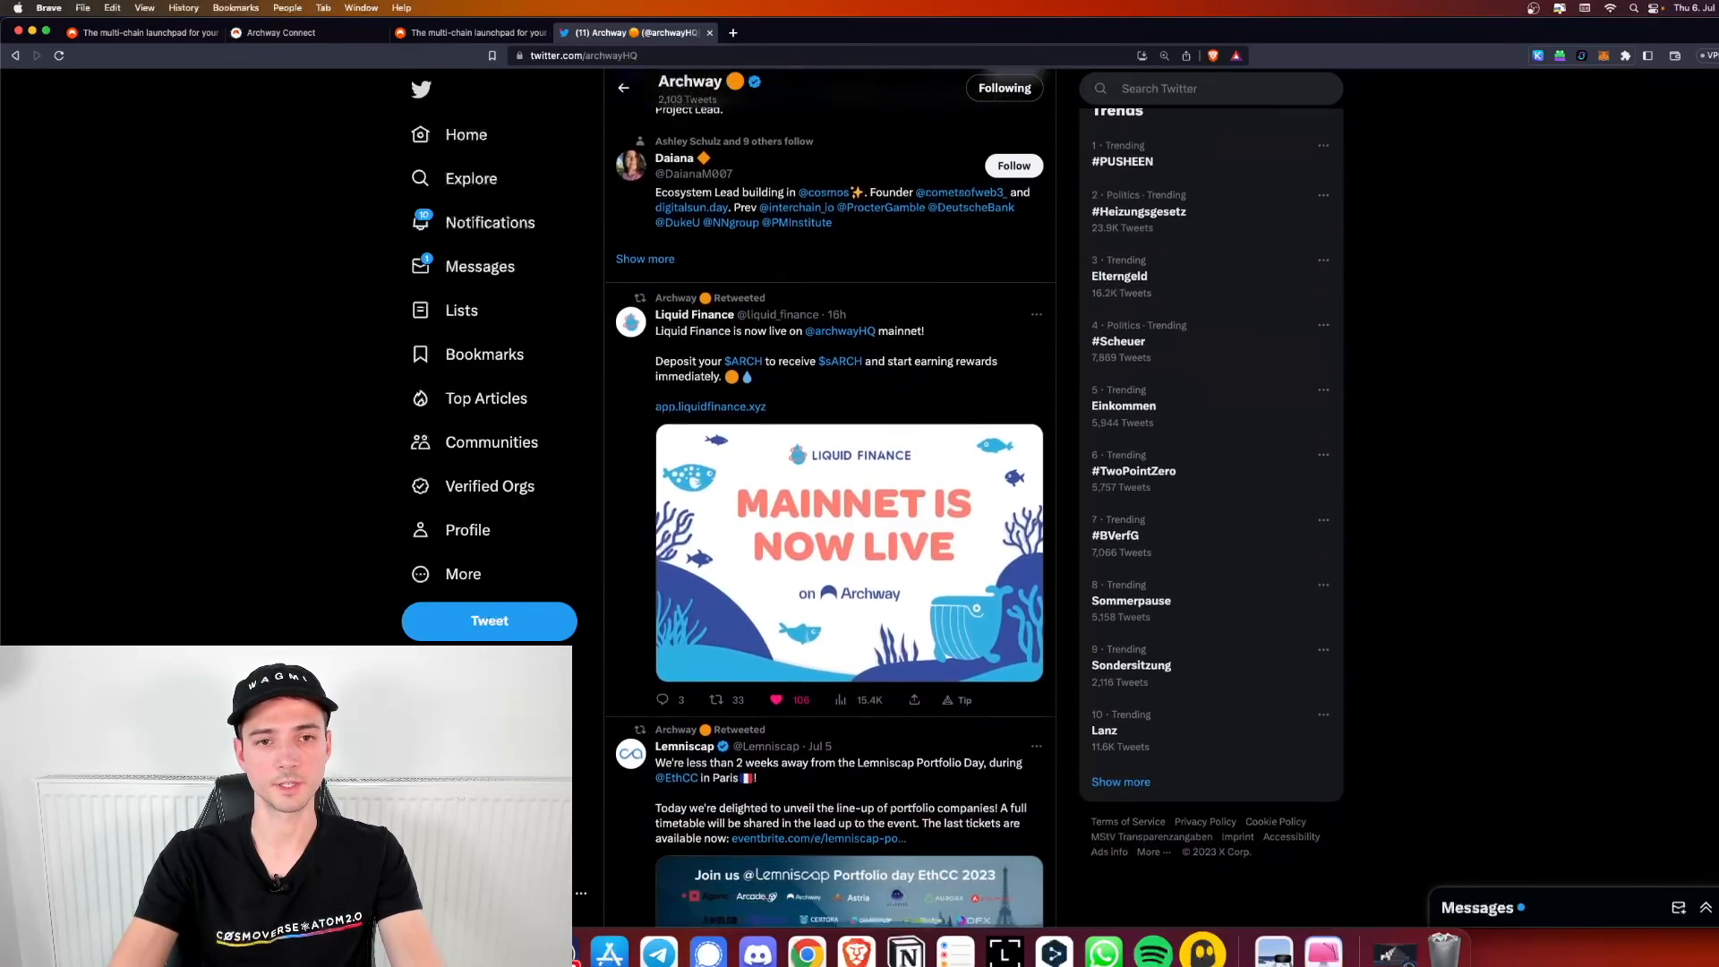
pyautogui.scroll(-3)
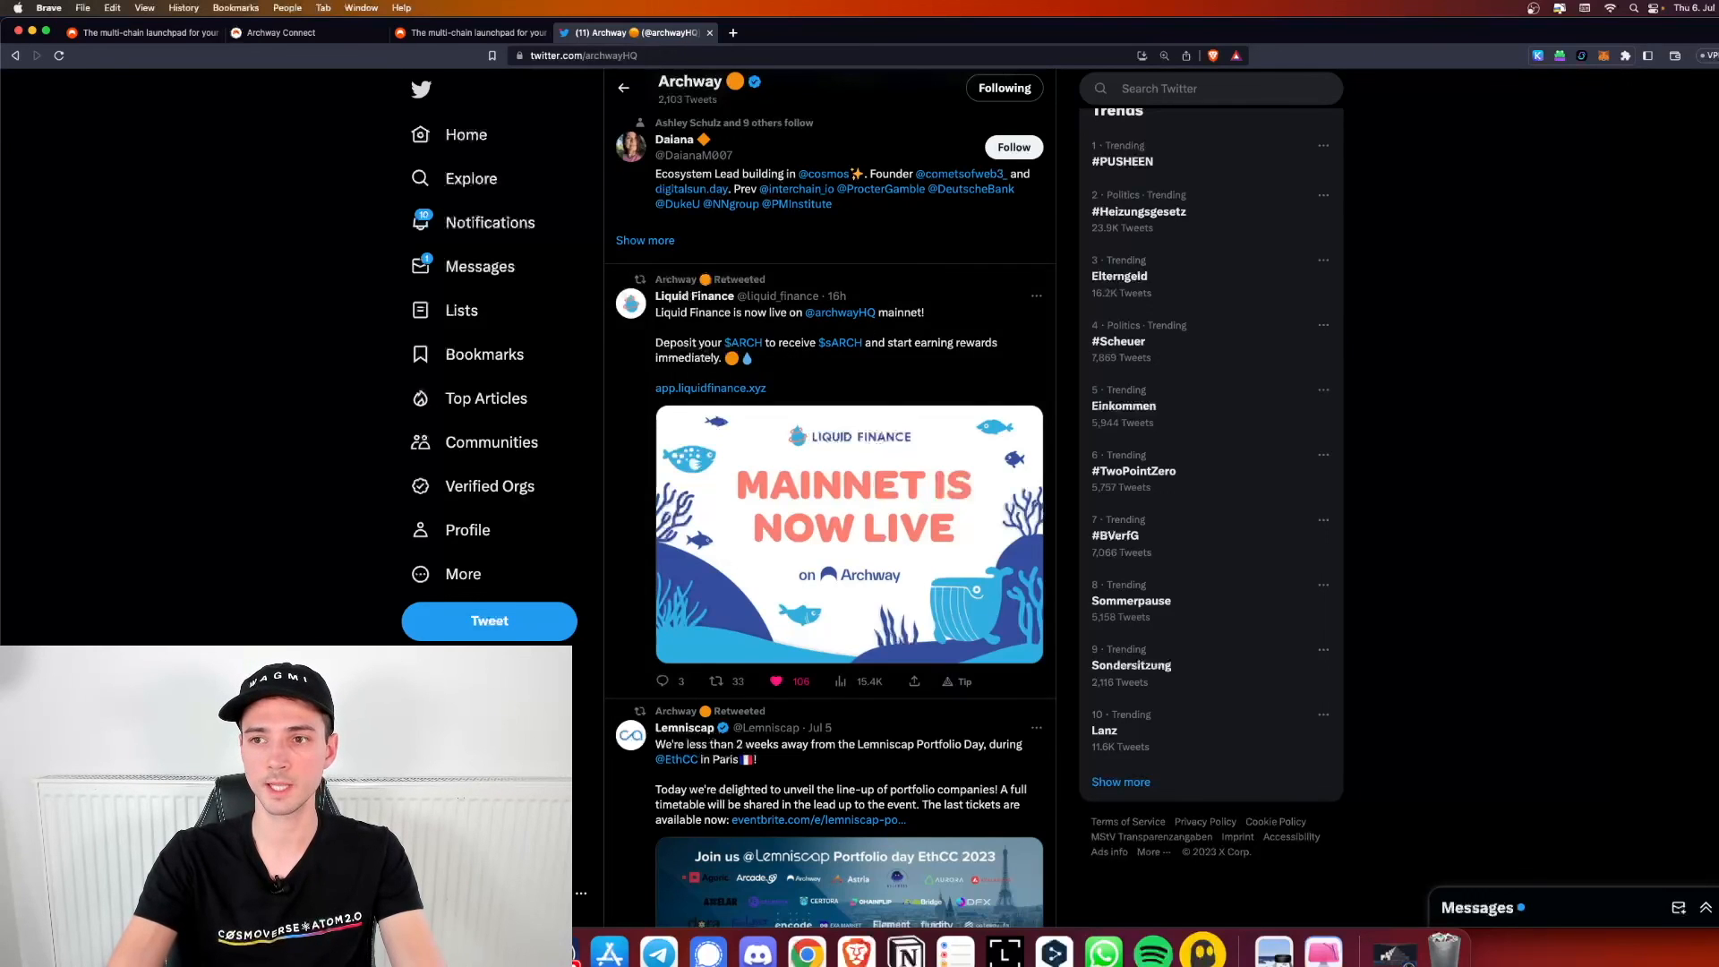
pyautogui.scroll(-3)
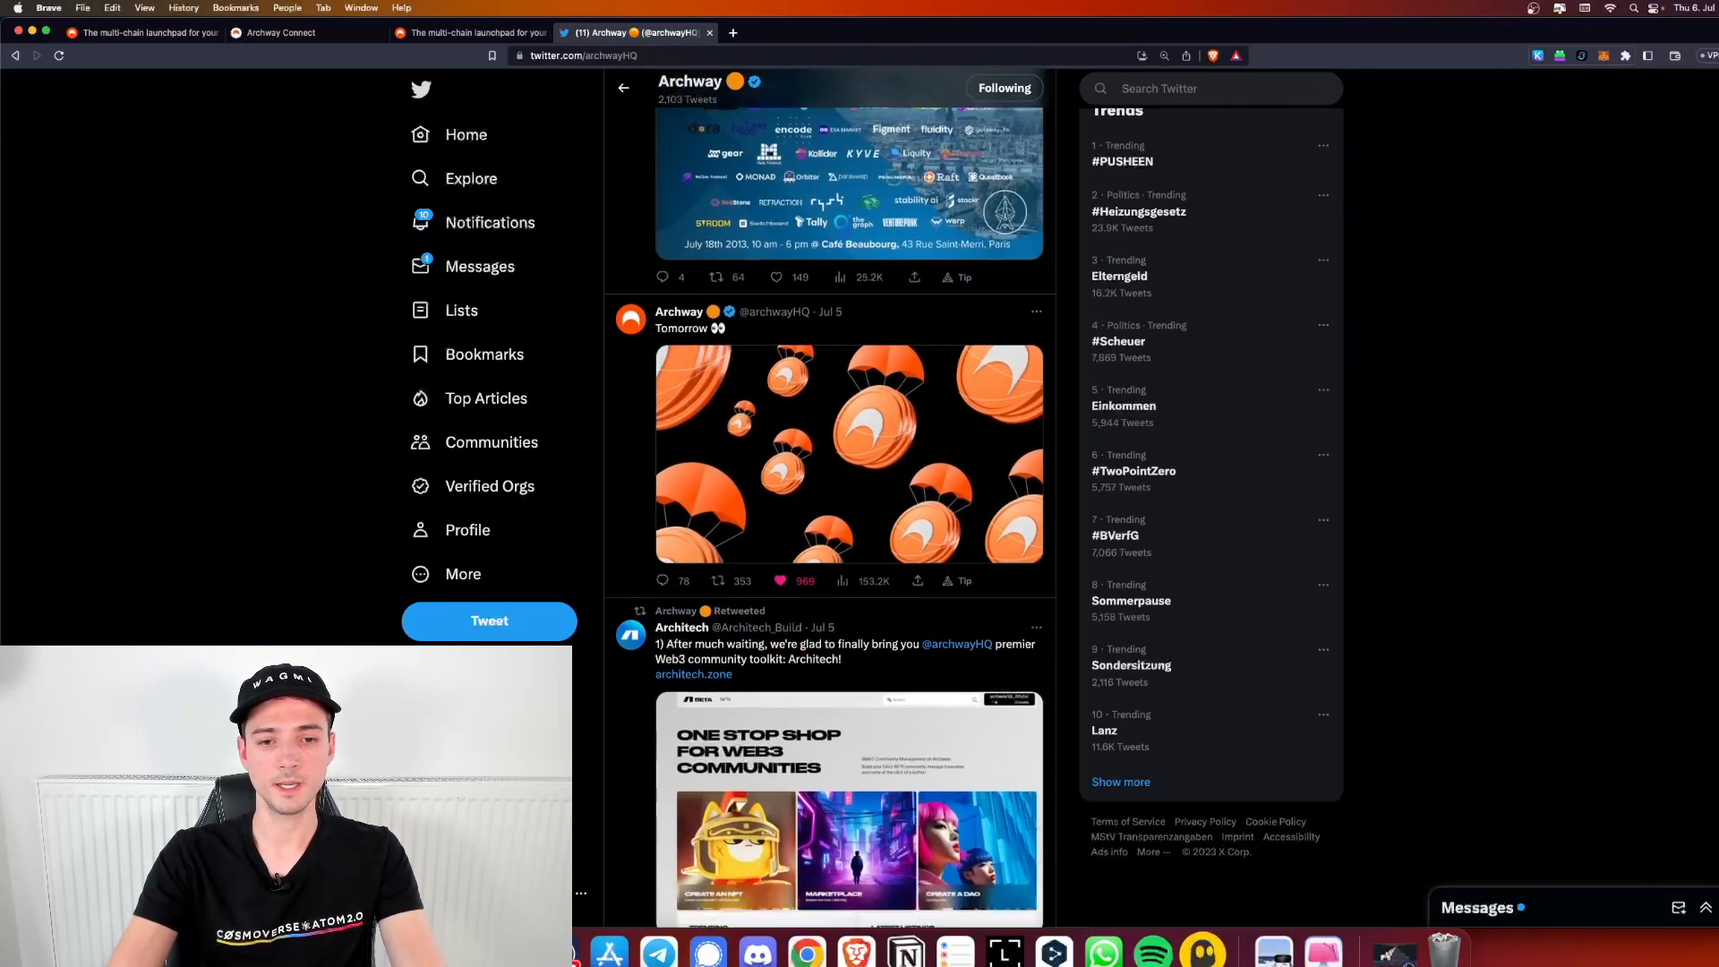
pyautogui.scroll(-3)
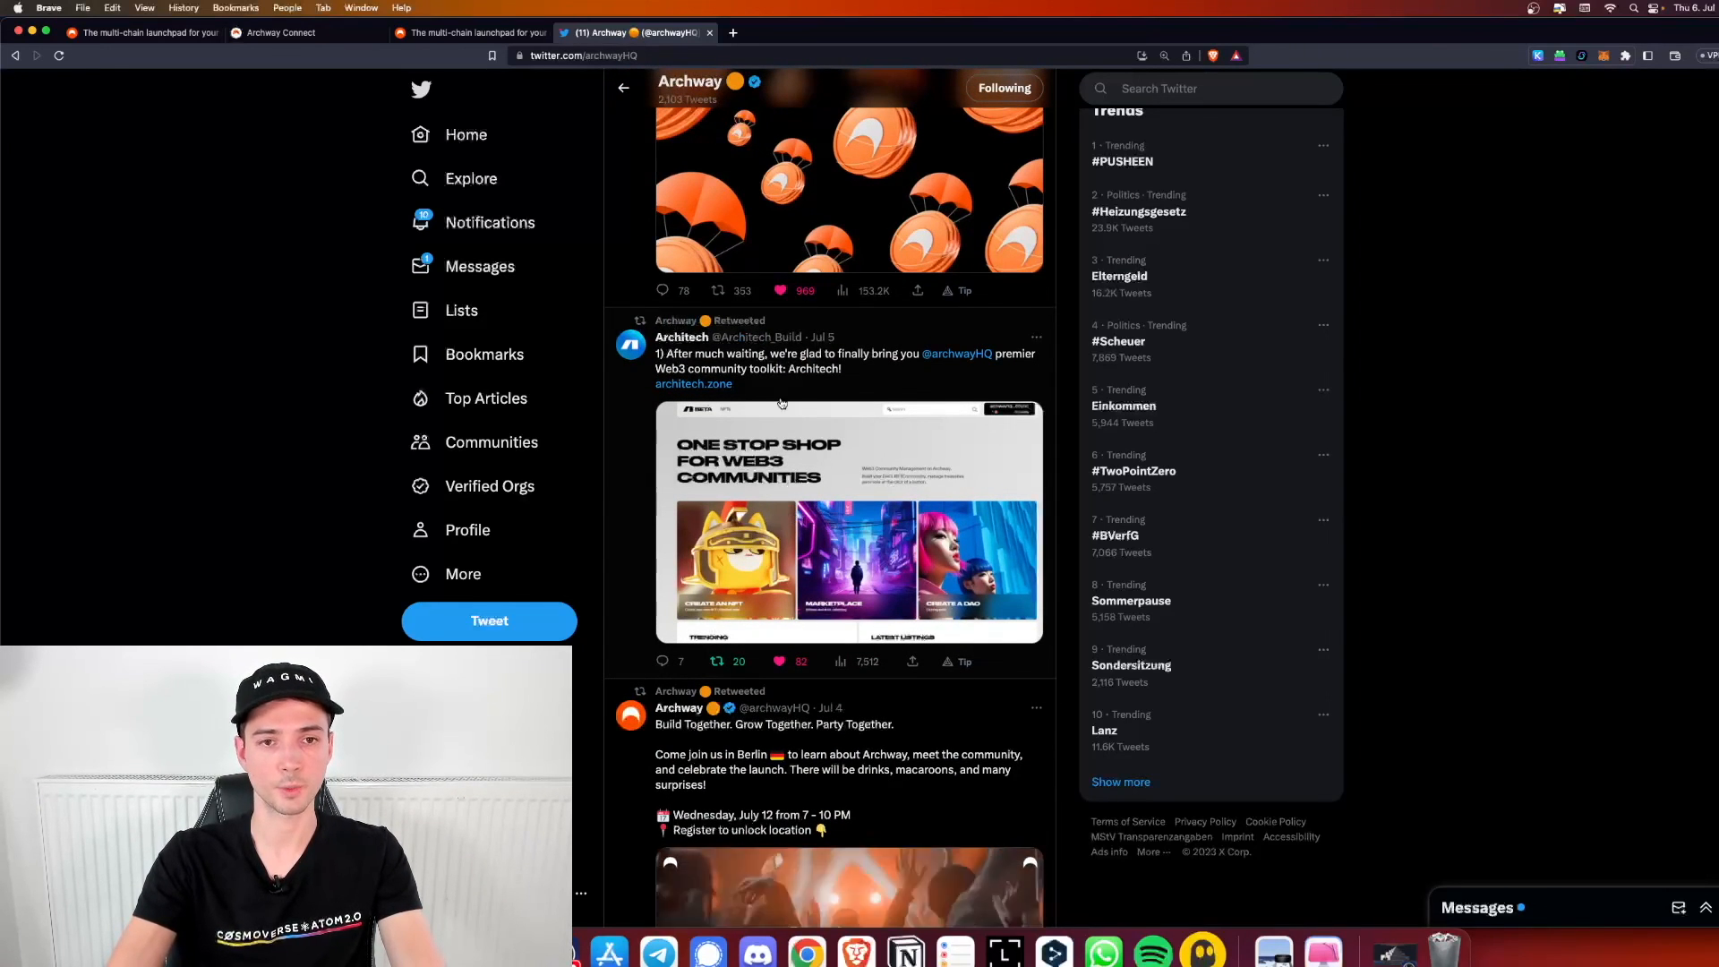
pyautogui.moveTo(693, 383)
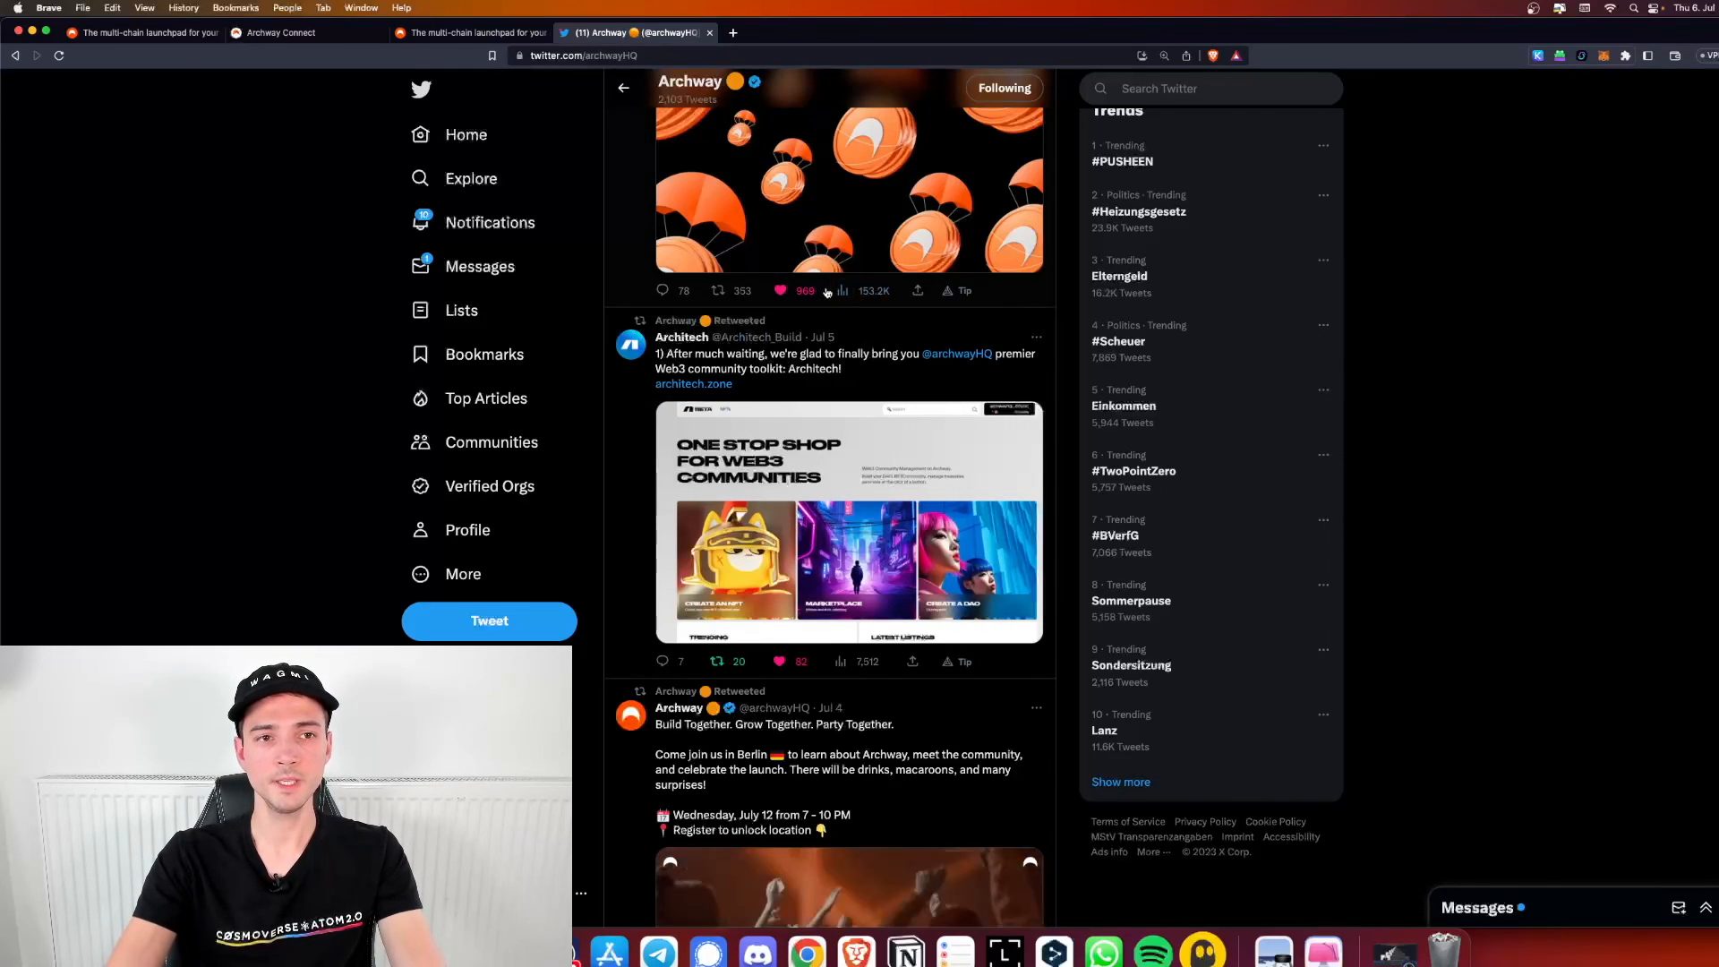
pyautogui.moveTo(781, 290)
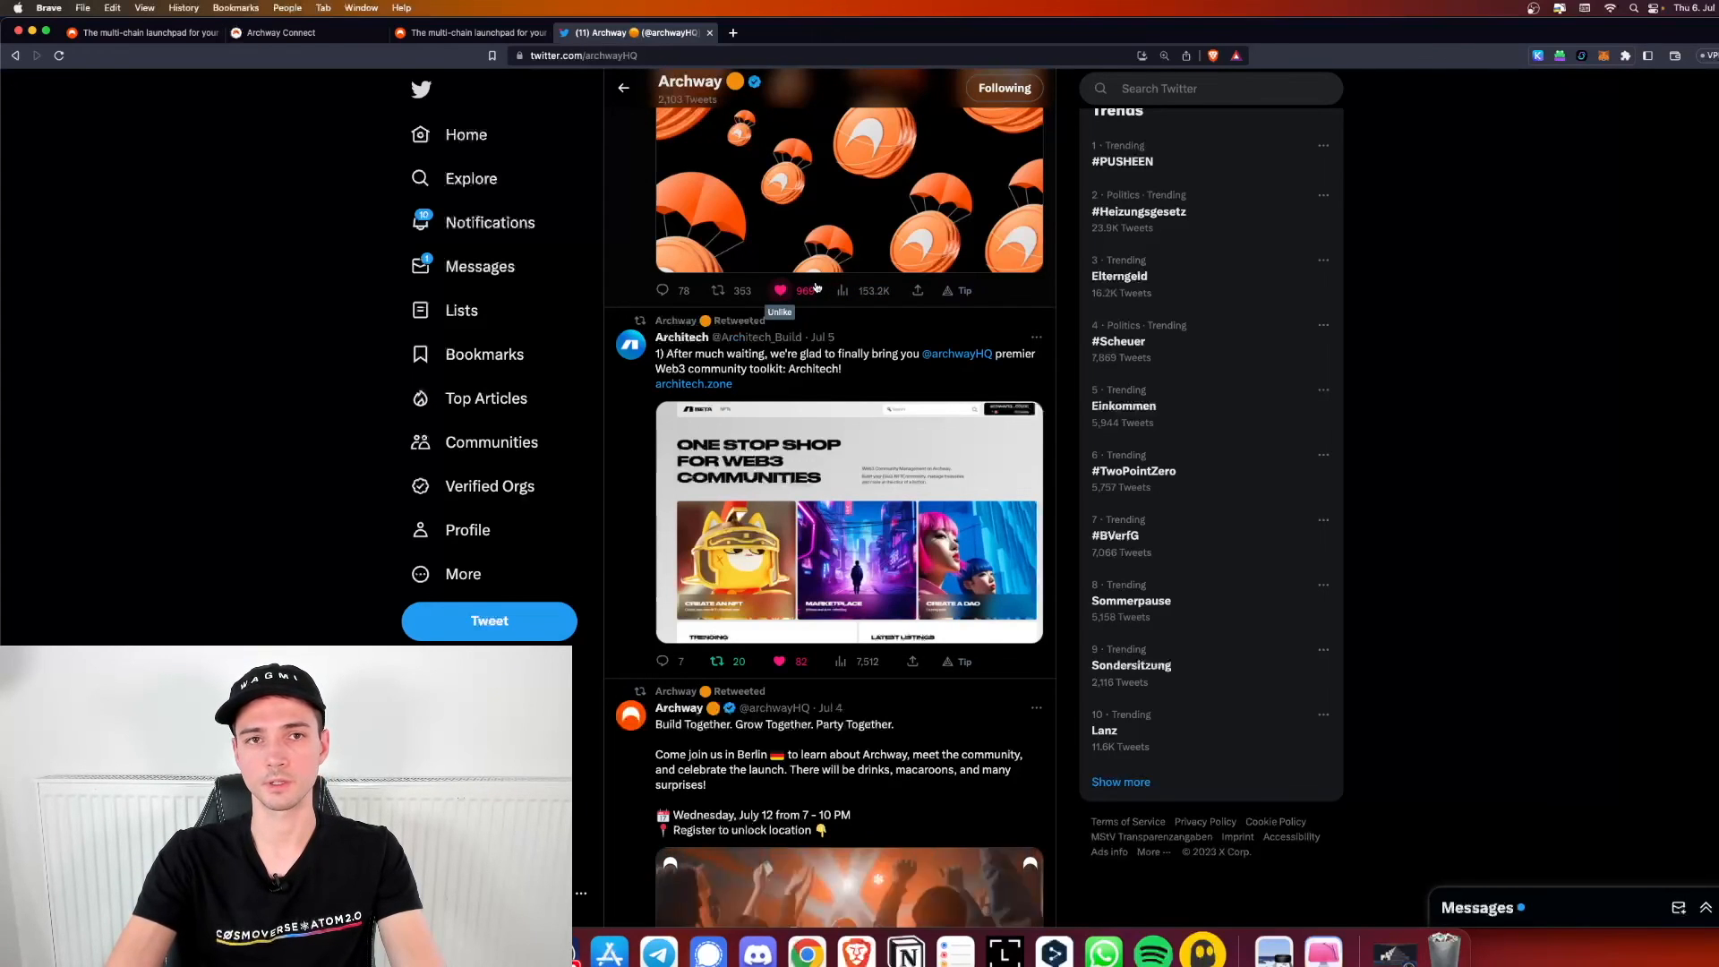
# Unlike and re-like the parachute airdrop 'Tomorrow' teaser tweet
pyautogui.click(781, 290)
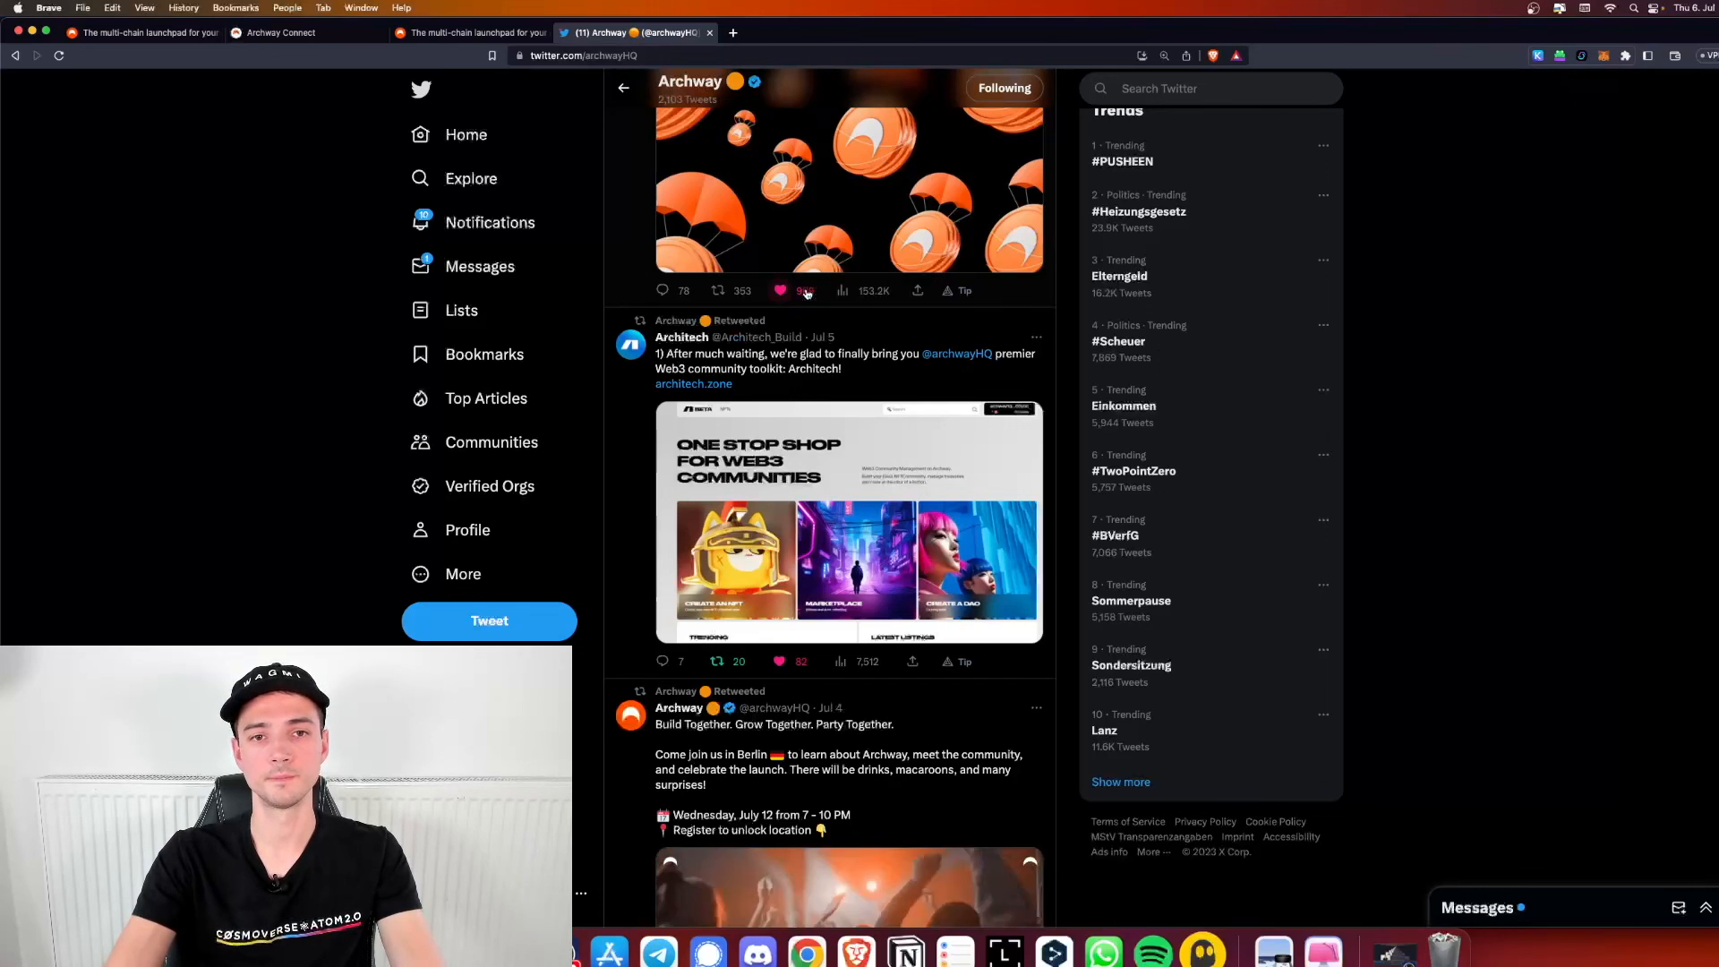
pyautogui.click(779, 291)
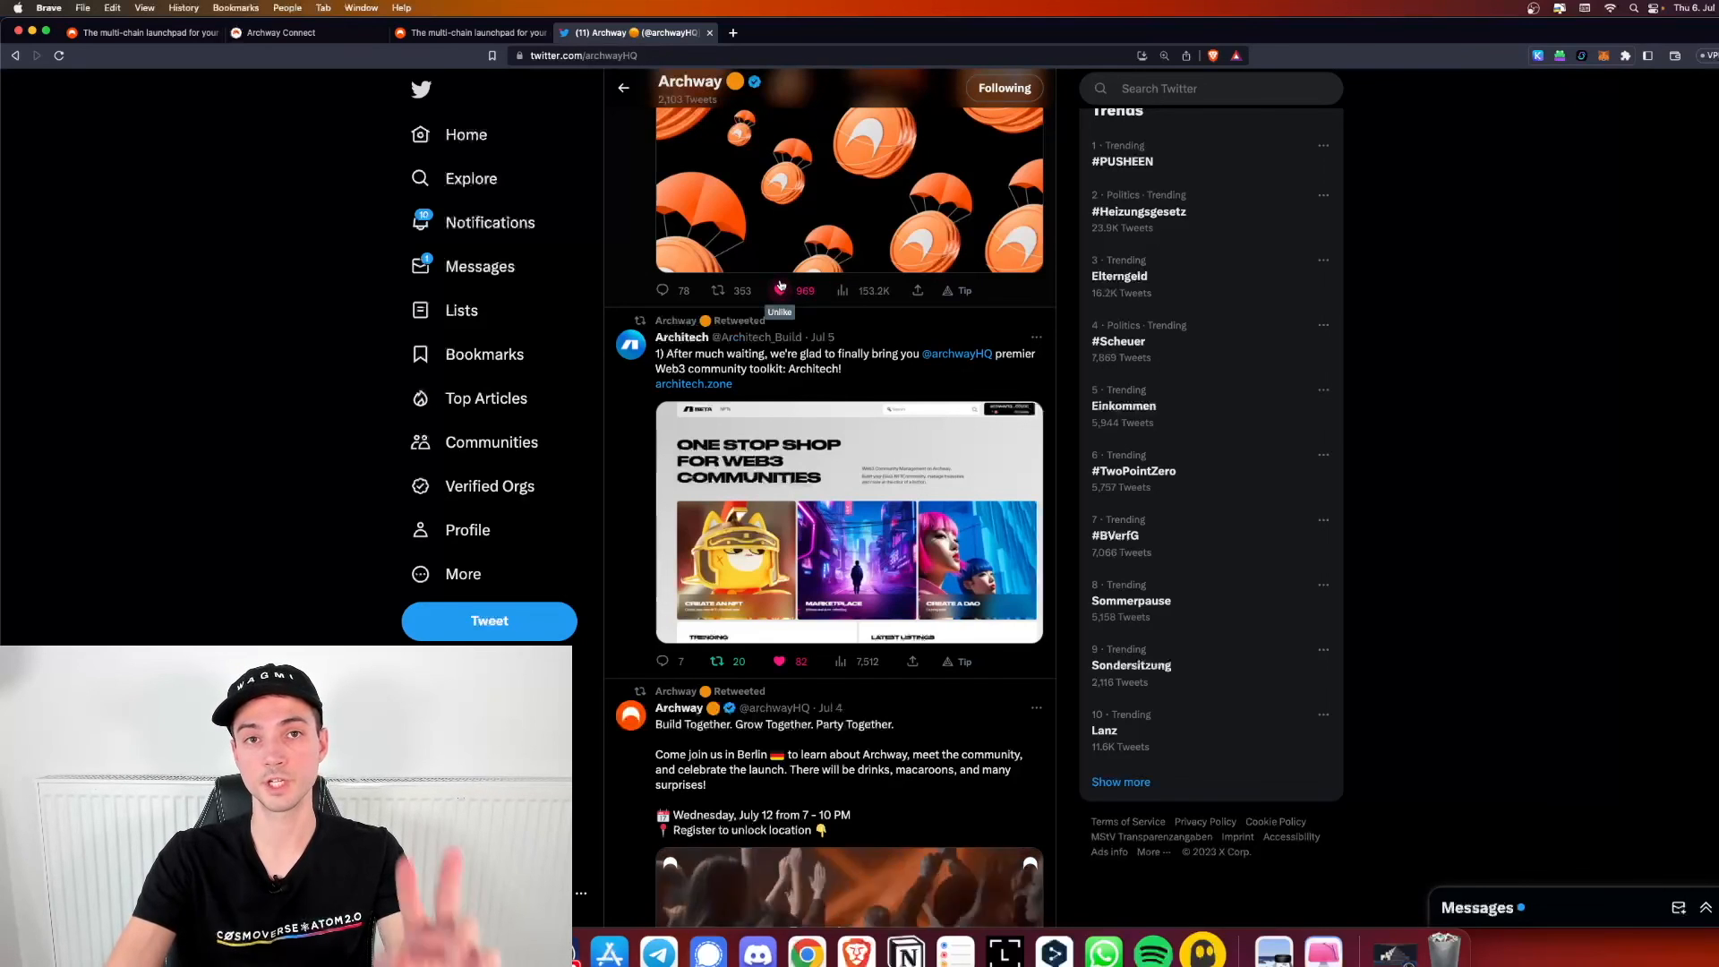